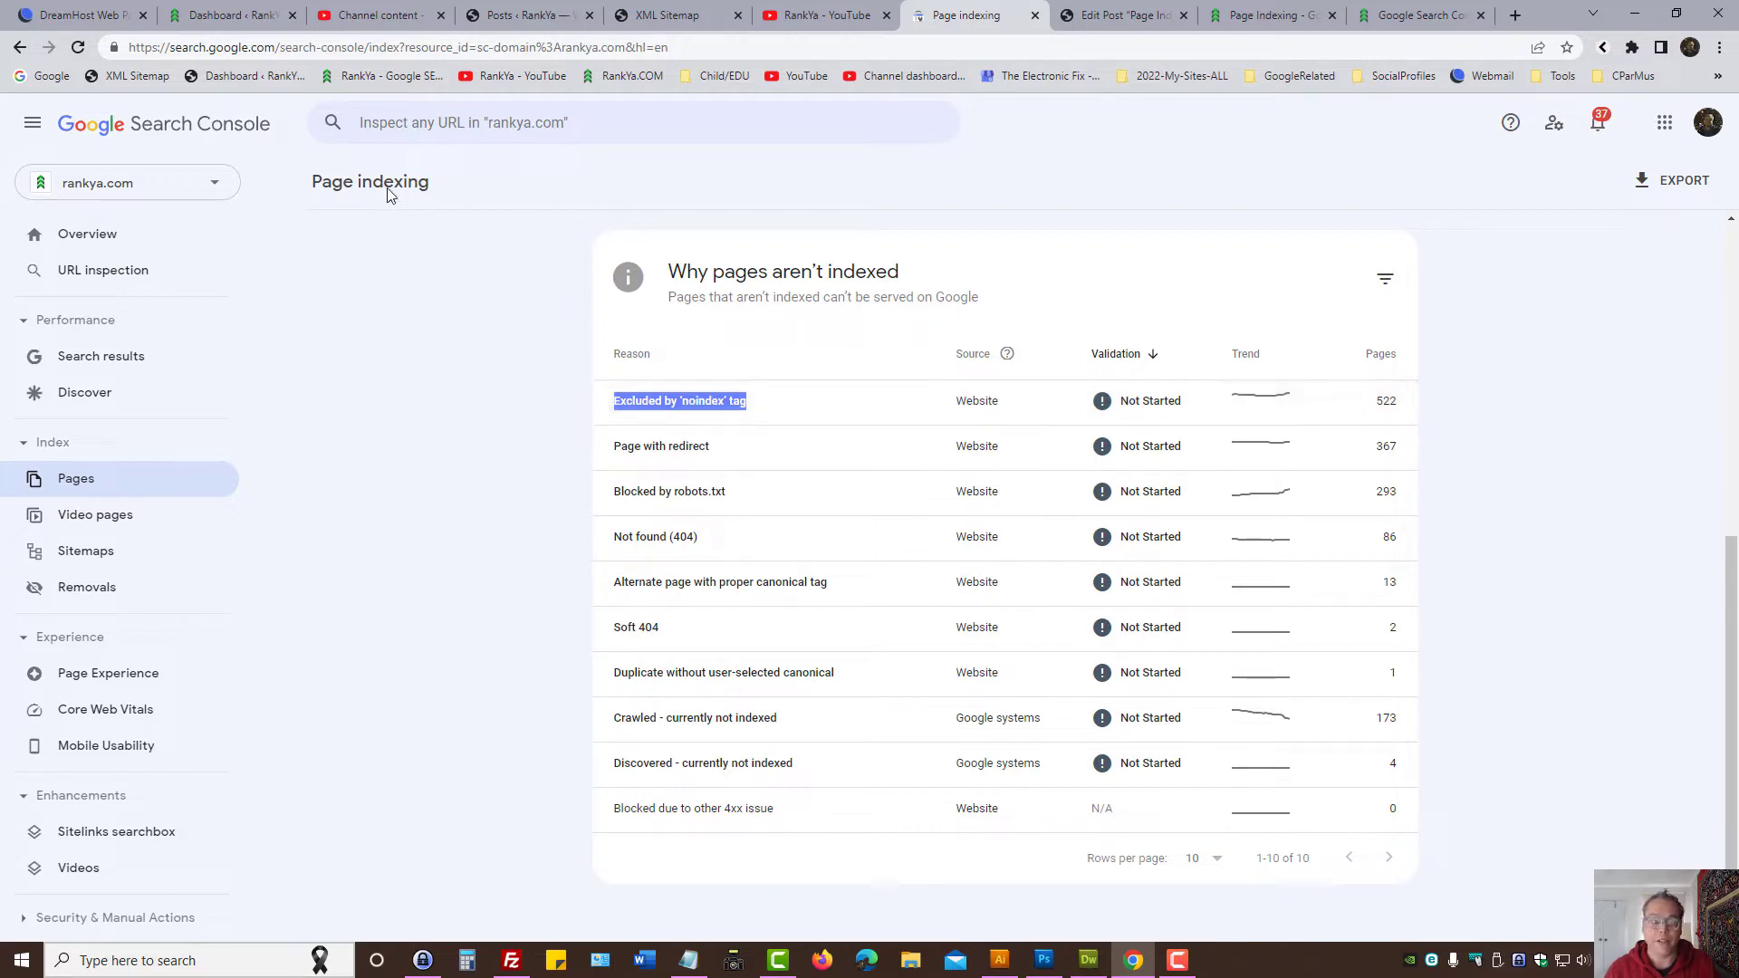
mouse_move(678, 401)
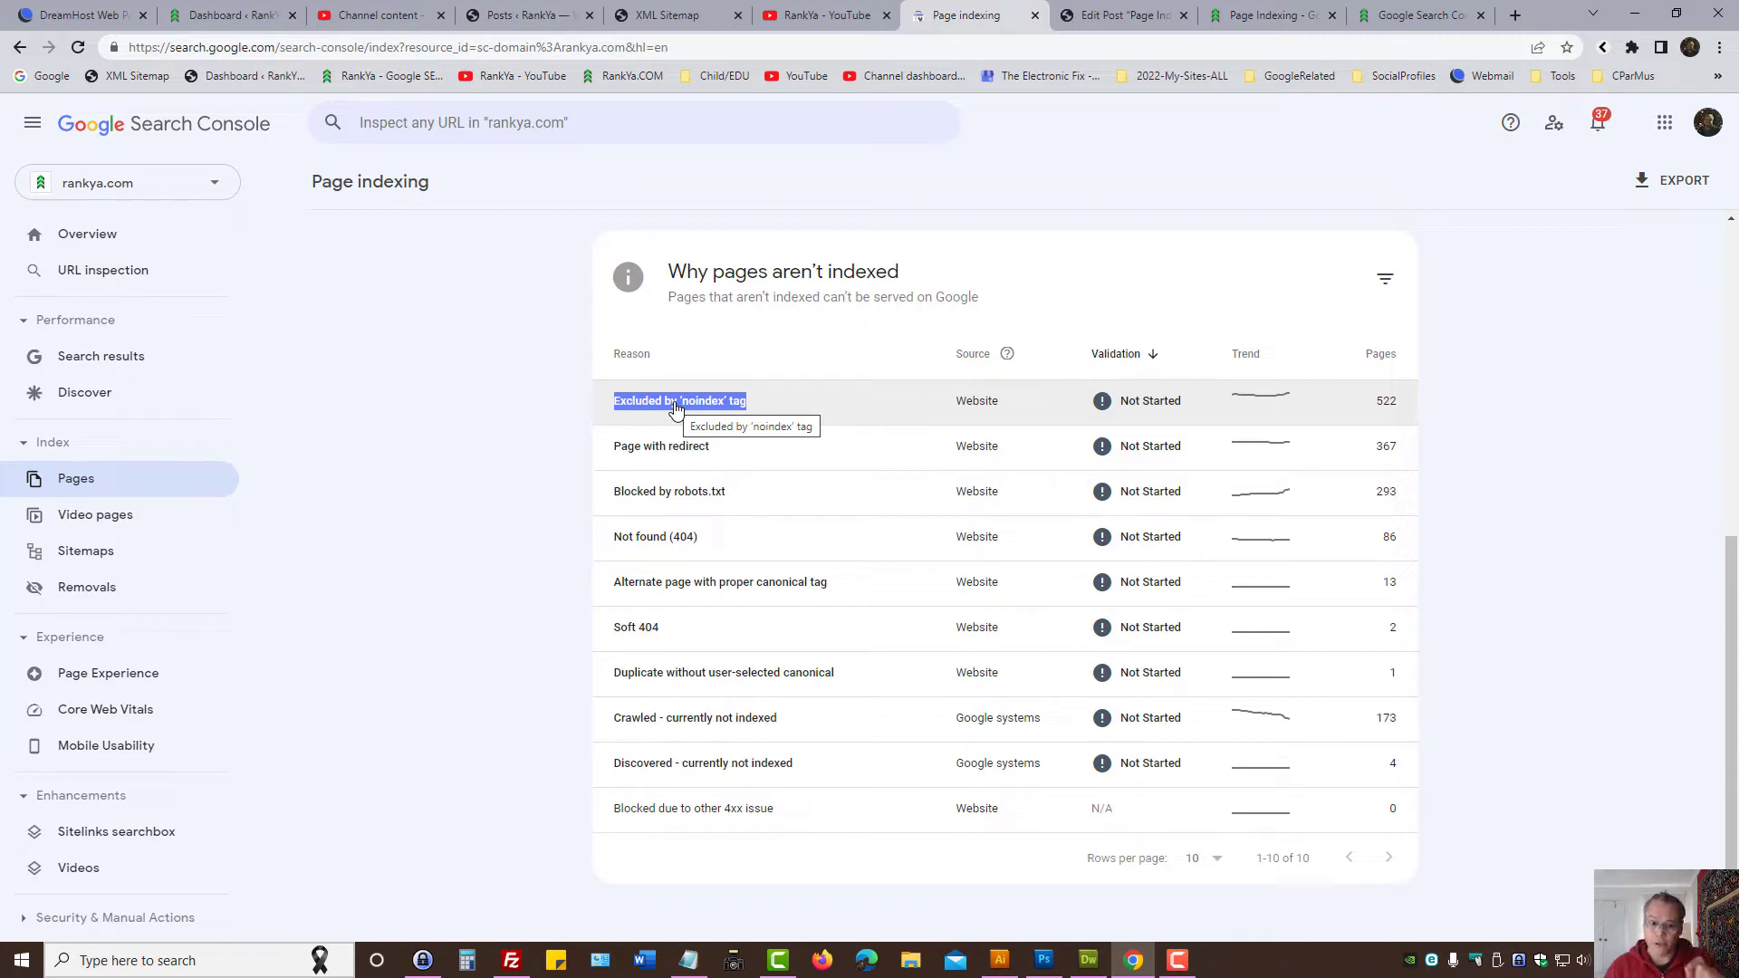
mouse_move(401, 394)
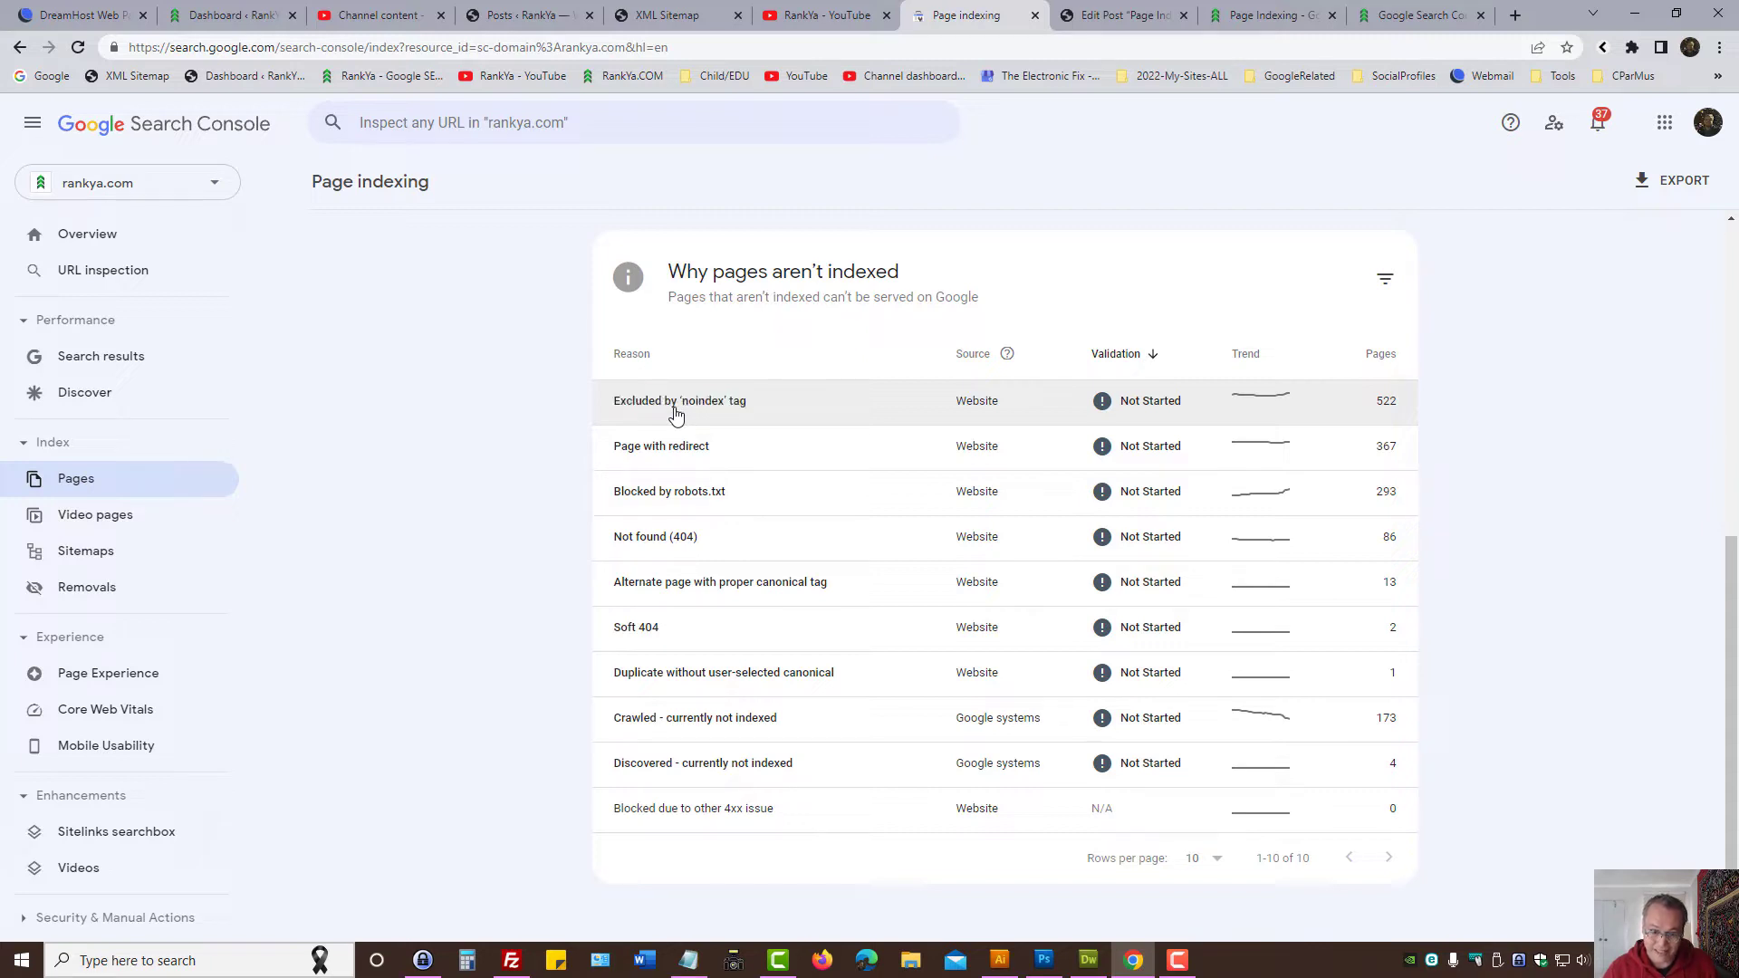
Step: Open the 'Excluded by noindex tag' row to see its 522 affected pages
left_click(678, 401)
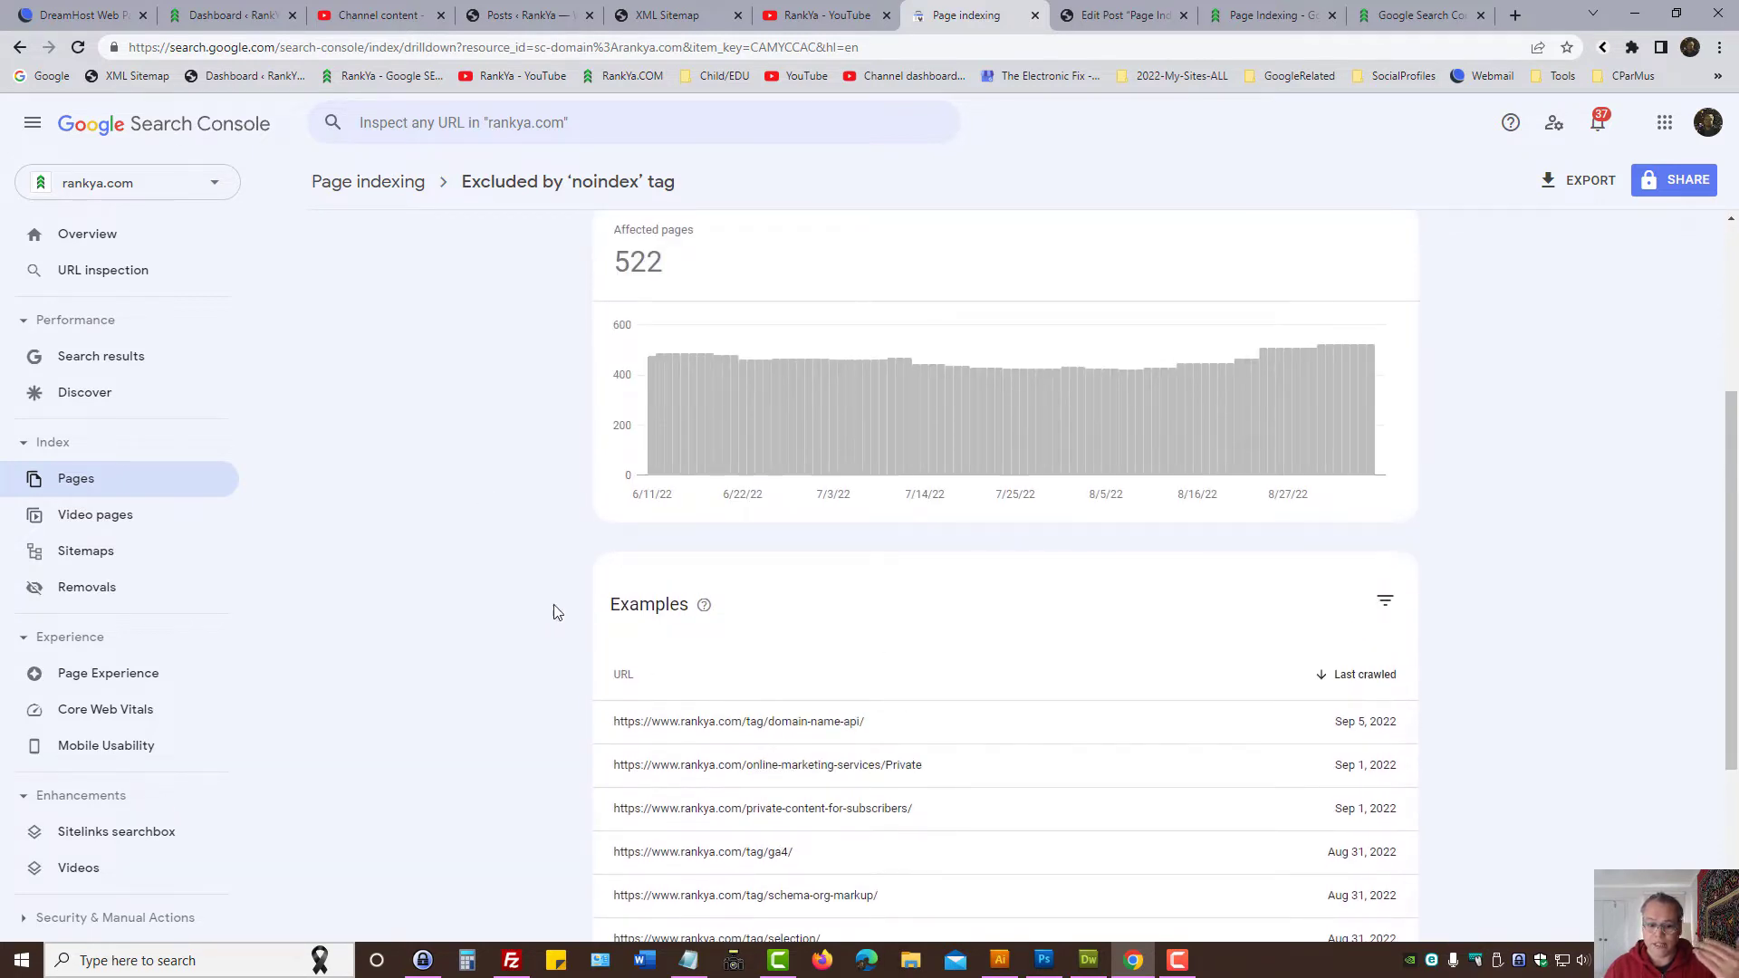
mouse_move(896, 622)
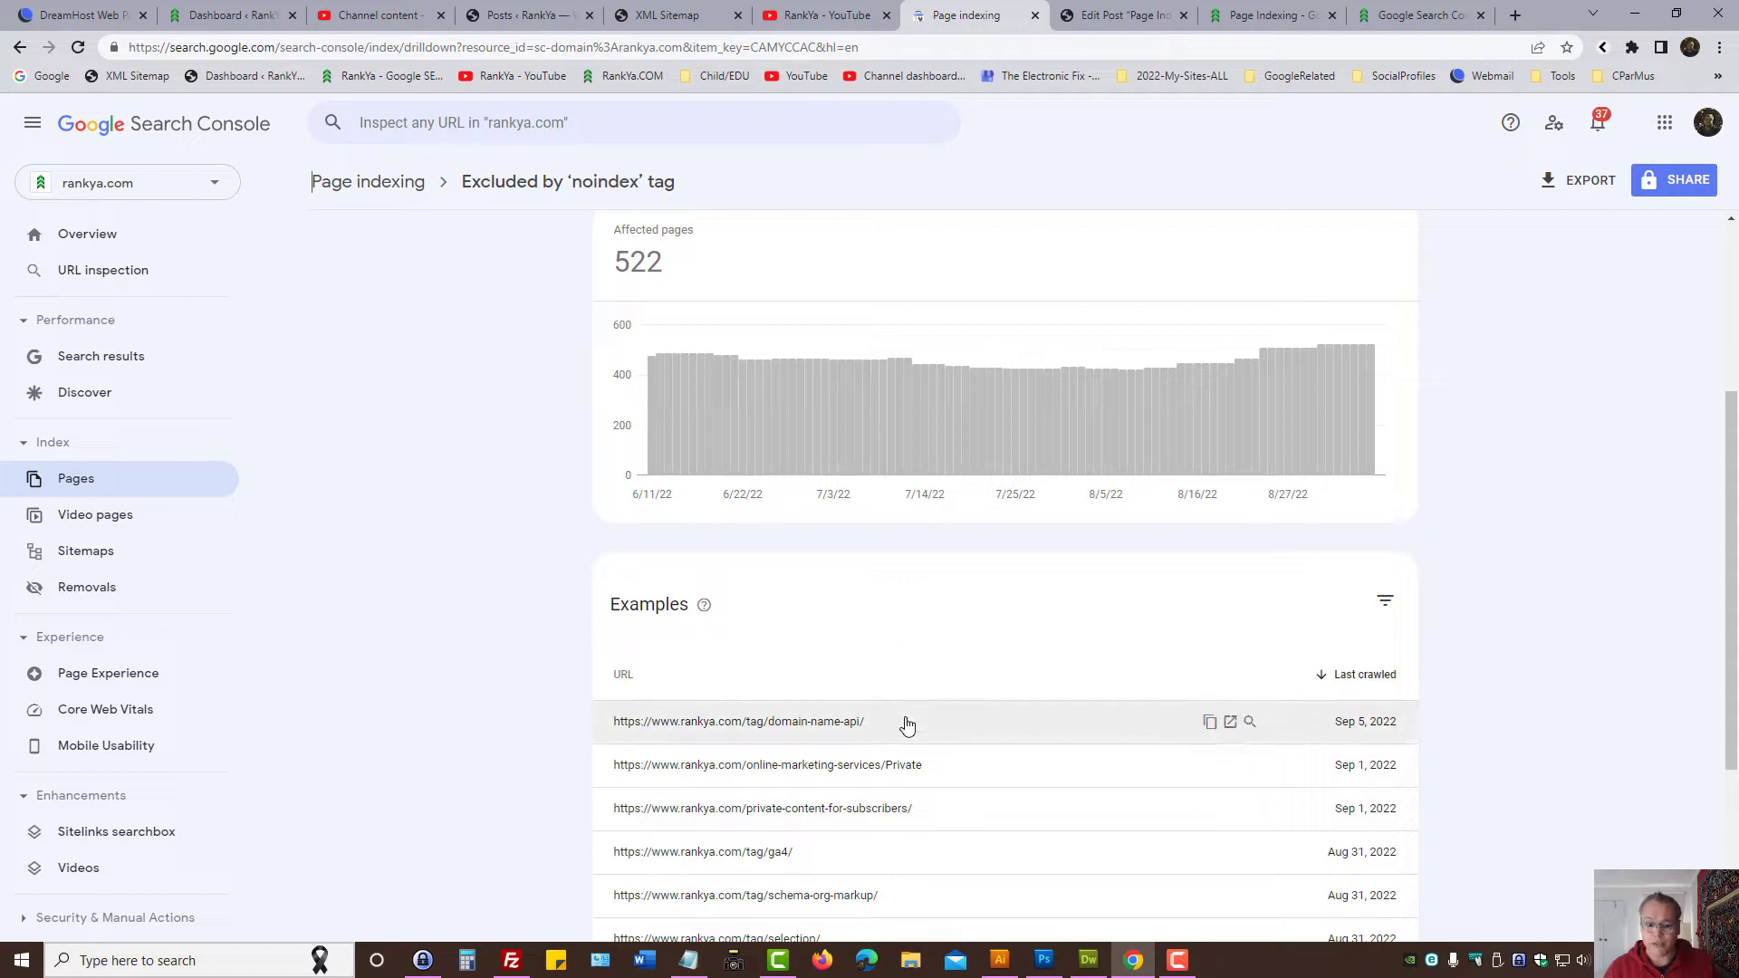
mouse_move(530, 721)
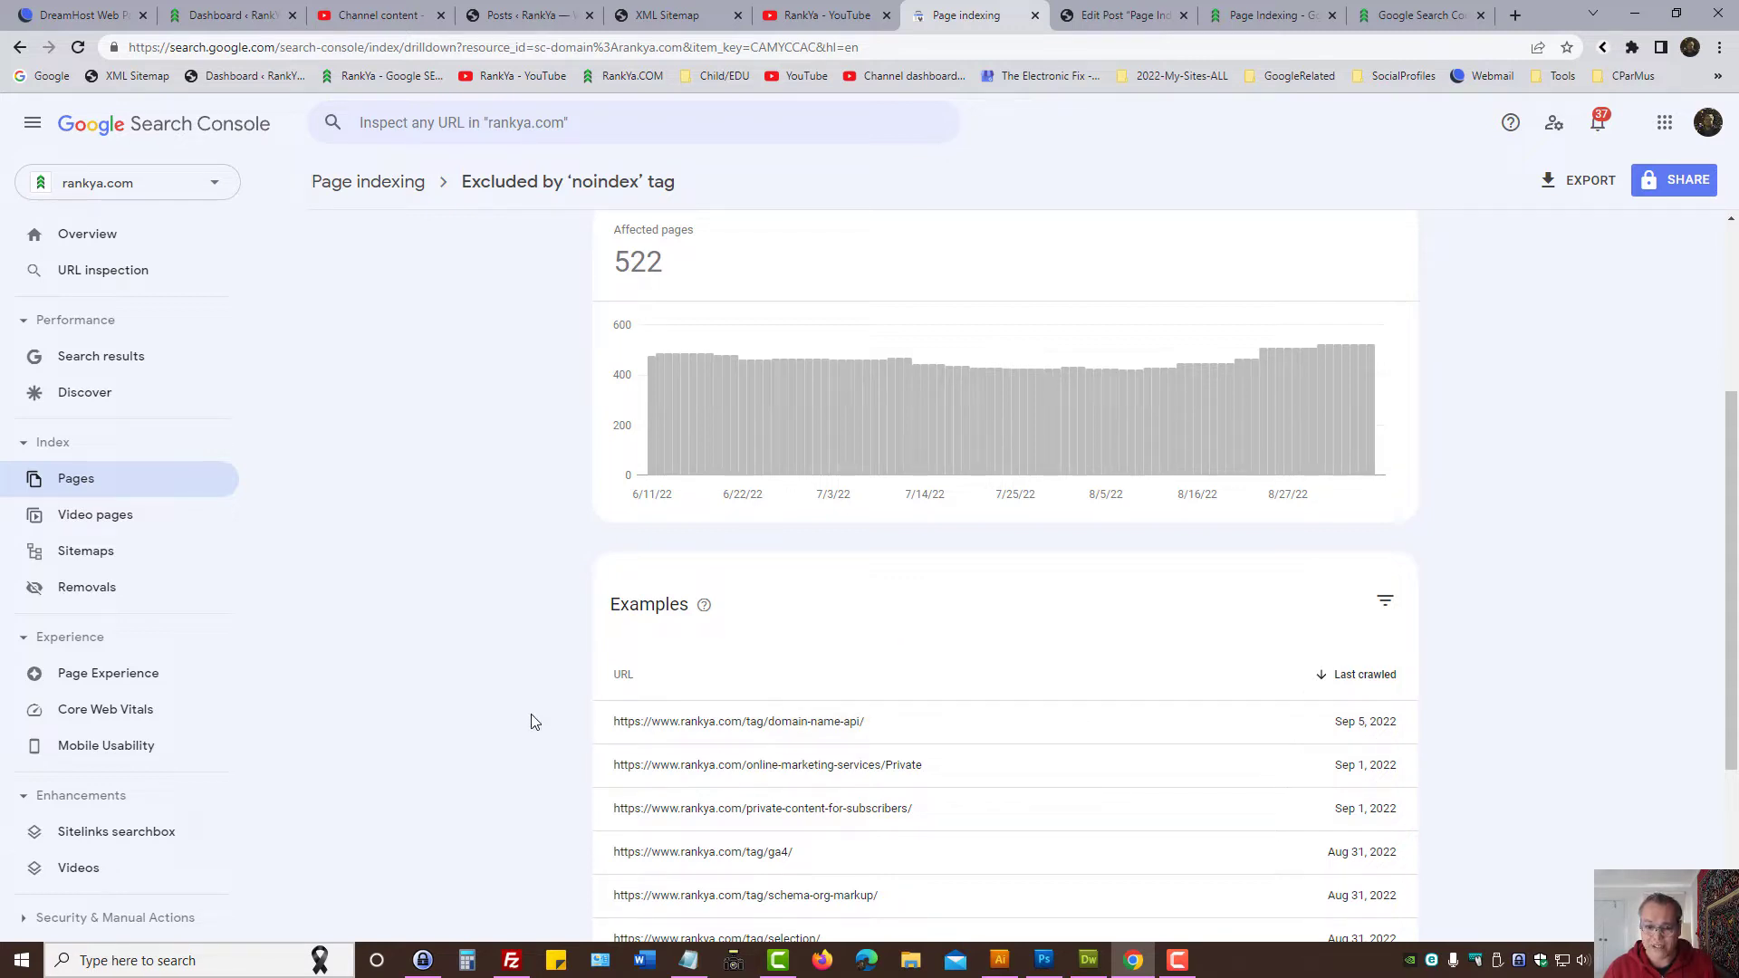
double_click(603, 181)
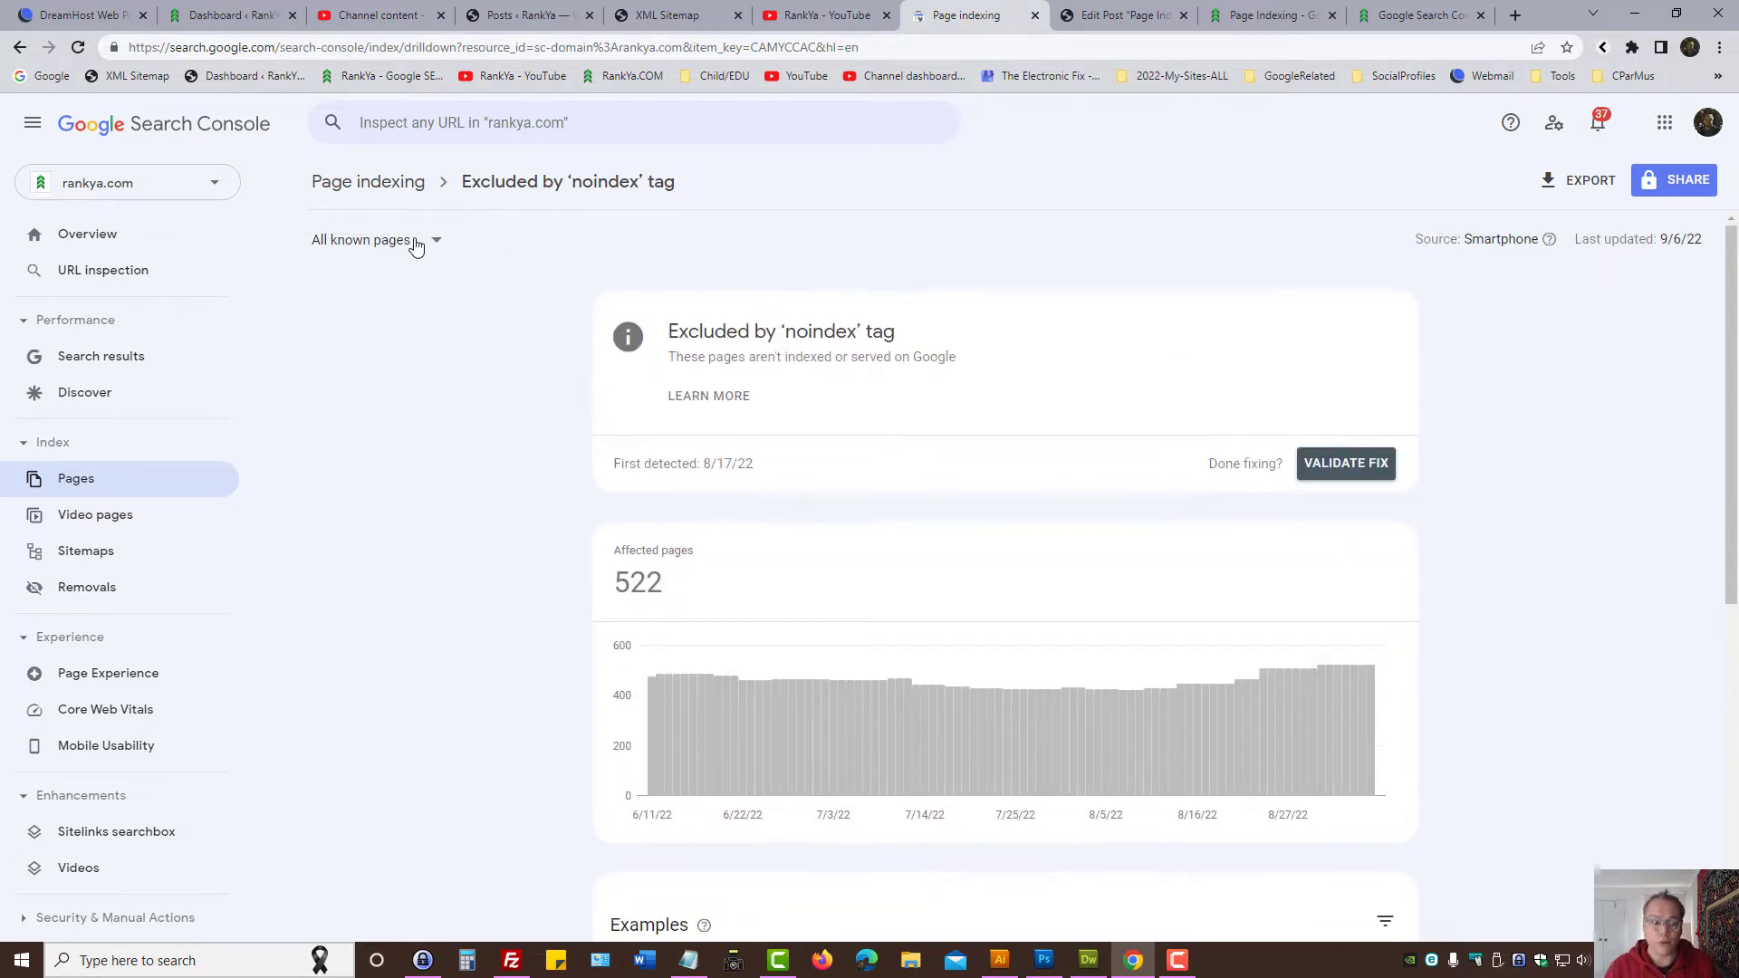
Step: Change the report filter from All known pages to All submitted pages
left_click(374, 239)
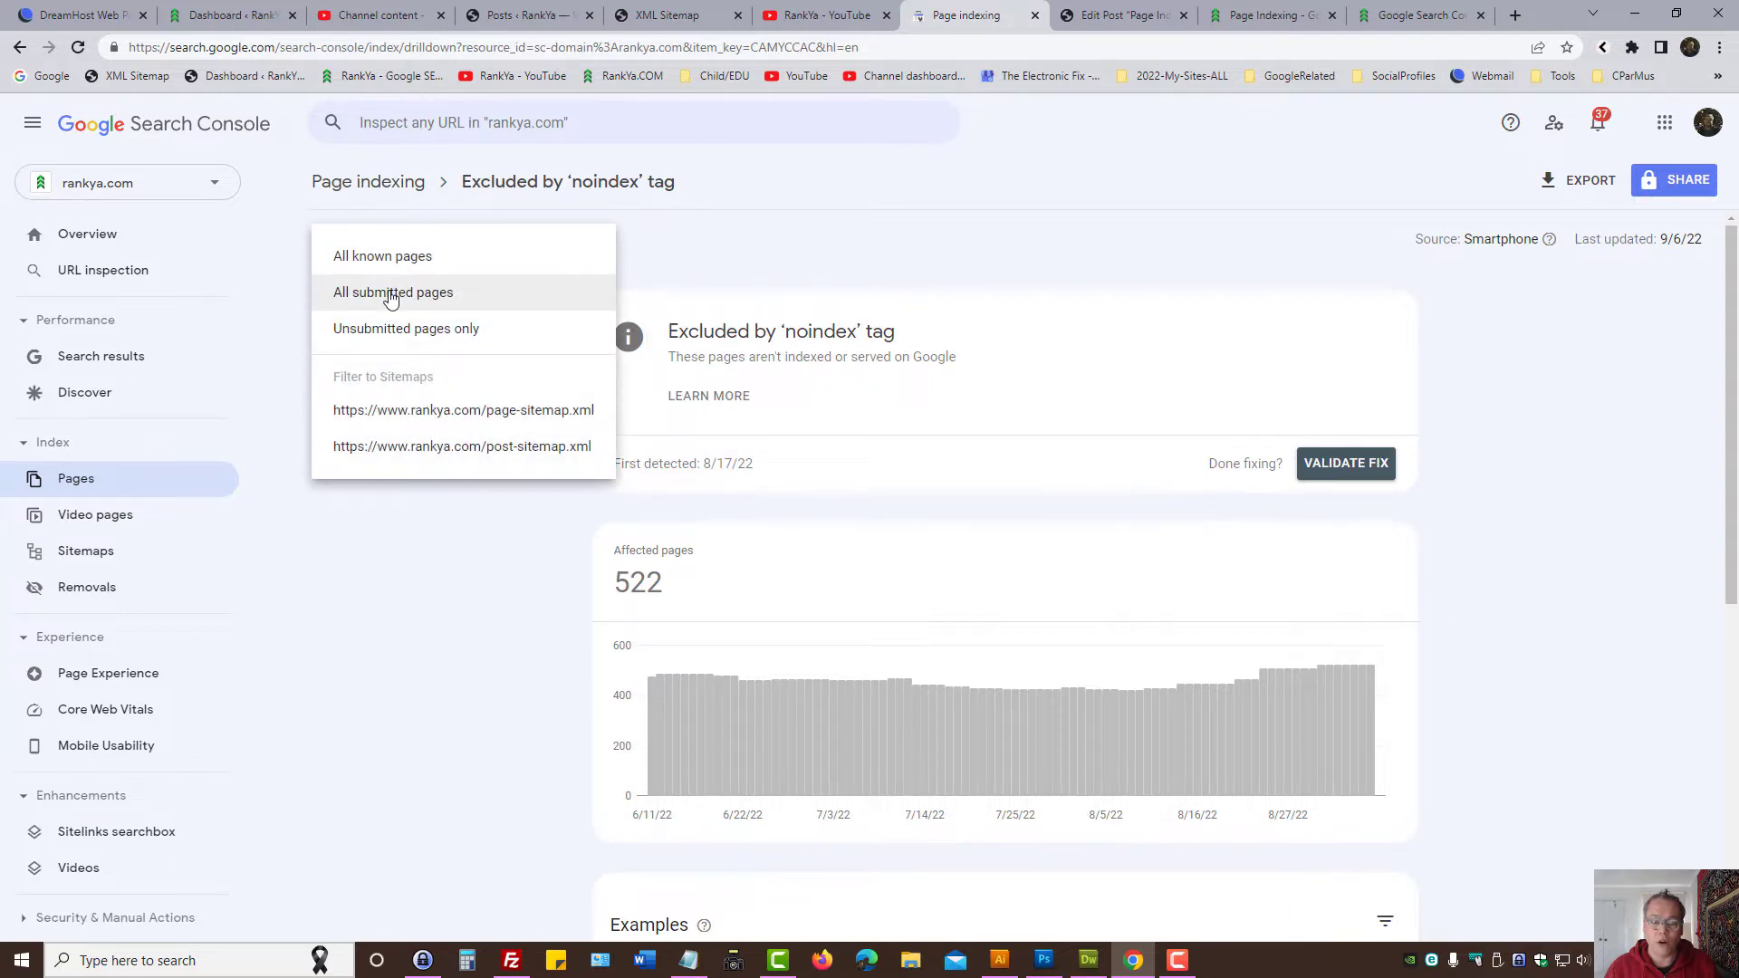
left_click(392, 291)
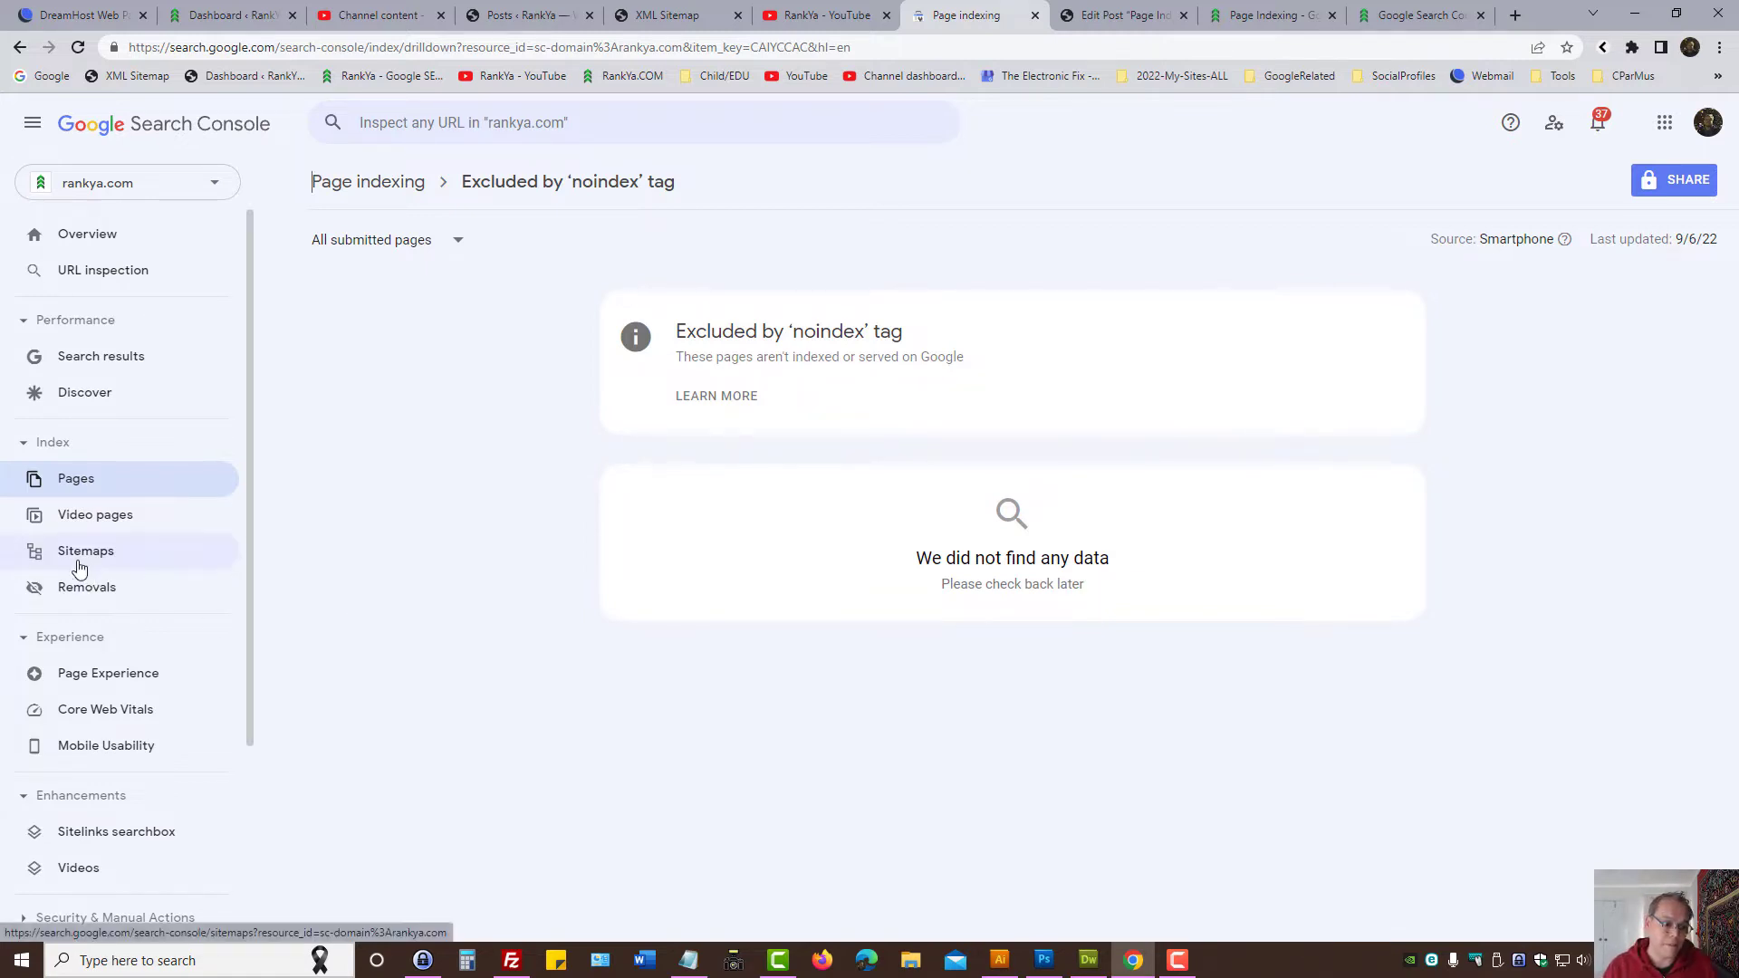
Step: Review the two submitted sitemaps, then return to the noindex report heading
left_click(85, 550)
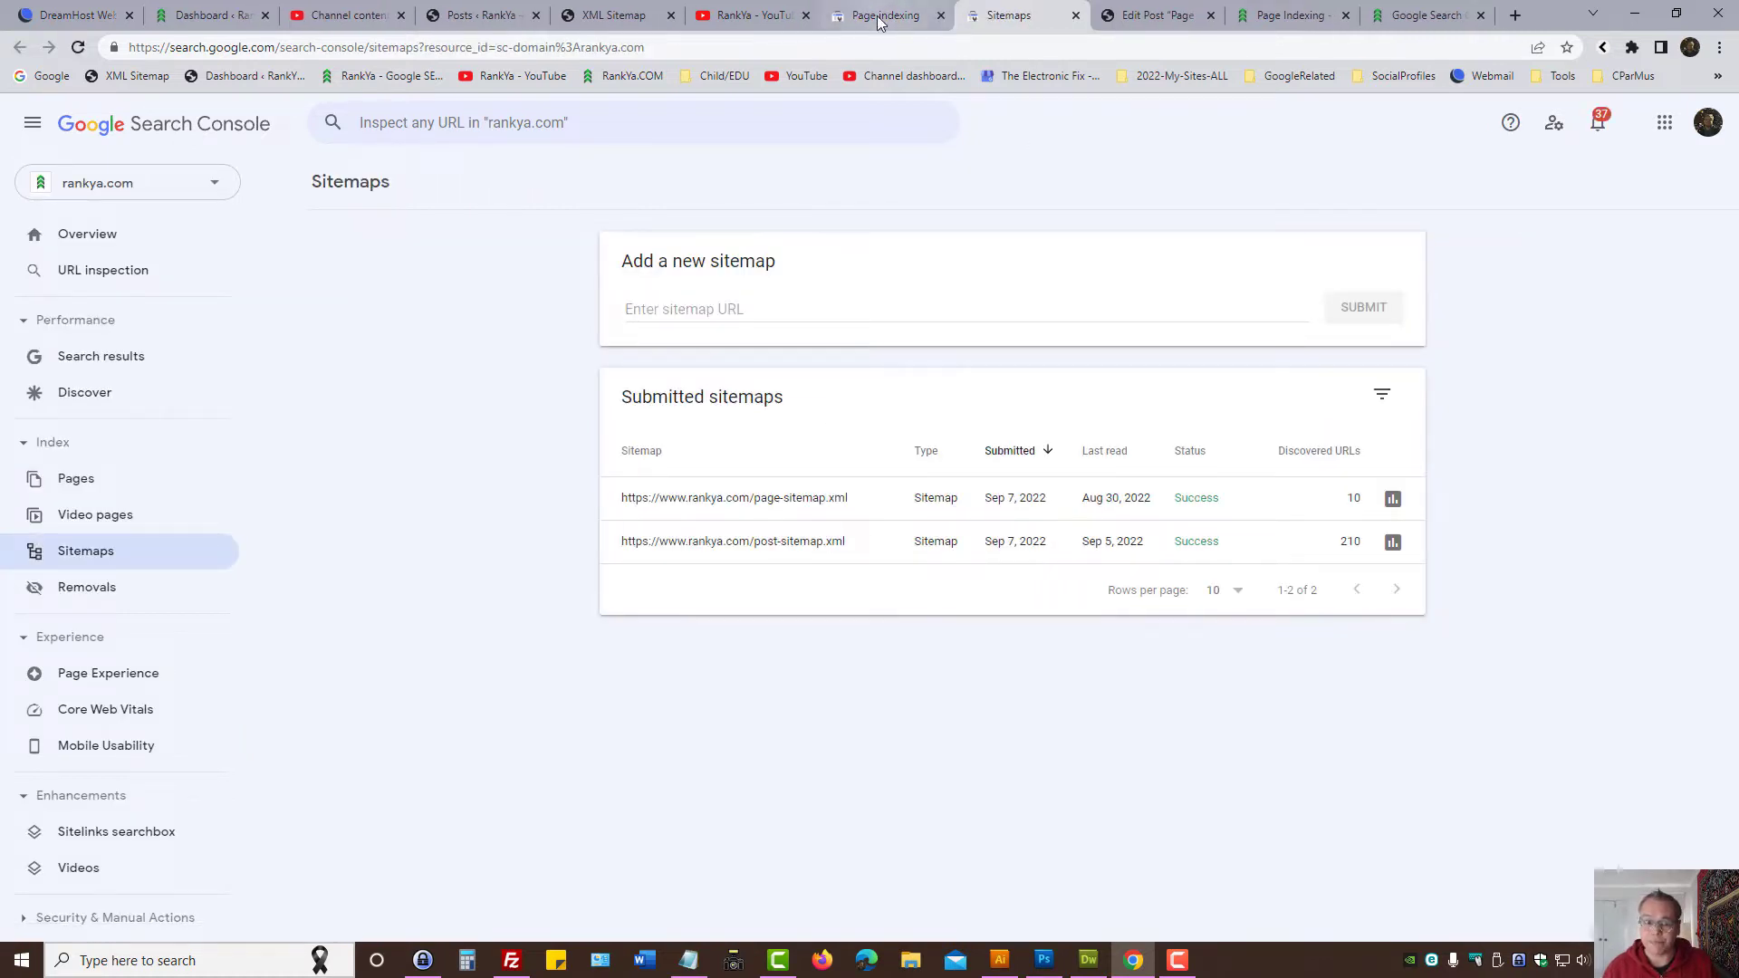
left_click(882, 15)
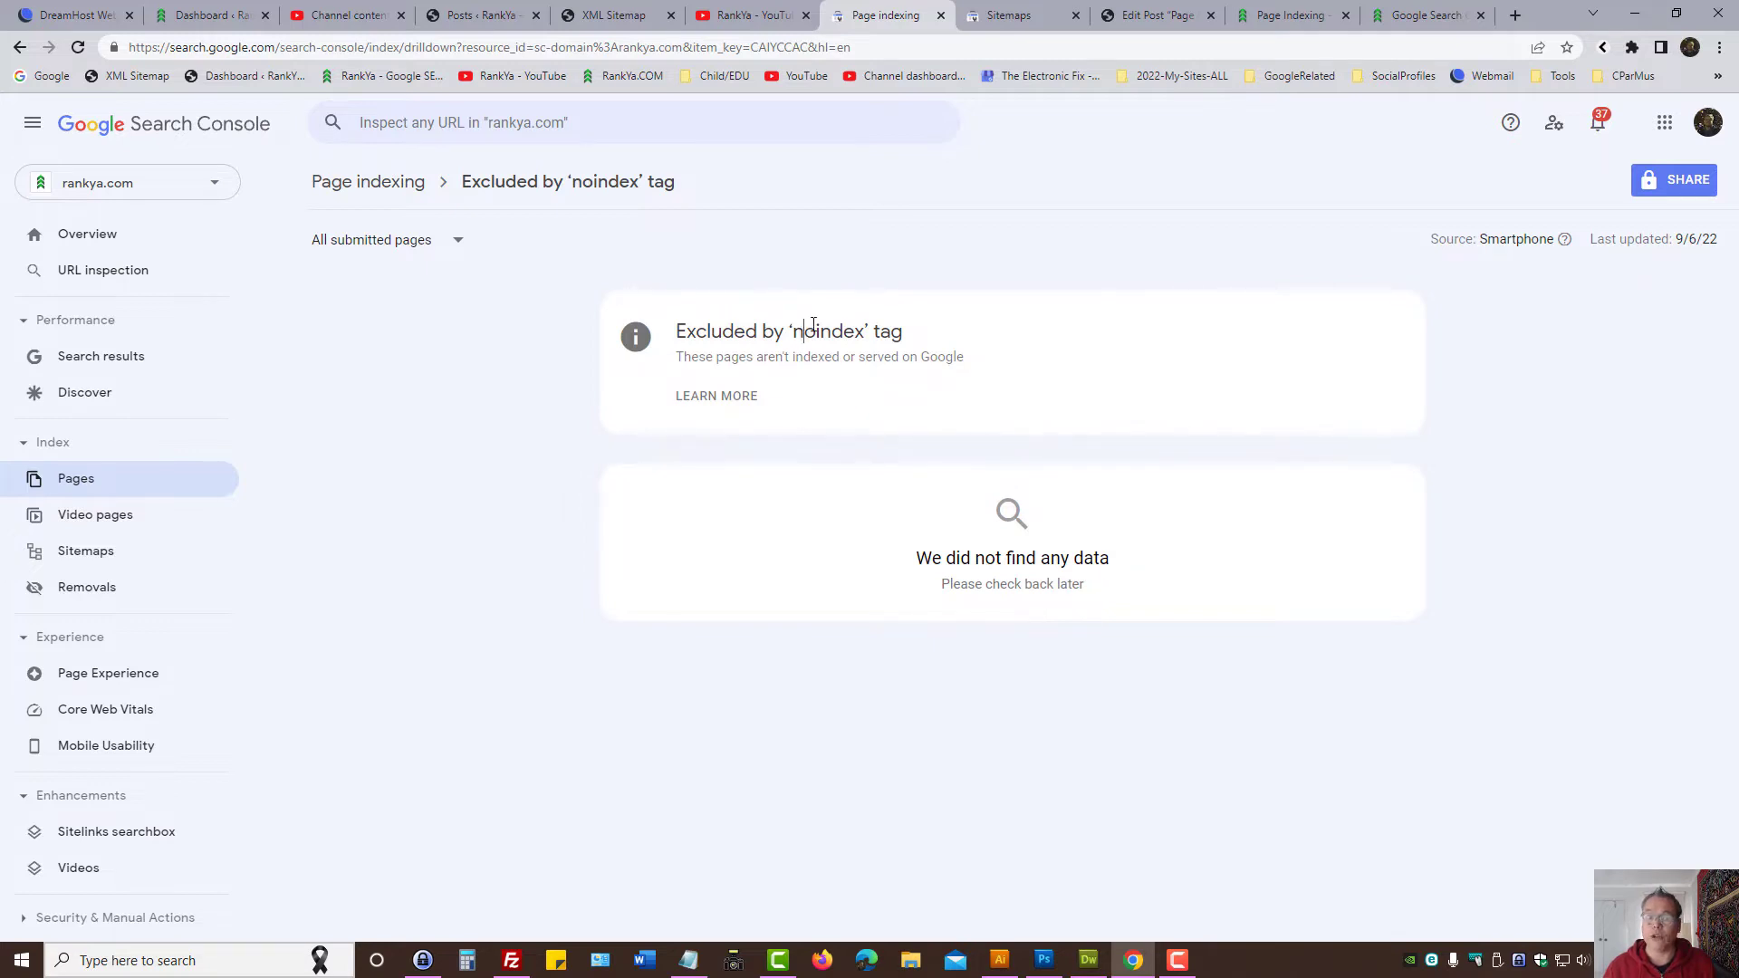
double_click(826, 331)
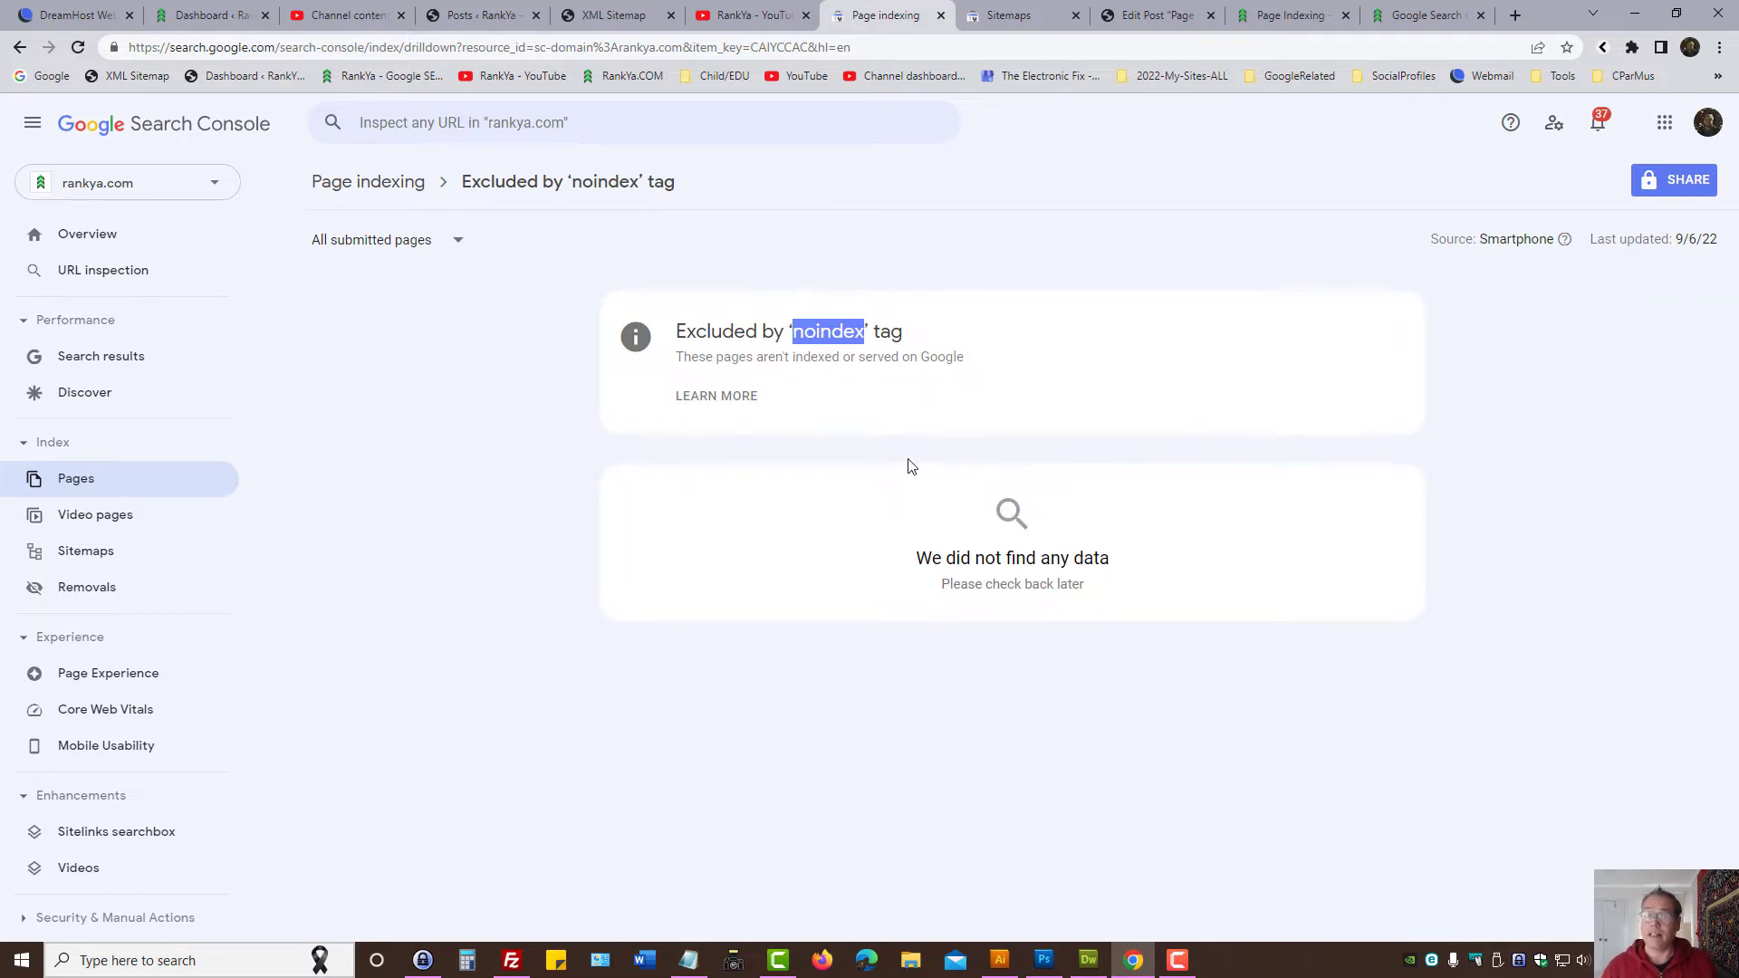
mouse_move(388, 239)
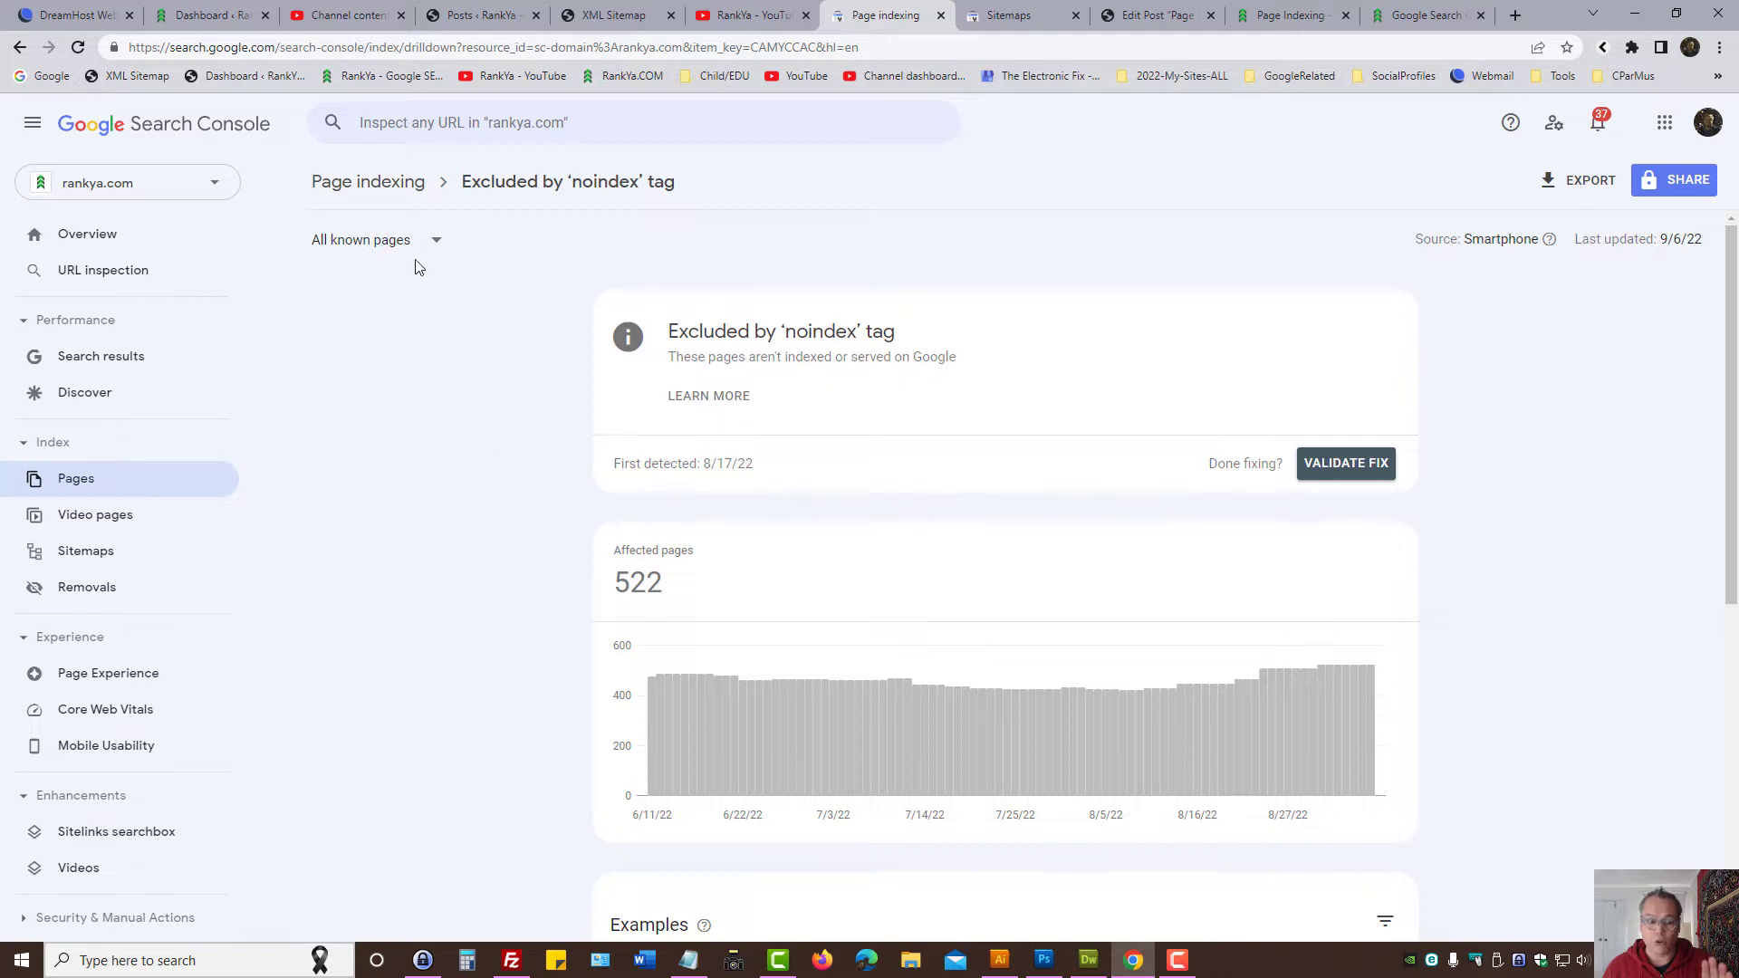
Step: Set the filter back to All known pages and scroll down to the example URLs
left_click(377, 240)
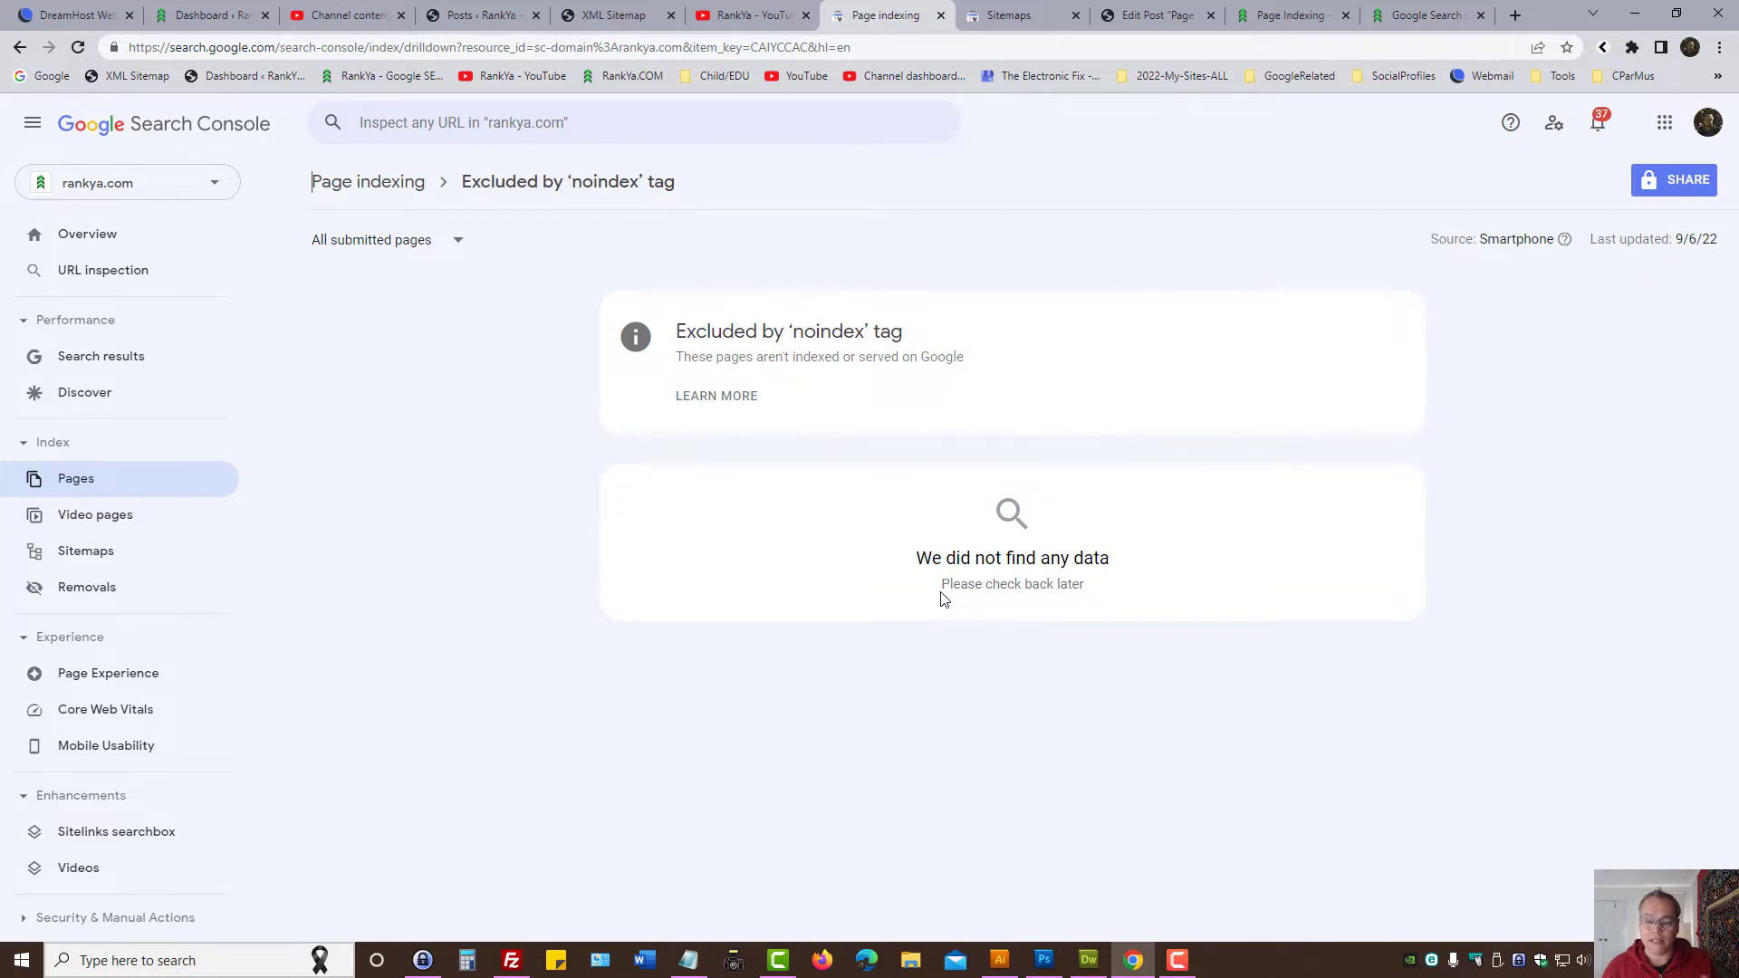
left_click(386, 239)
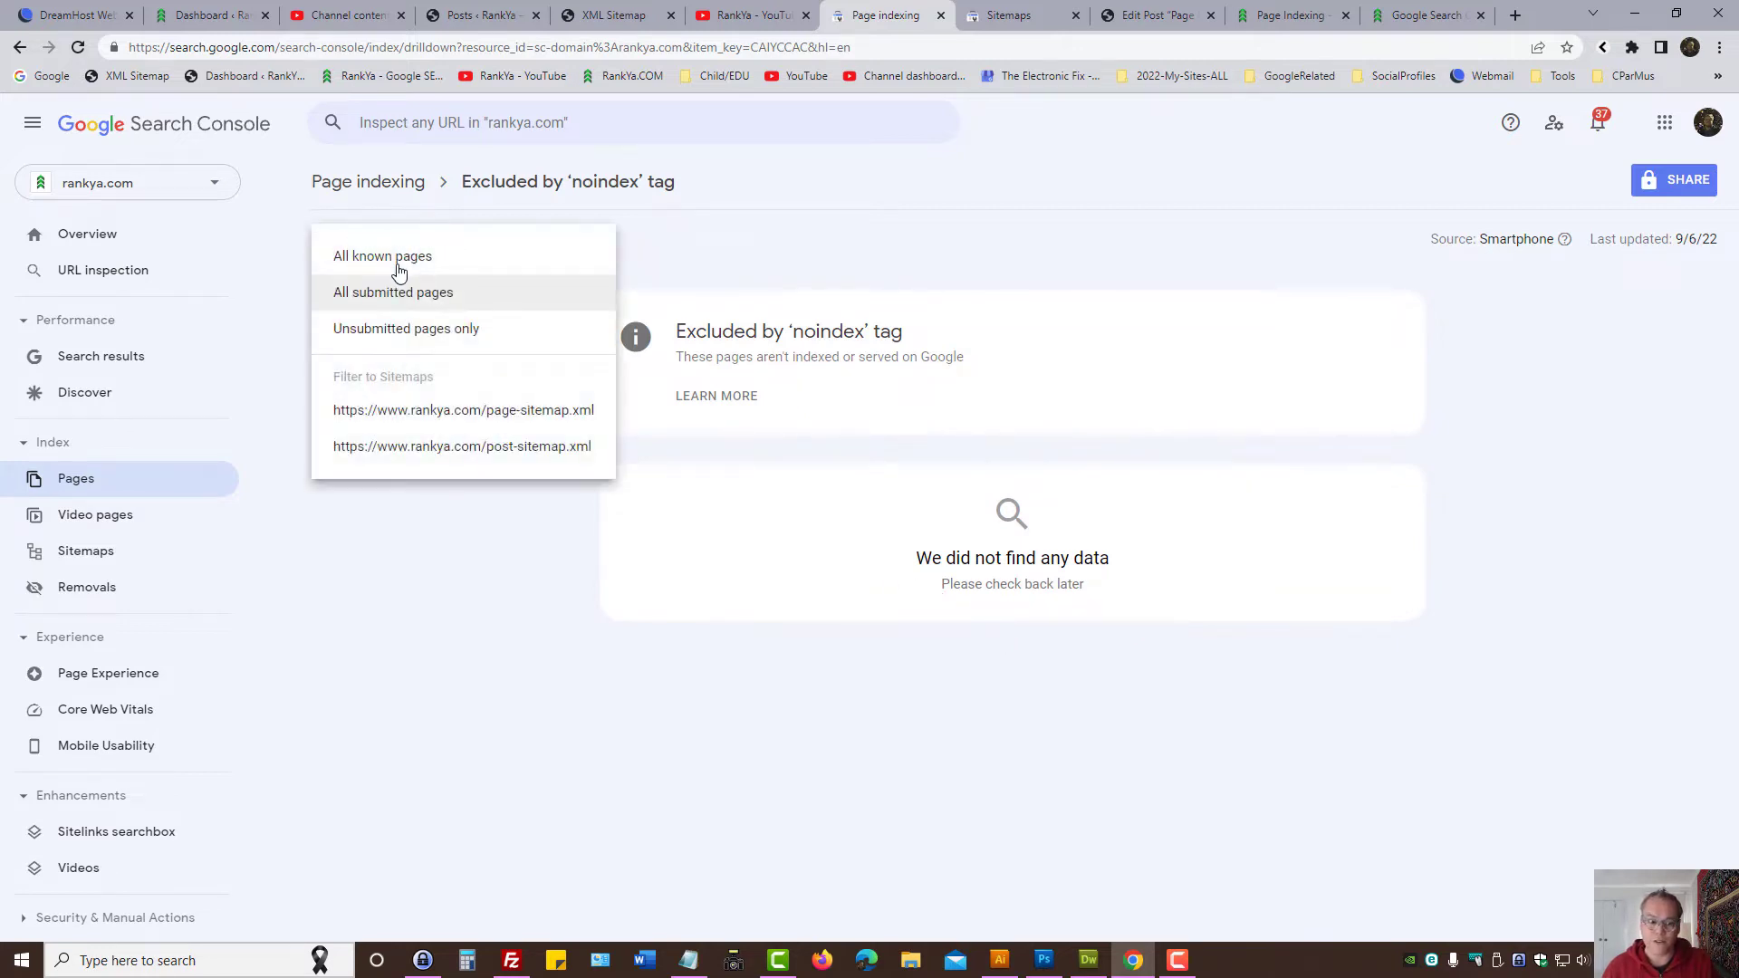
left_click(382, 255)
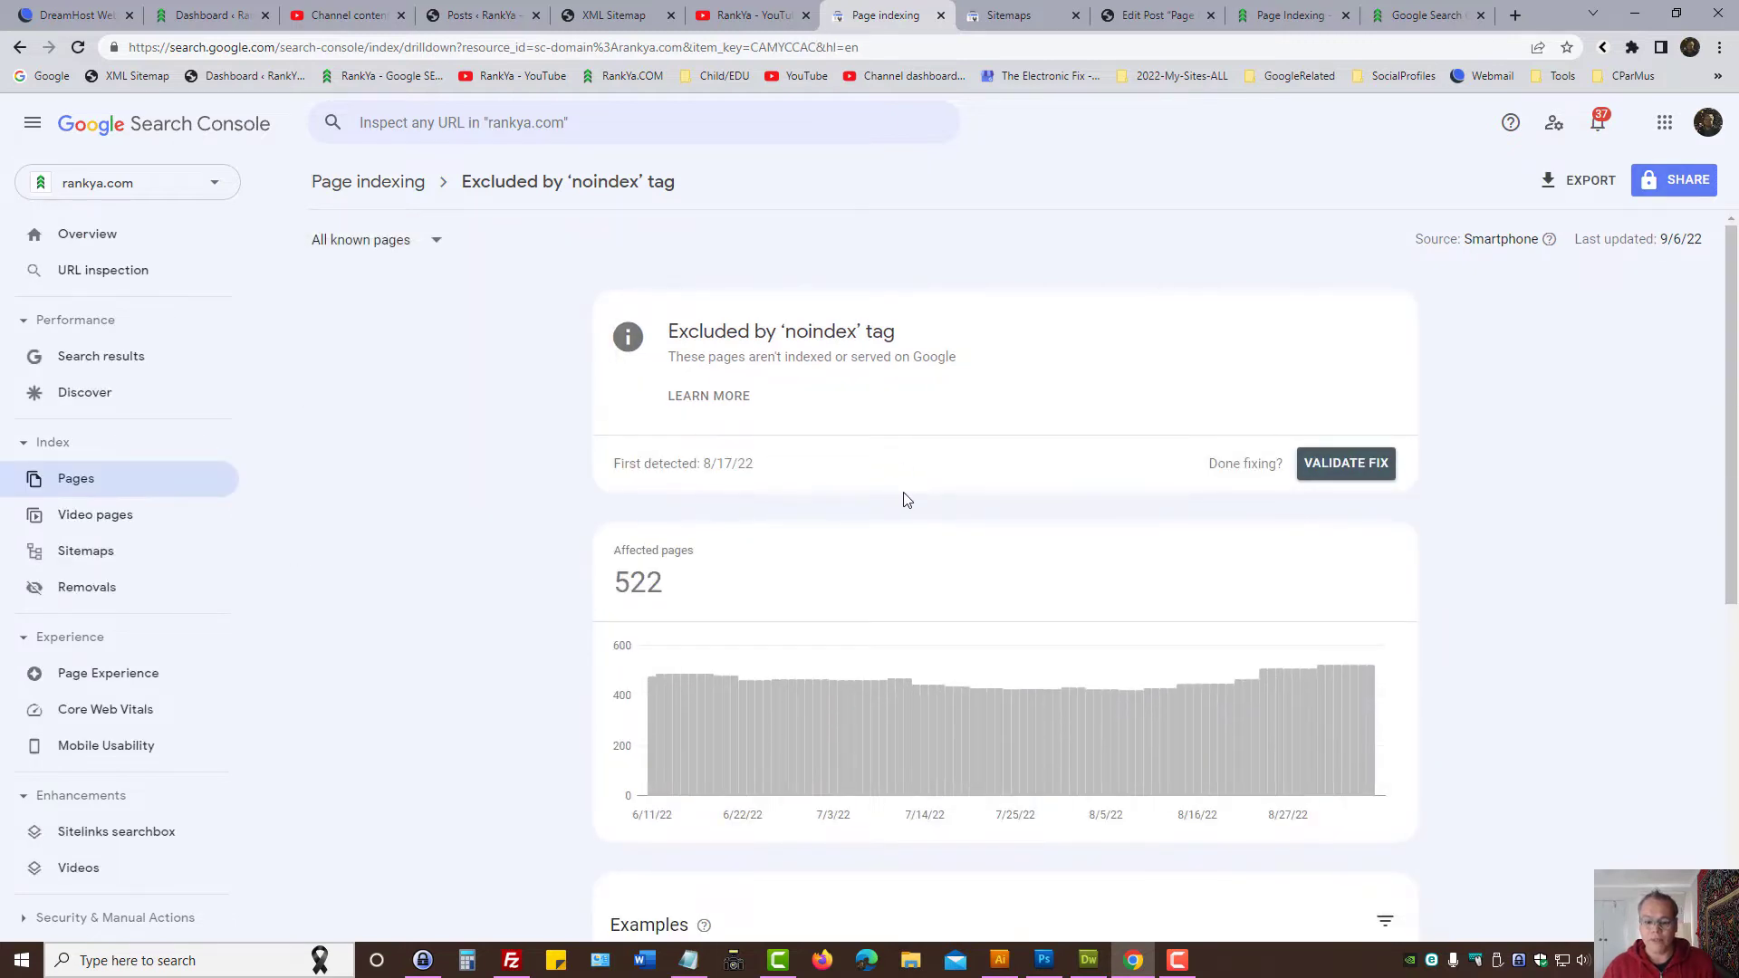
scroll("down", 3)
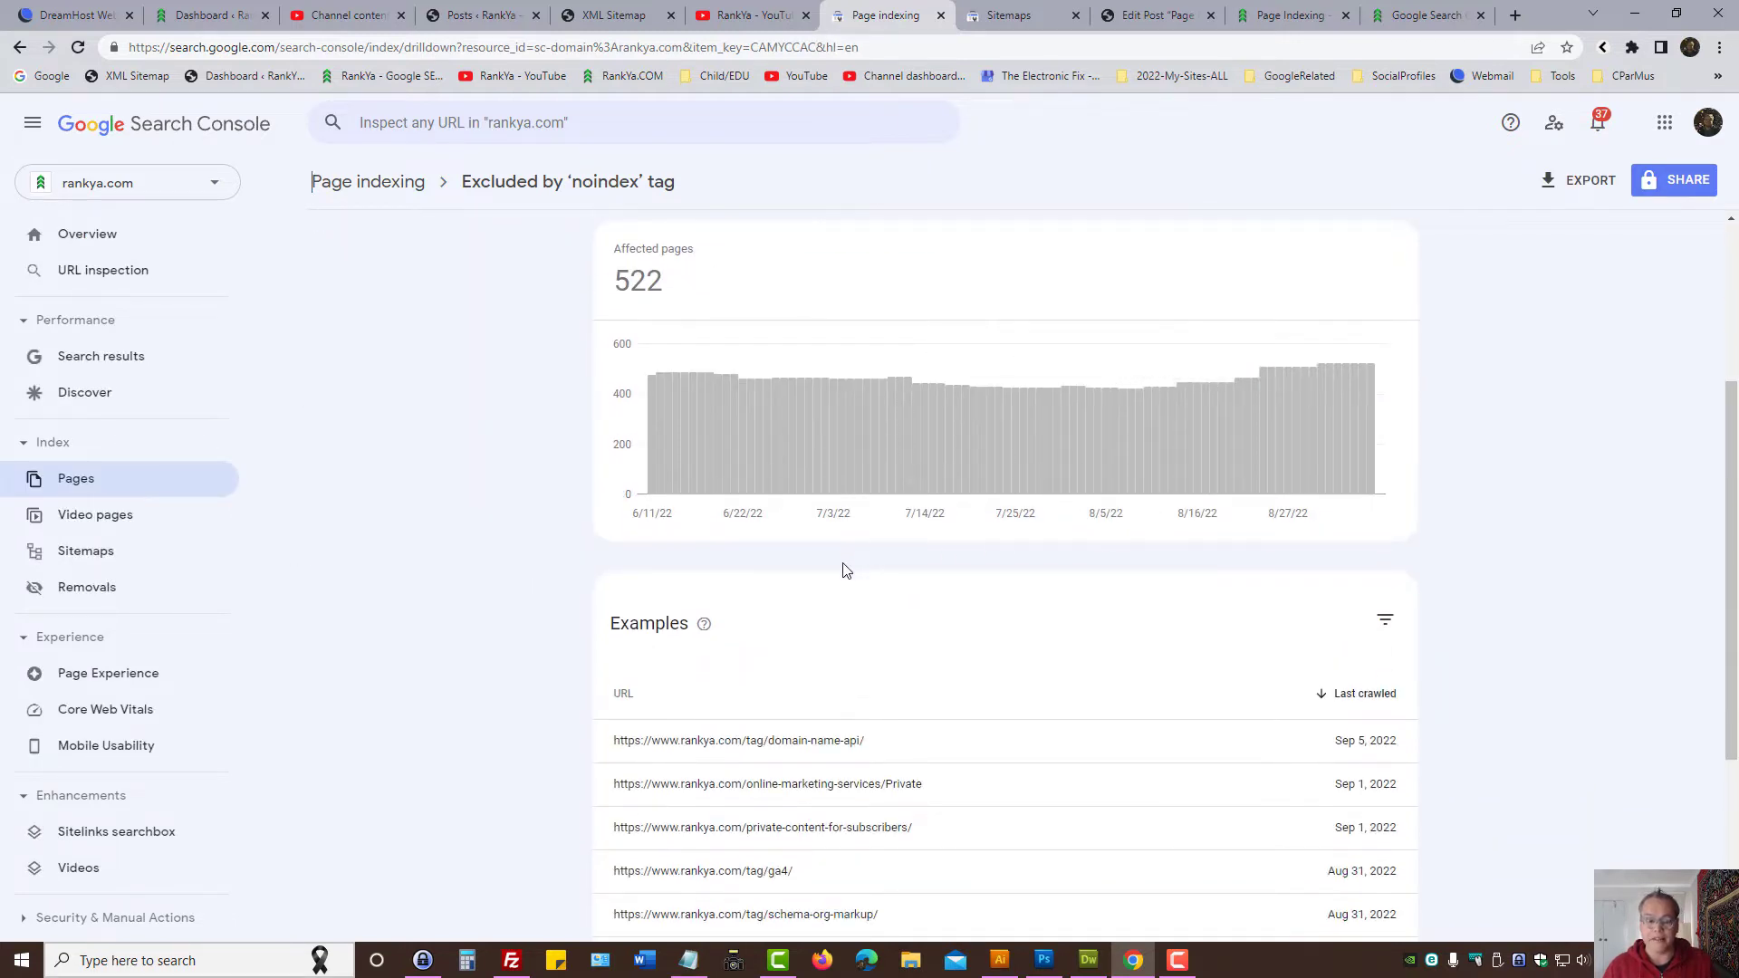
scroll("down", 3)
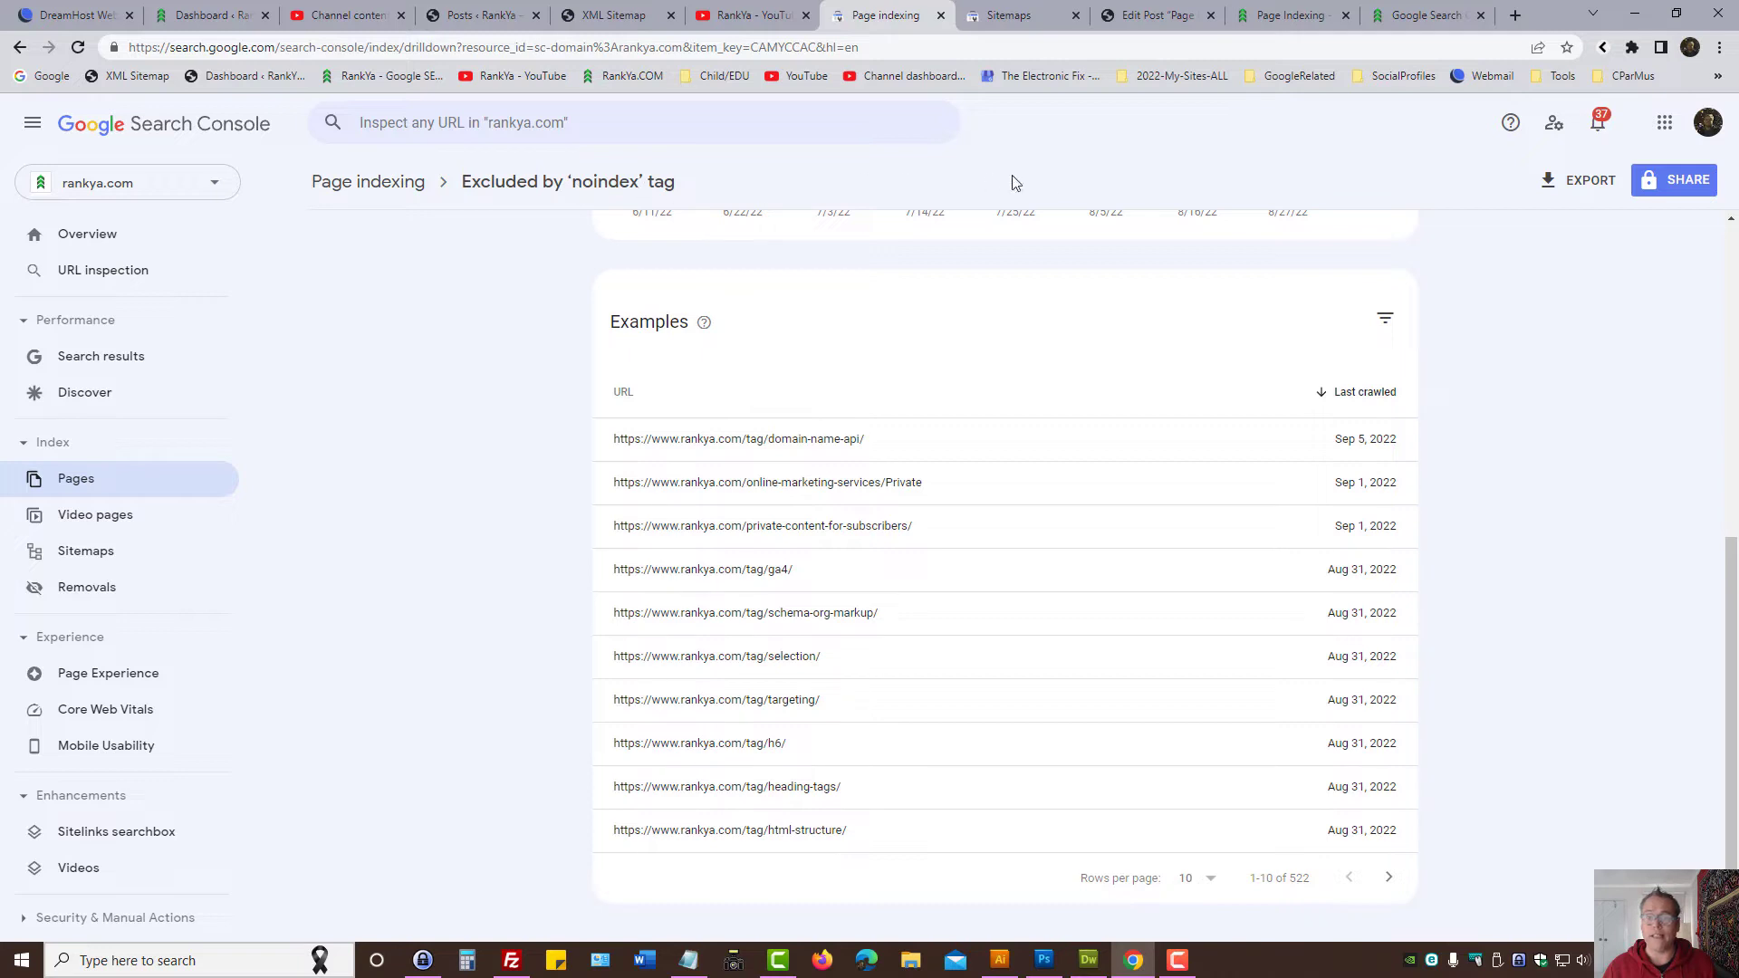
mouse_move(1414, 310)
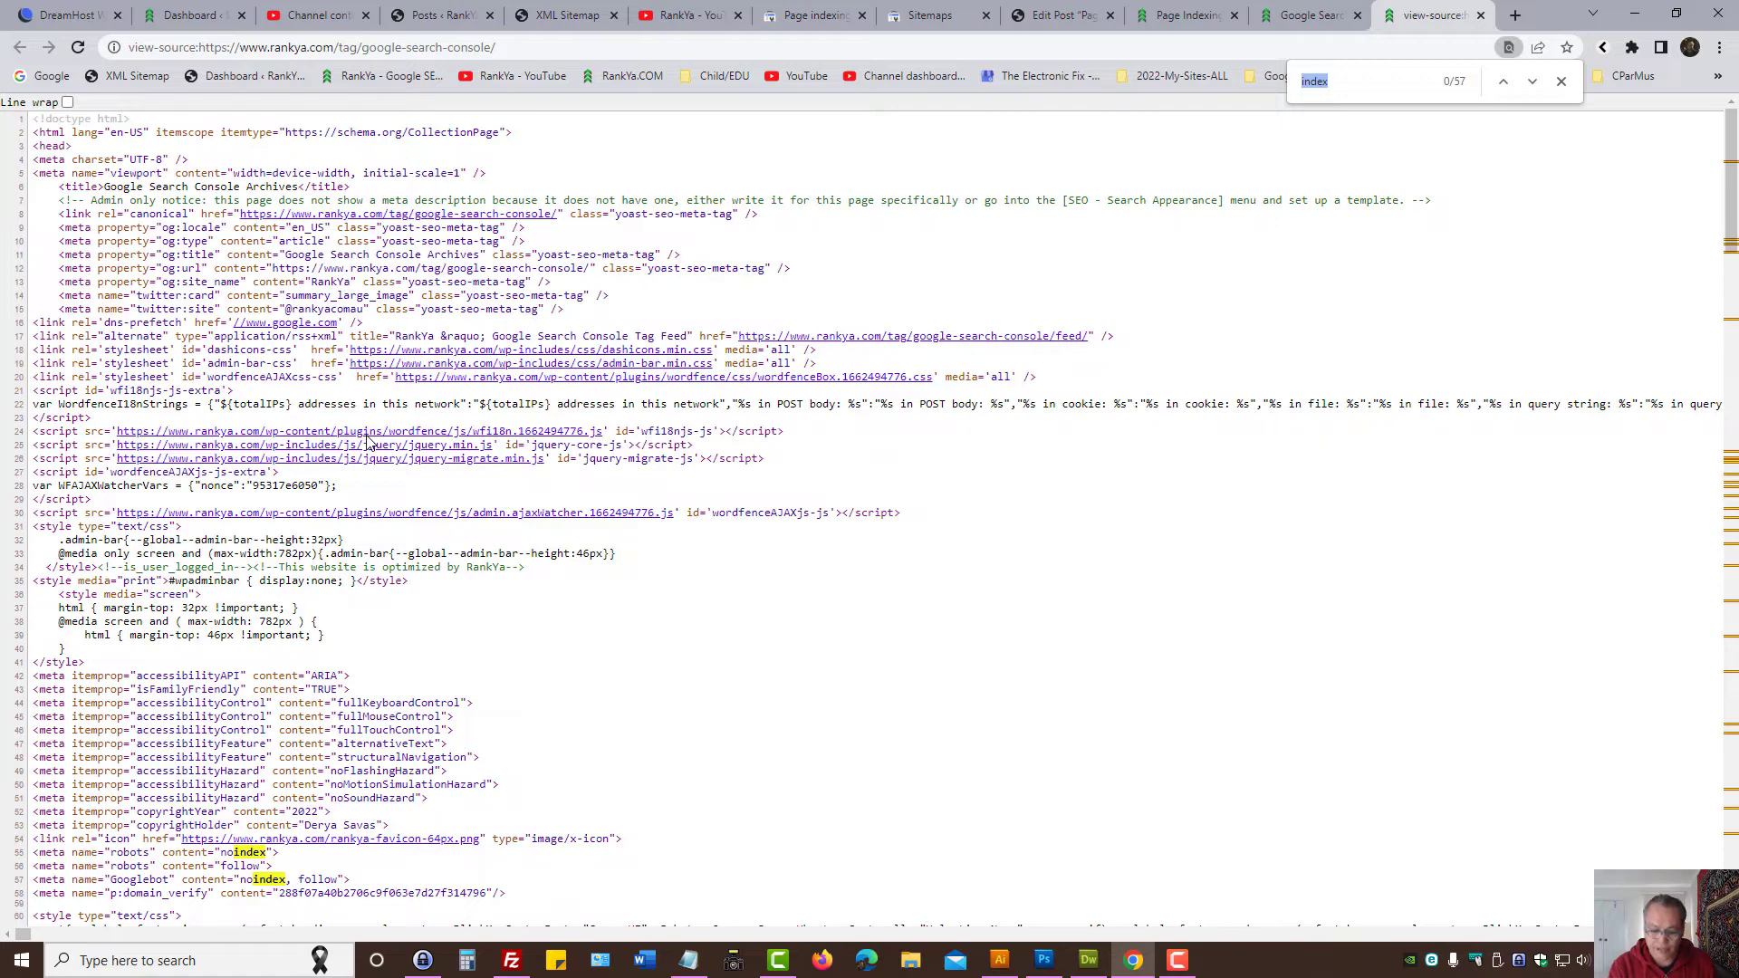
Step: Search the page source for 'noindex' and select the robots meta tag line
type("noind")
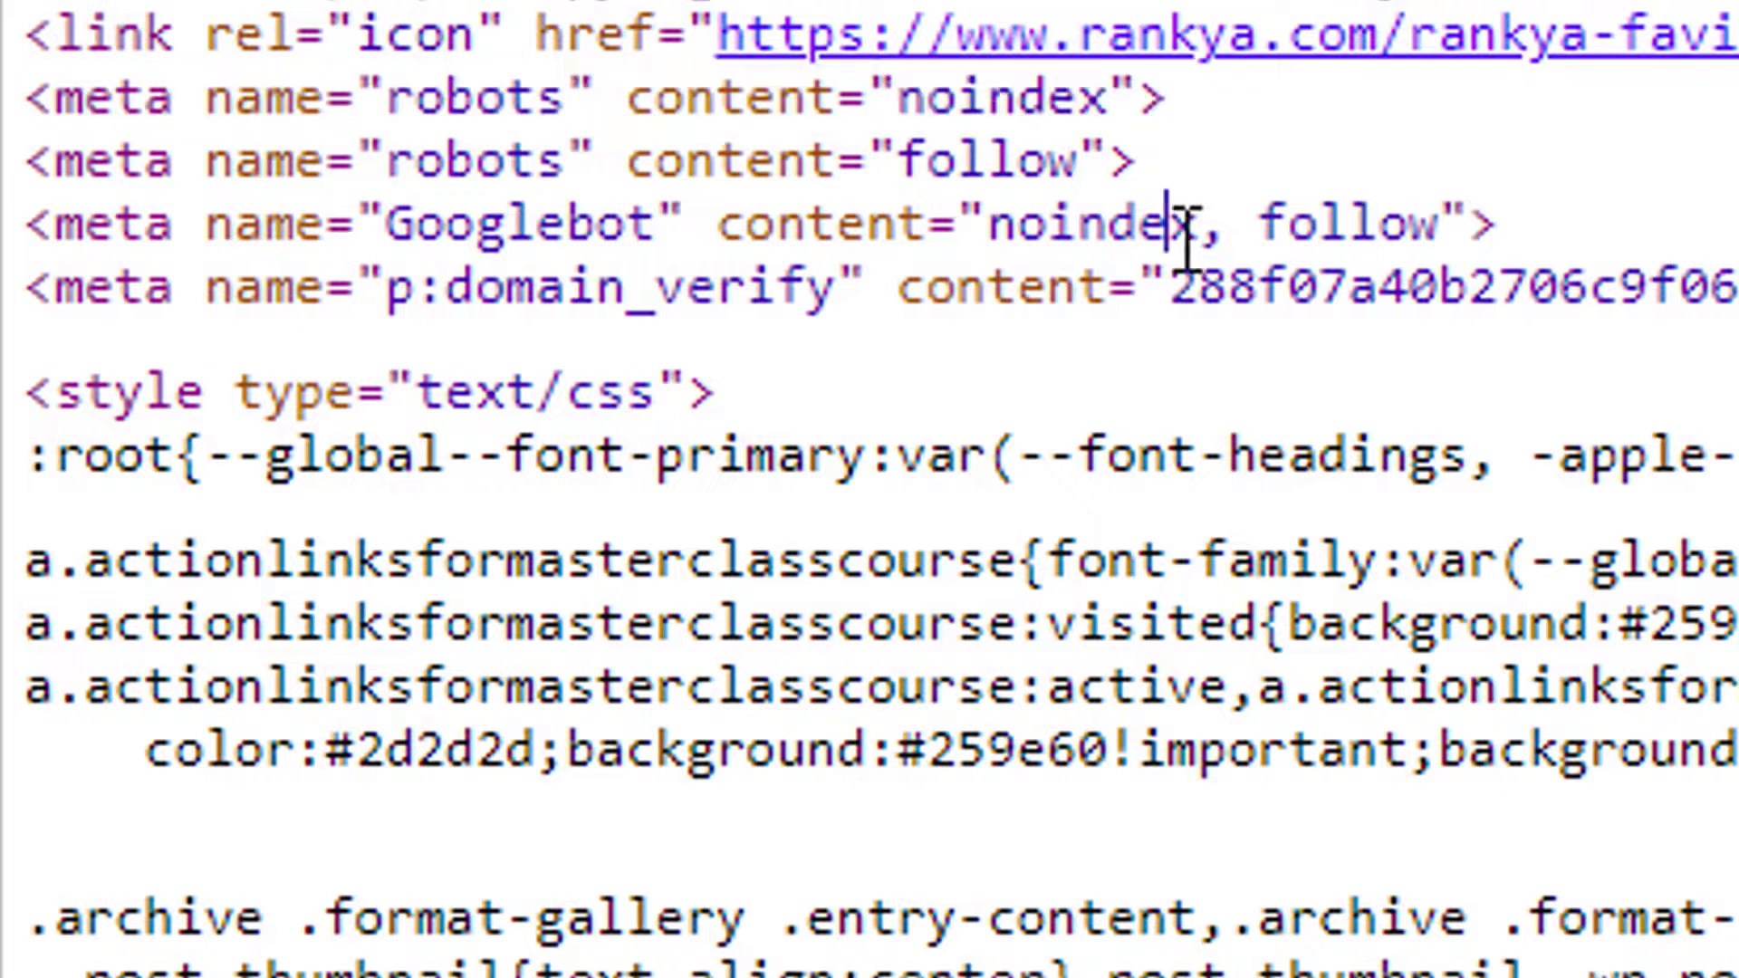
left_click_drag(33, 98, 1131, 161)
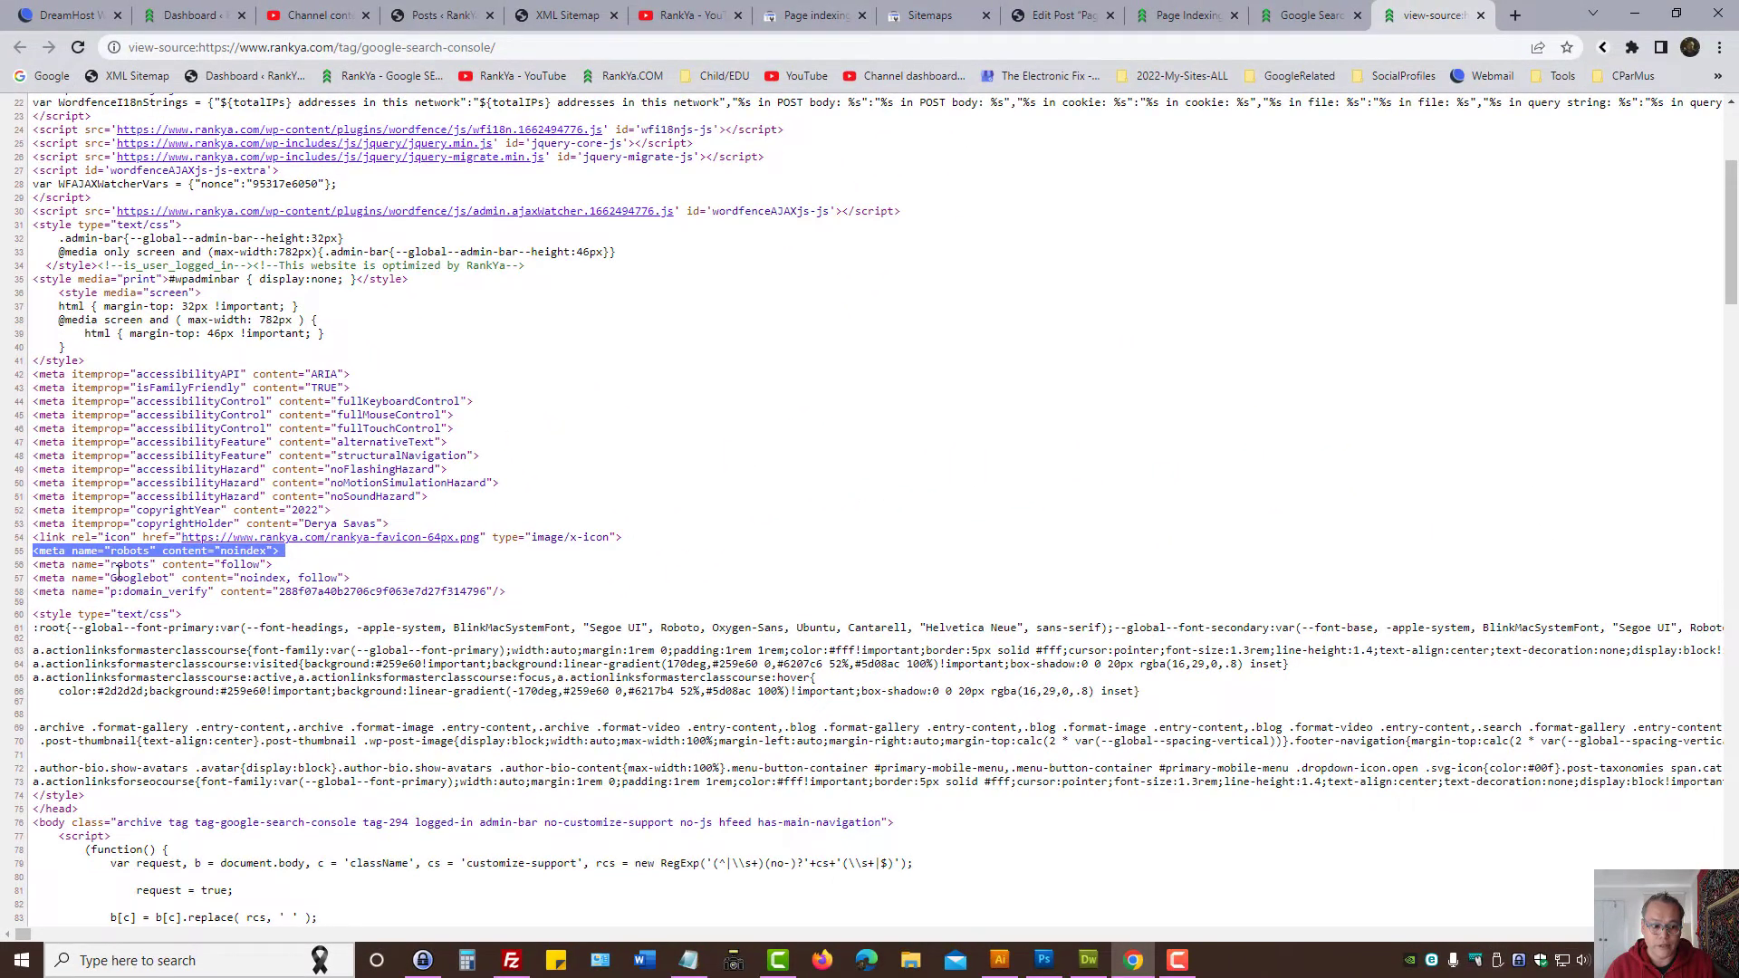
left_click(333, 47)
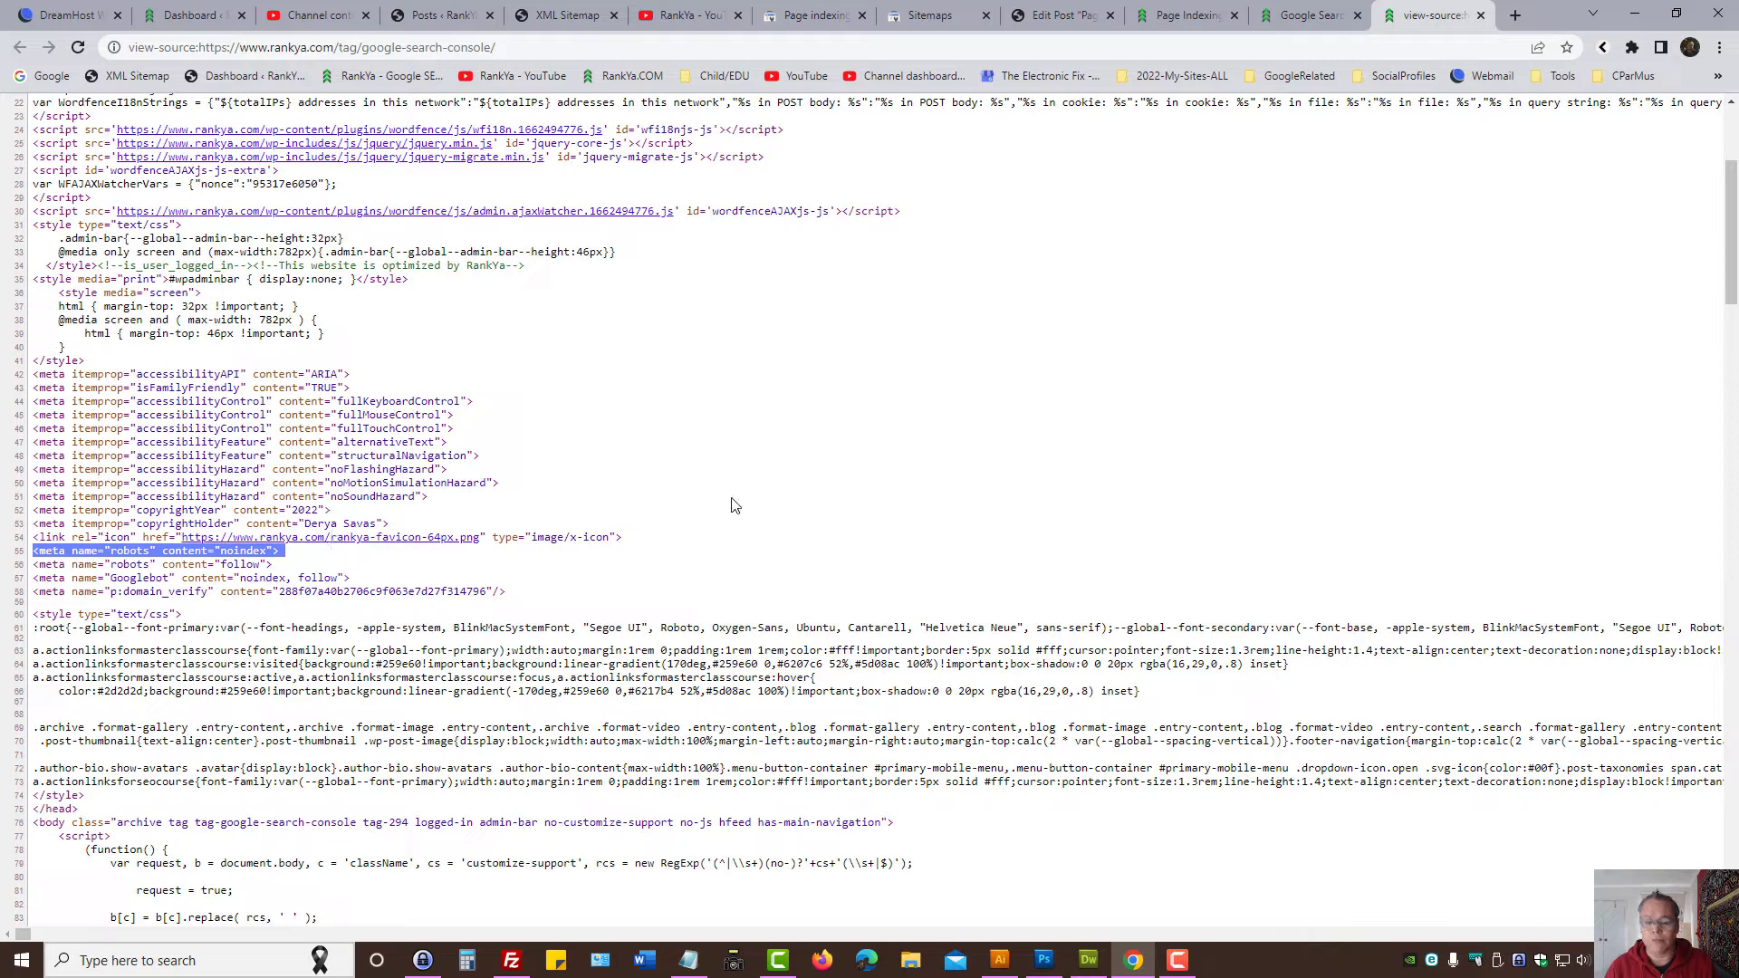
mouse_move(846, 489)
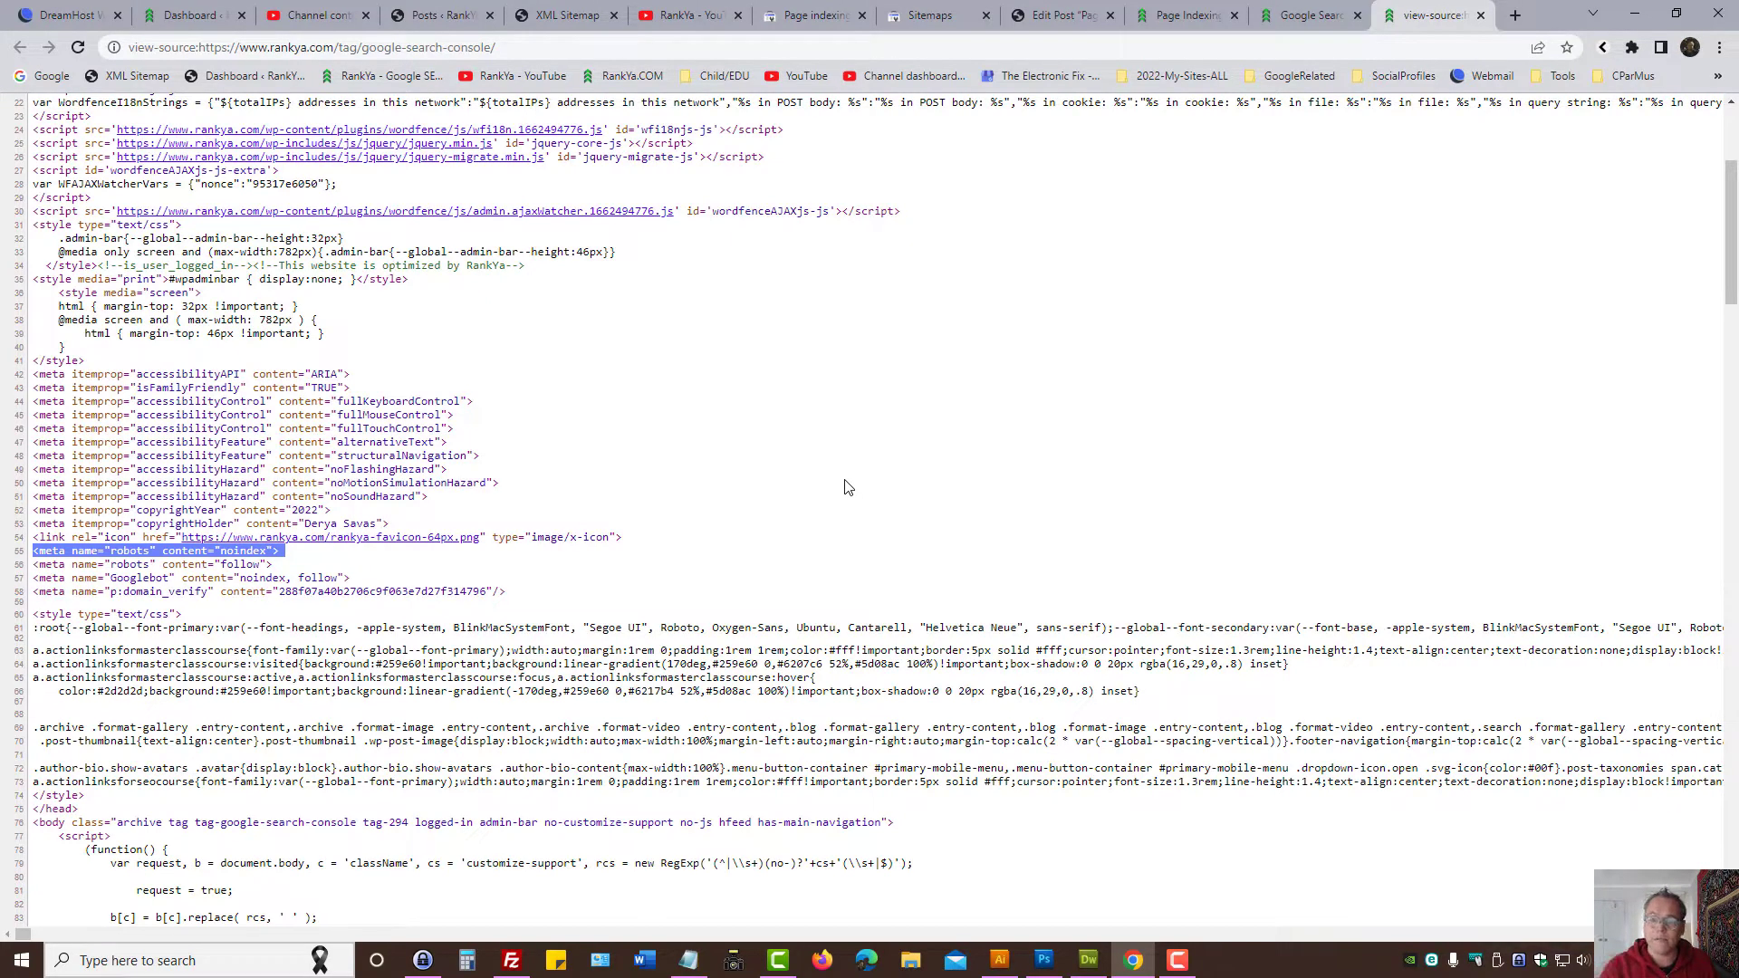
Step: Compare the live tag archive page with its source, ending on the live page
left_click(1307, 16)
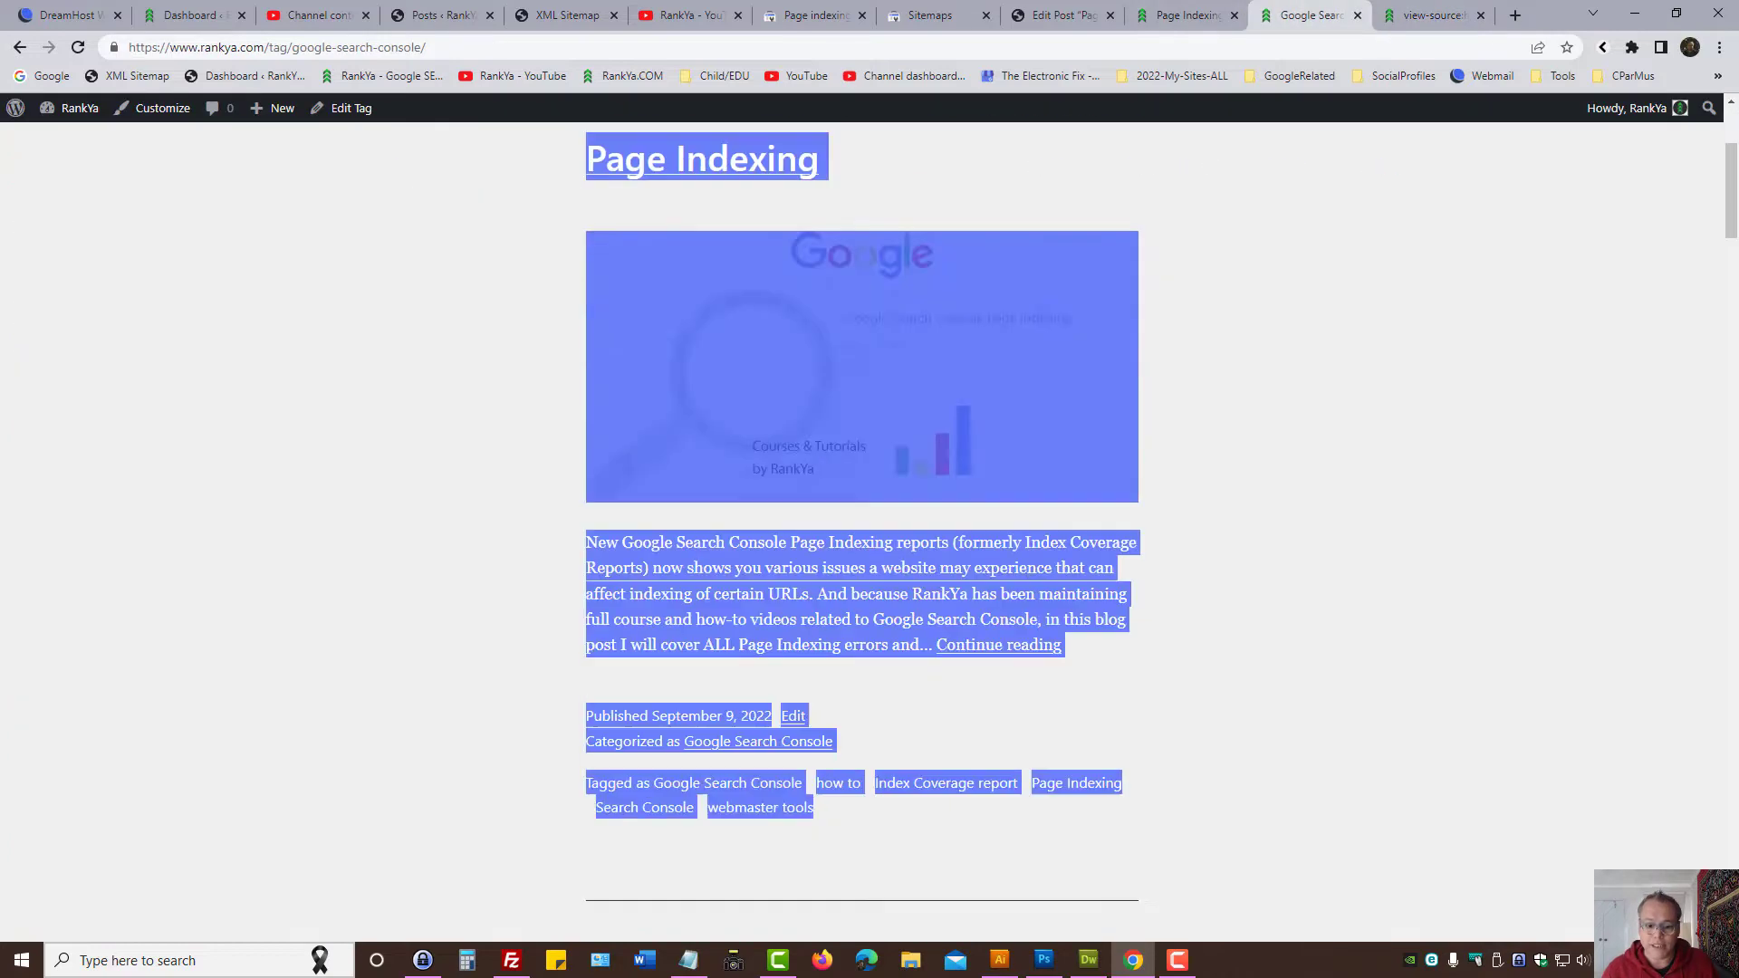
scroll("down", 3)
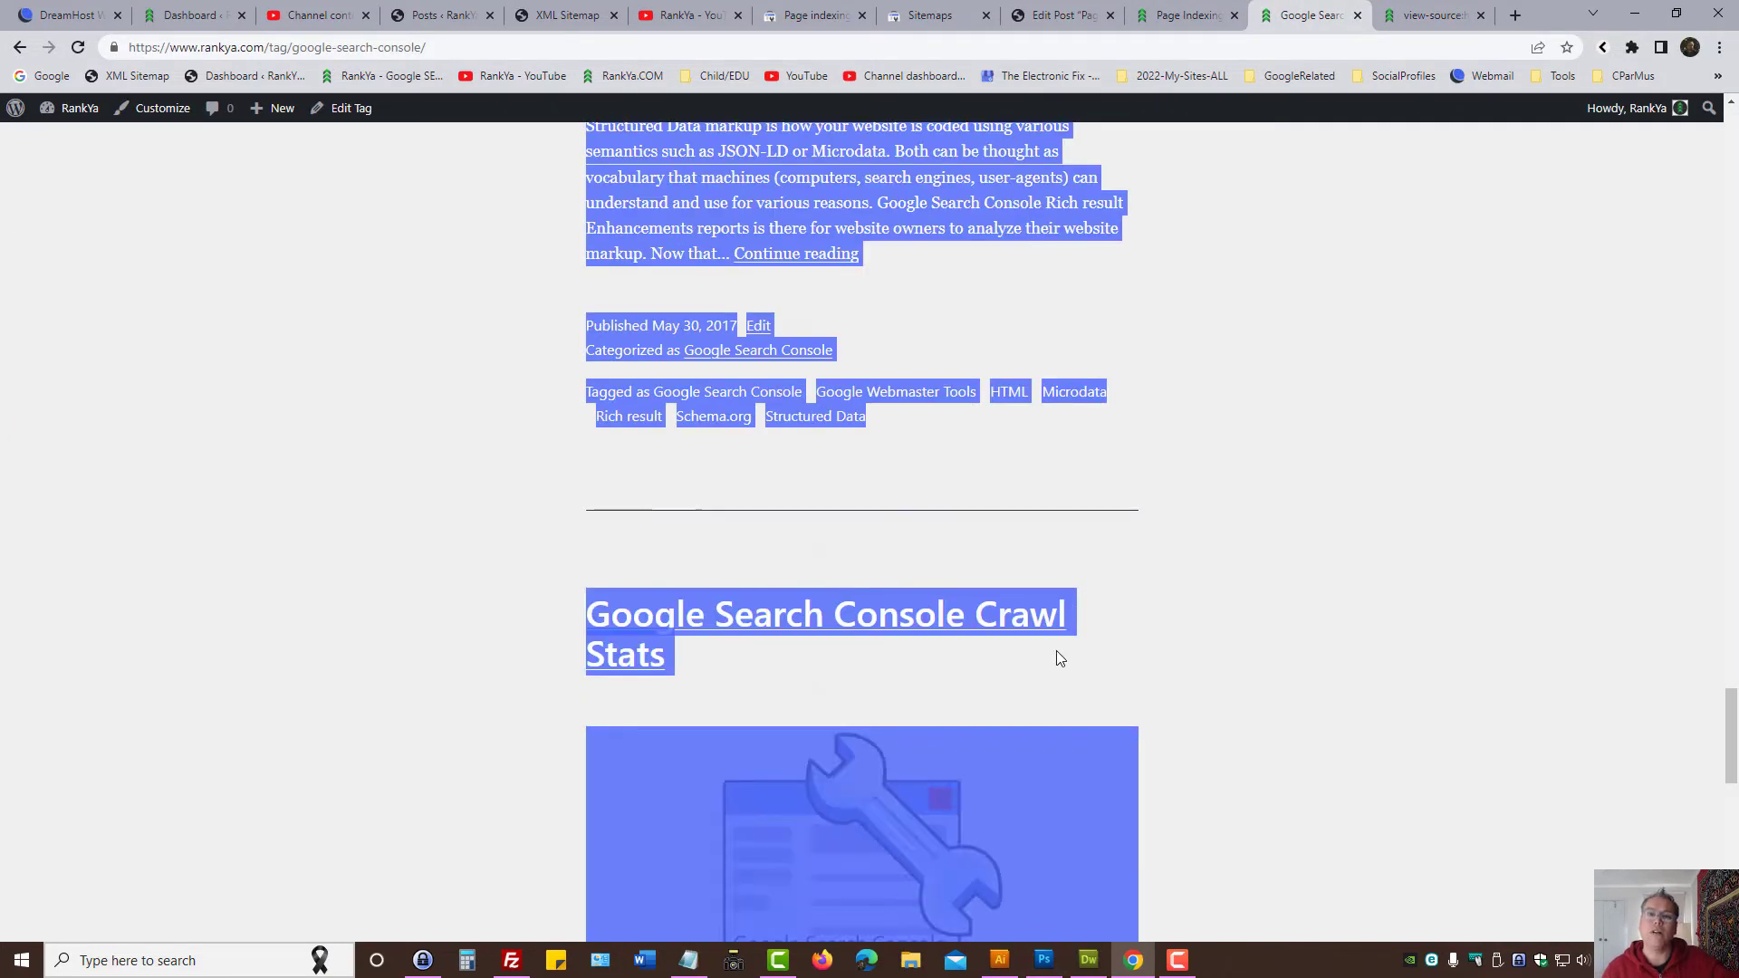
left_click(1431, 14)
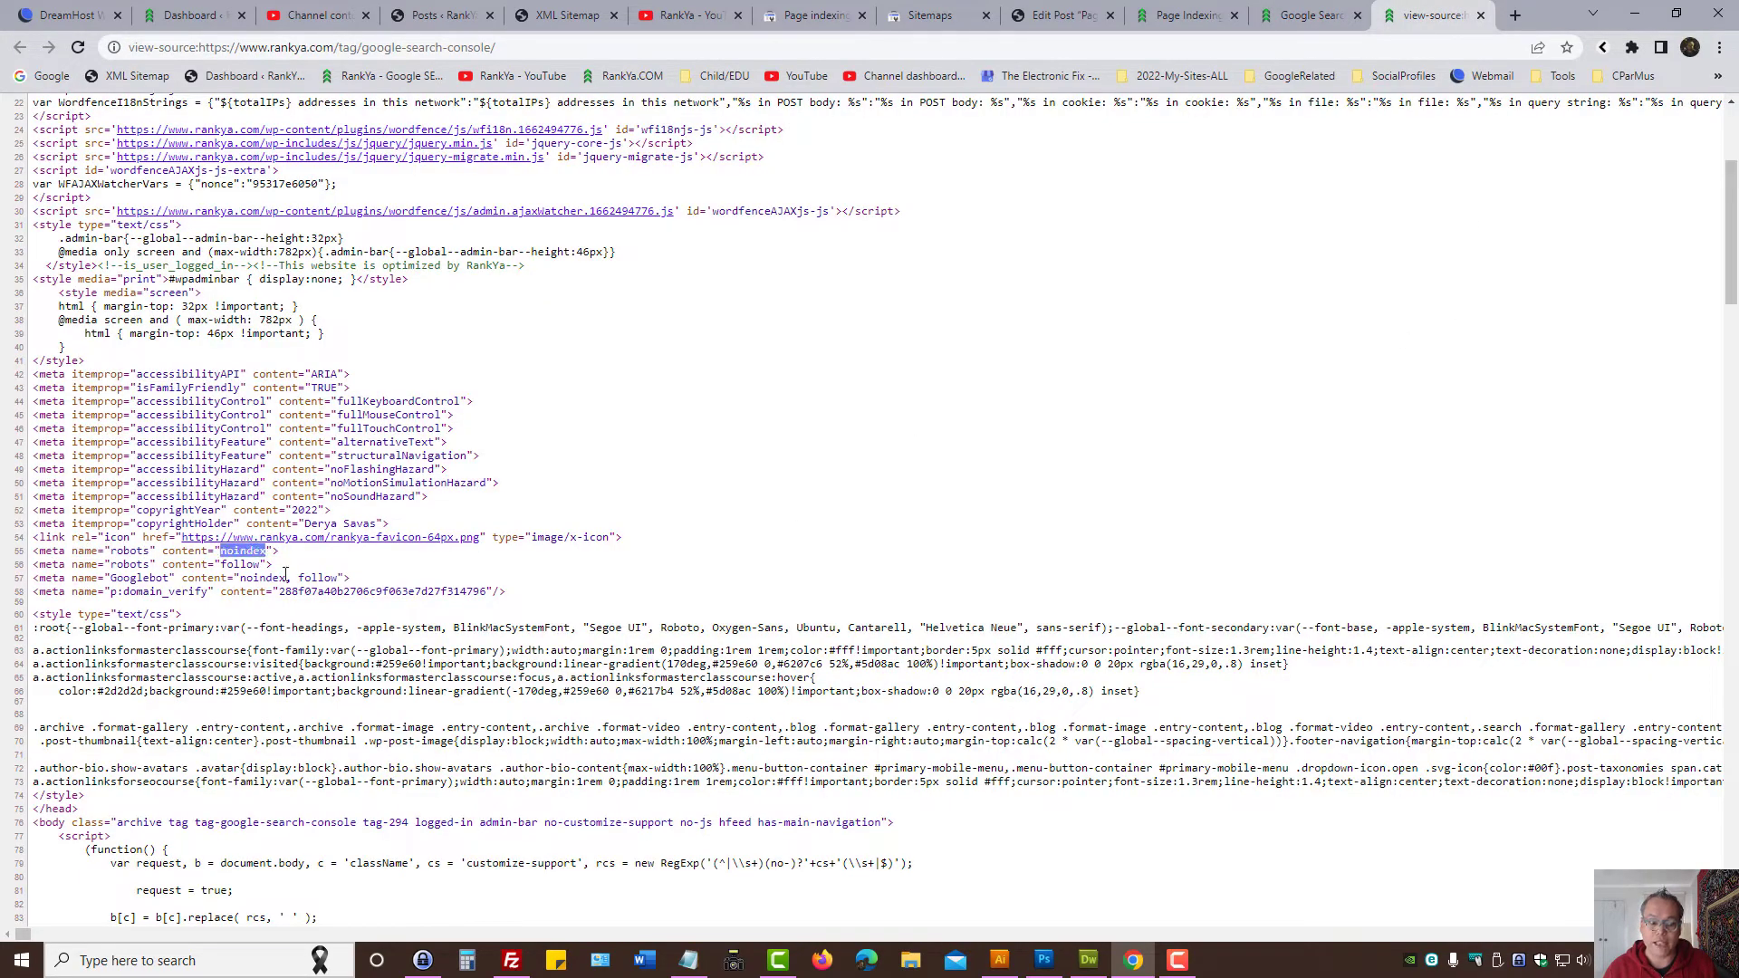
left_click(1309, 14)
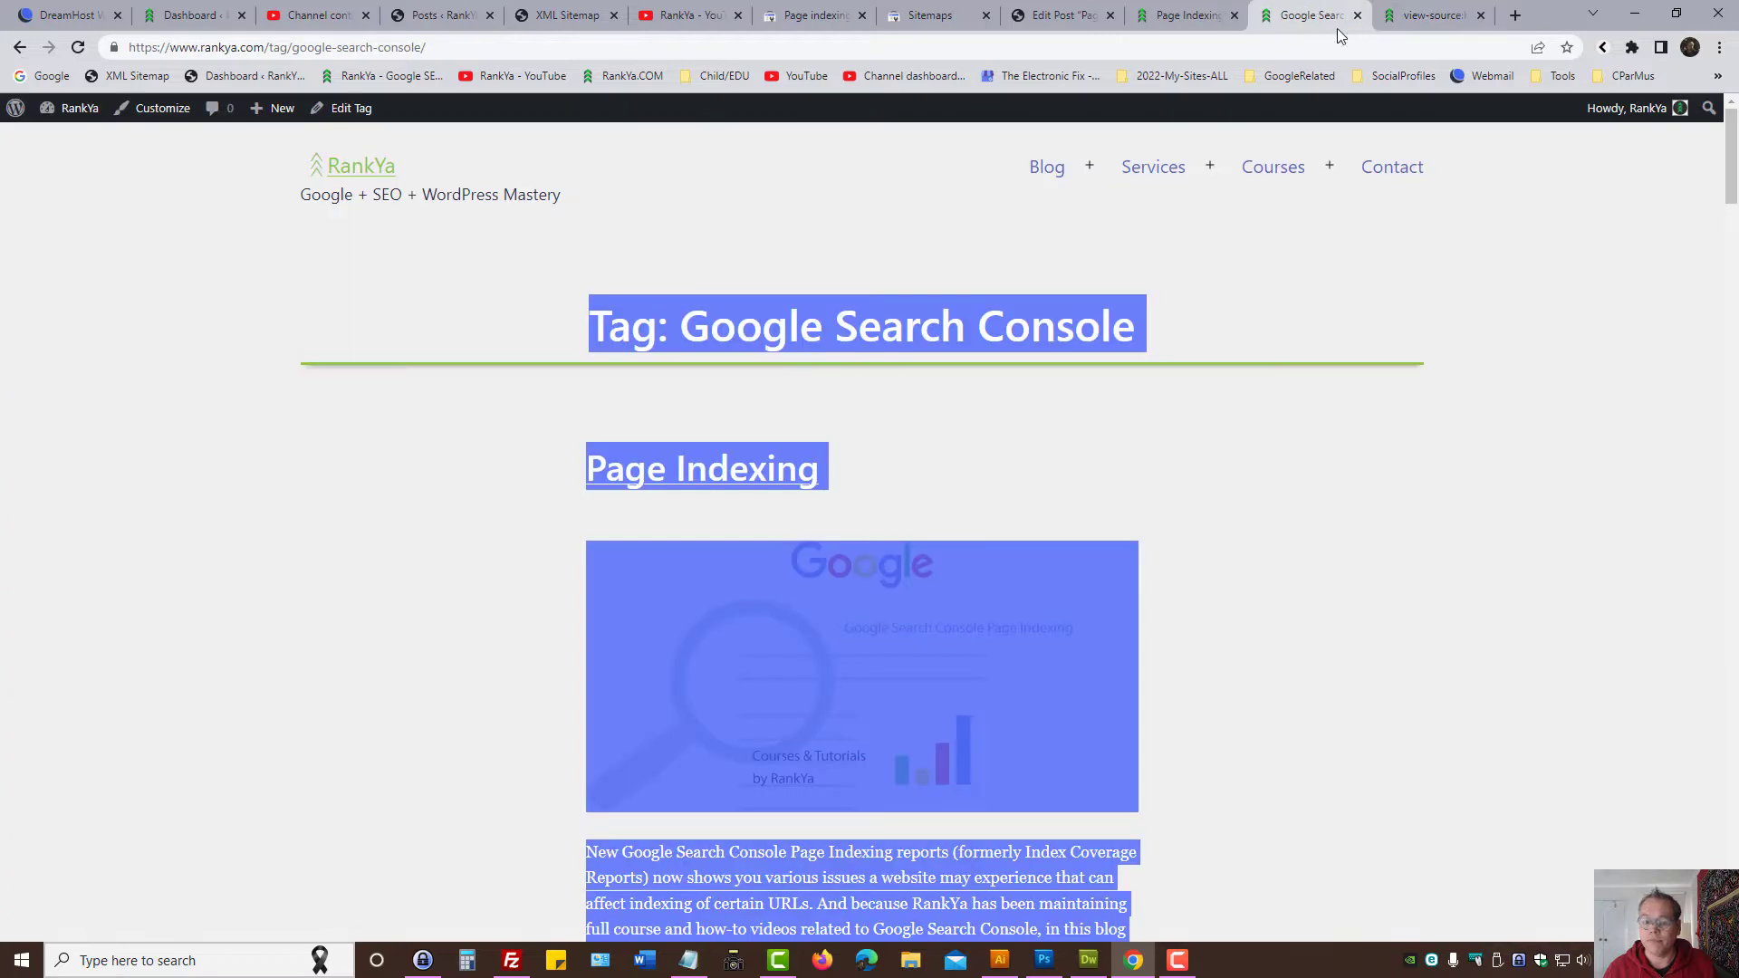
Step: Open DevTools with F12 and reload the tag page to record its network requests
left_click(1301, 518)
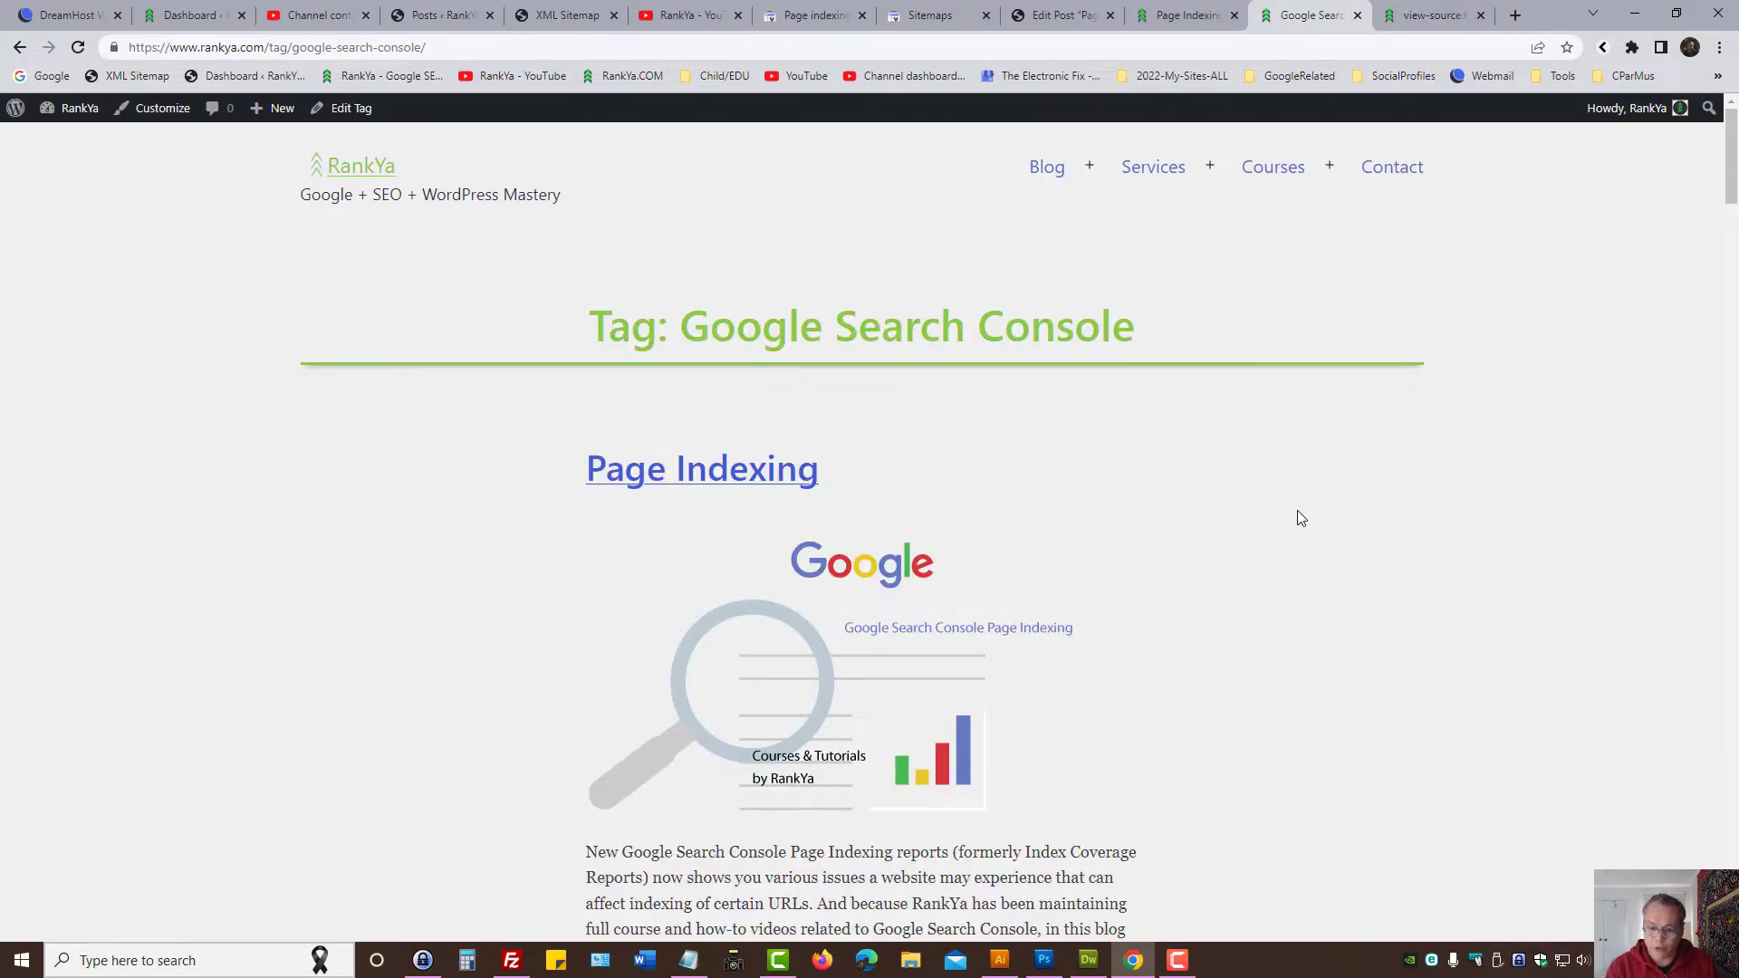
key("F12")
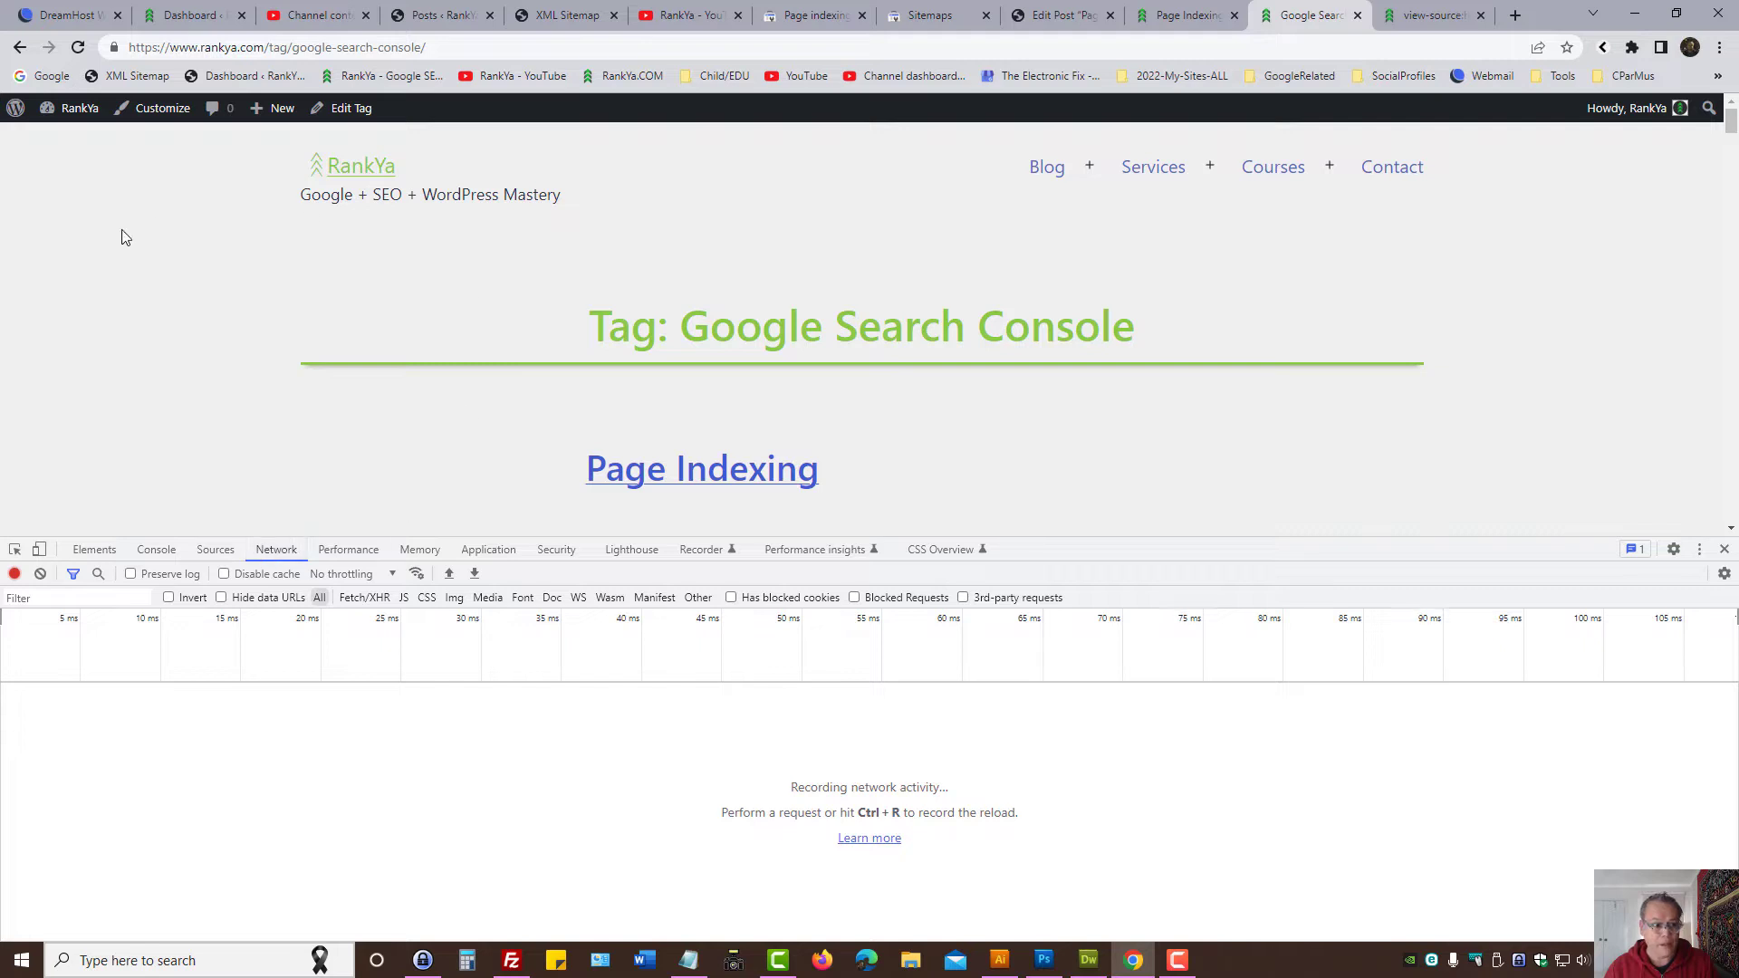
right_click(78, 47)
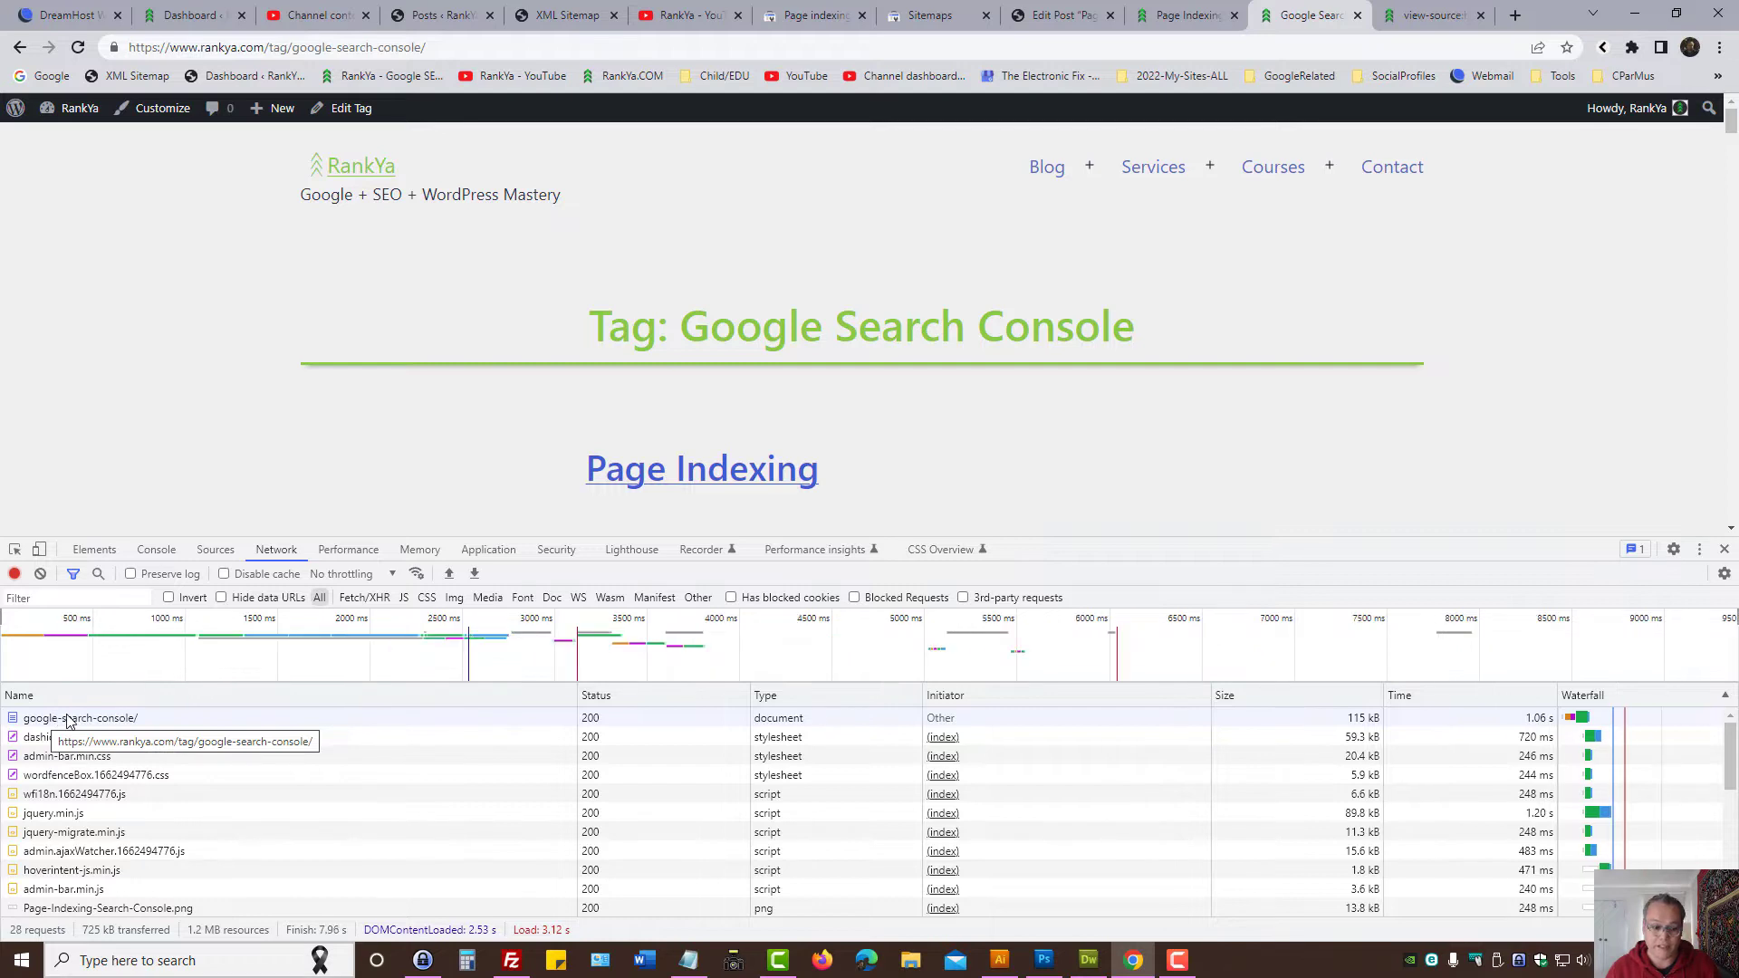
mouse_move(410, 767)
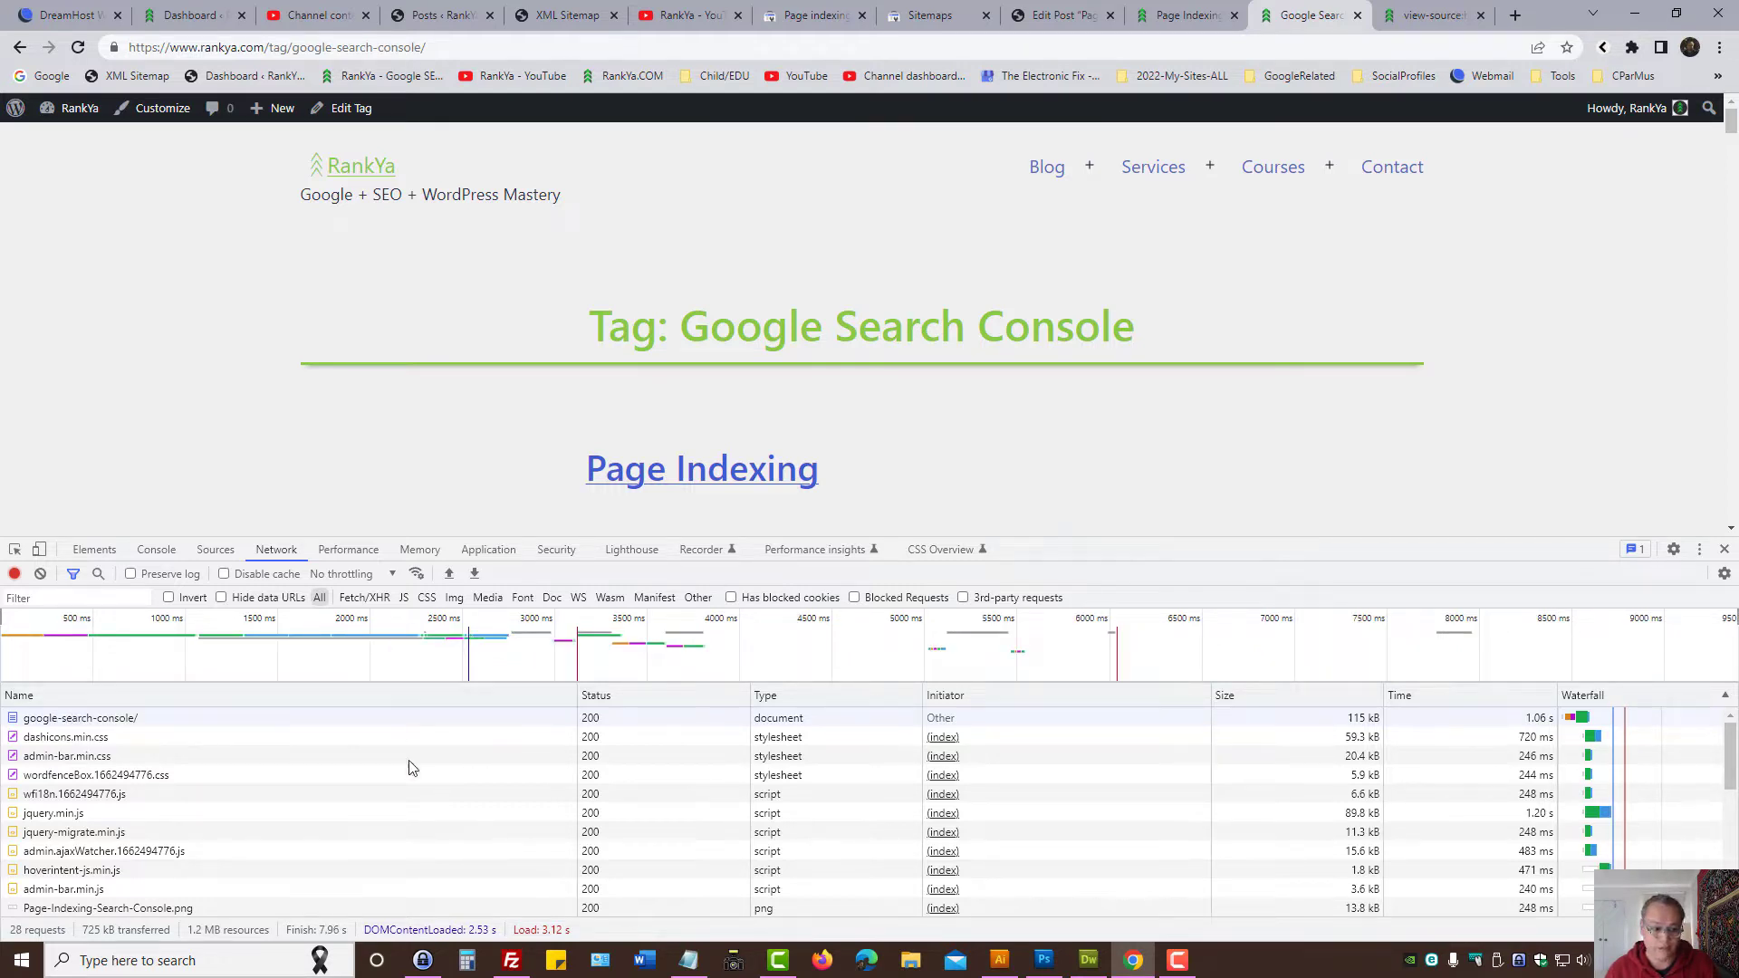
Step: Select the google-search-console document and highlight its x-robots-tag: noindex response header
left_click(79, 717)
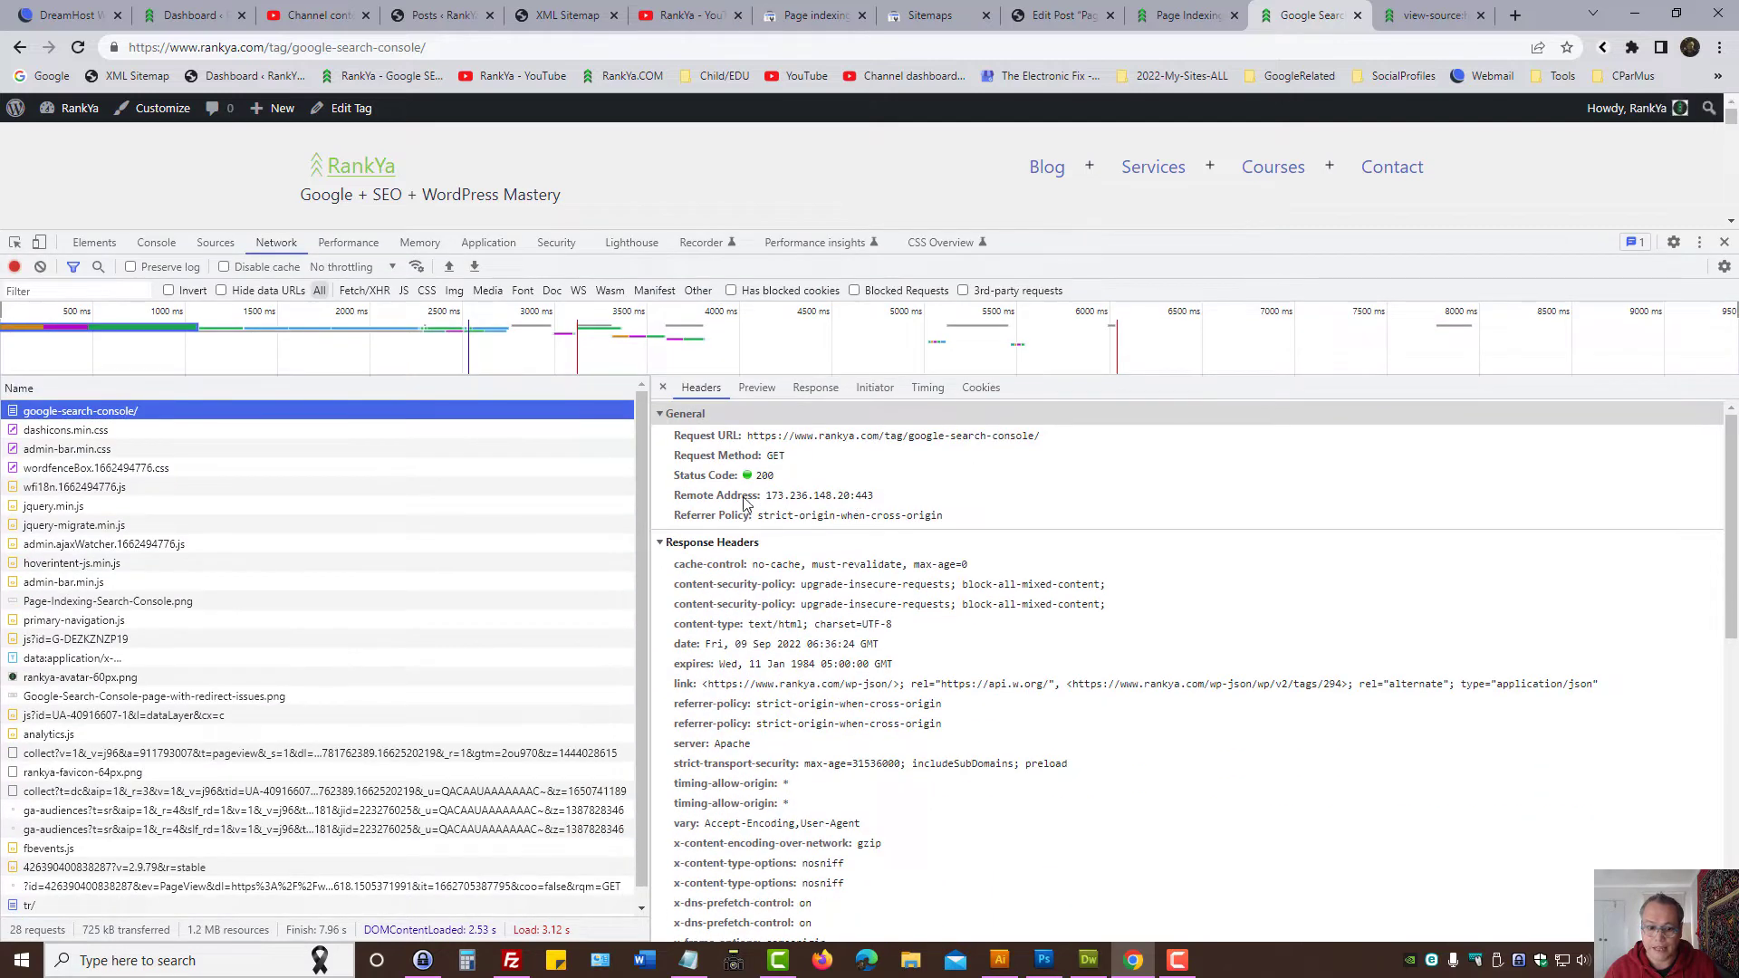
mouse_move(701, 387)
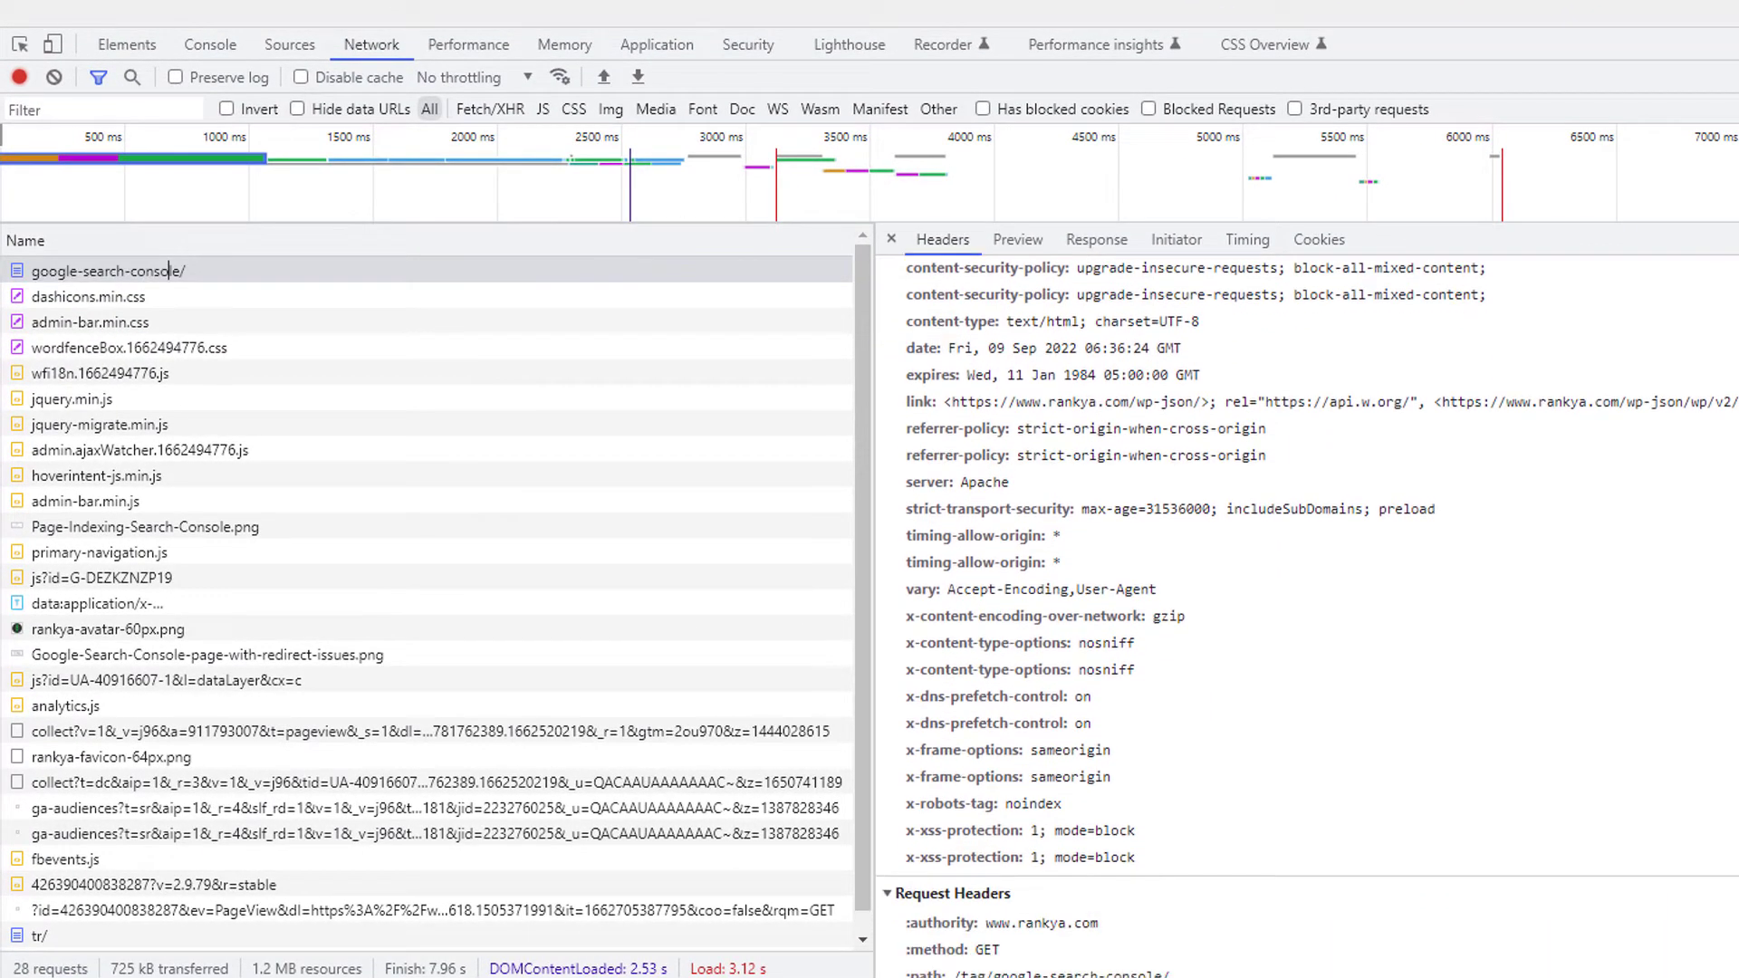
left_click(979, 803)
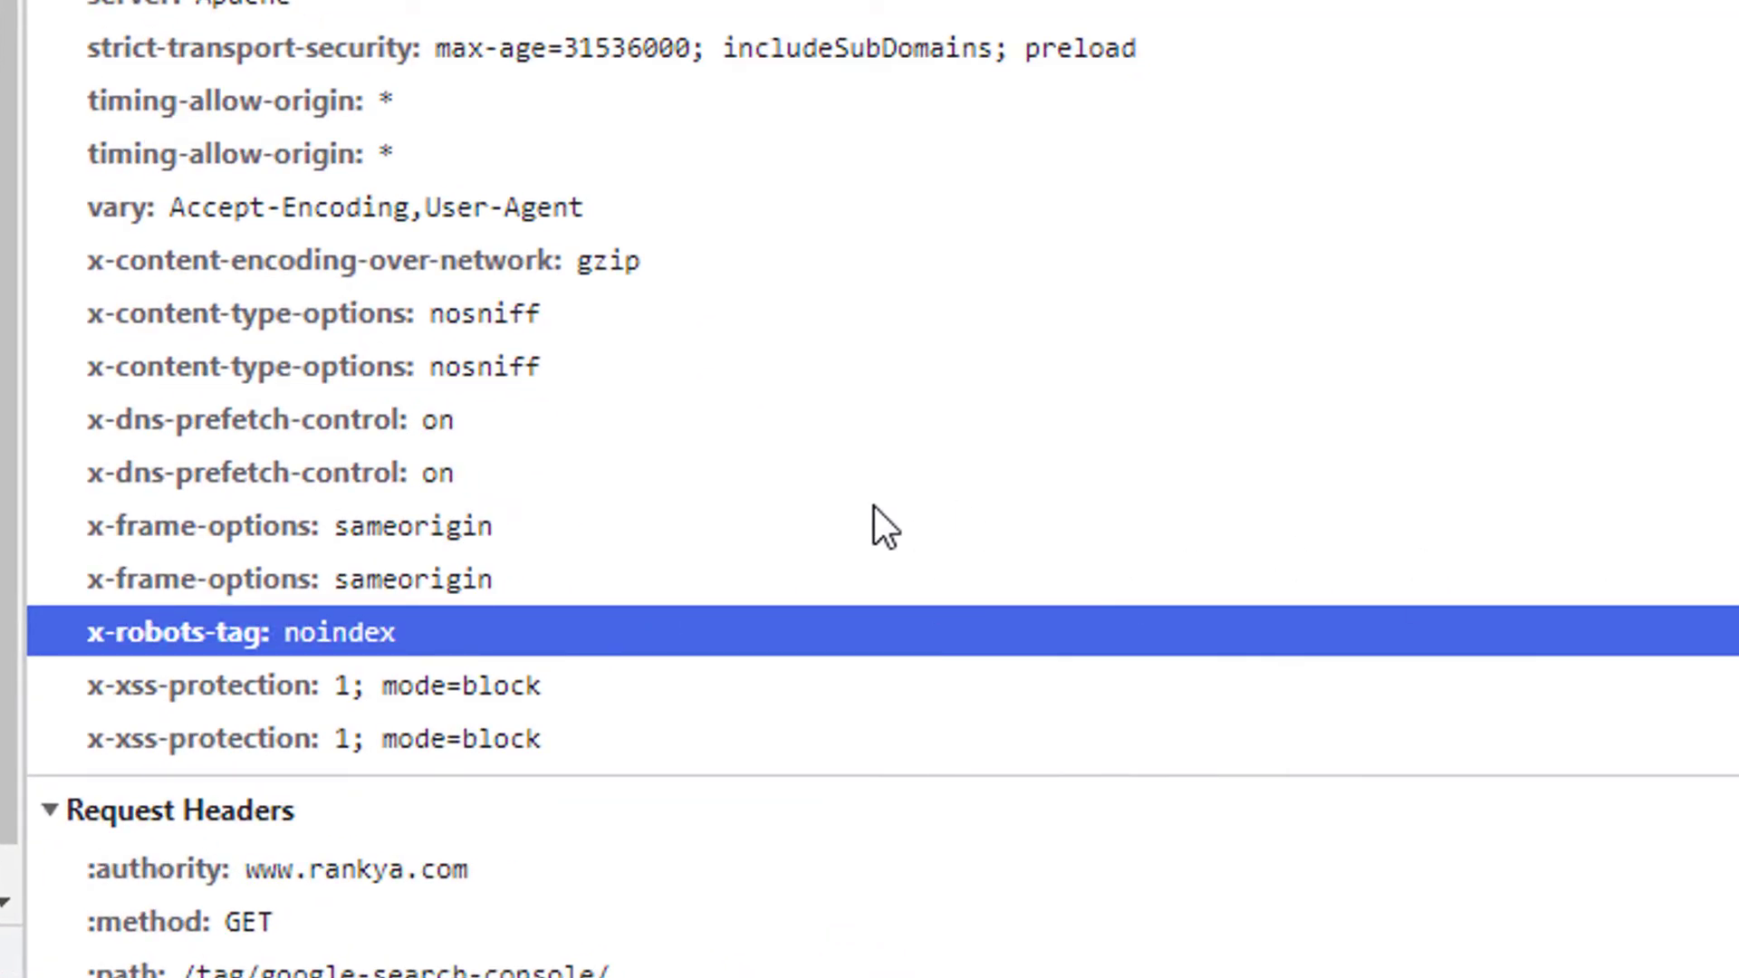
mouse_move(737, 632)
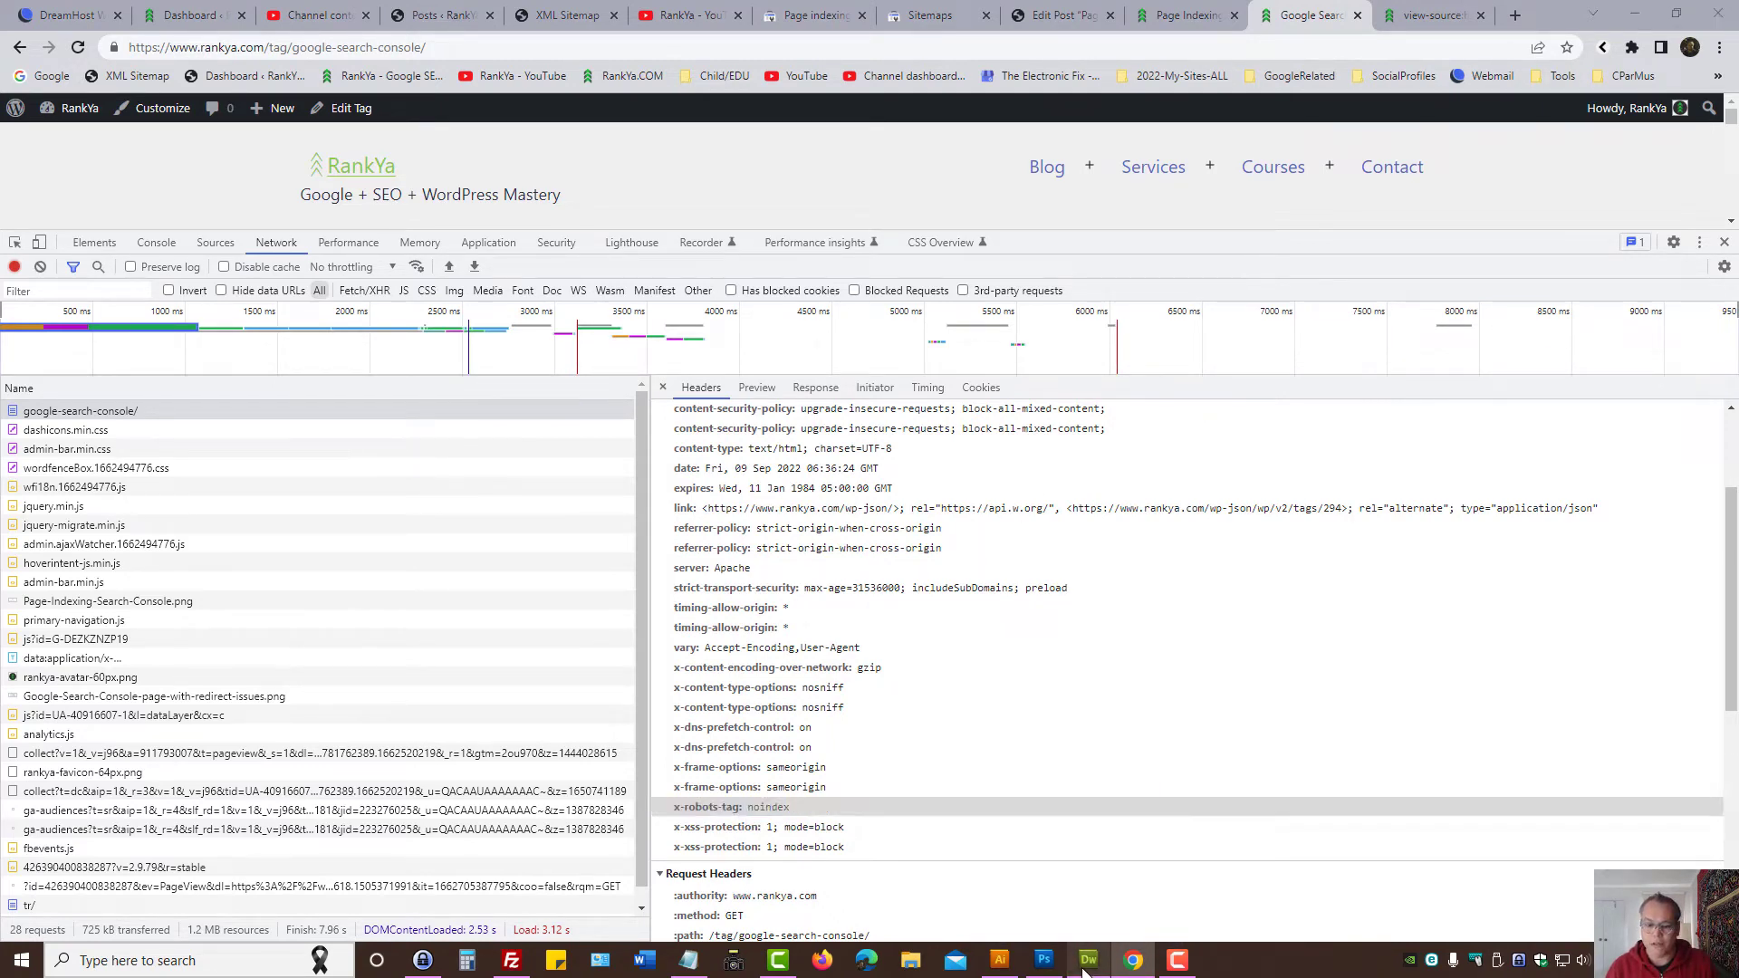
Step: Show the .htaccess mod_headers rule setting X-Robots-Tag noindex in Dreamweaver, then go to FileZilla
left_click(1087, 960)
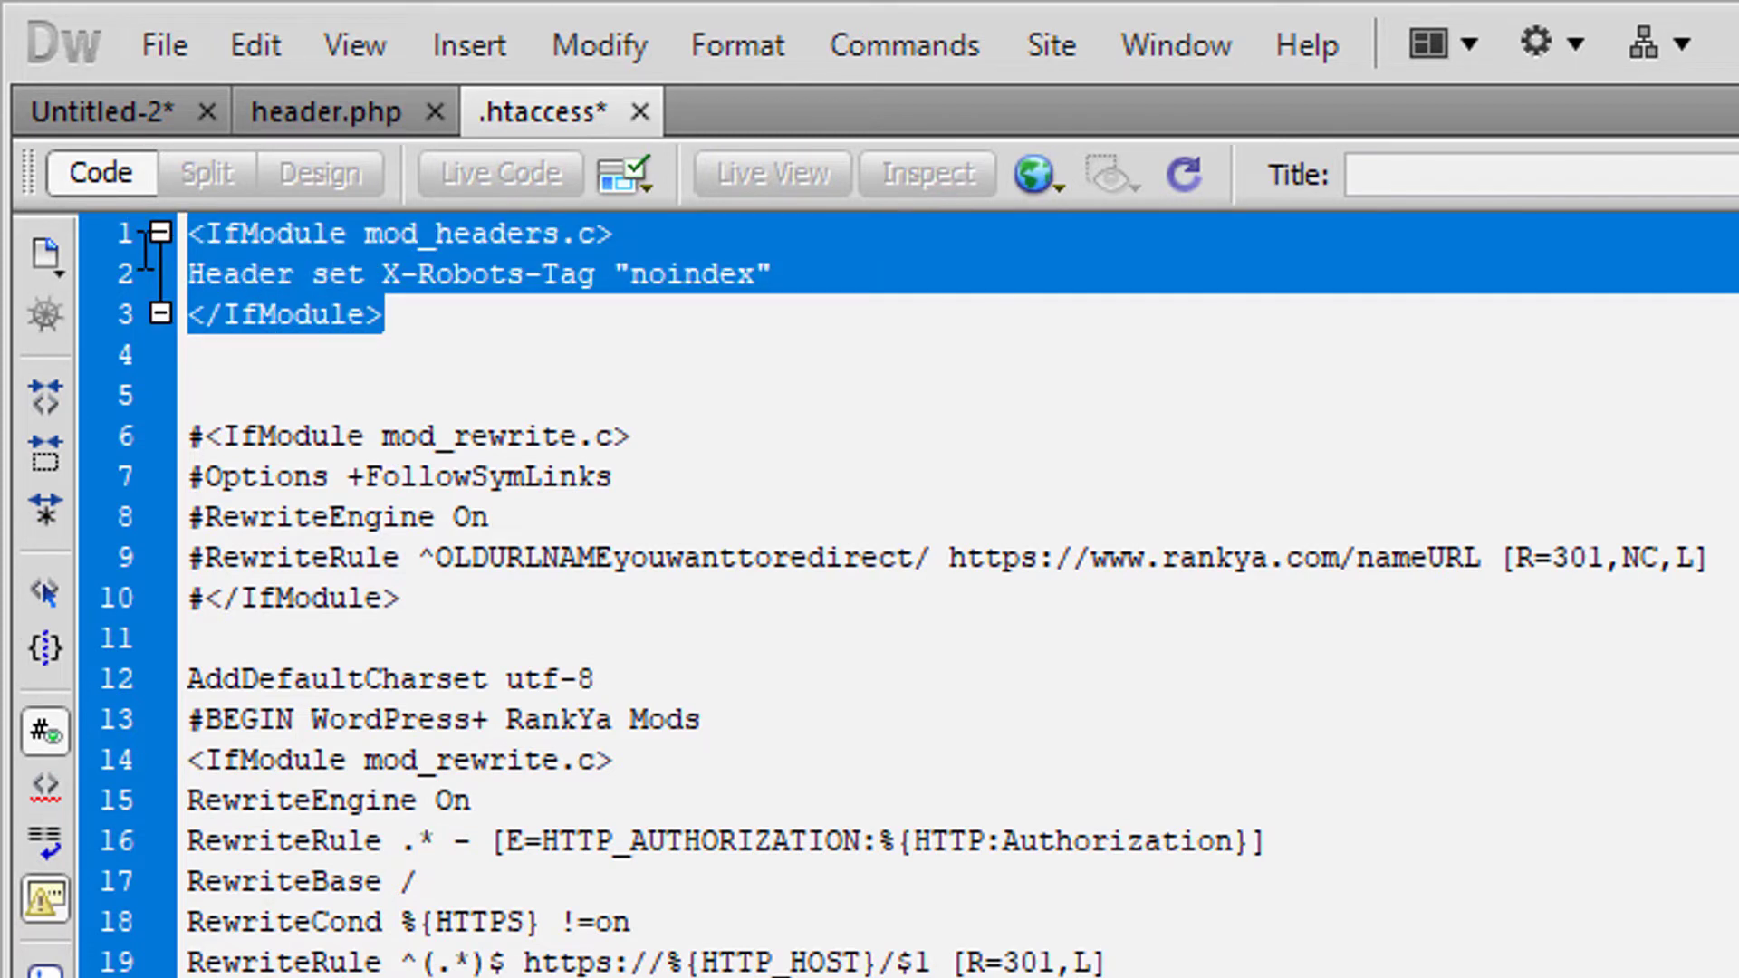
left_click(638, 273)
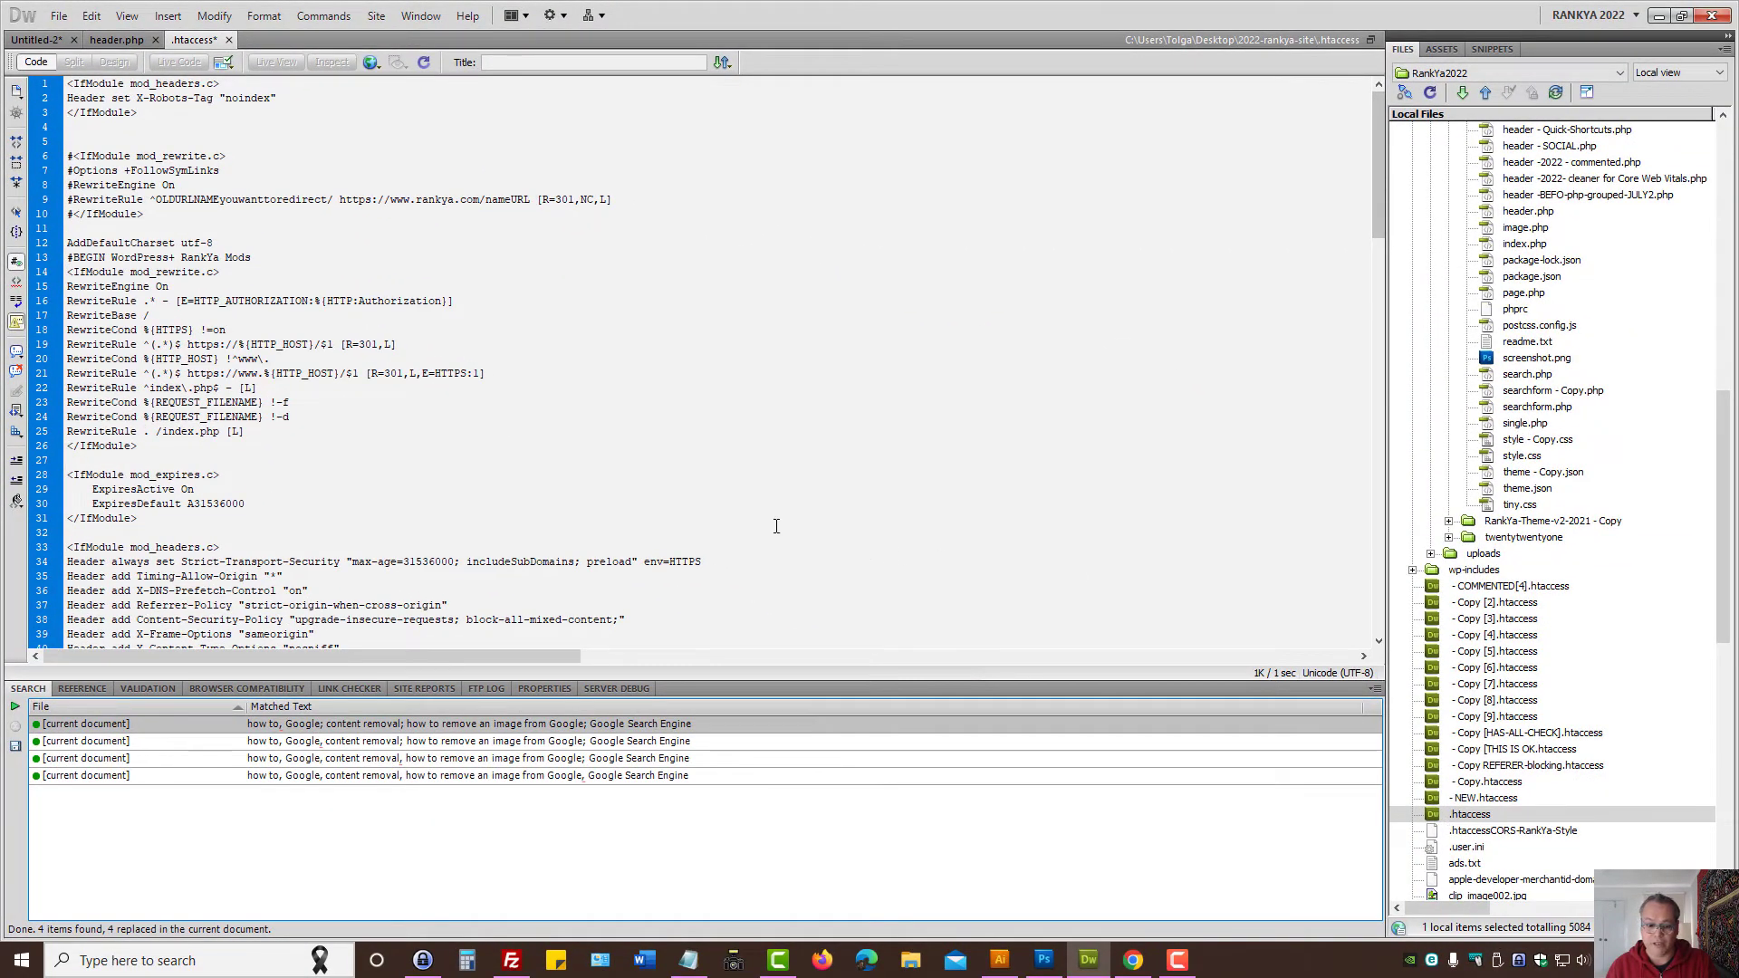
left_click(510, 960)
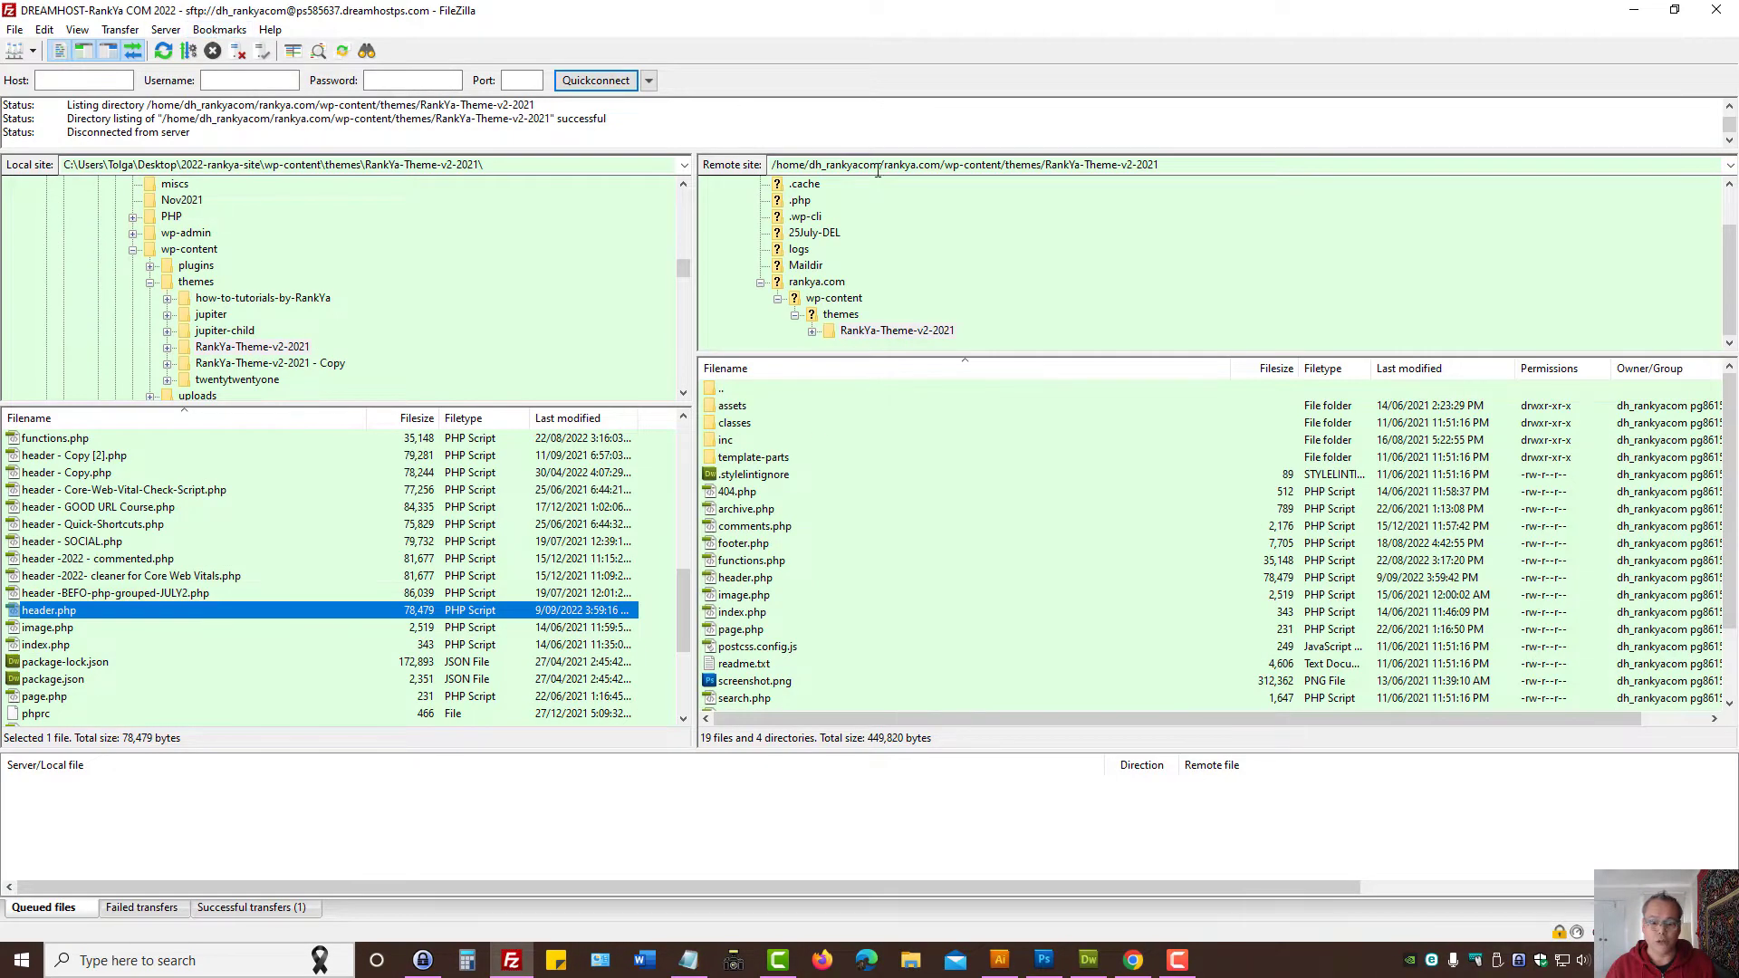
Step: Open the rankya.com site root and View/Edit the server's .htaccess file
left_click(815, 281)
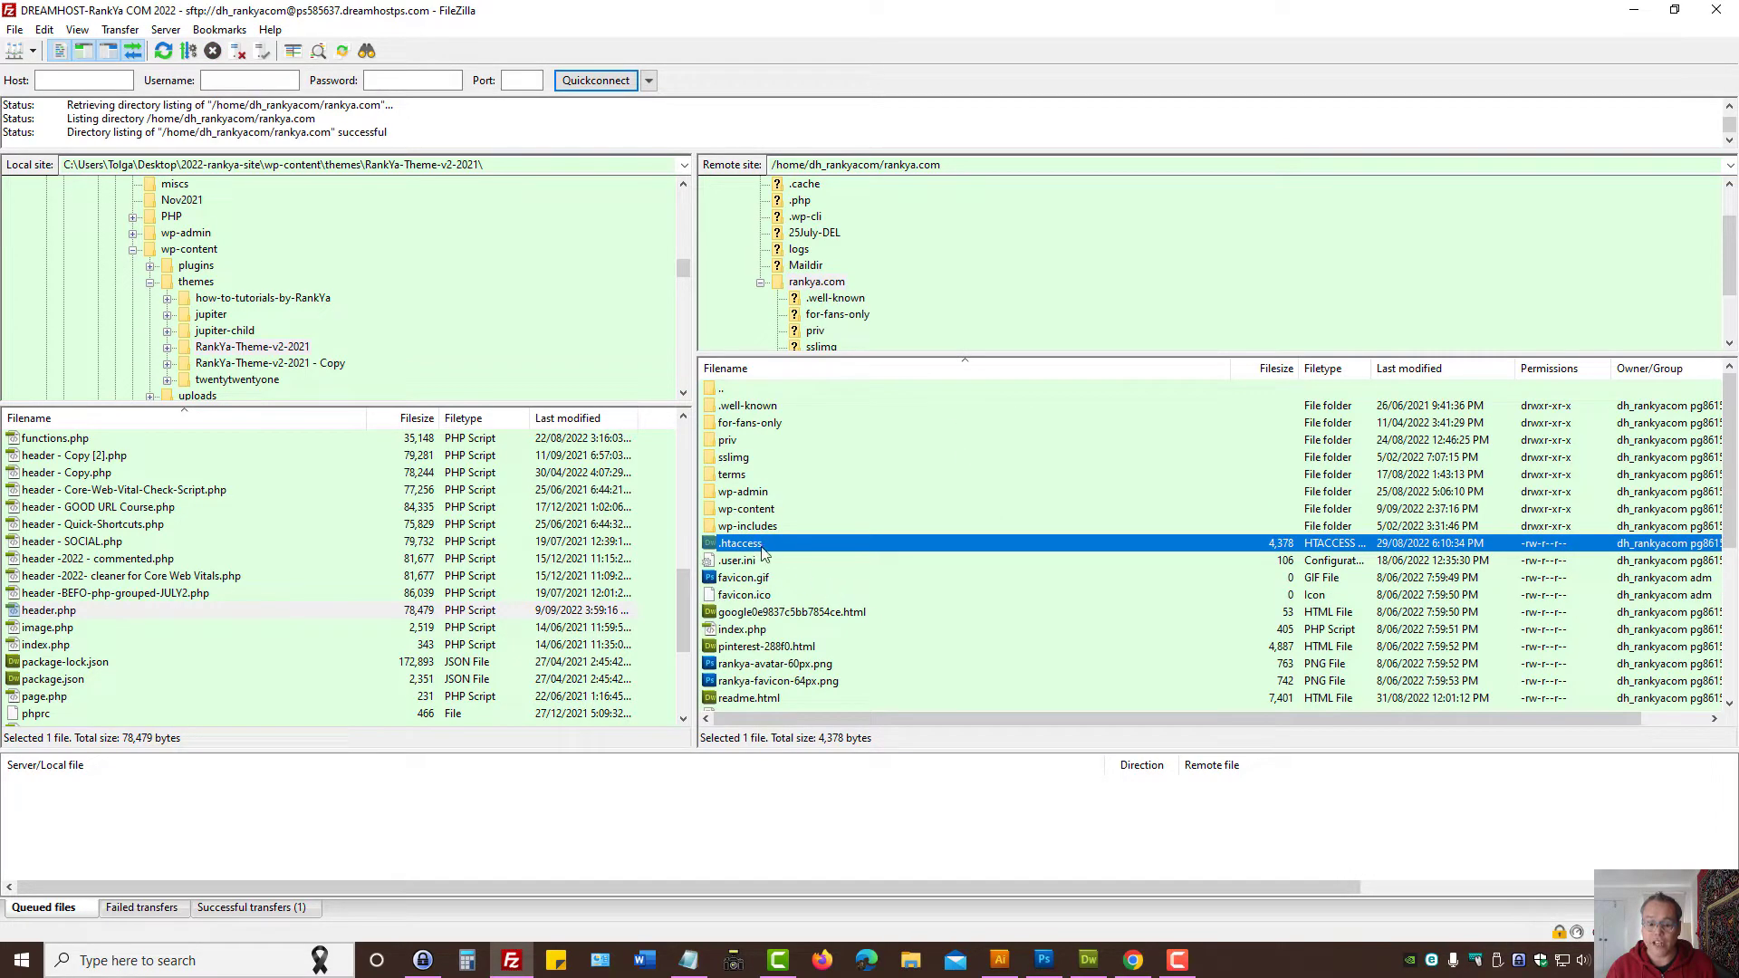
right_click(740, 543)
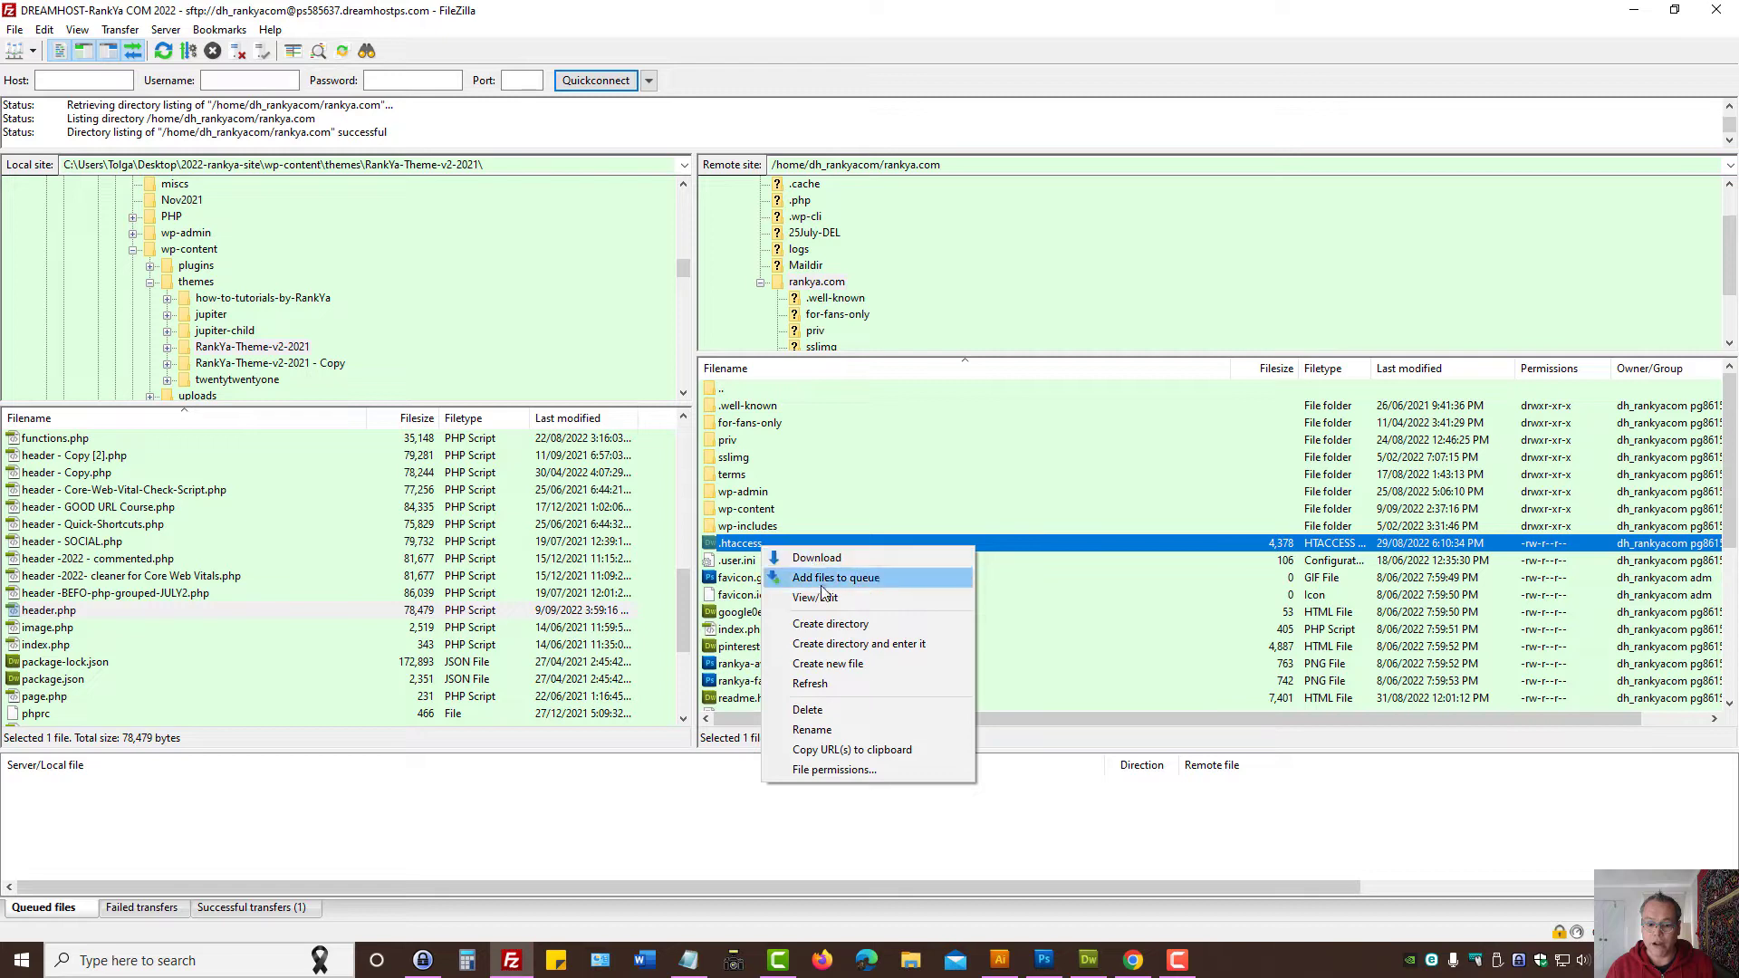
mouse_move(815, 598)
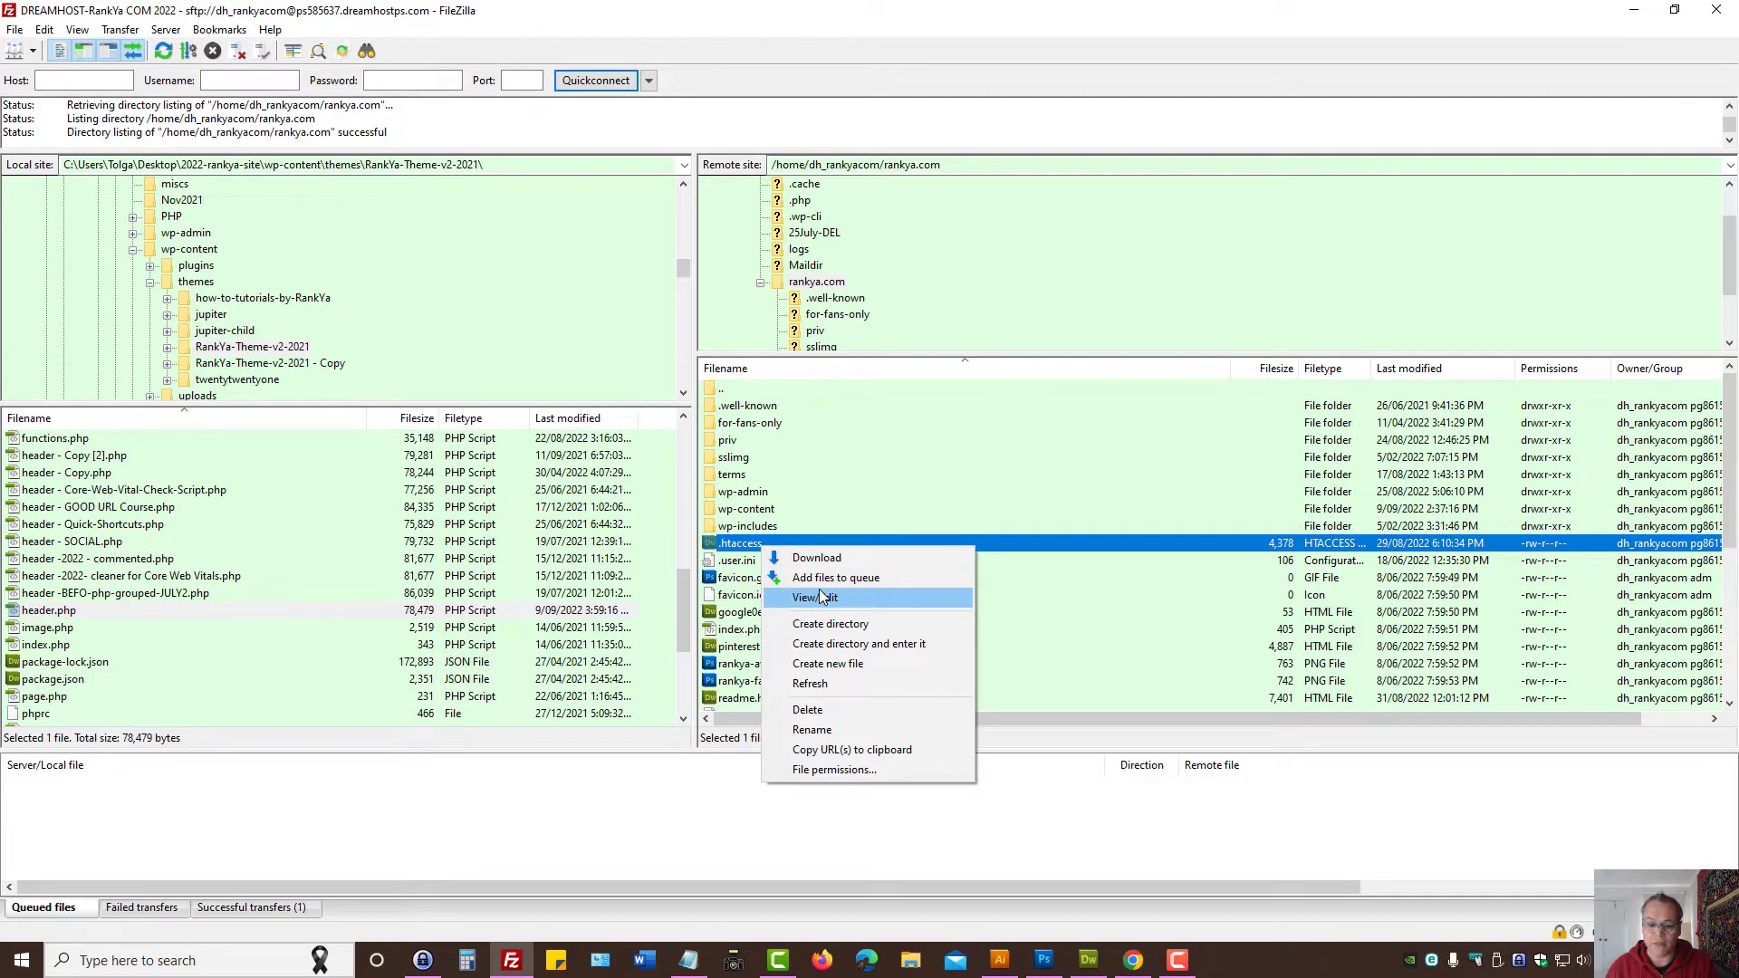
left_click(811, 598)
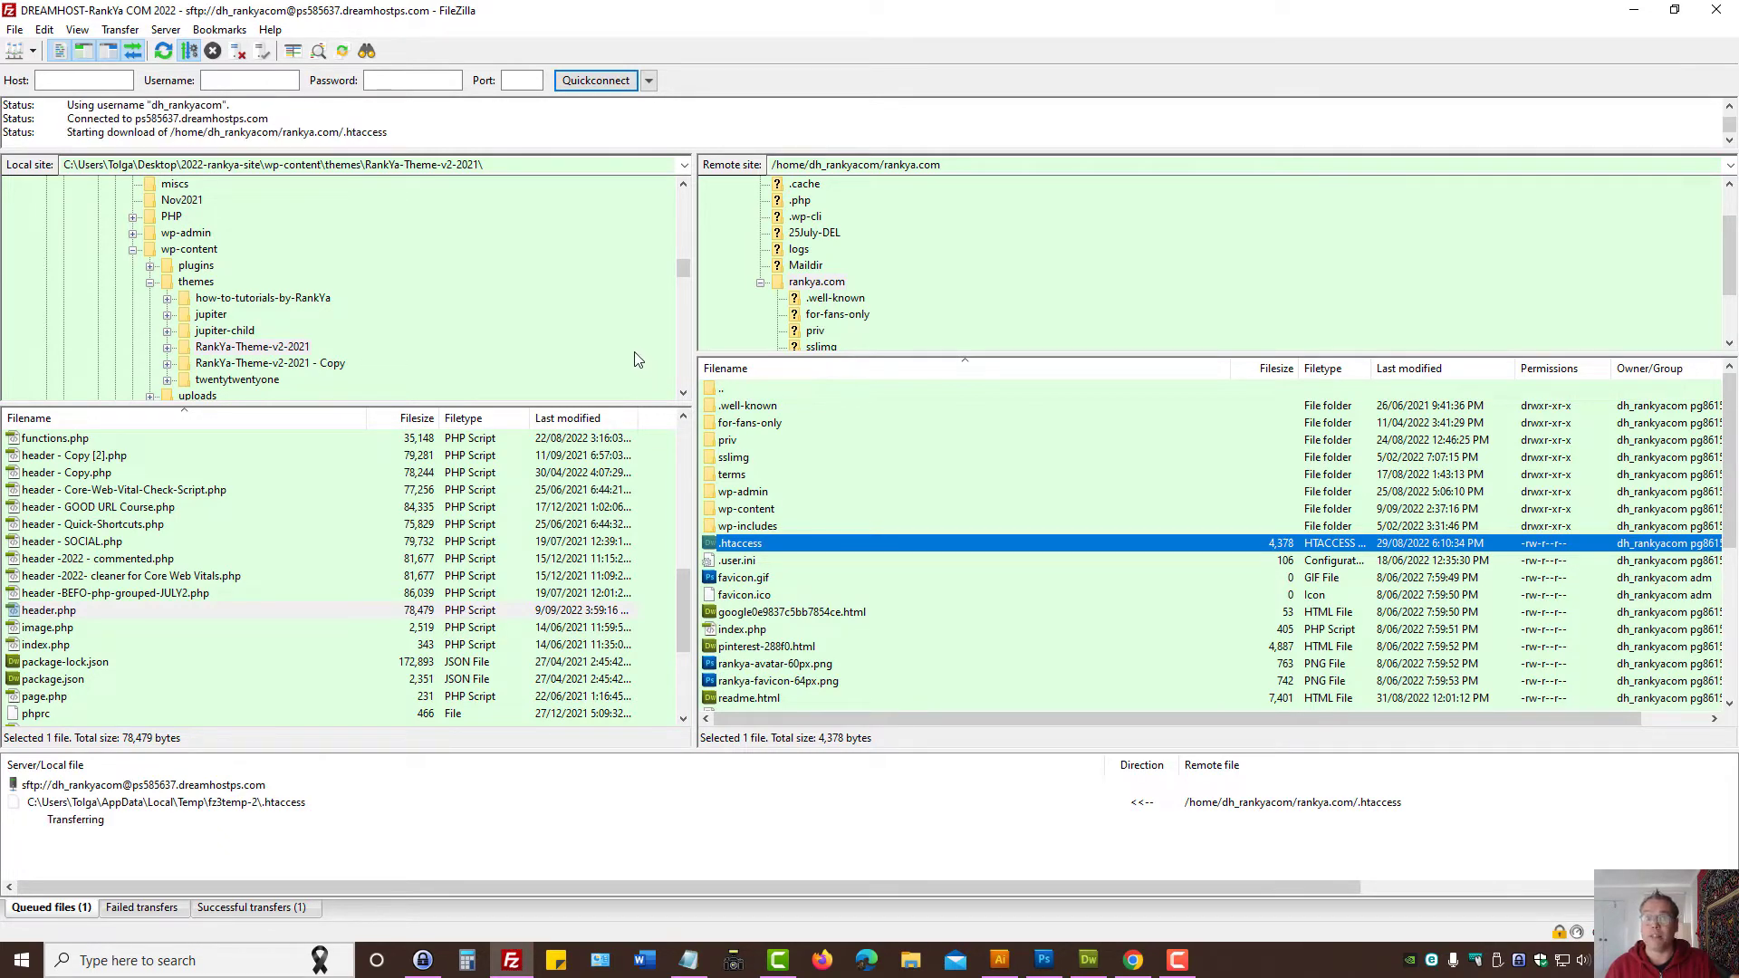
double_click(740, 543)
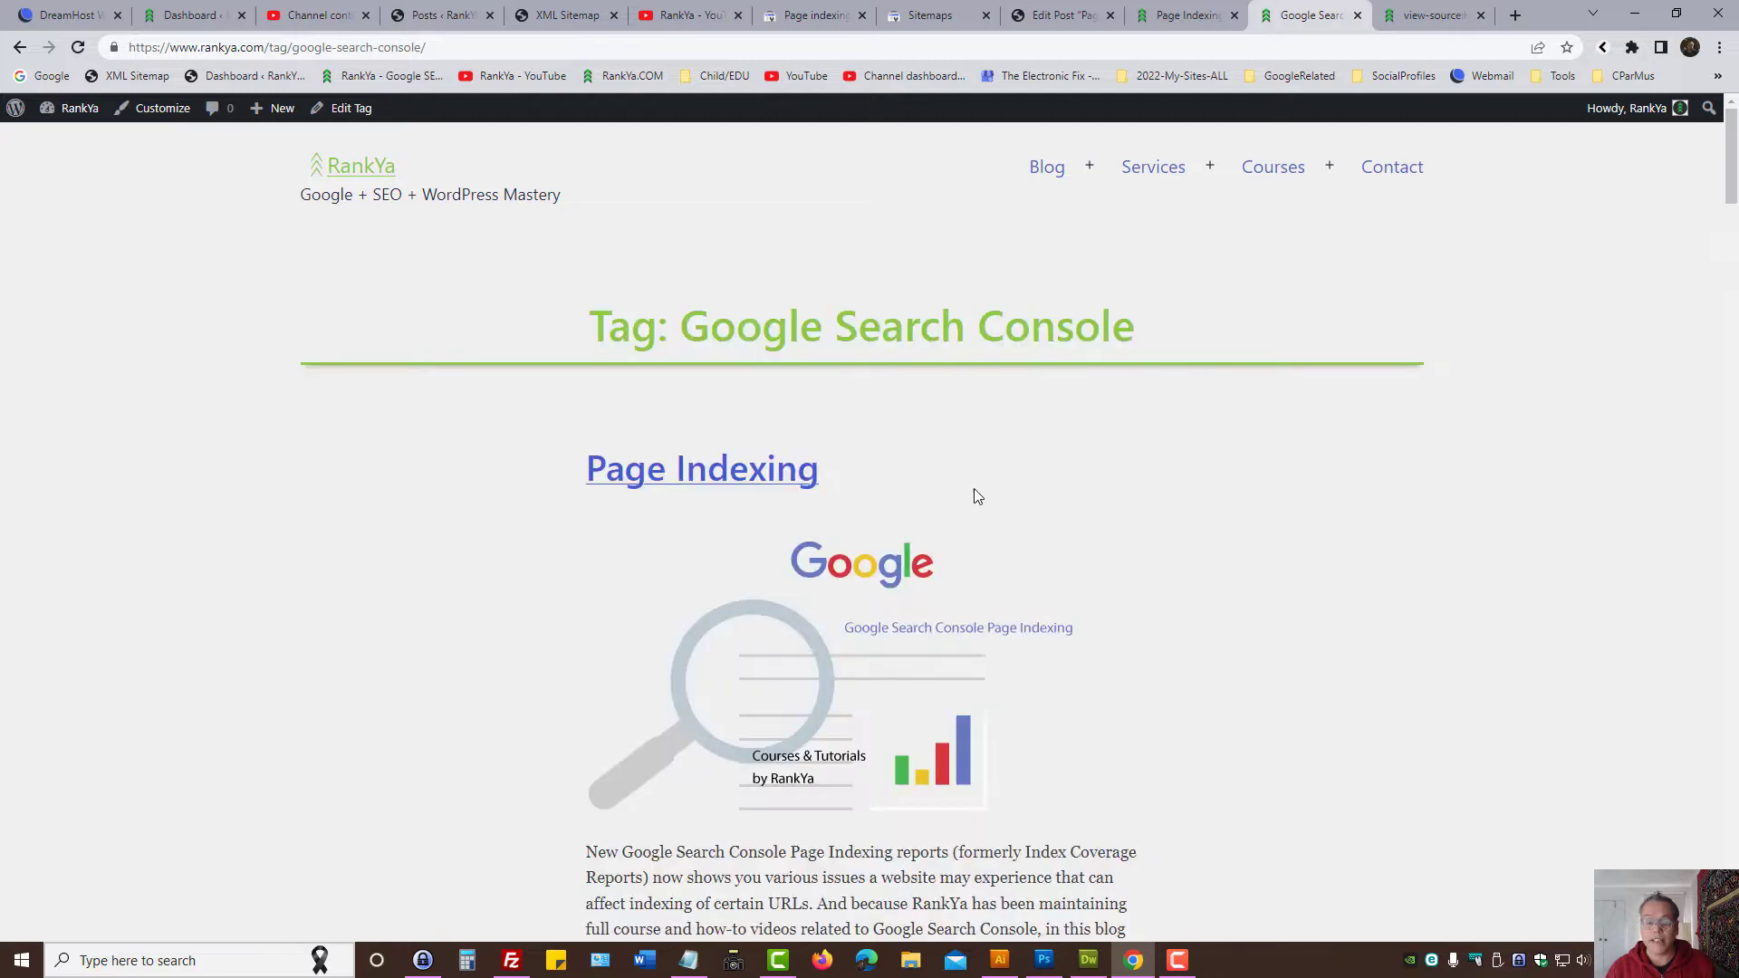
mouse_move(929, 491)
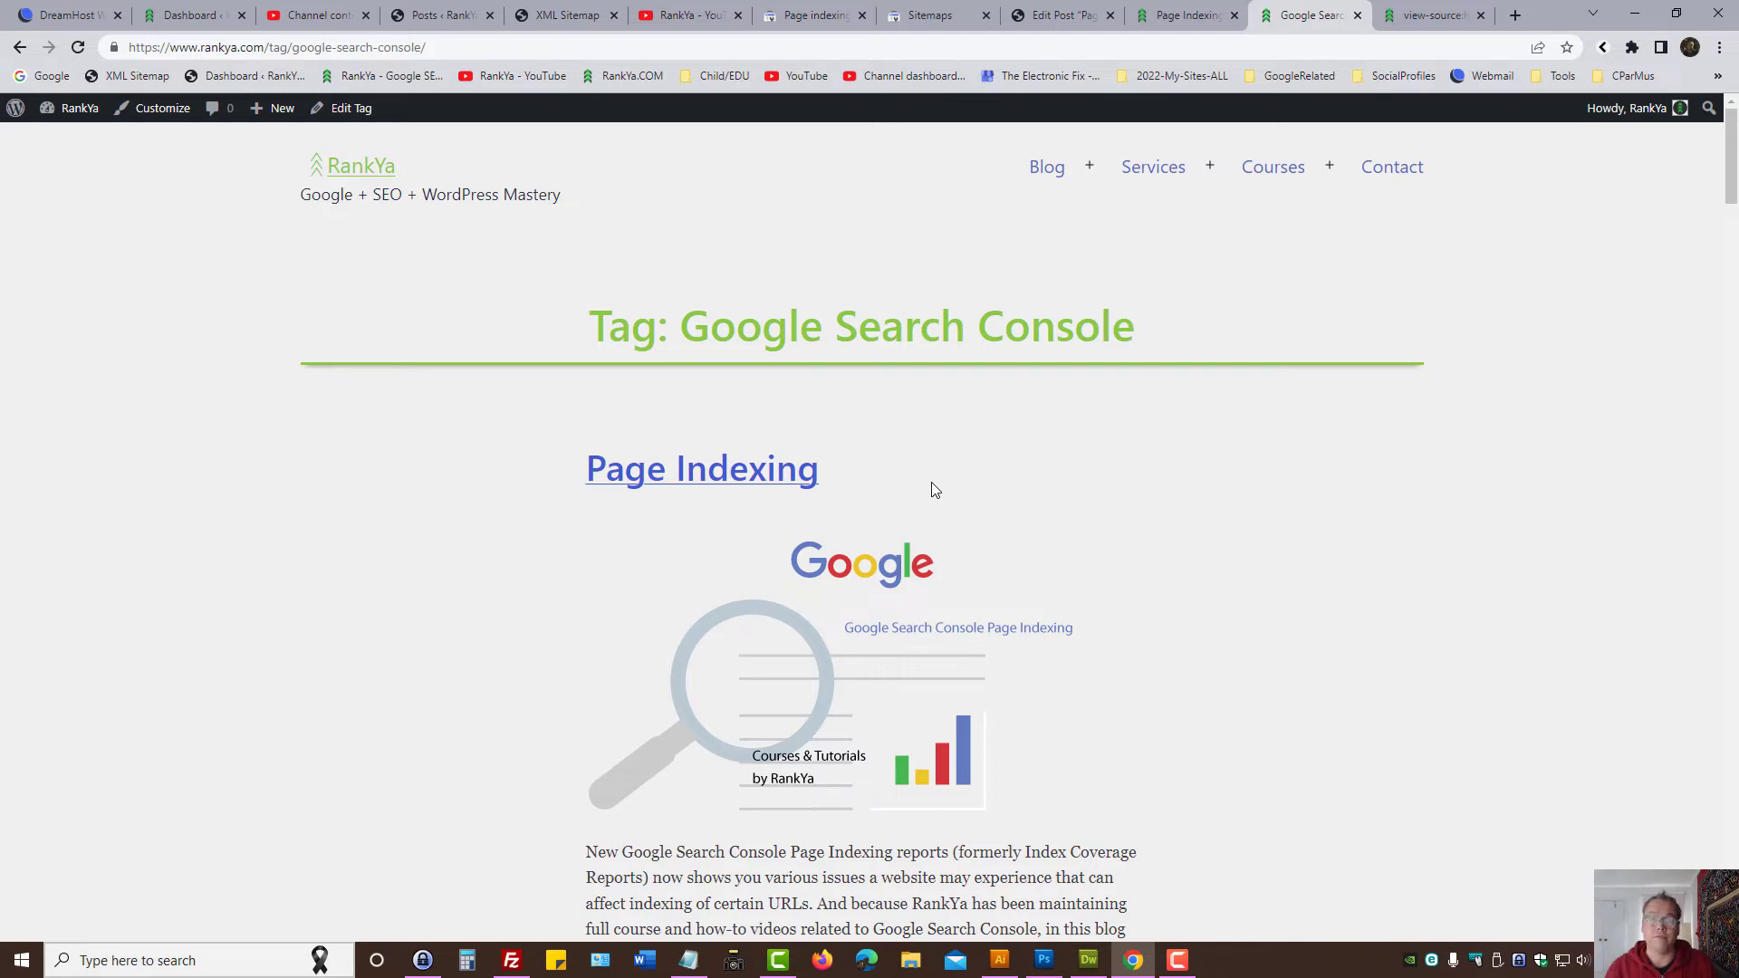
Step: Switch to the Page indexing tab listing the noindex example URLs
left_click(810, 14)
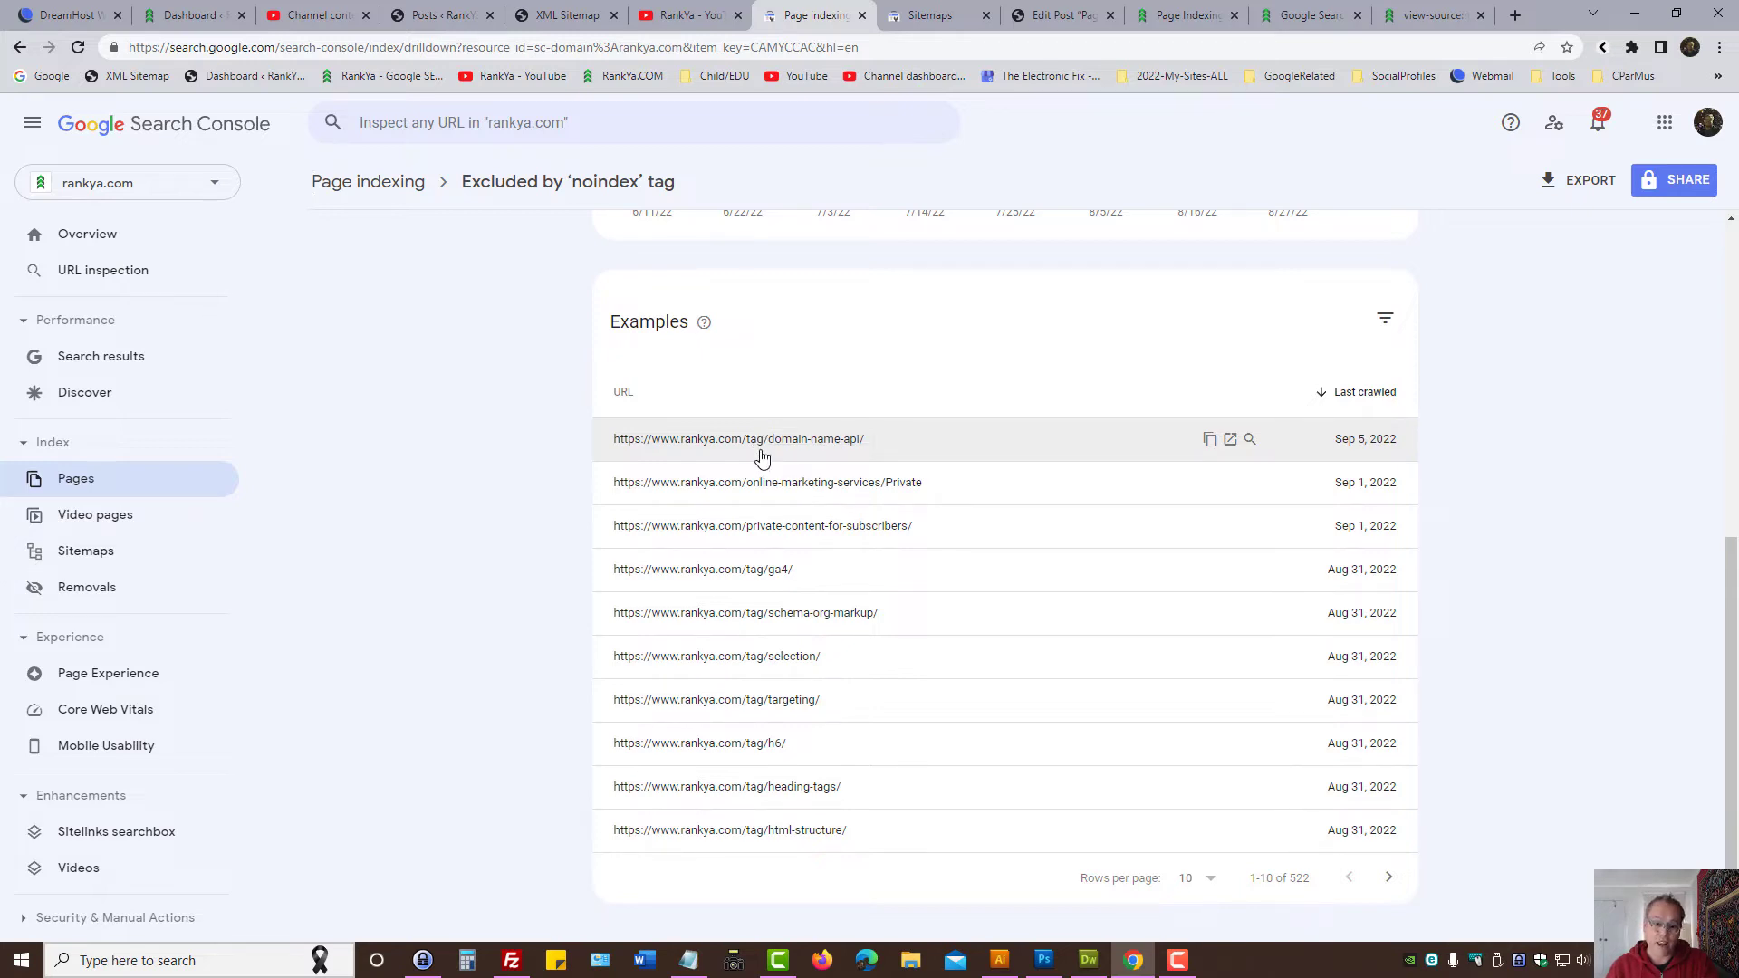
Step: Open the domain-name-api example's details (last crawled Sep 5, 2022), briefly checking the Page Indexing post
left_click(739, 438)
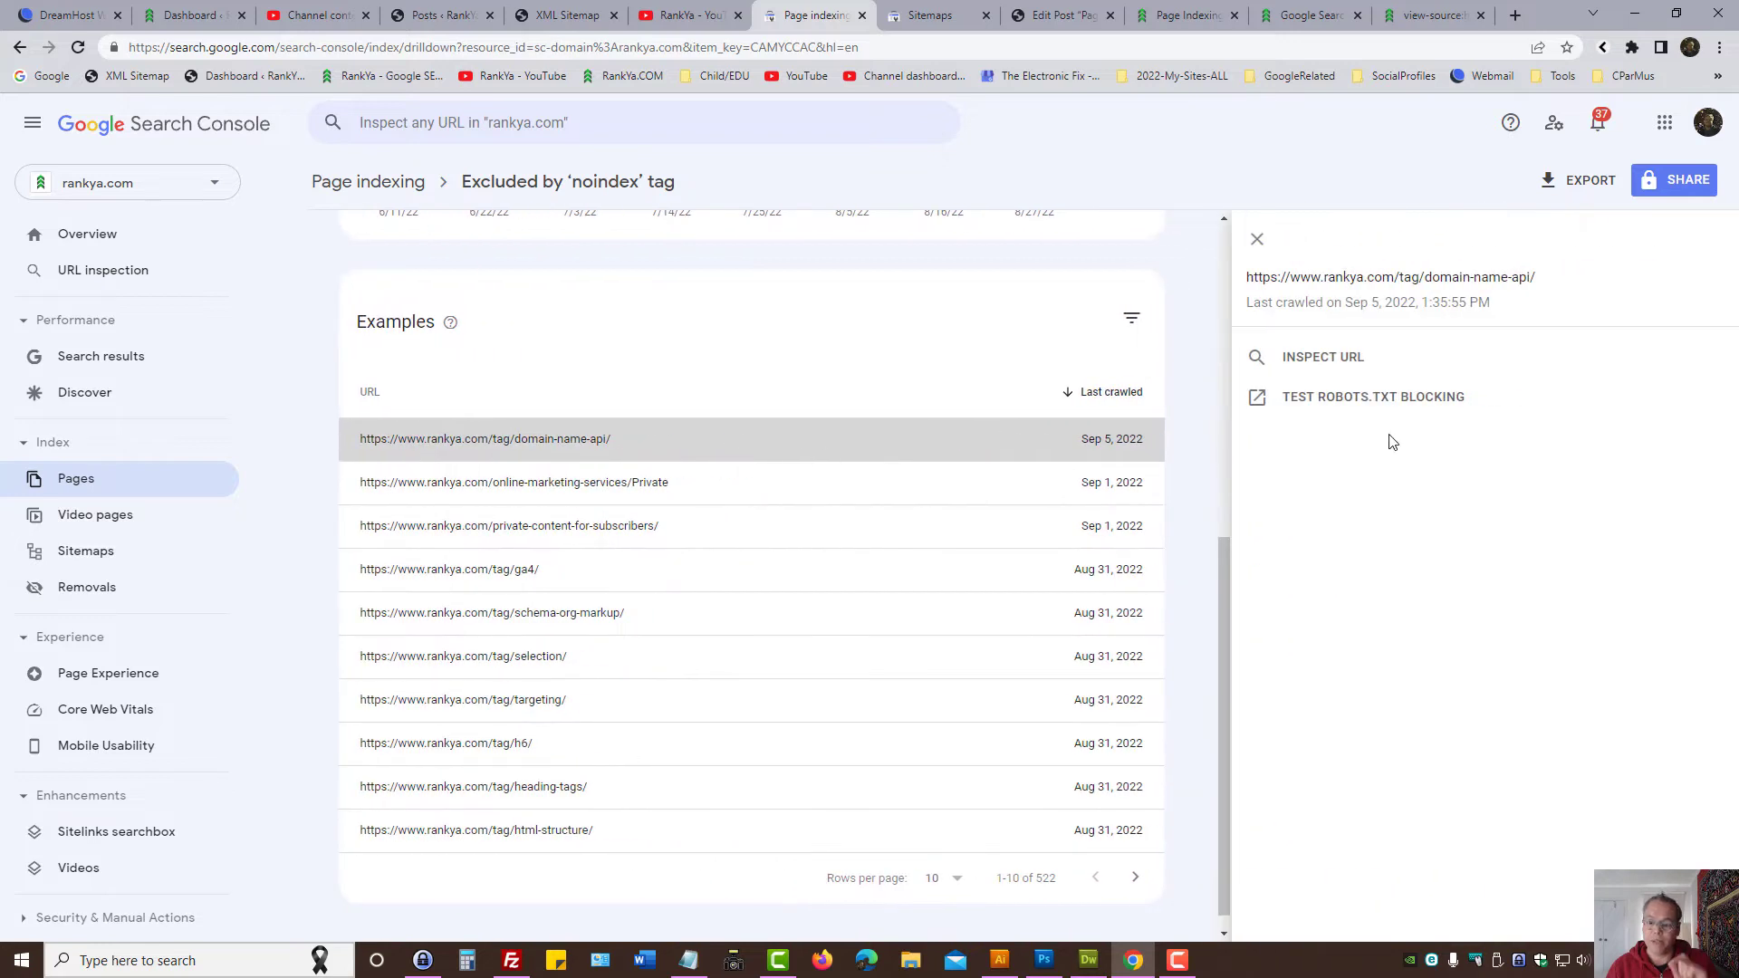
mouse_move(509, 456)
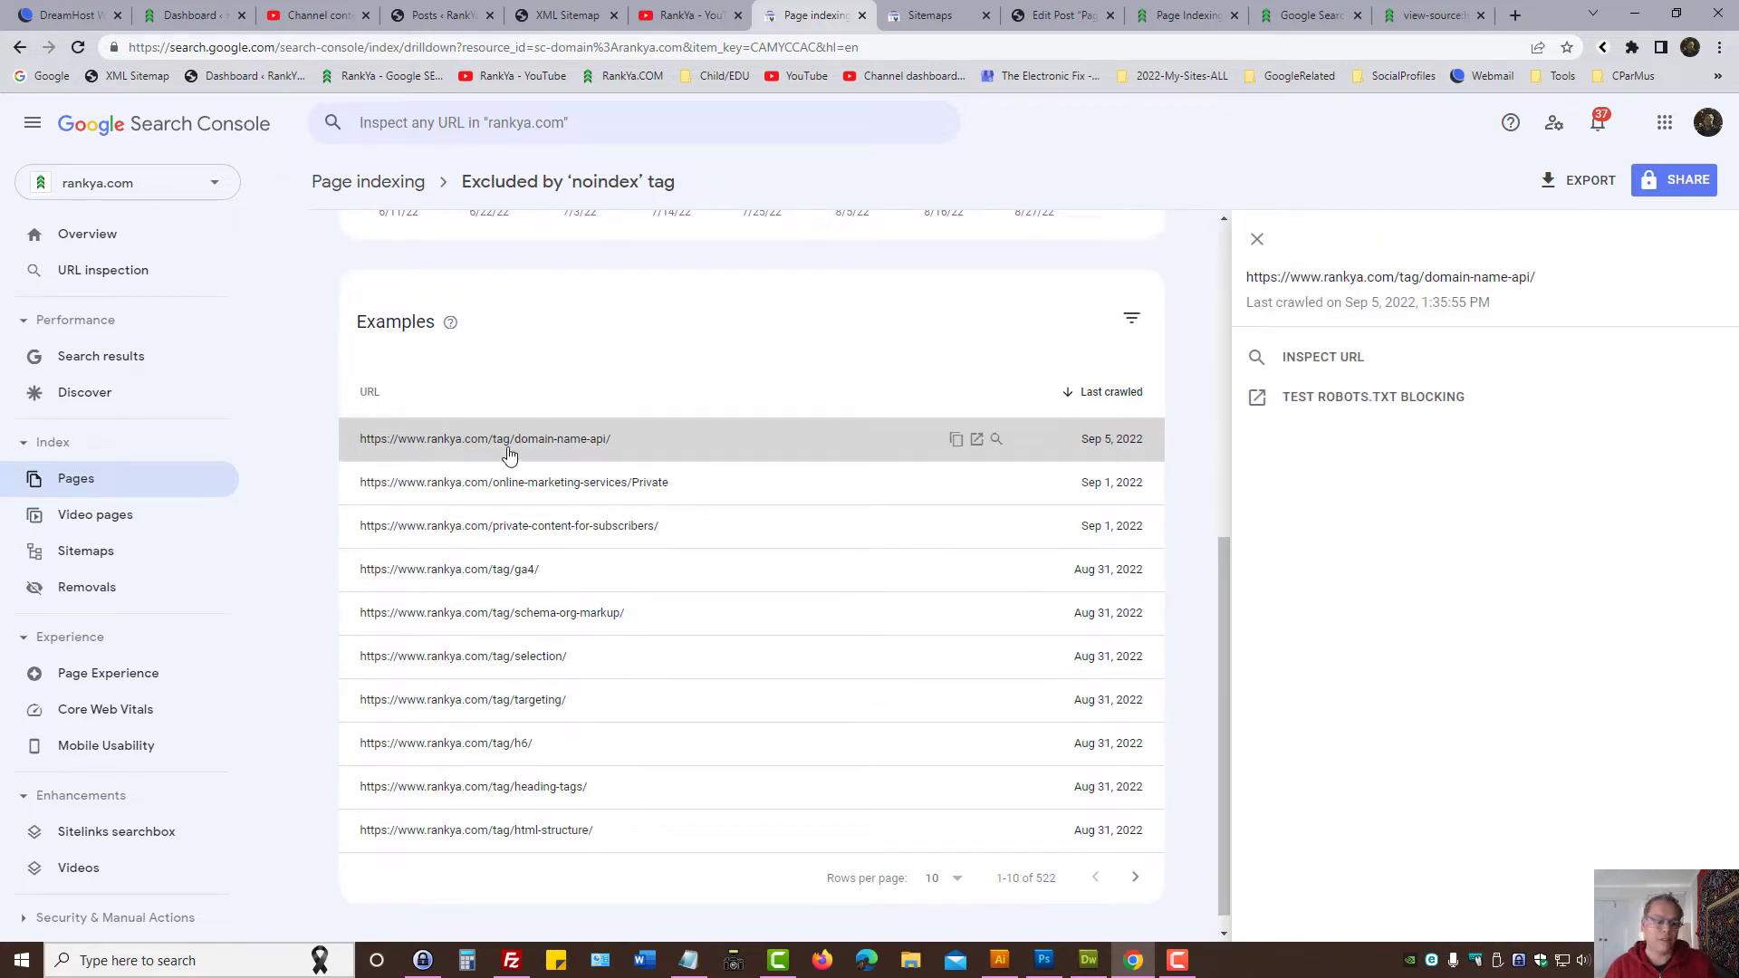
mouse_move(510, 455)
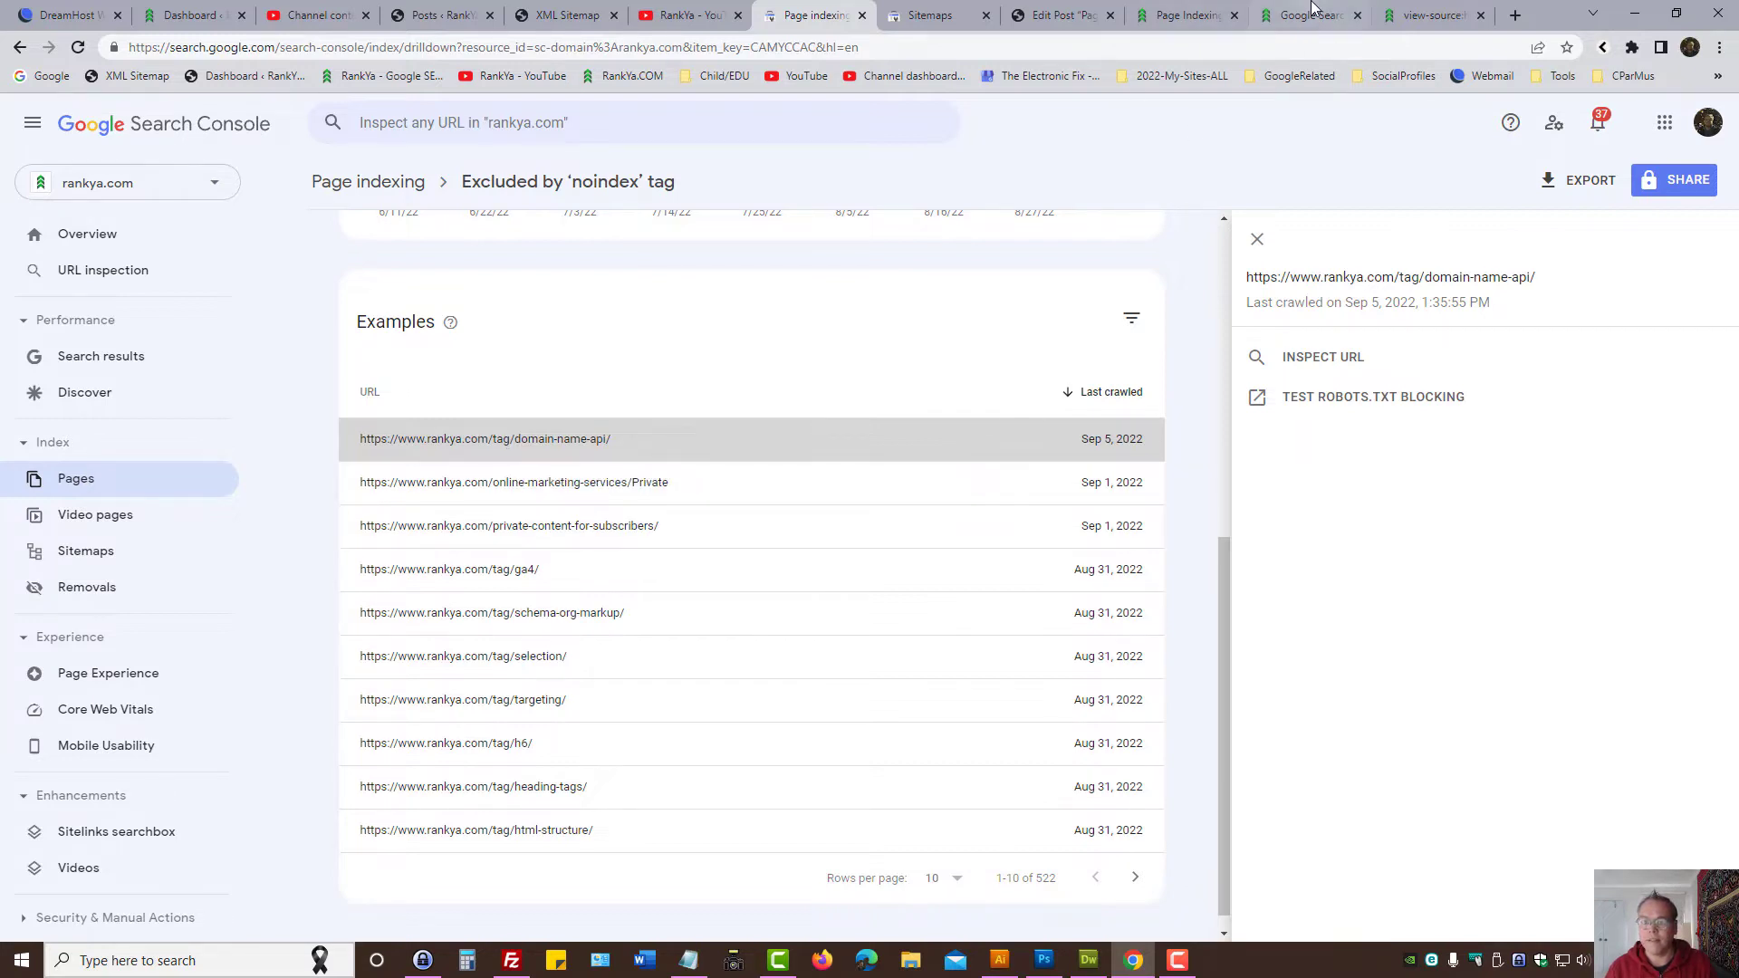
left_click(1309, 14)
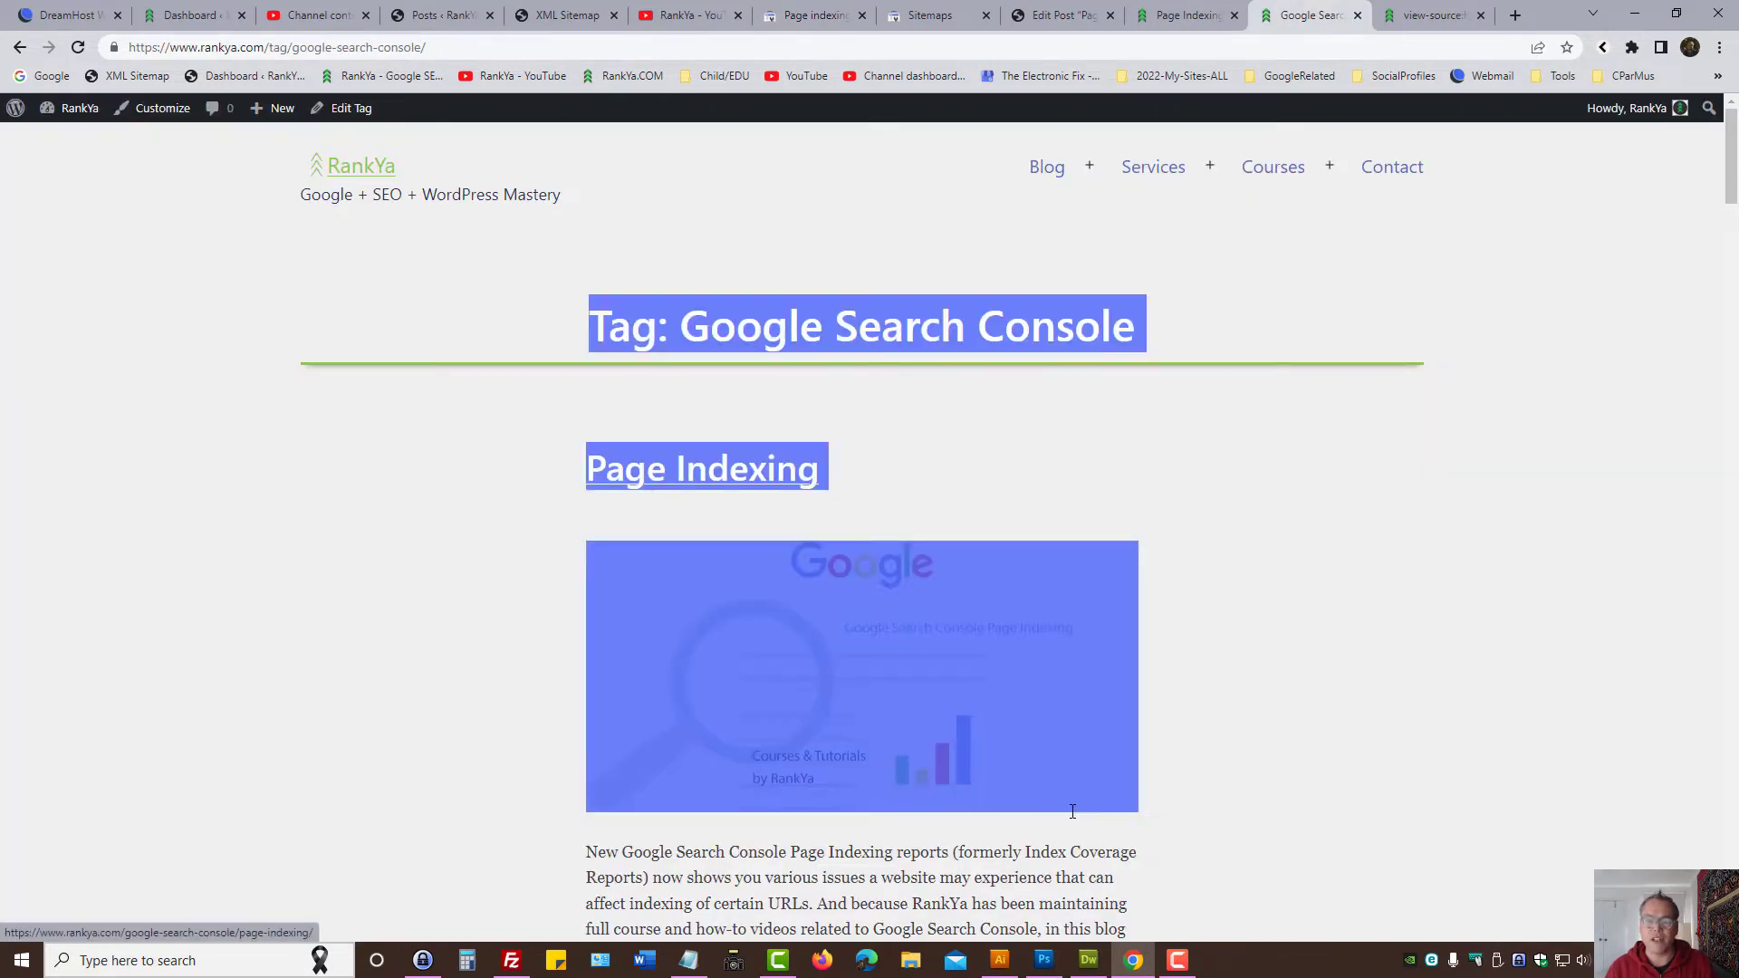
left_click(705, 468)
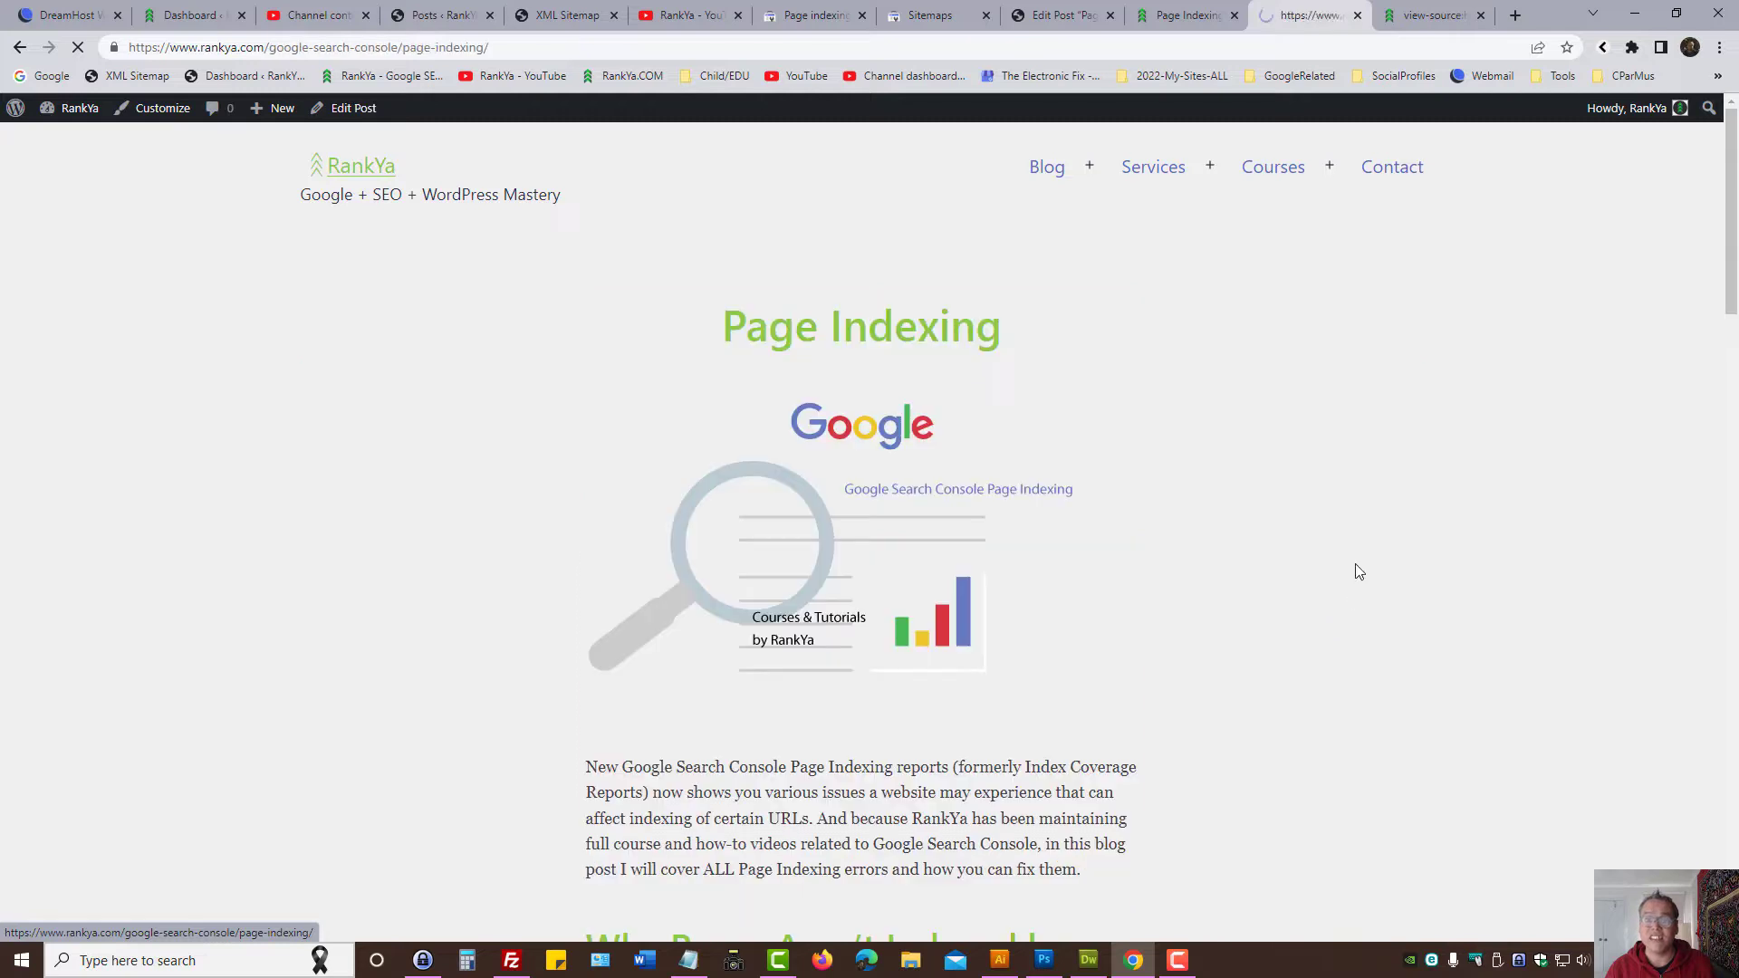
left_click(814, 14)
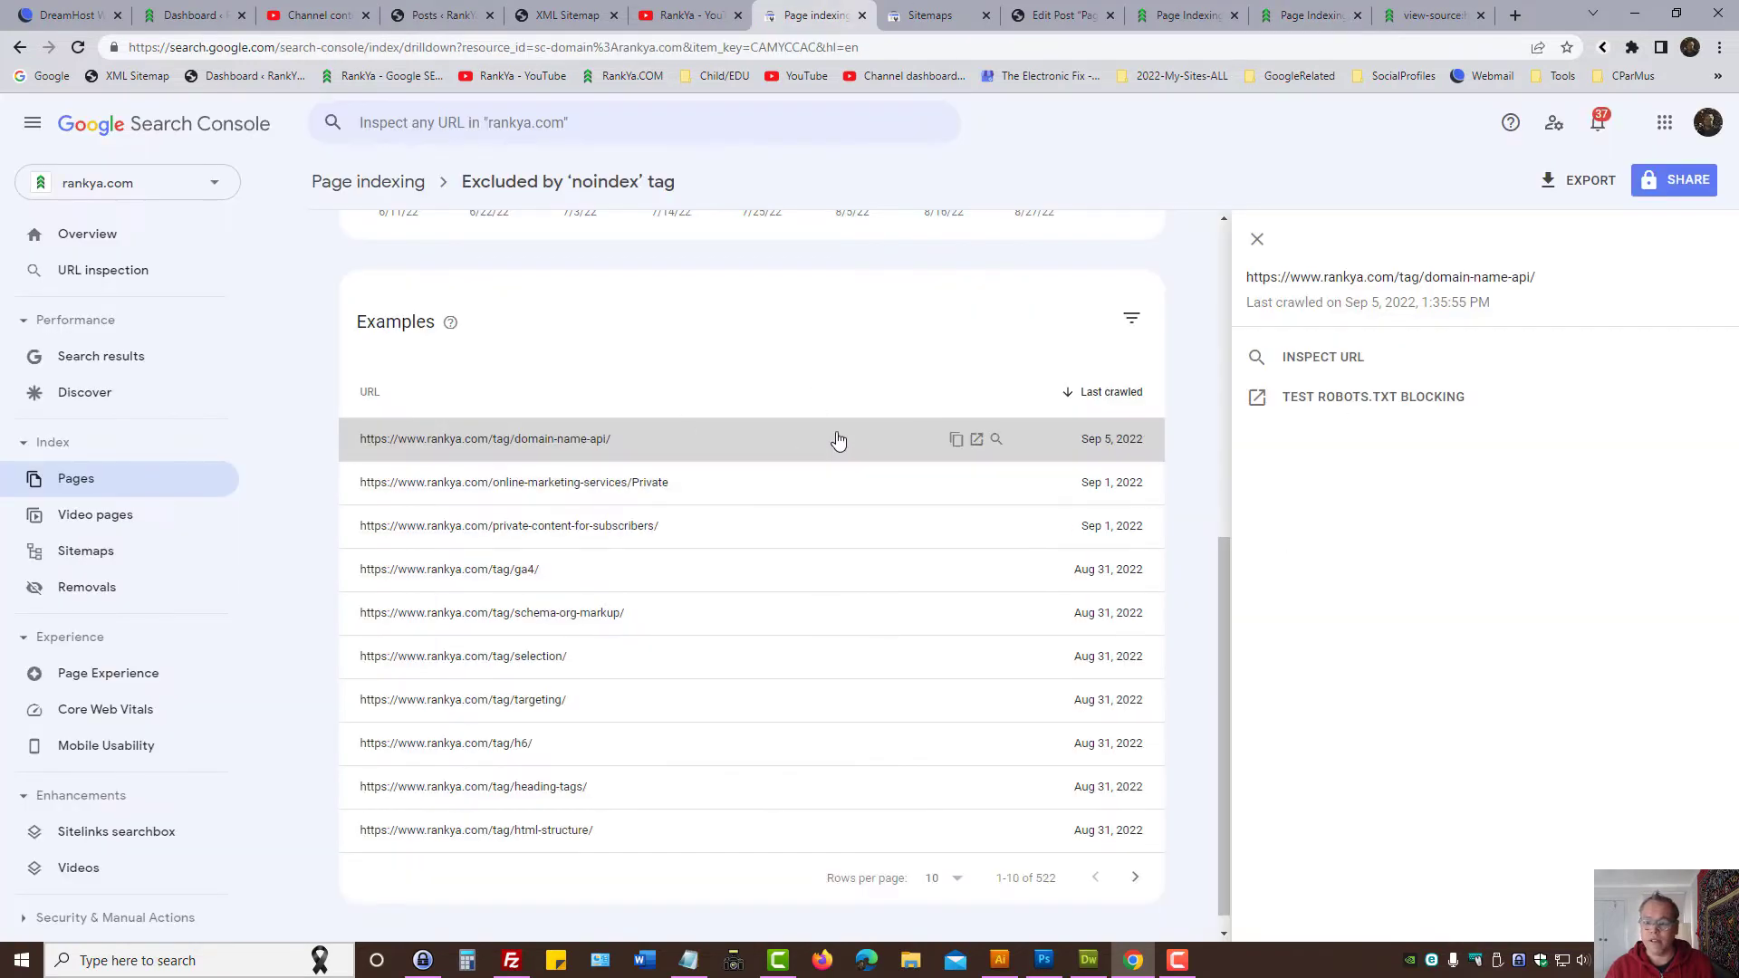
mouse_move(1698, 553)
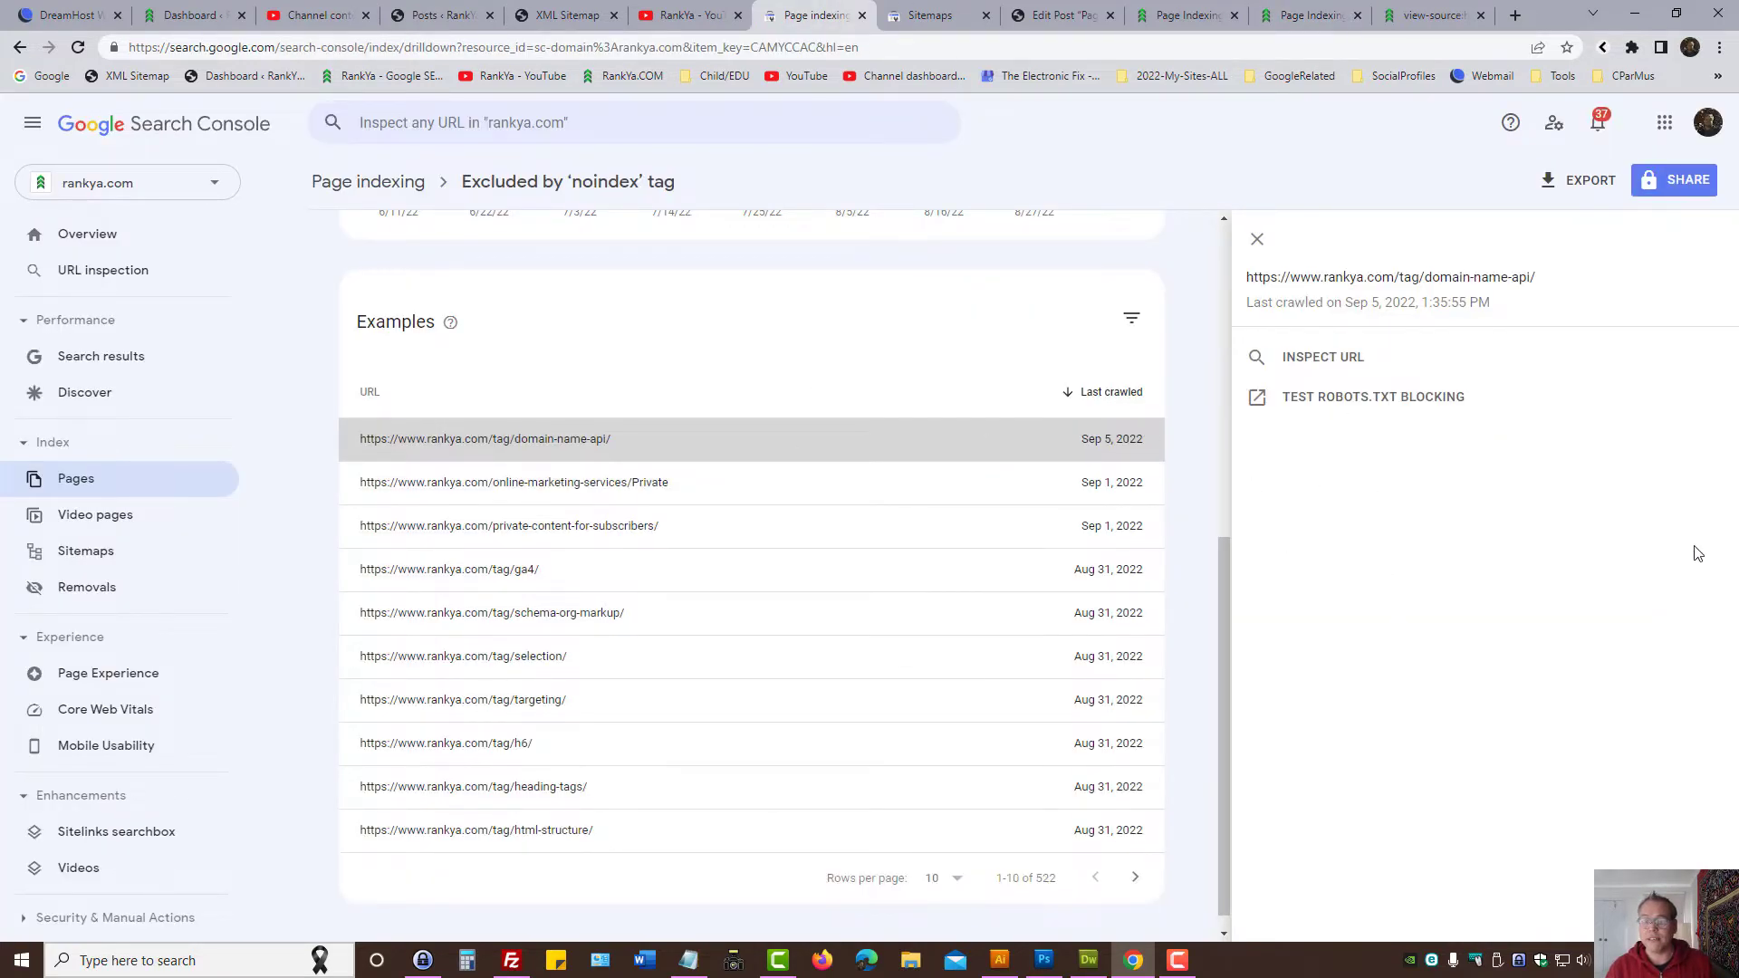
mouse_move(1304, 364)
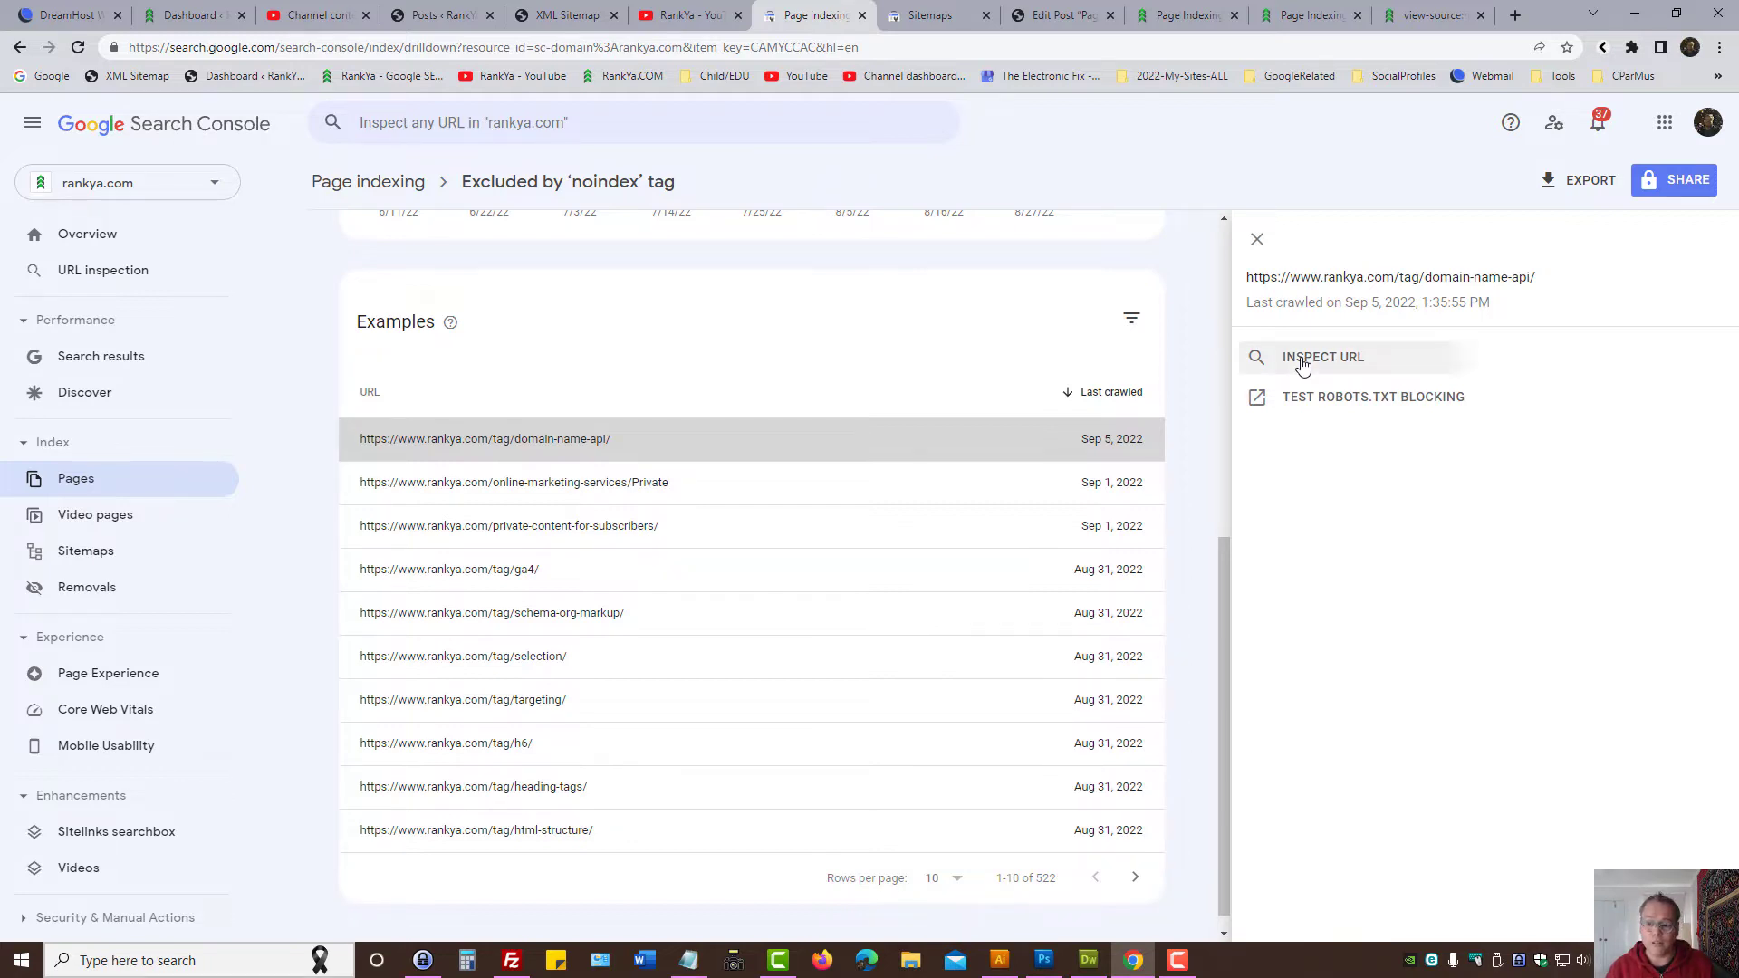
Step: Inspect the domain-name-api URL and expand Page indexing showing noindex in the robots meta tag
left_click(1323, 356)
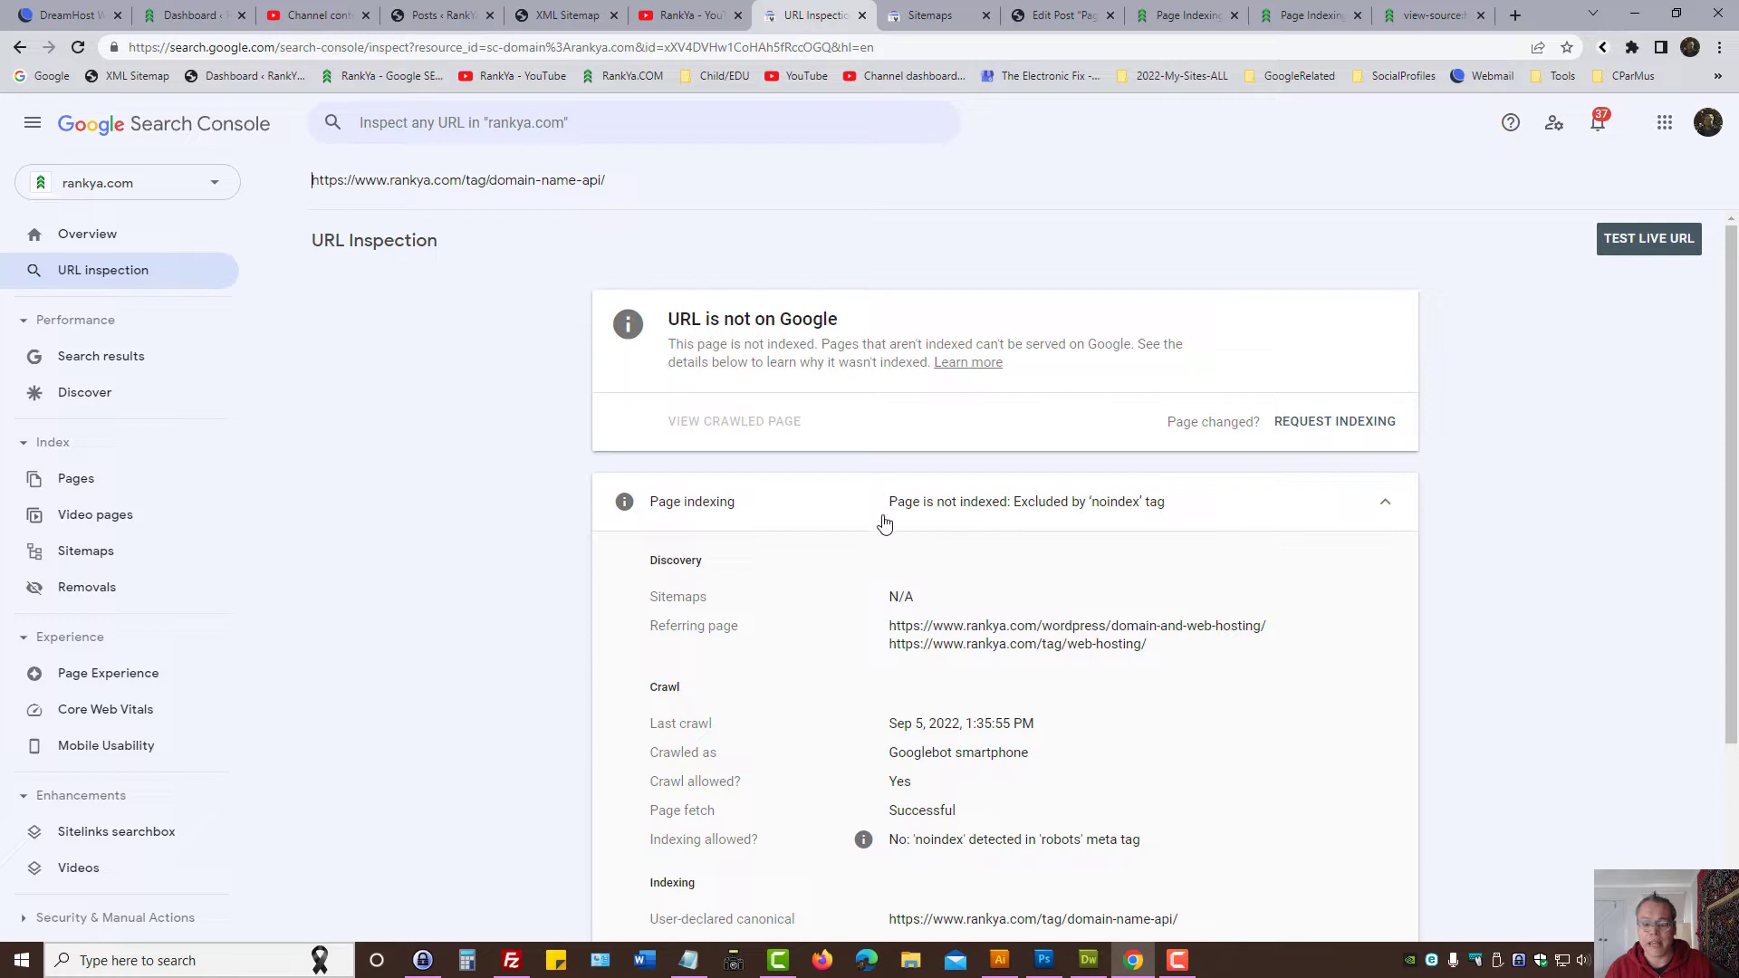
mouse_move(1016, 512)
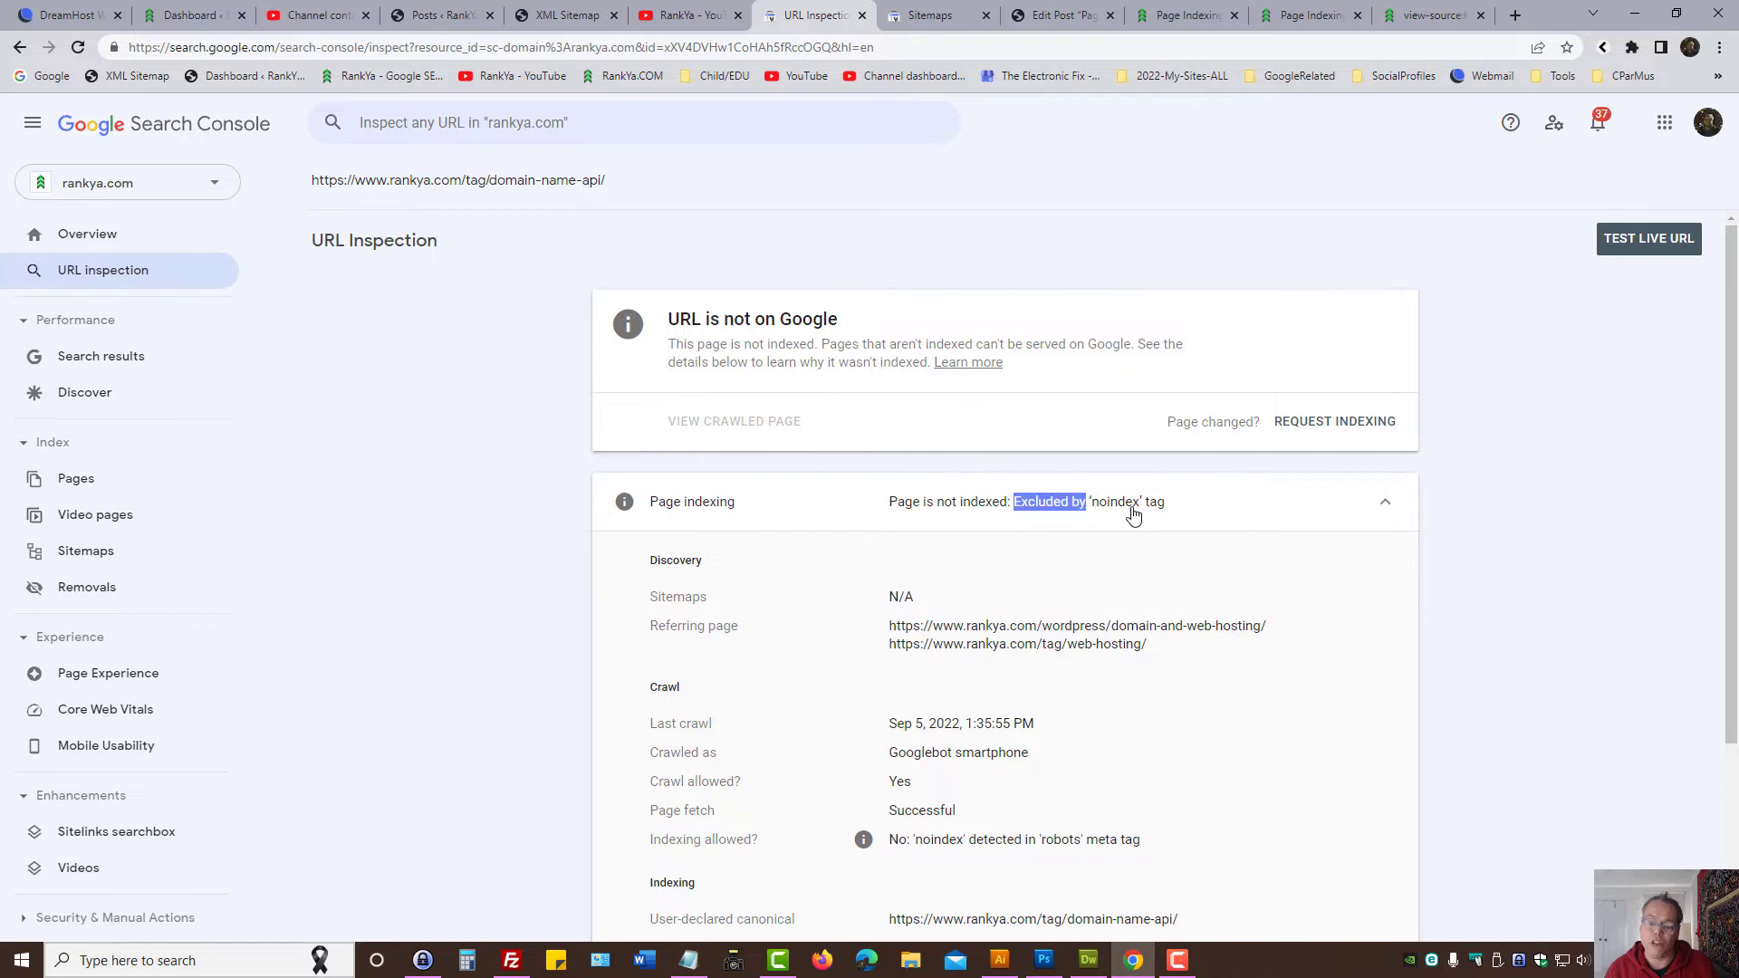
left_click(1384, 501)
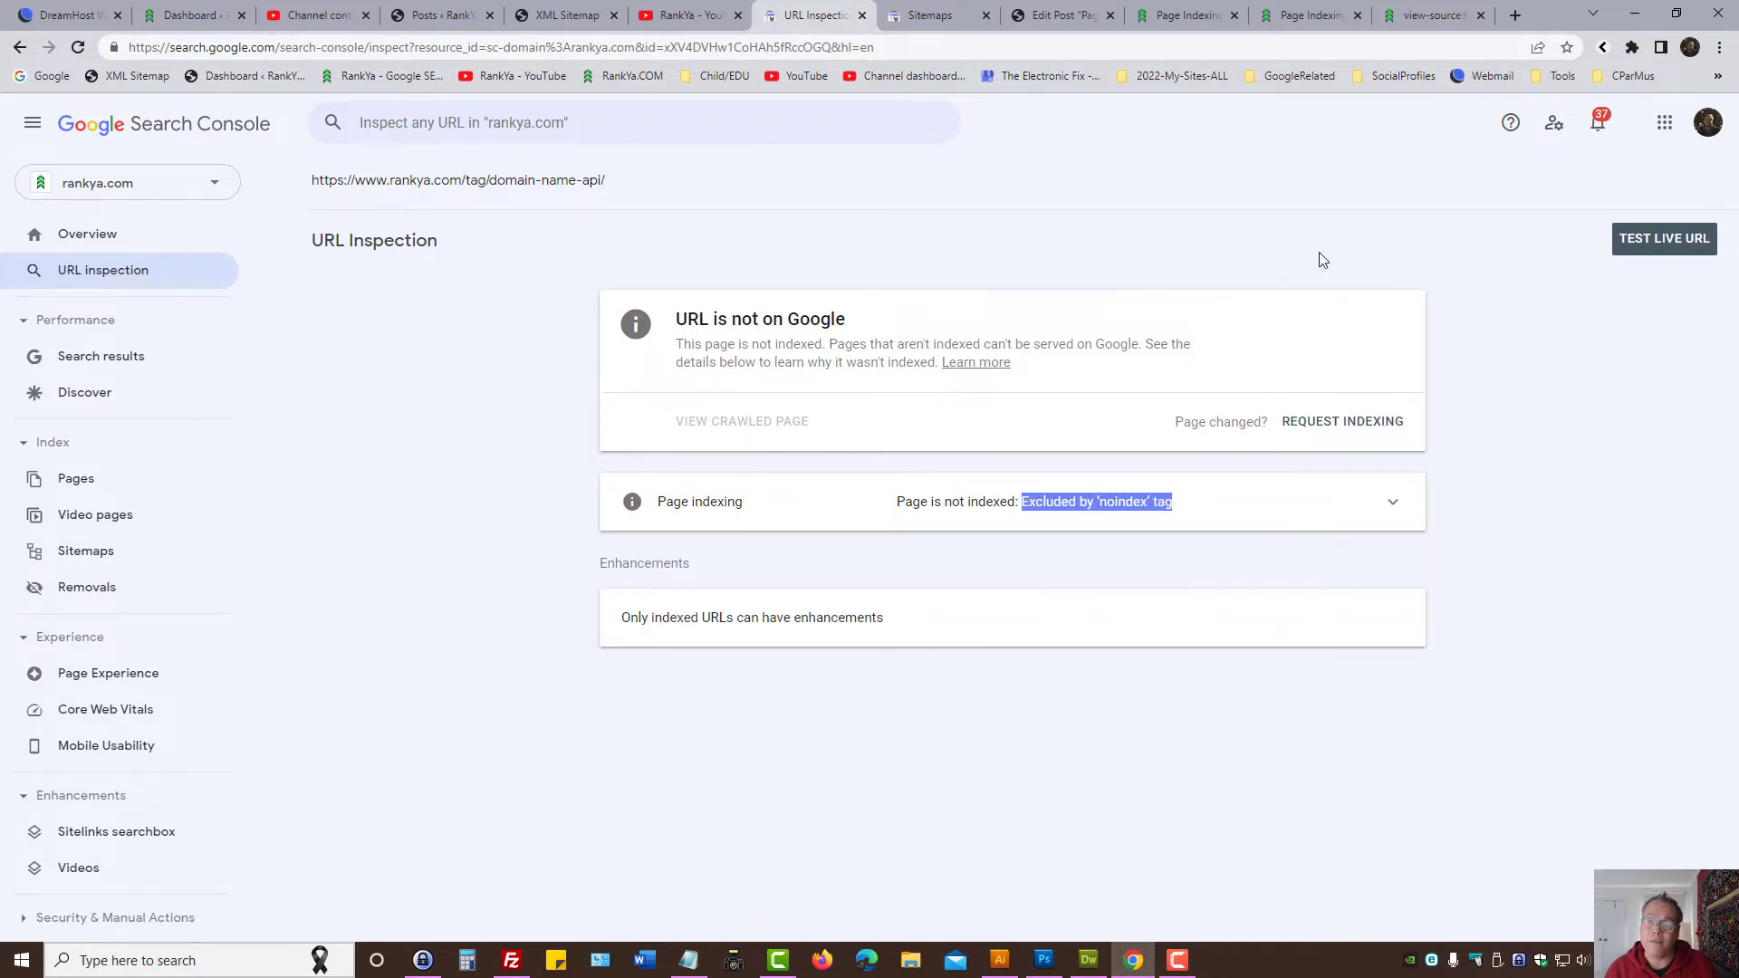
left_click(1432, 14)
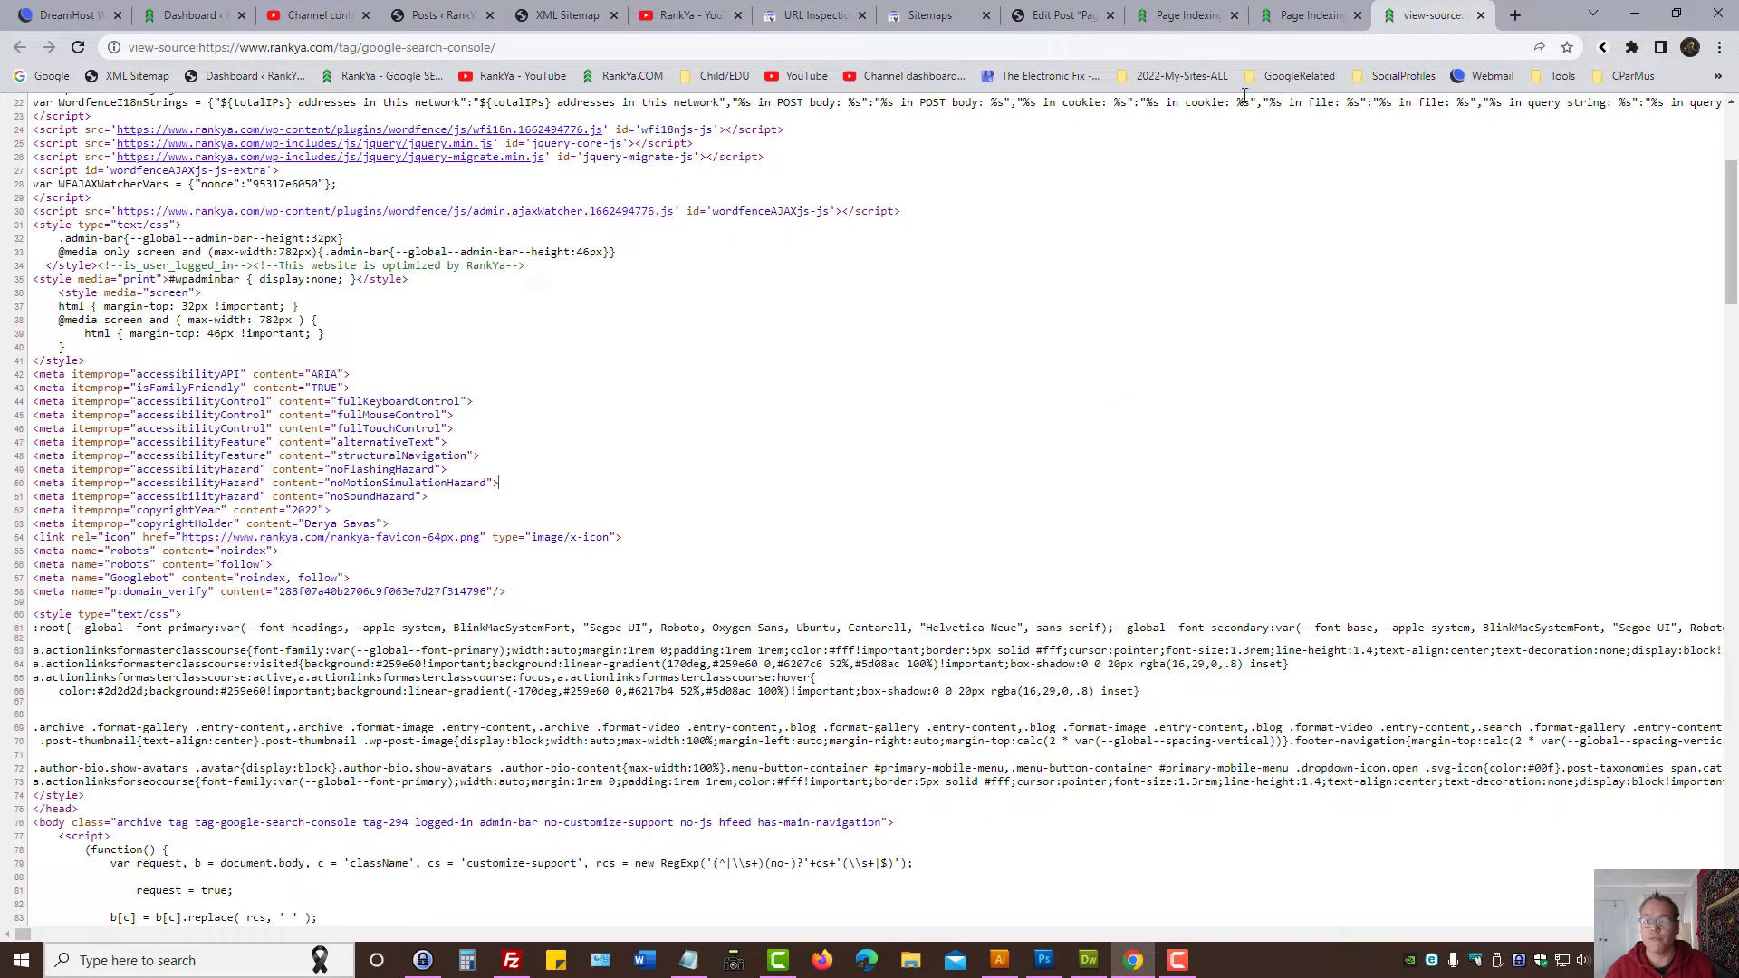
left_click(809, 14)
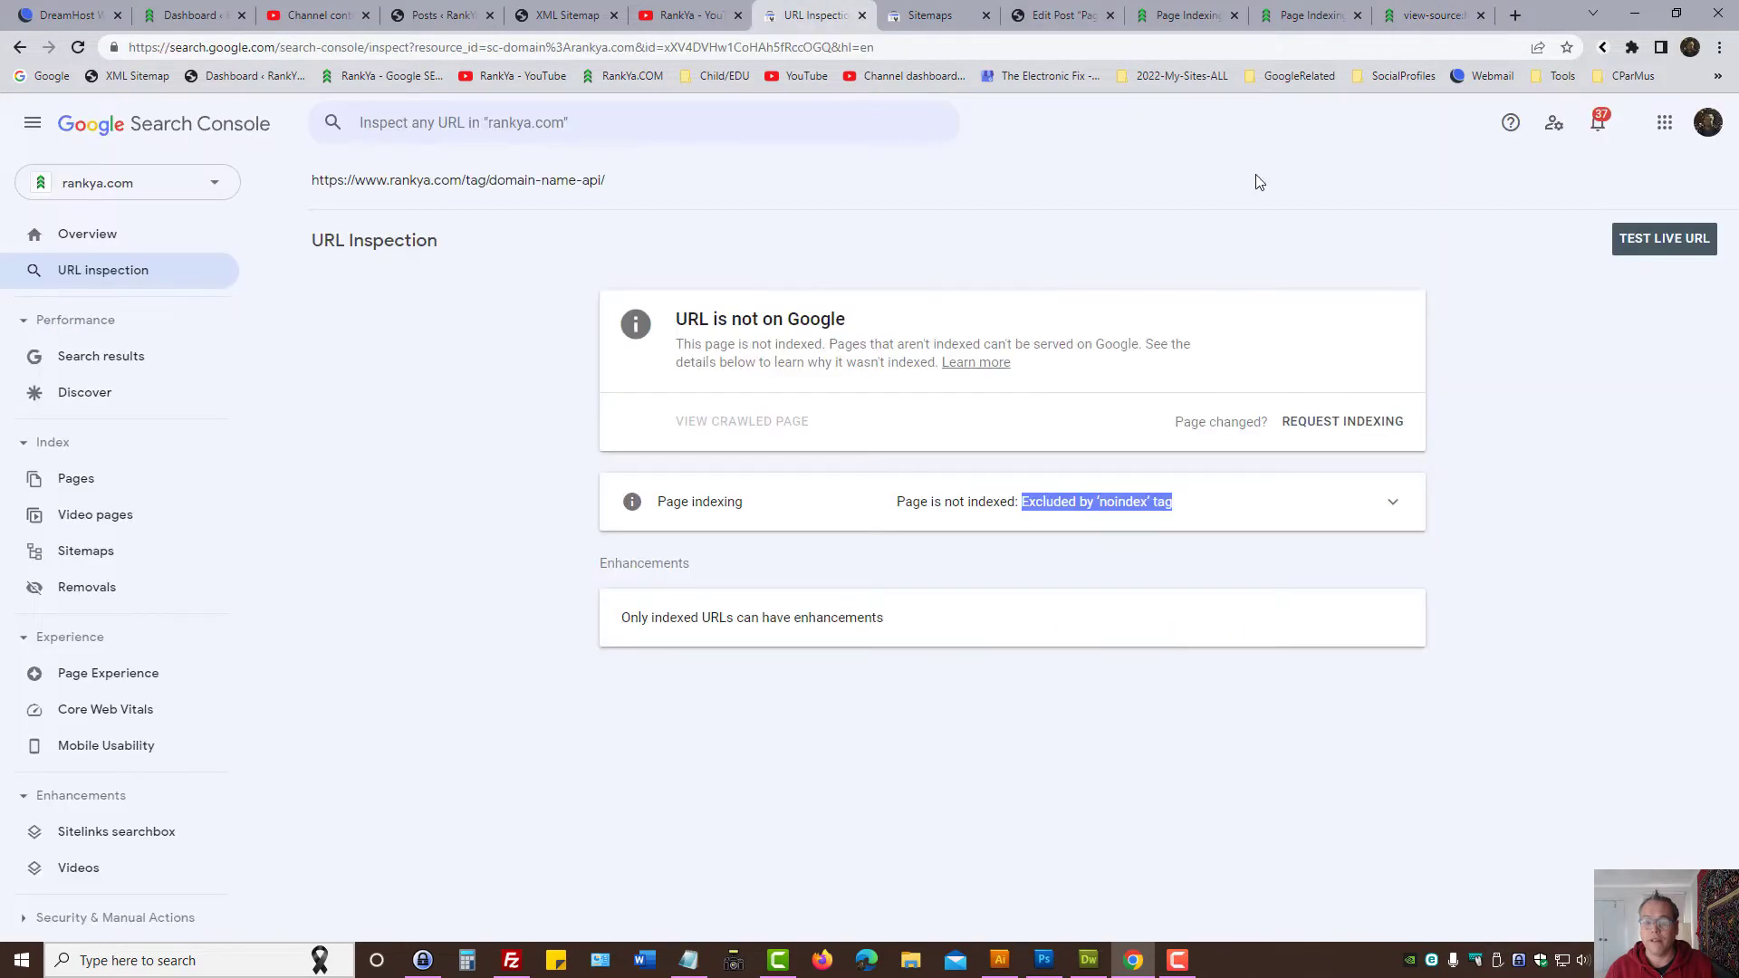
mouse_move(1056, 516)
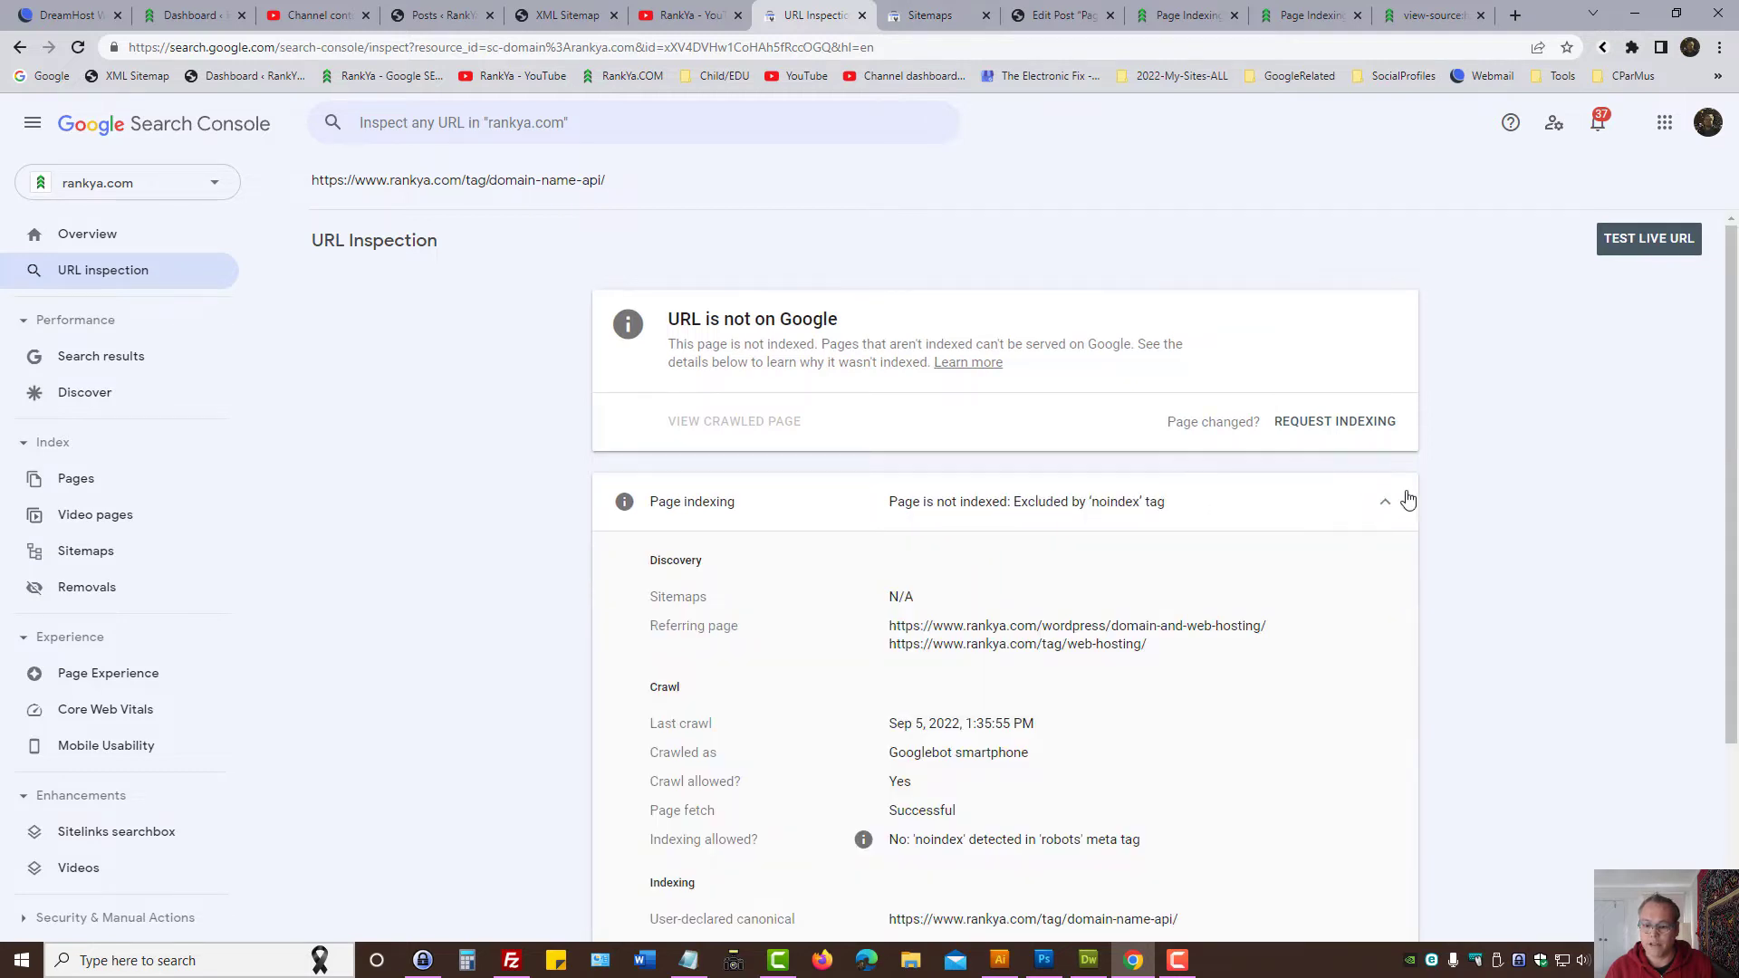
left_click(1388, 501)
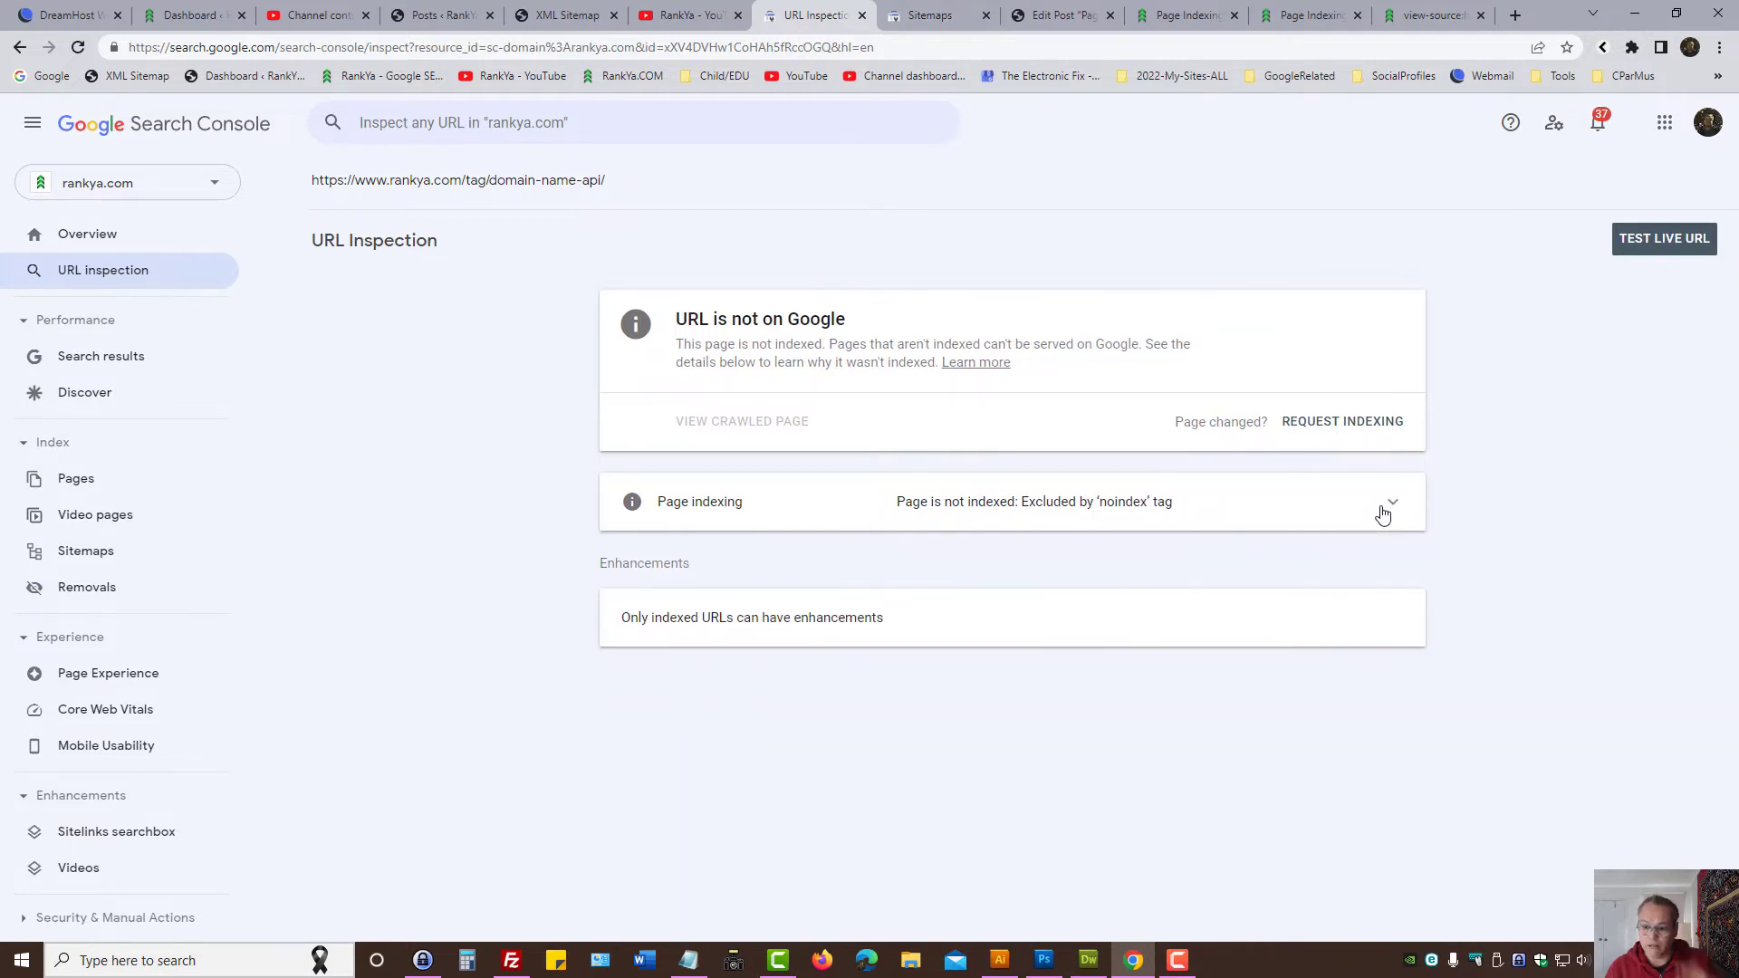
left_click(1389, 501)
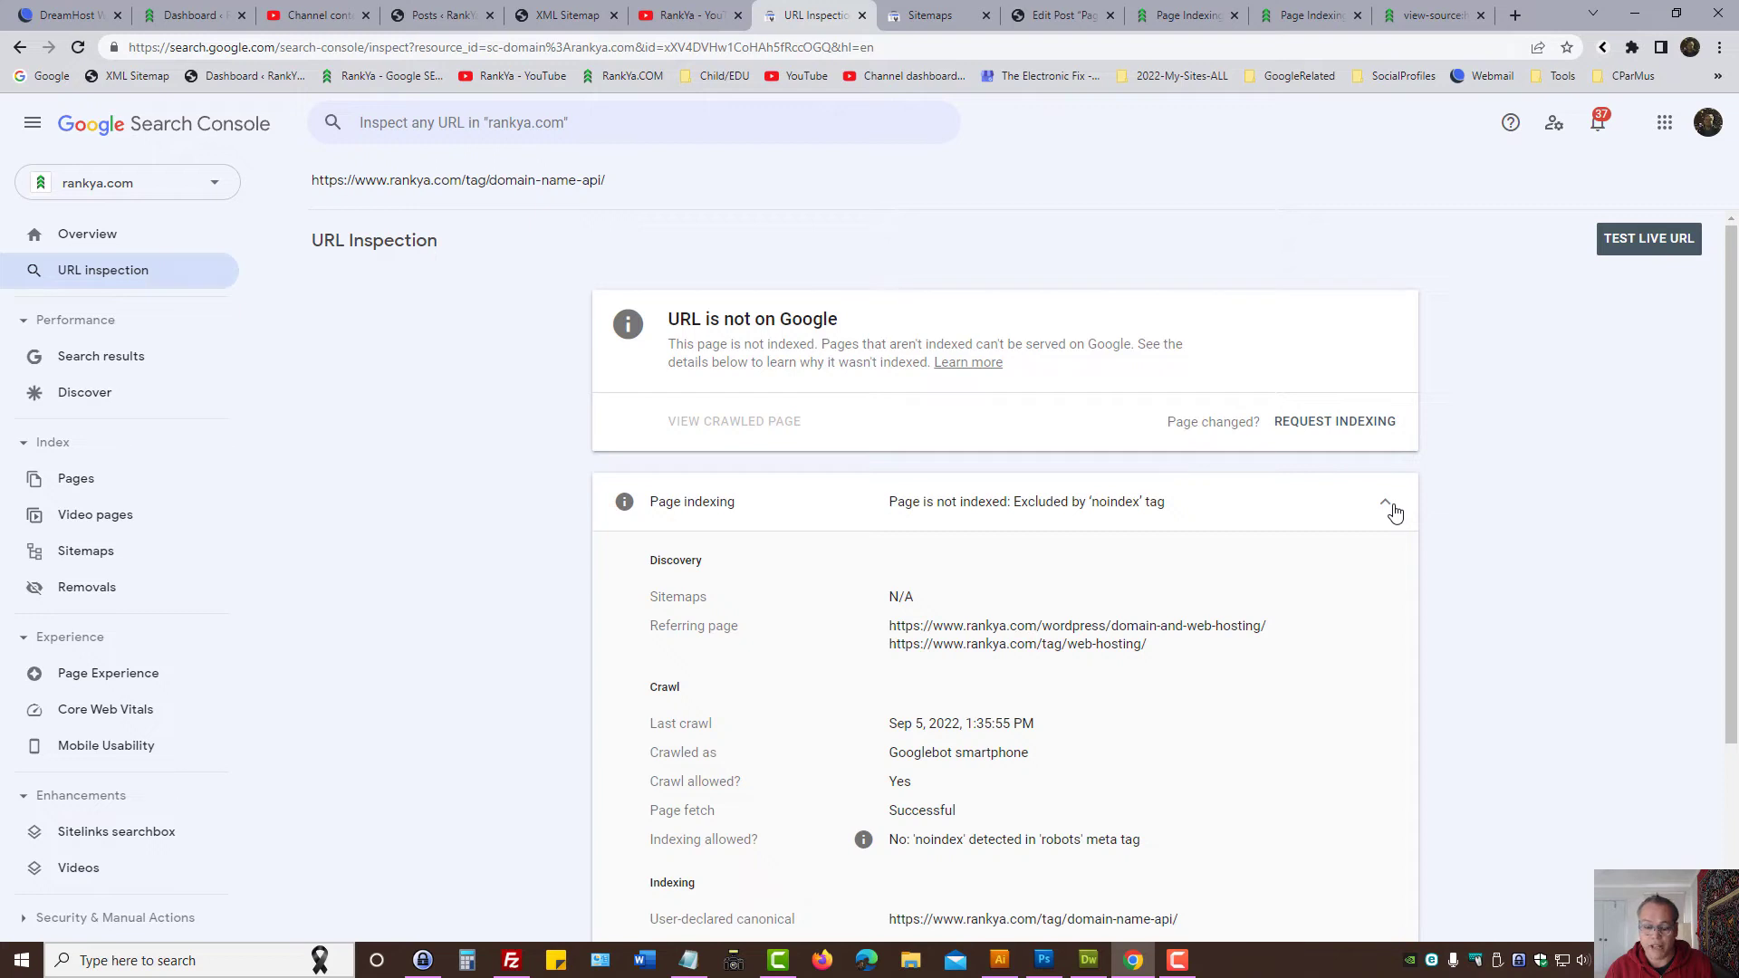
scroll("down", 3)
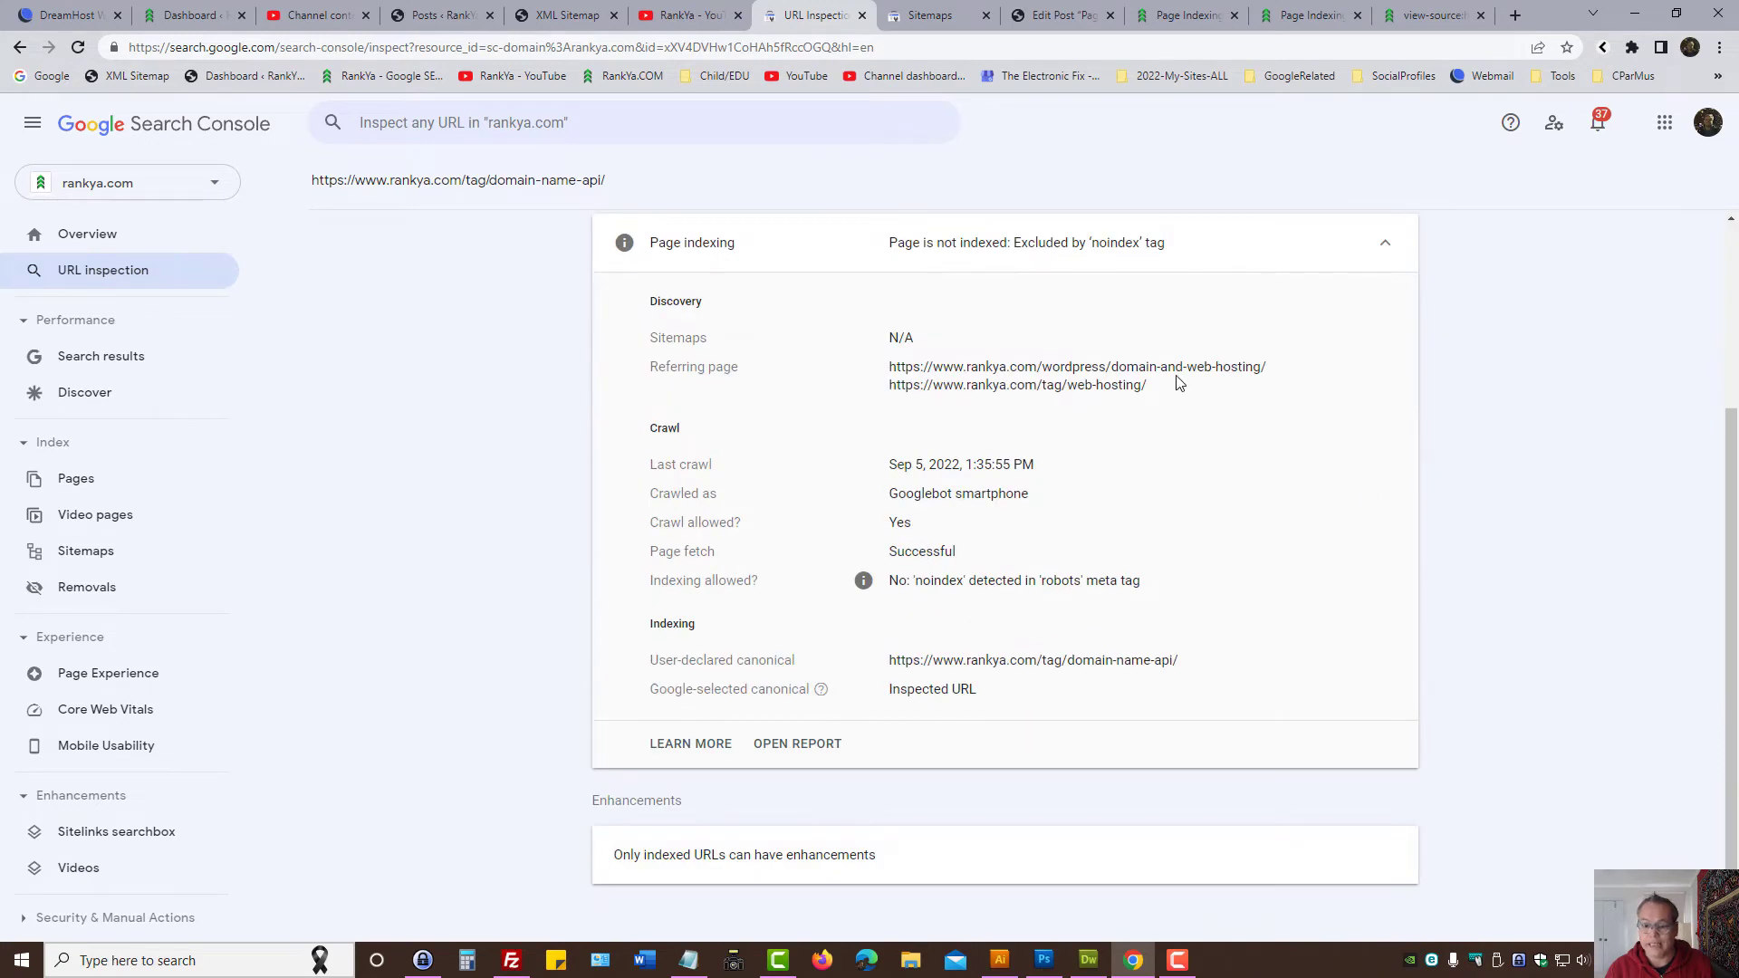
double_click(1076, 366)
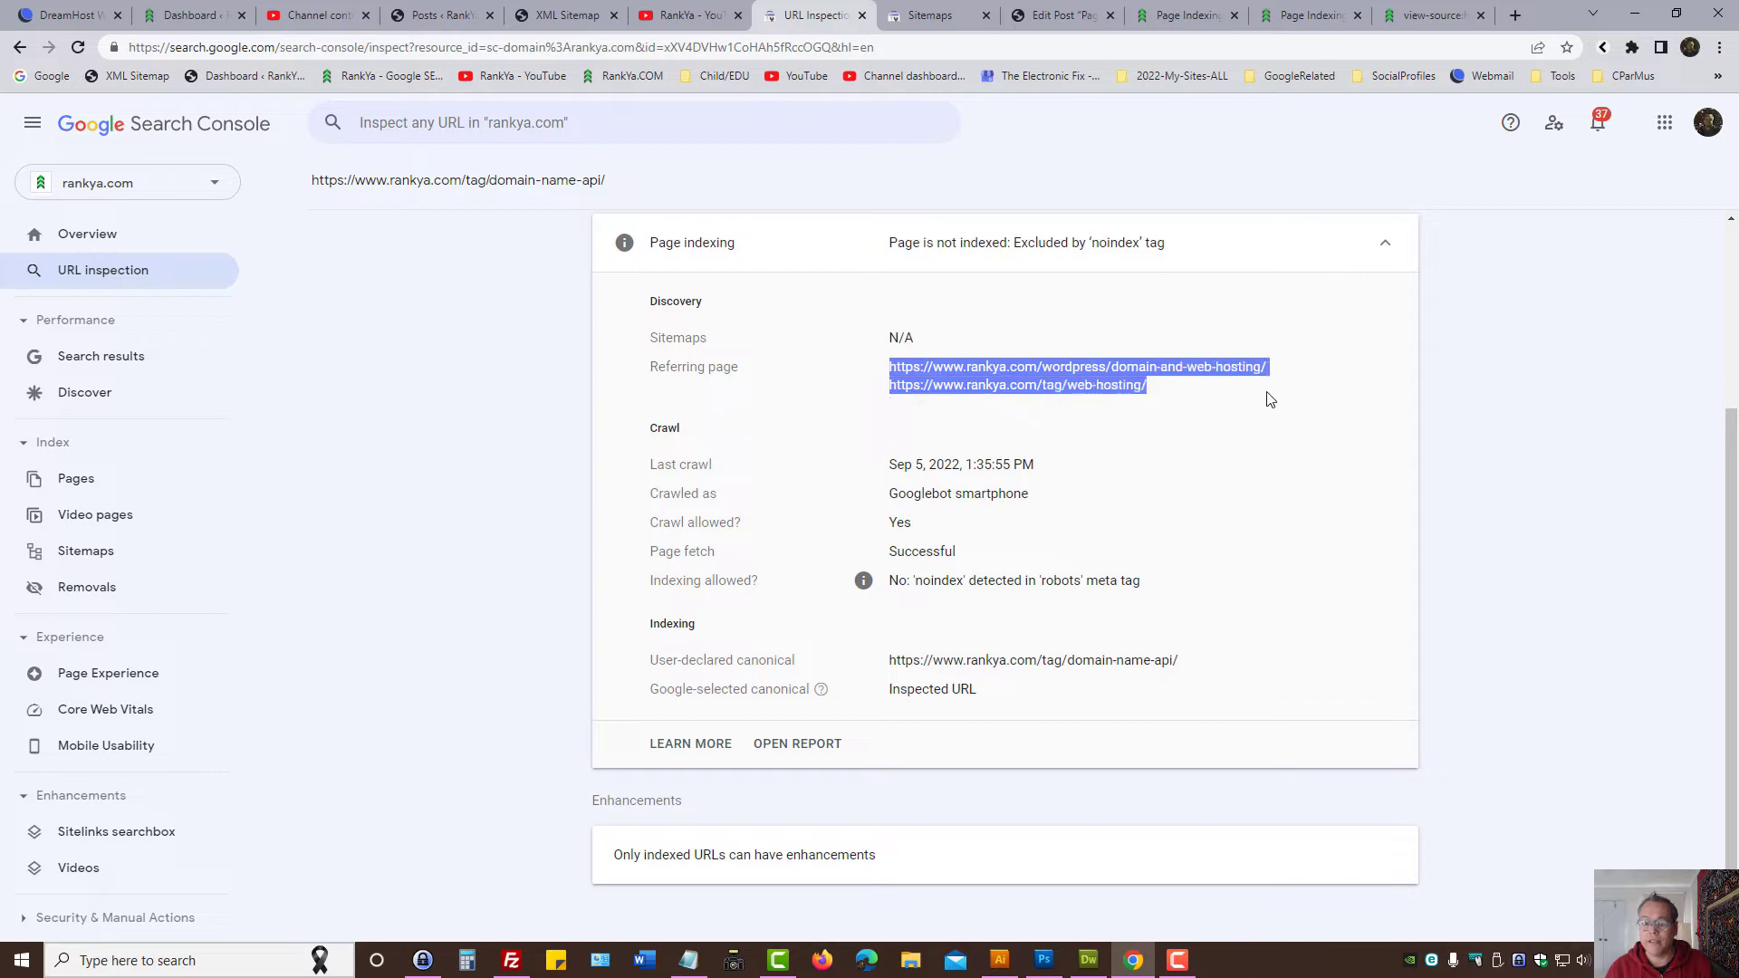
right_click(1076, 366)
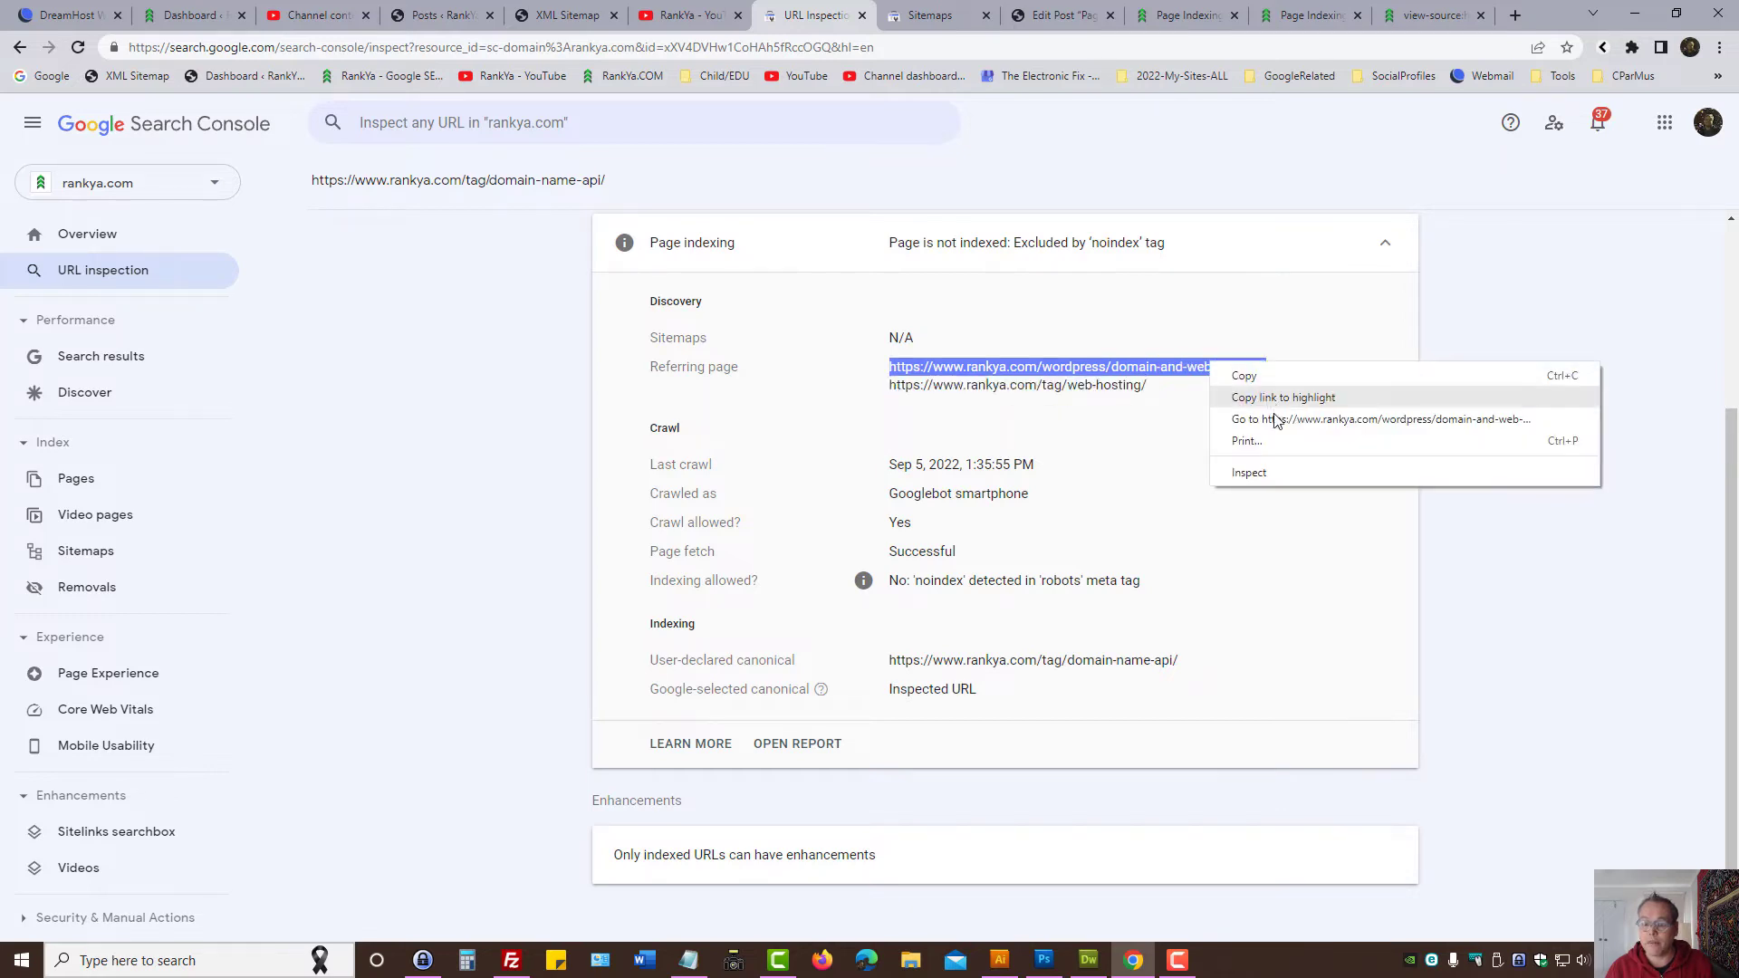
left_click(1380, 419)
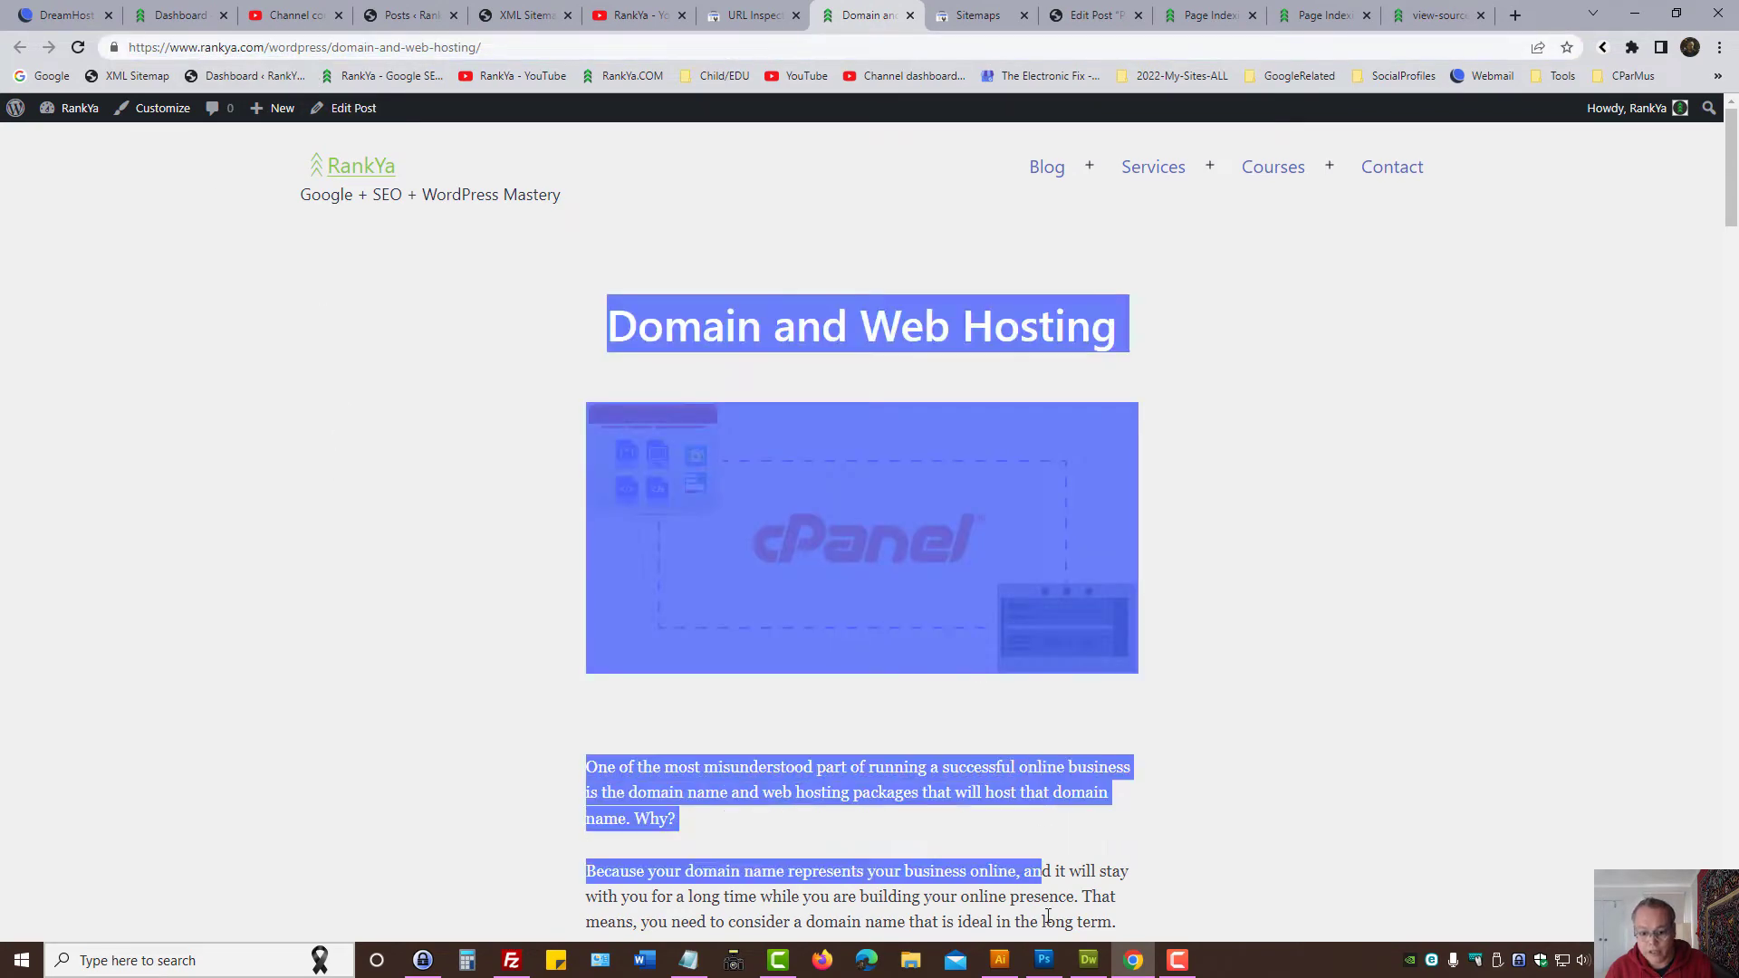
scroll("down", 3)
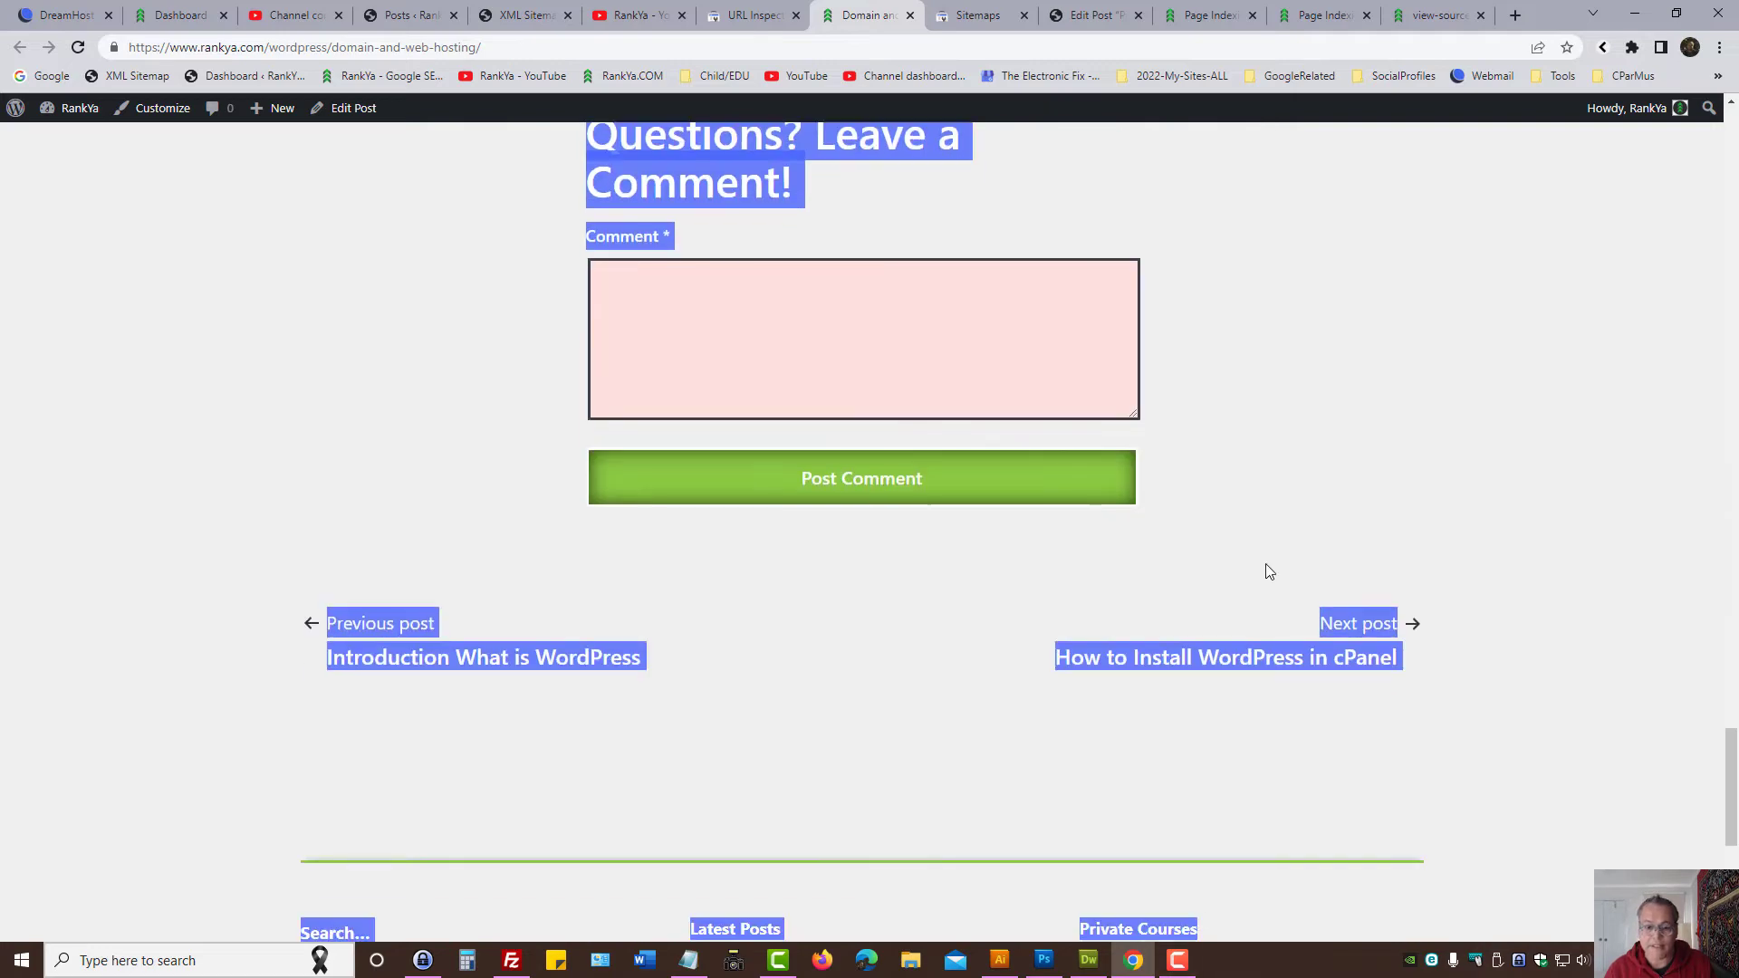
left_click(752, 14)
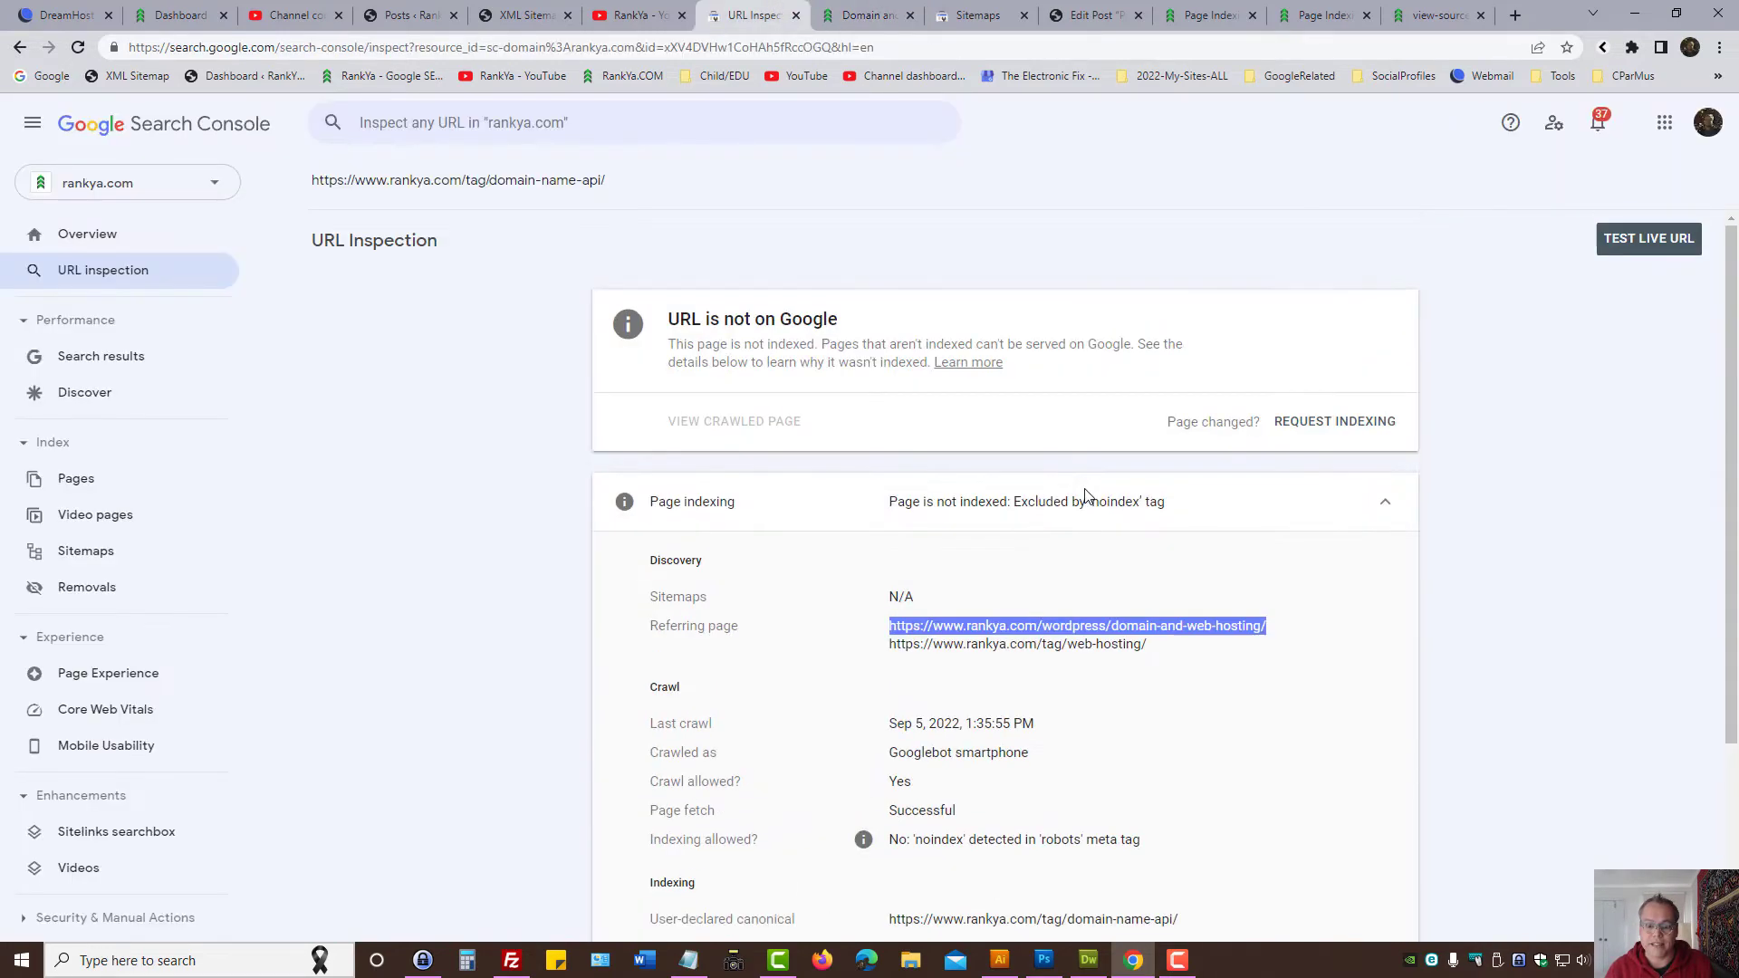
double_click(480, 180)
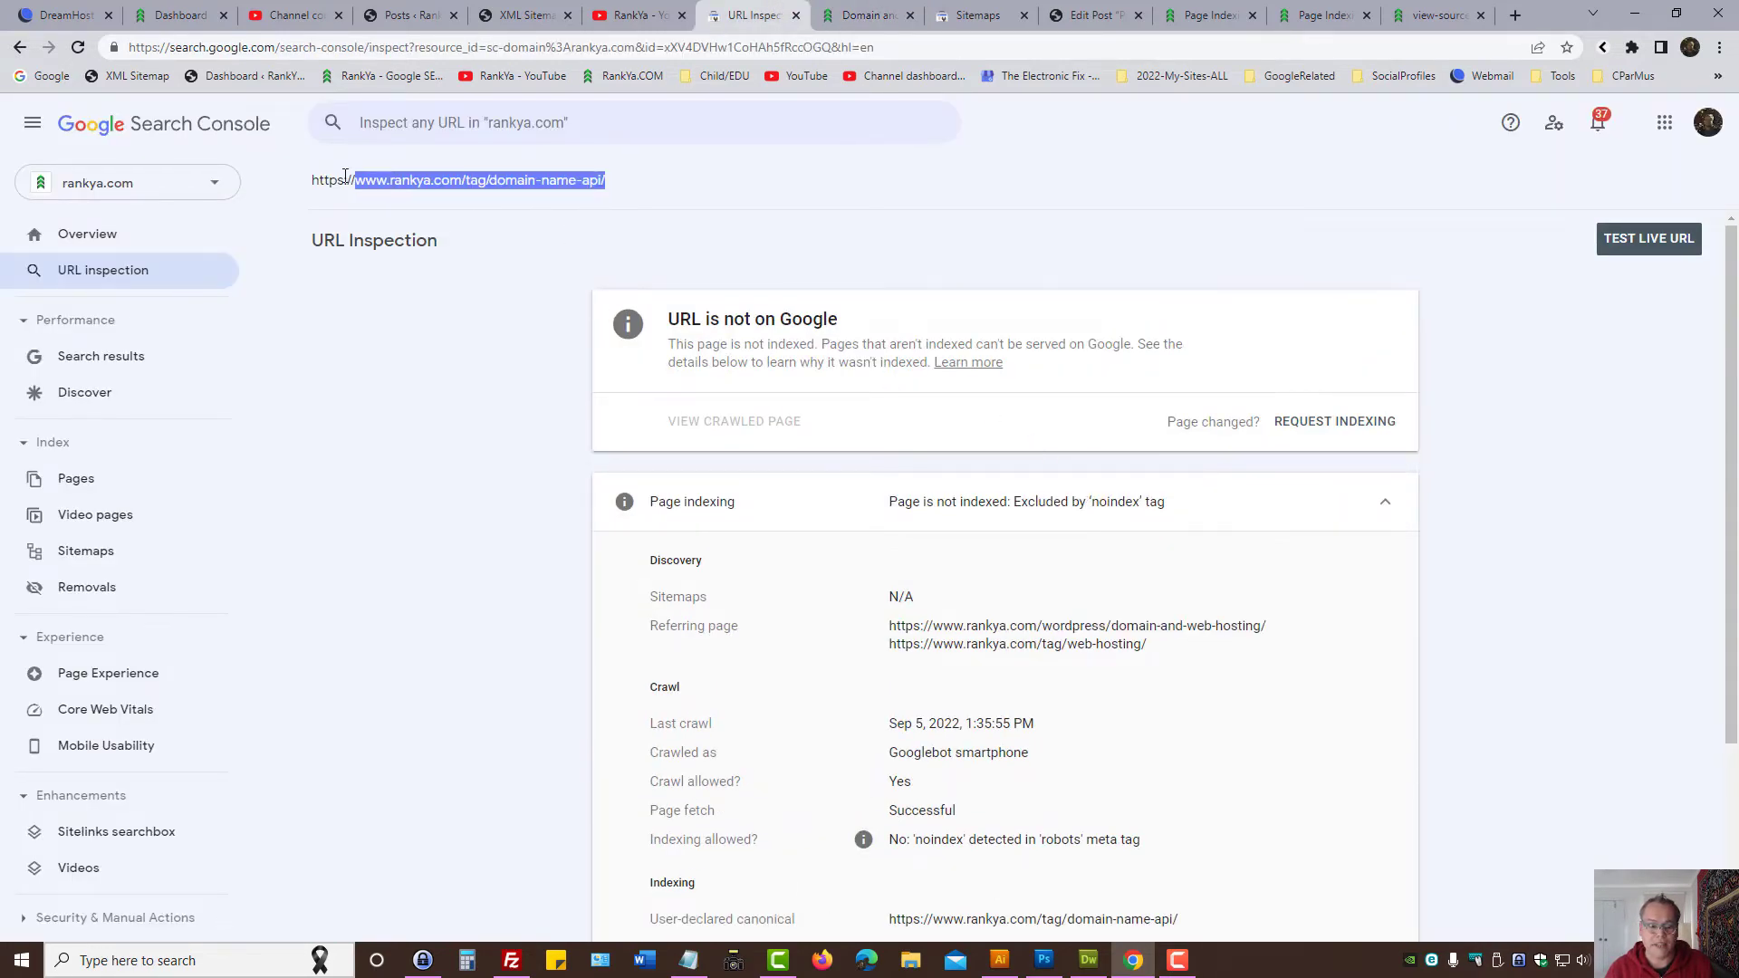
double_click(549, 179)
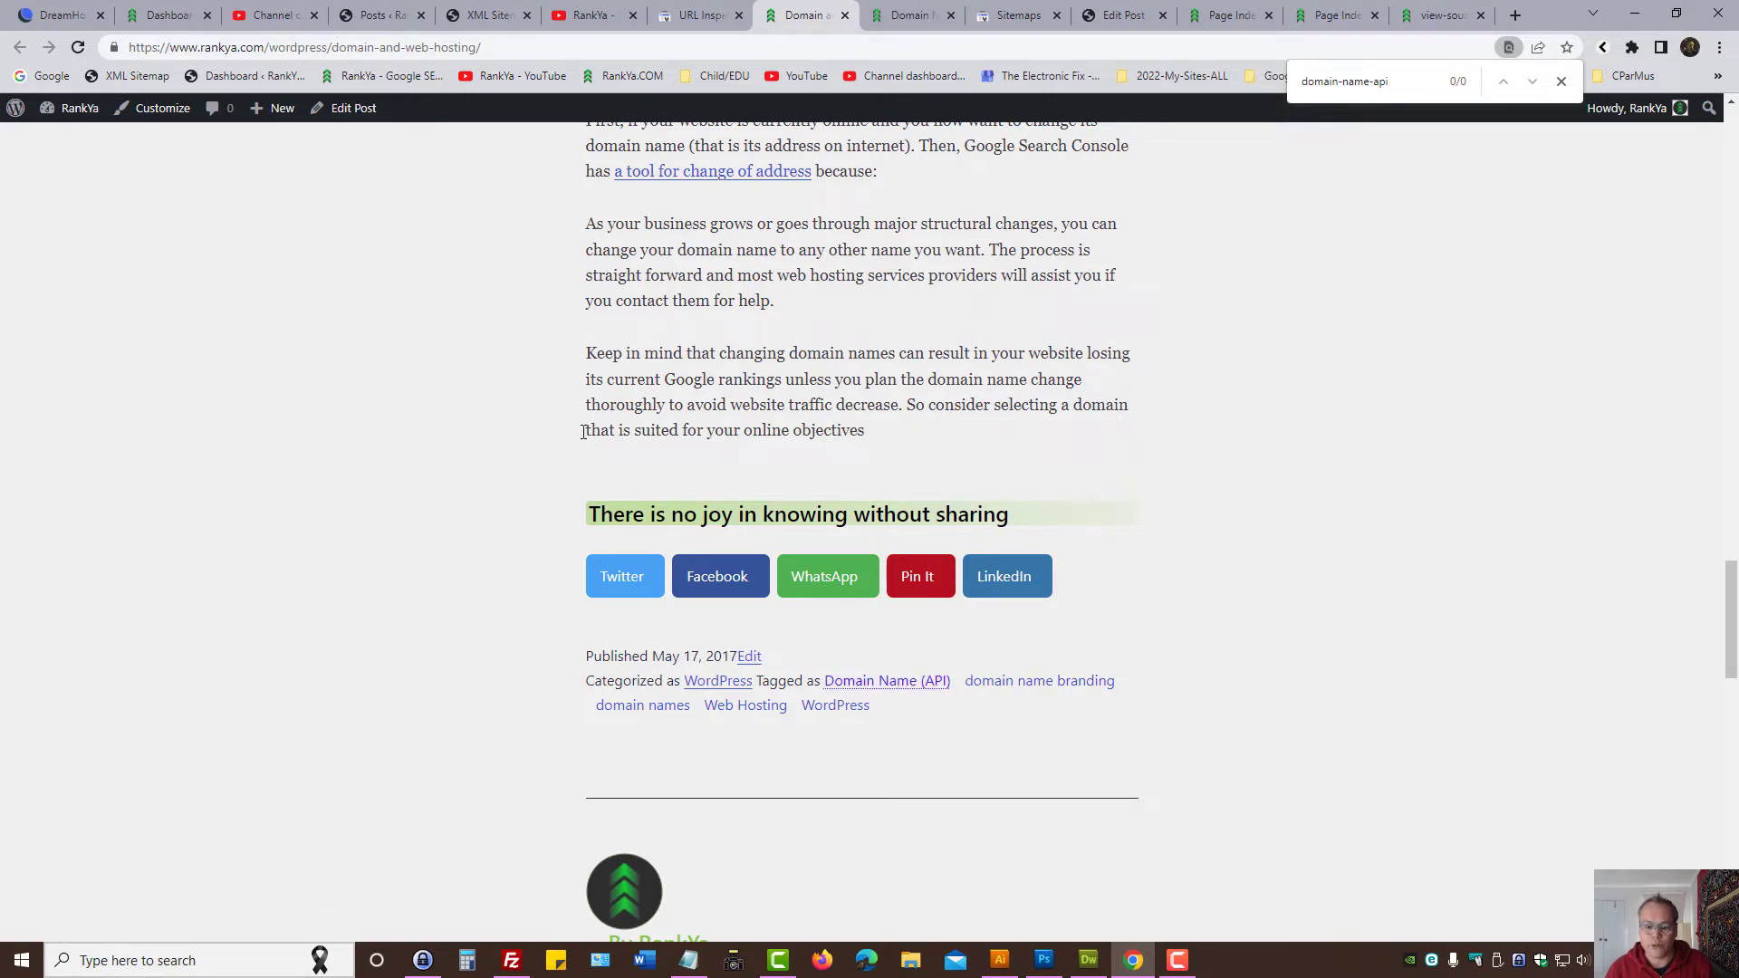
left_click(699, 15)
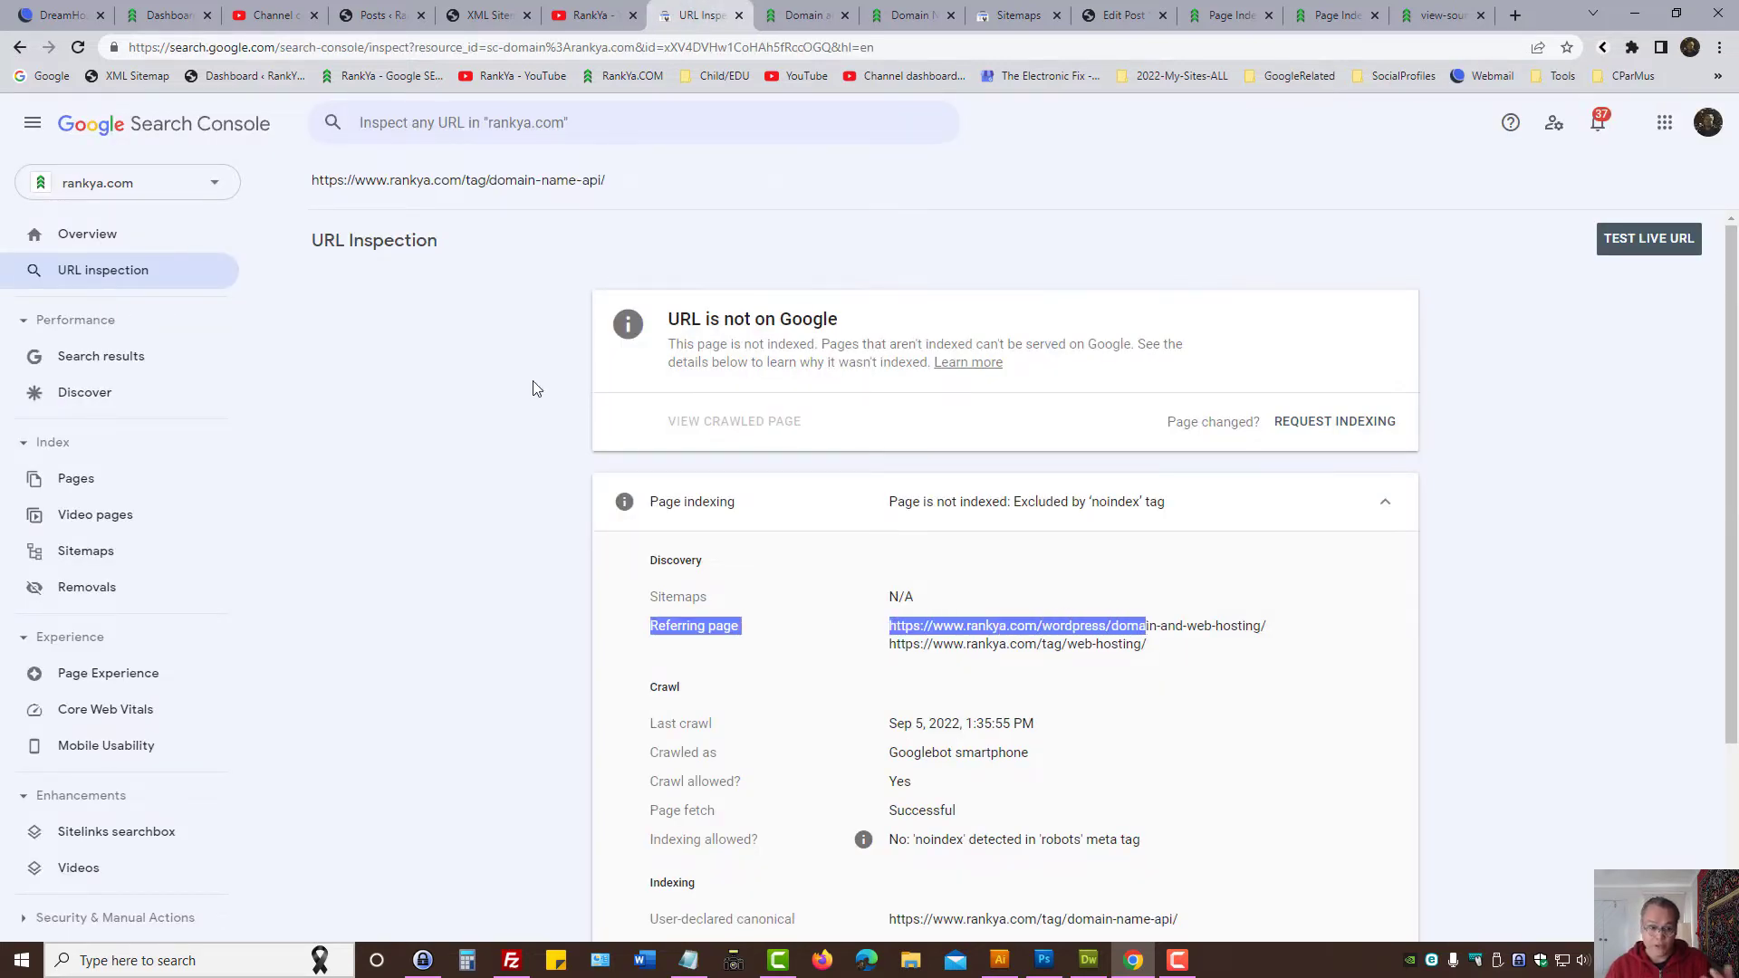
mouse_move(511, 394)
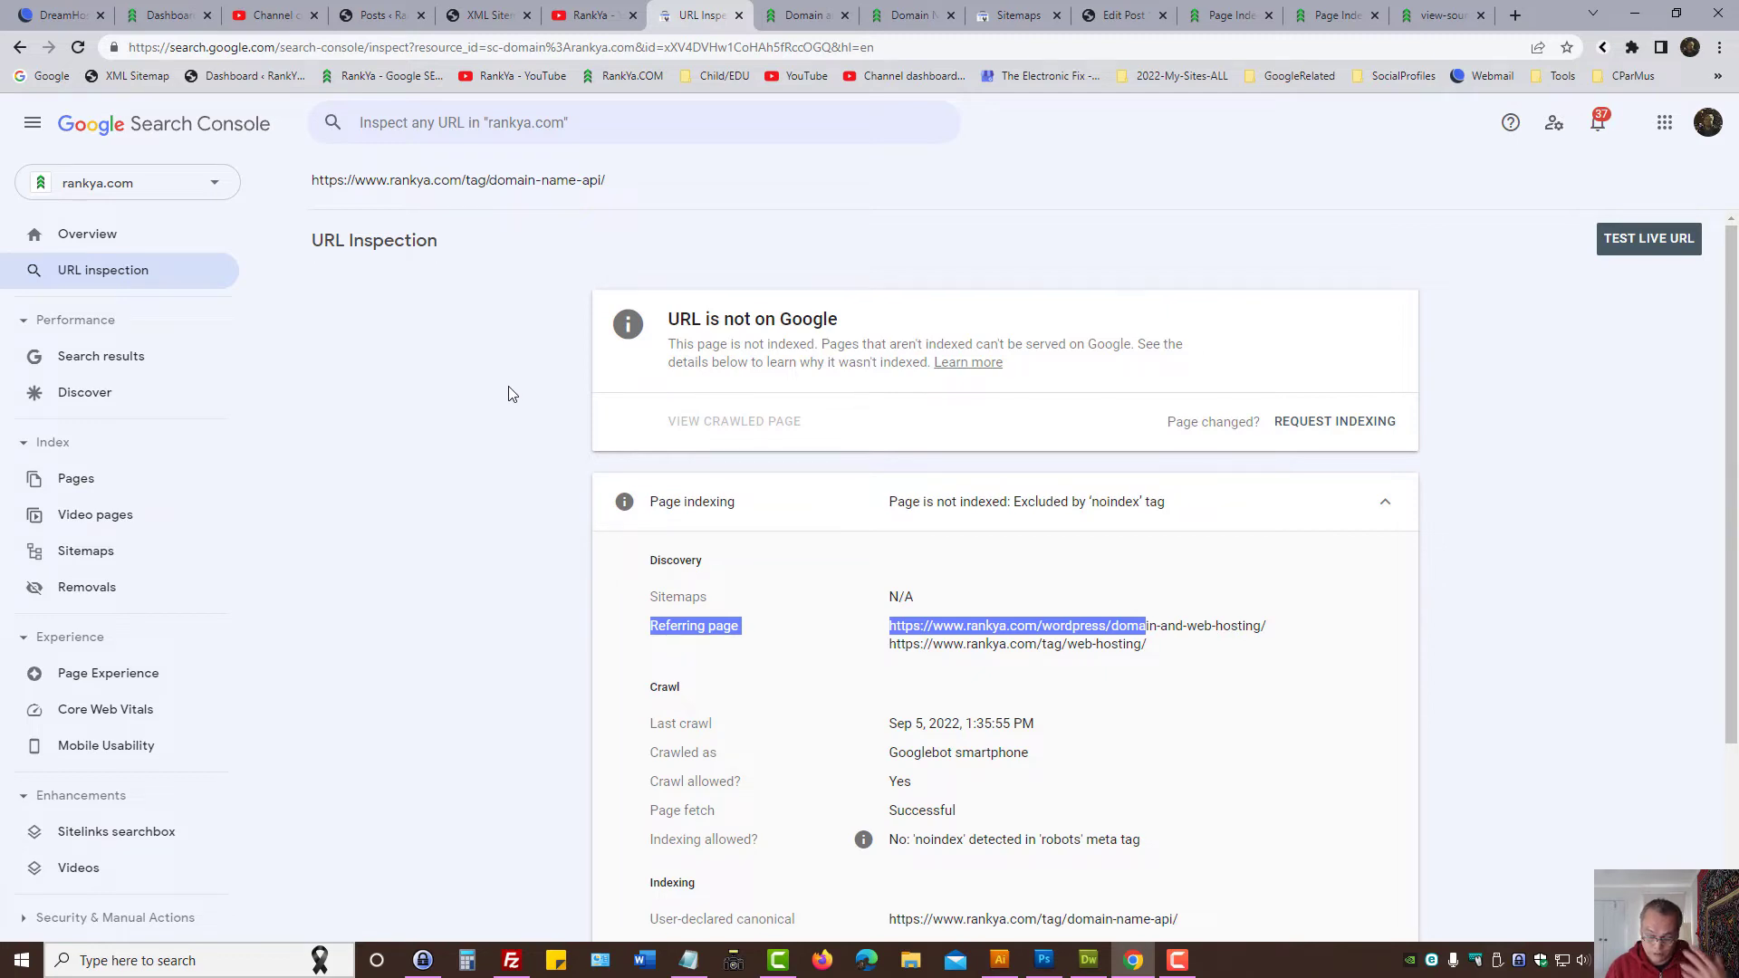
mouse_move(507, 608)
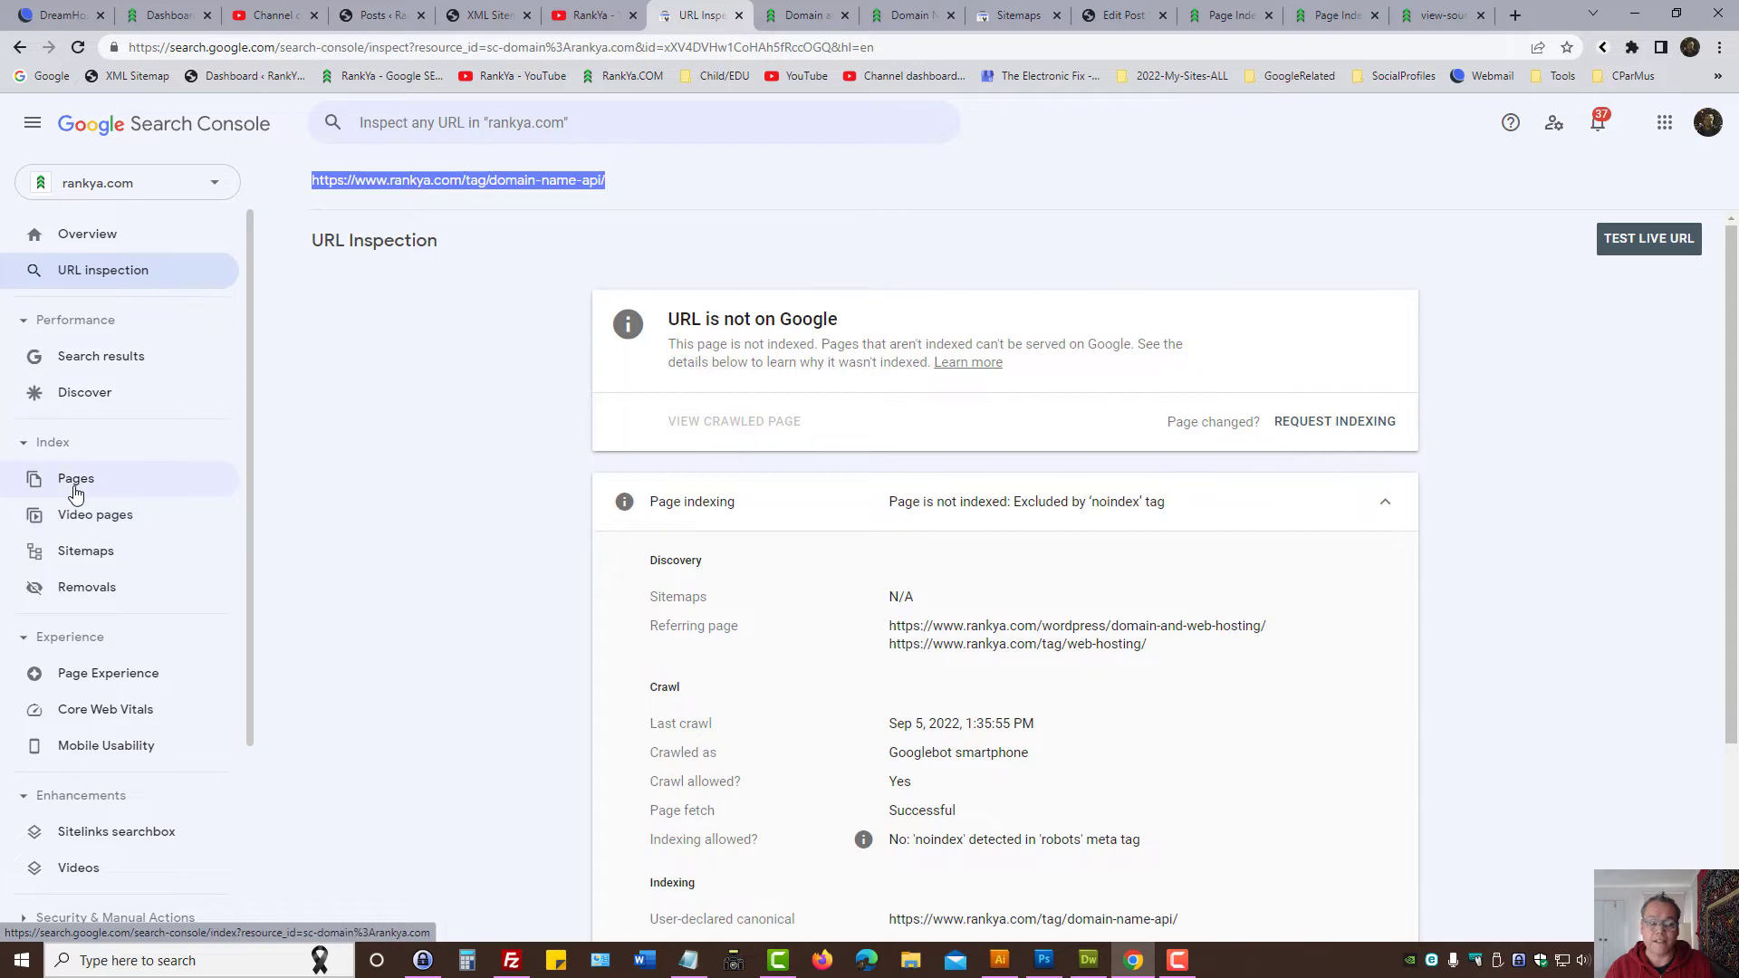
Step: Open the Excluded by 'noindex' tag report (522 pages) and view the tag page's source
left_click(75, 478)
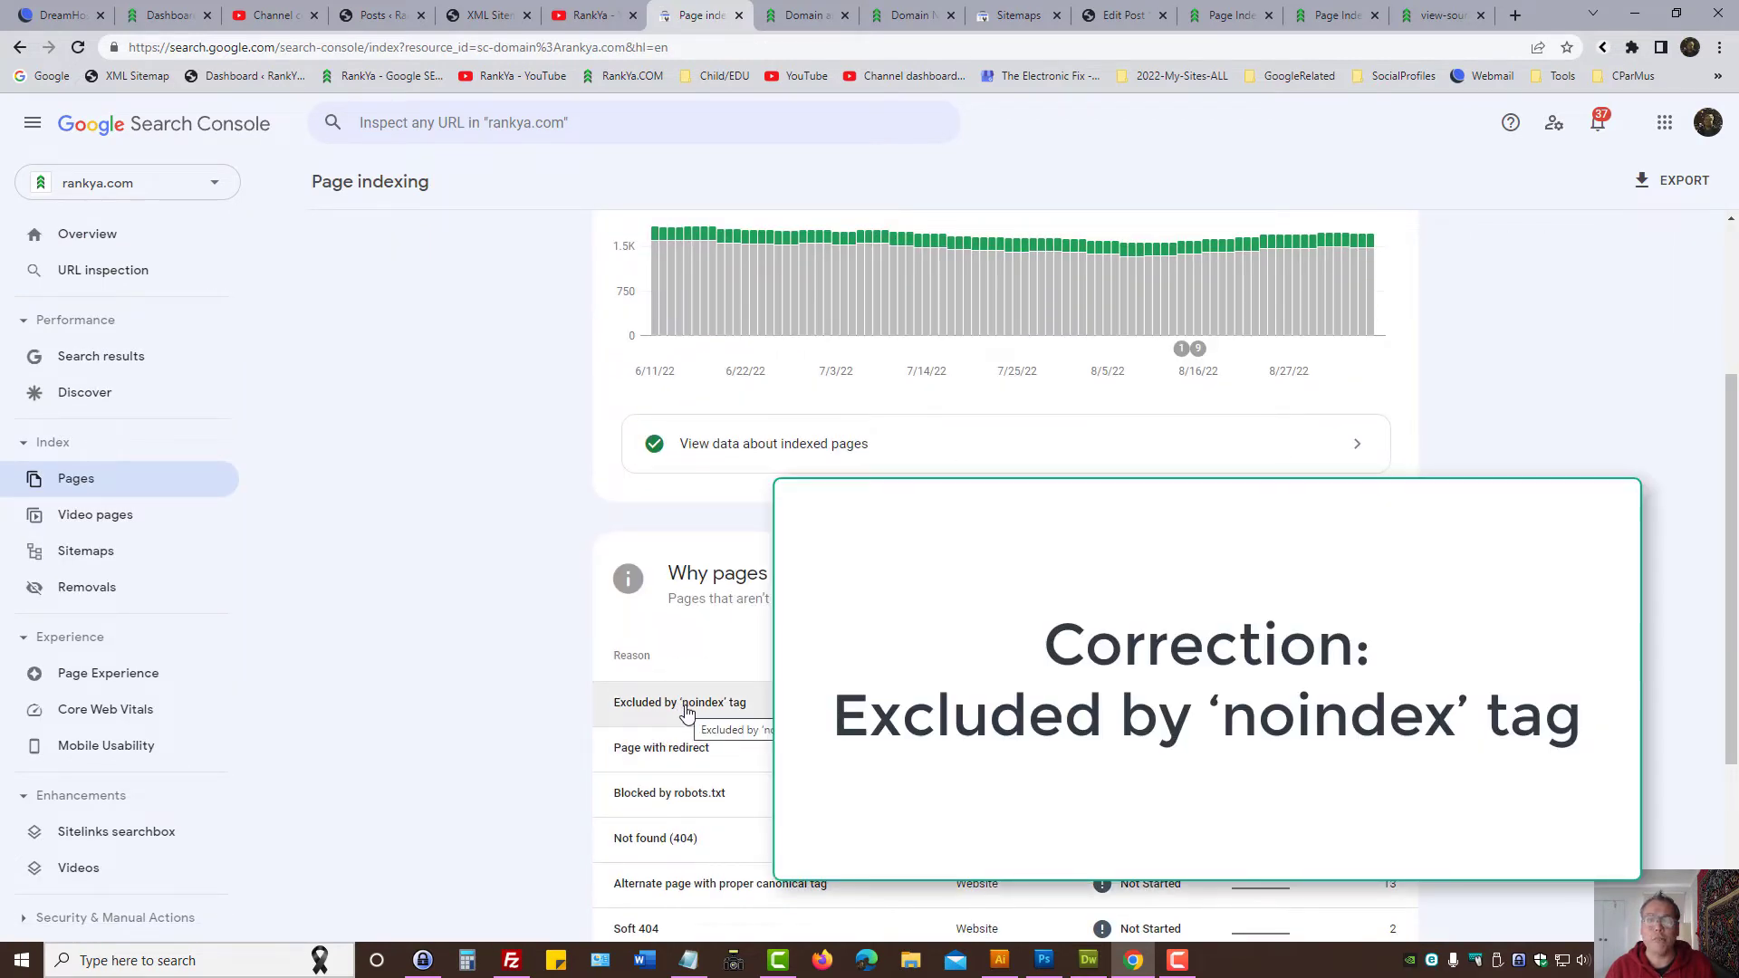
left_click(679, 702)
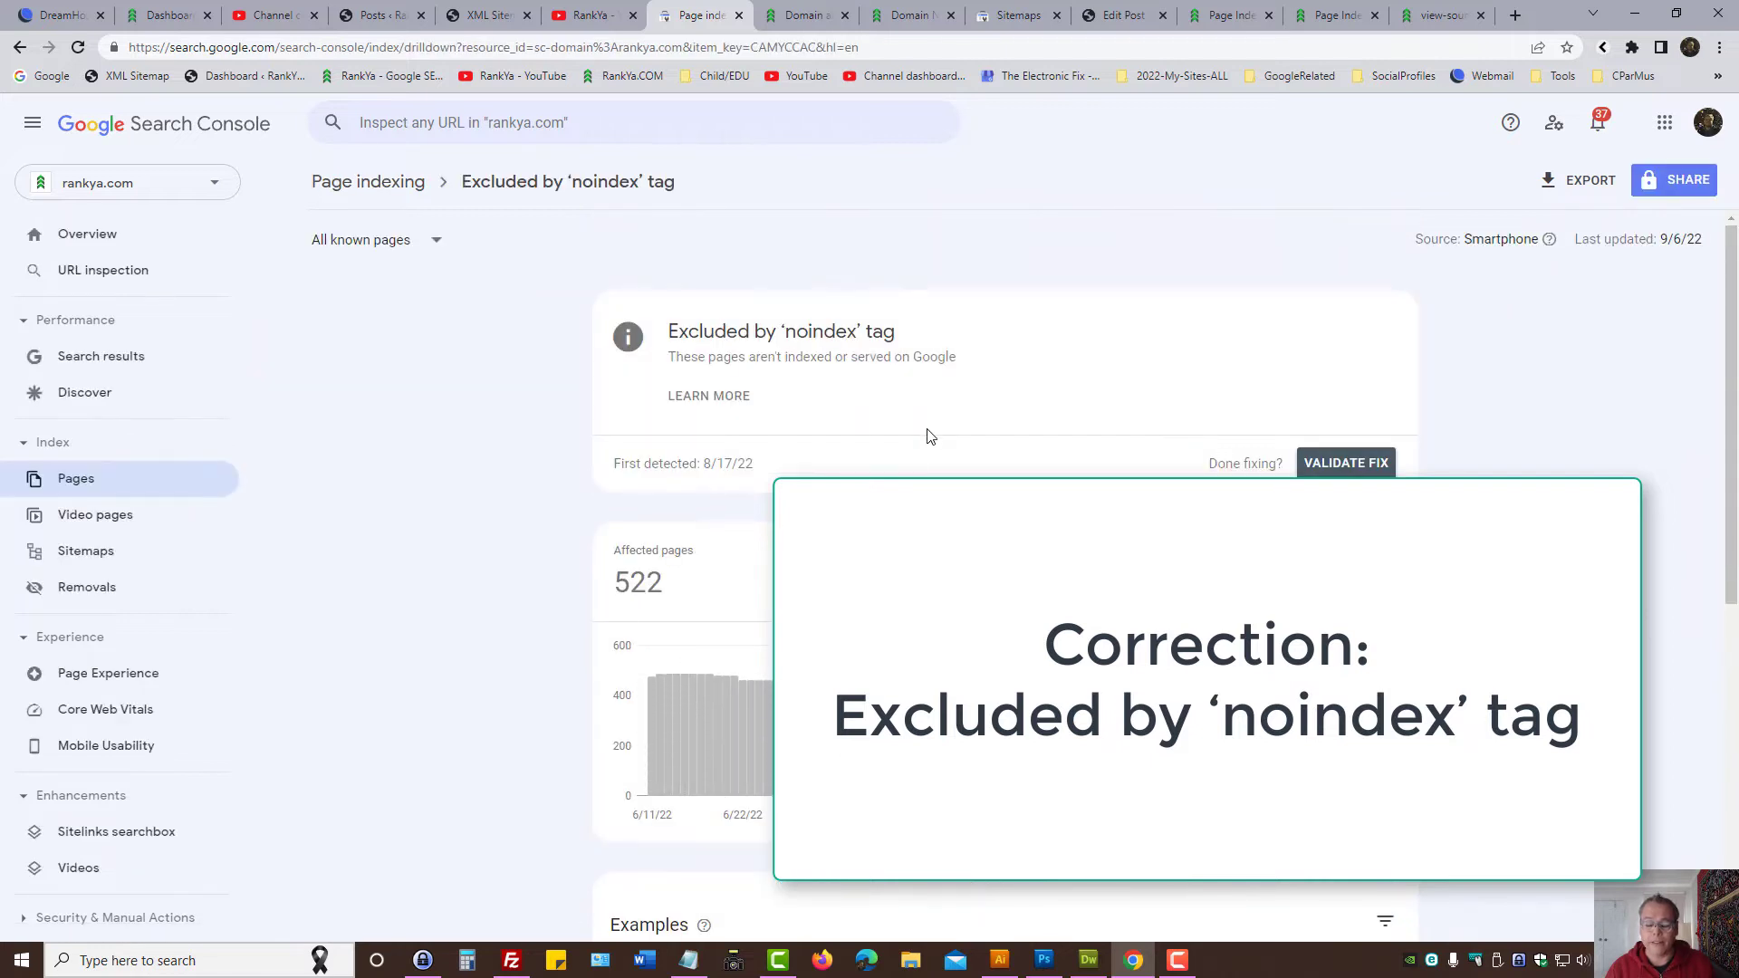
mouse_move(933, 416)
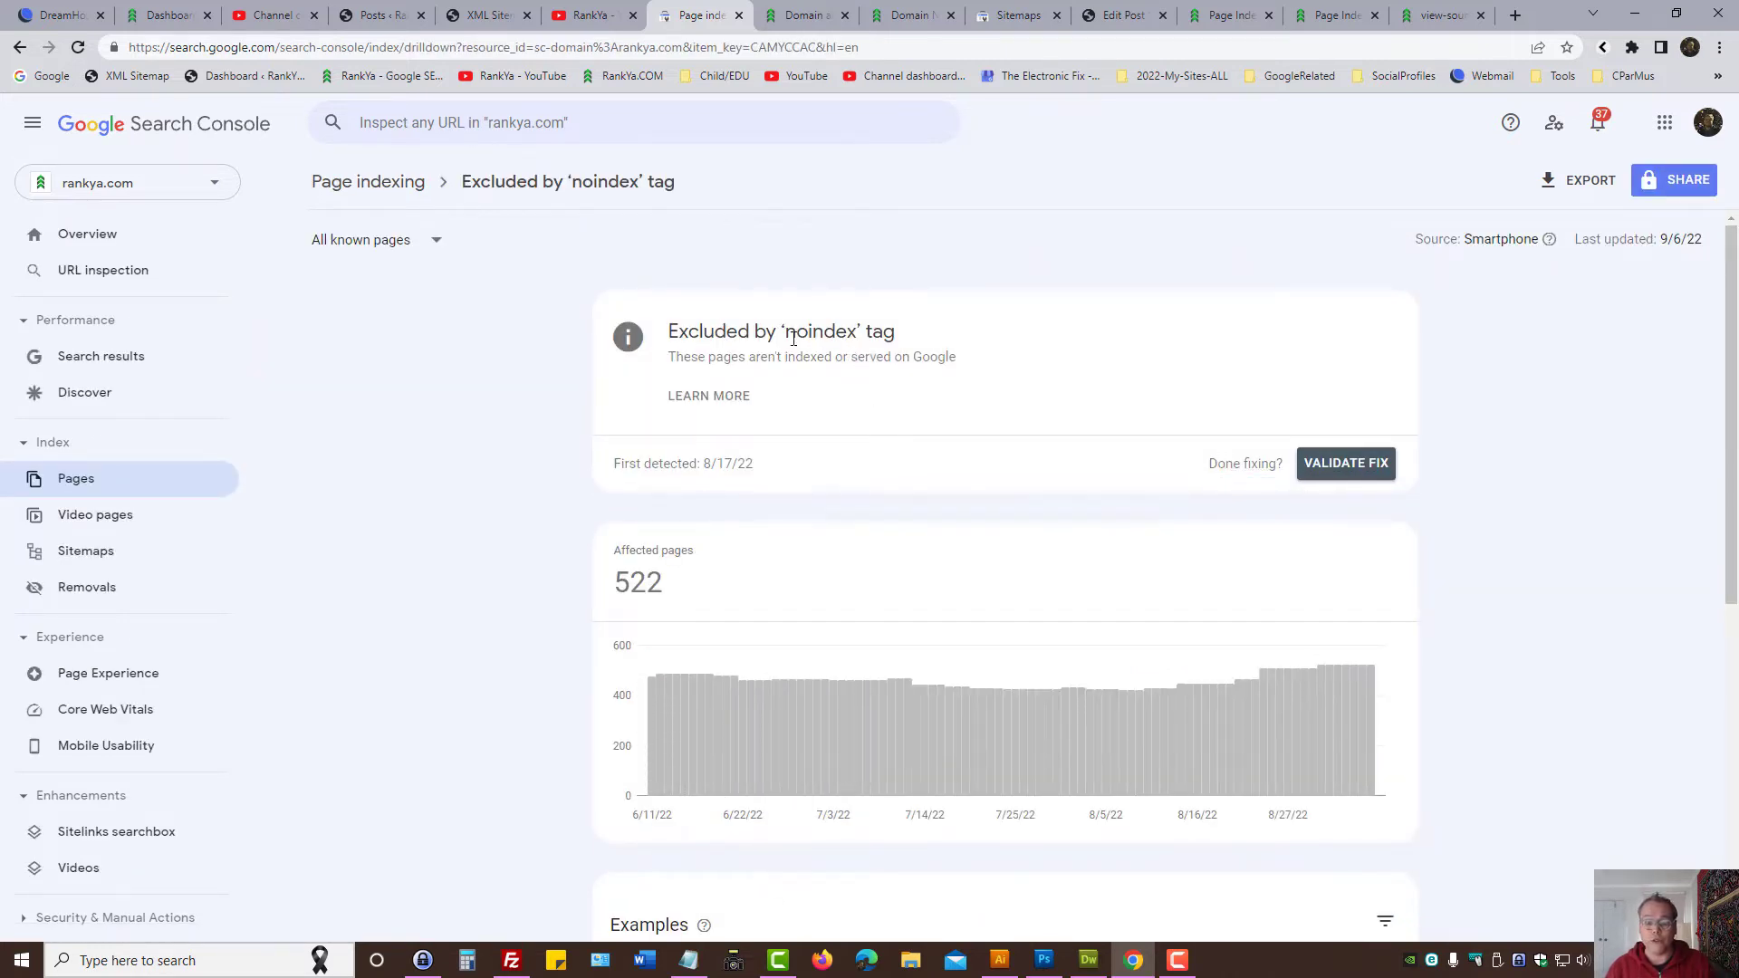
double_click(820, 332)
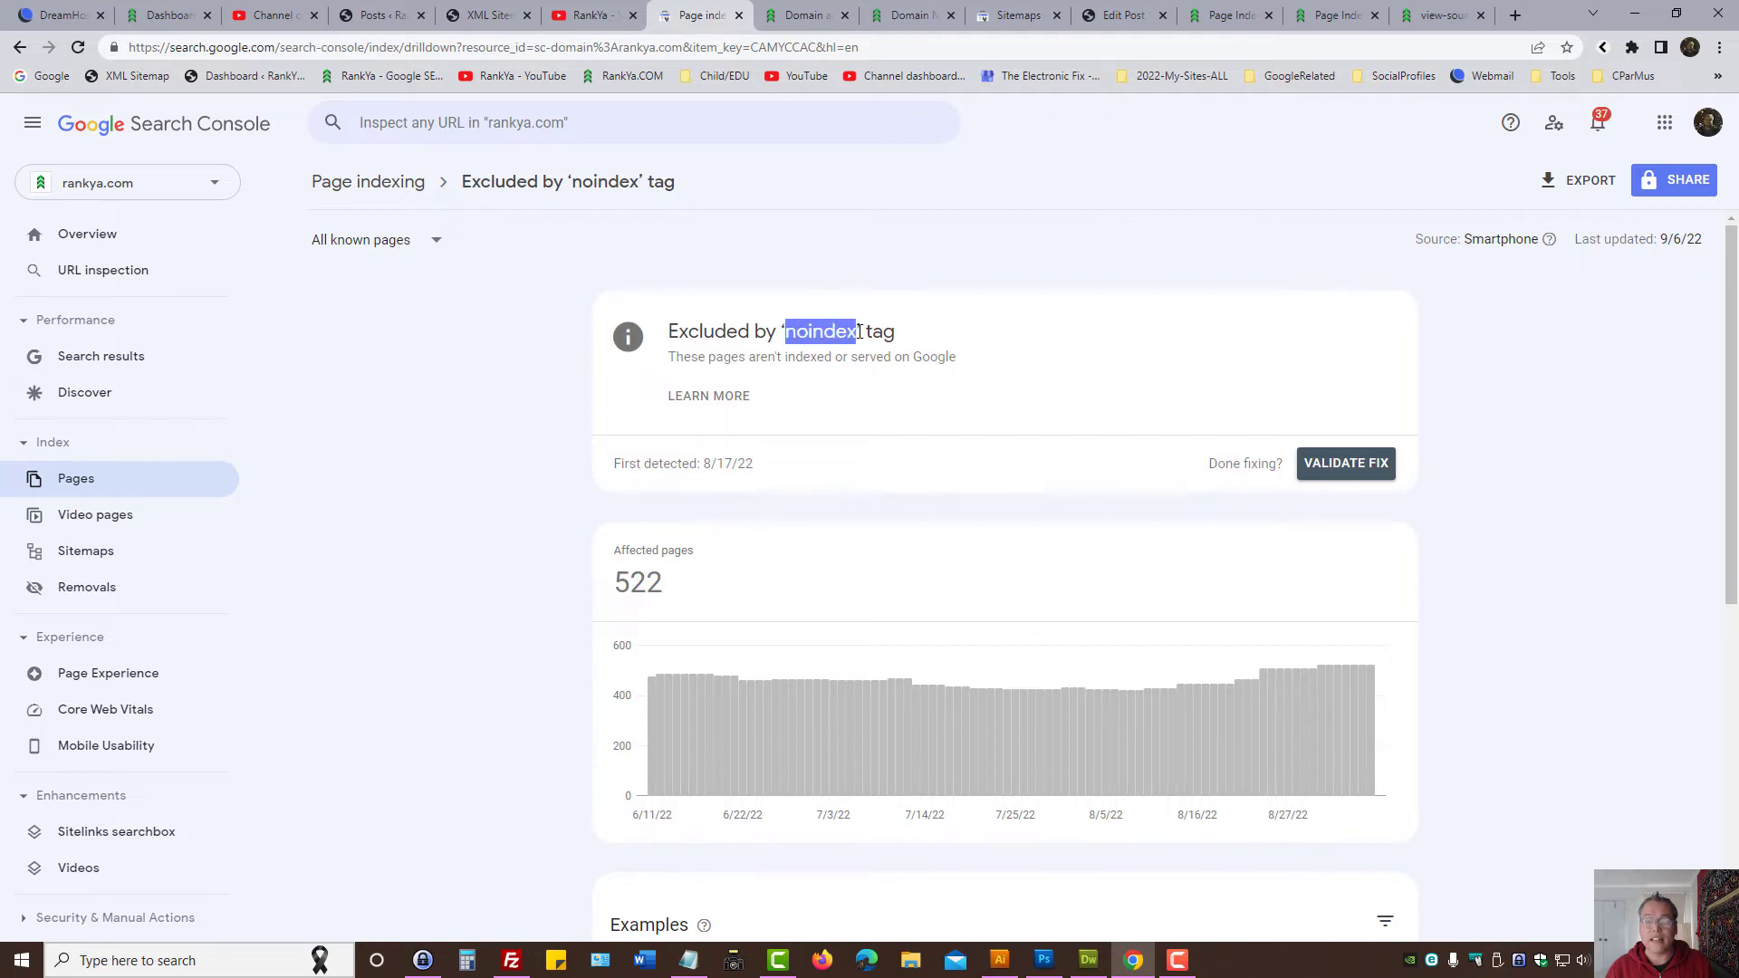
left_click(1442, 14)
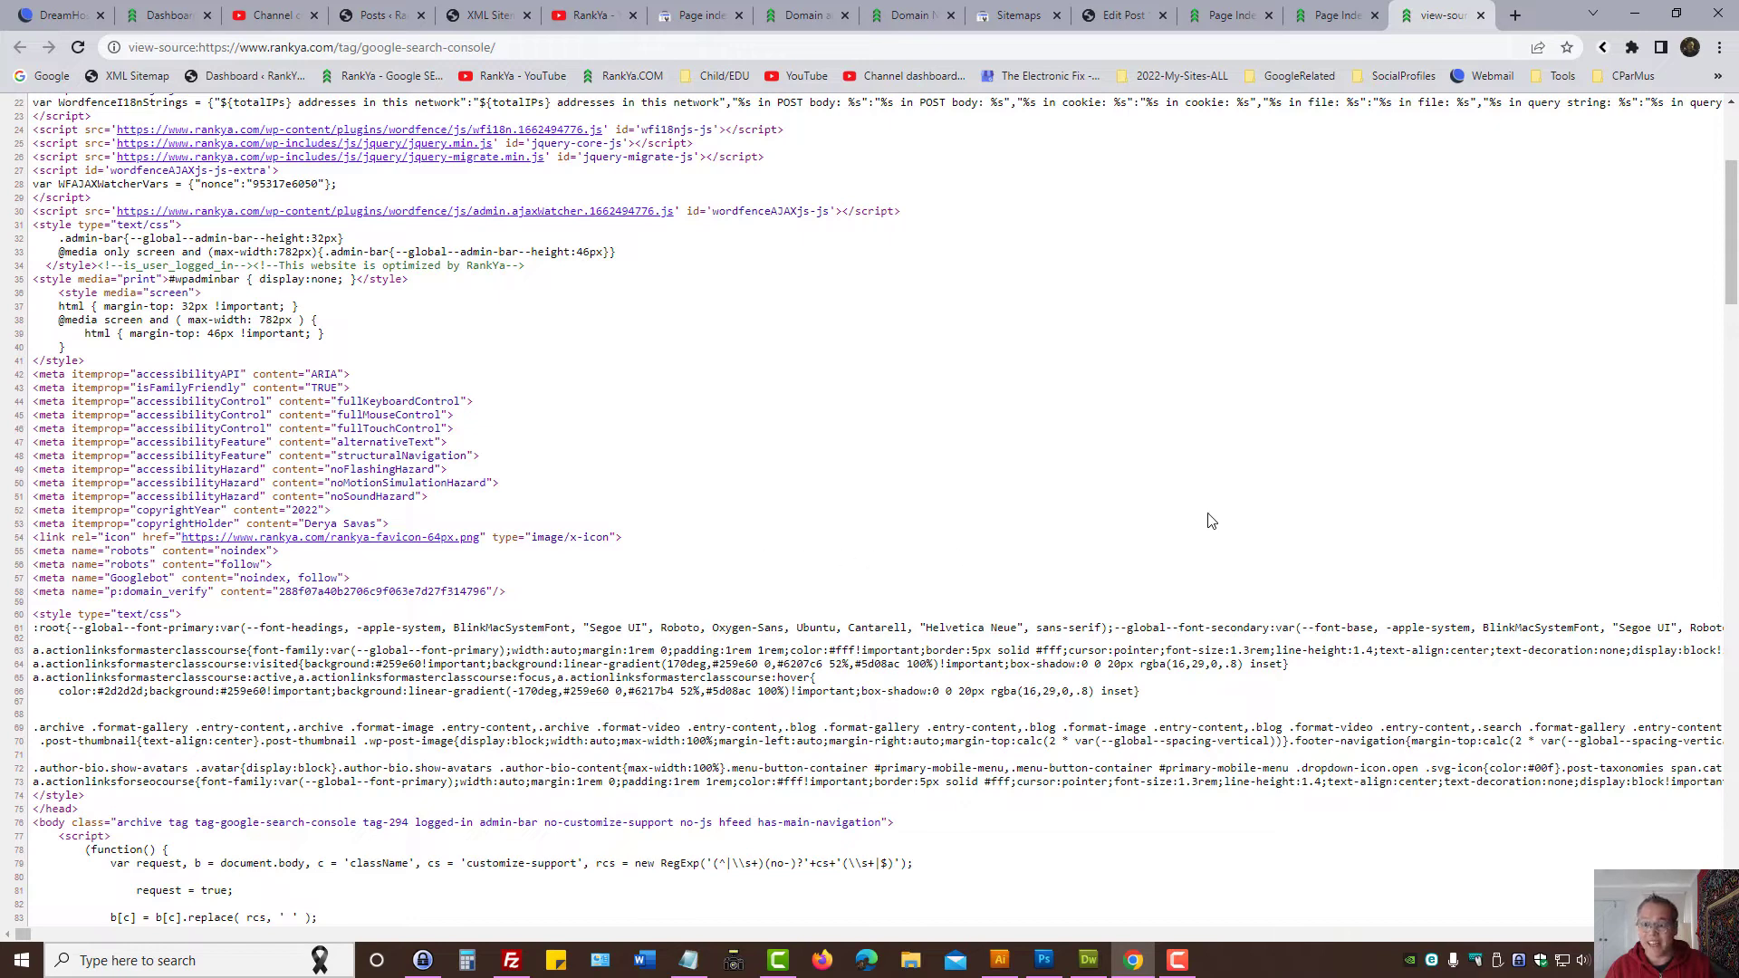
Step: Open RankYa's WordPress server error 5xx post and scroll down to its tags
left_click(1331, 14)
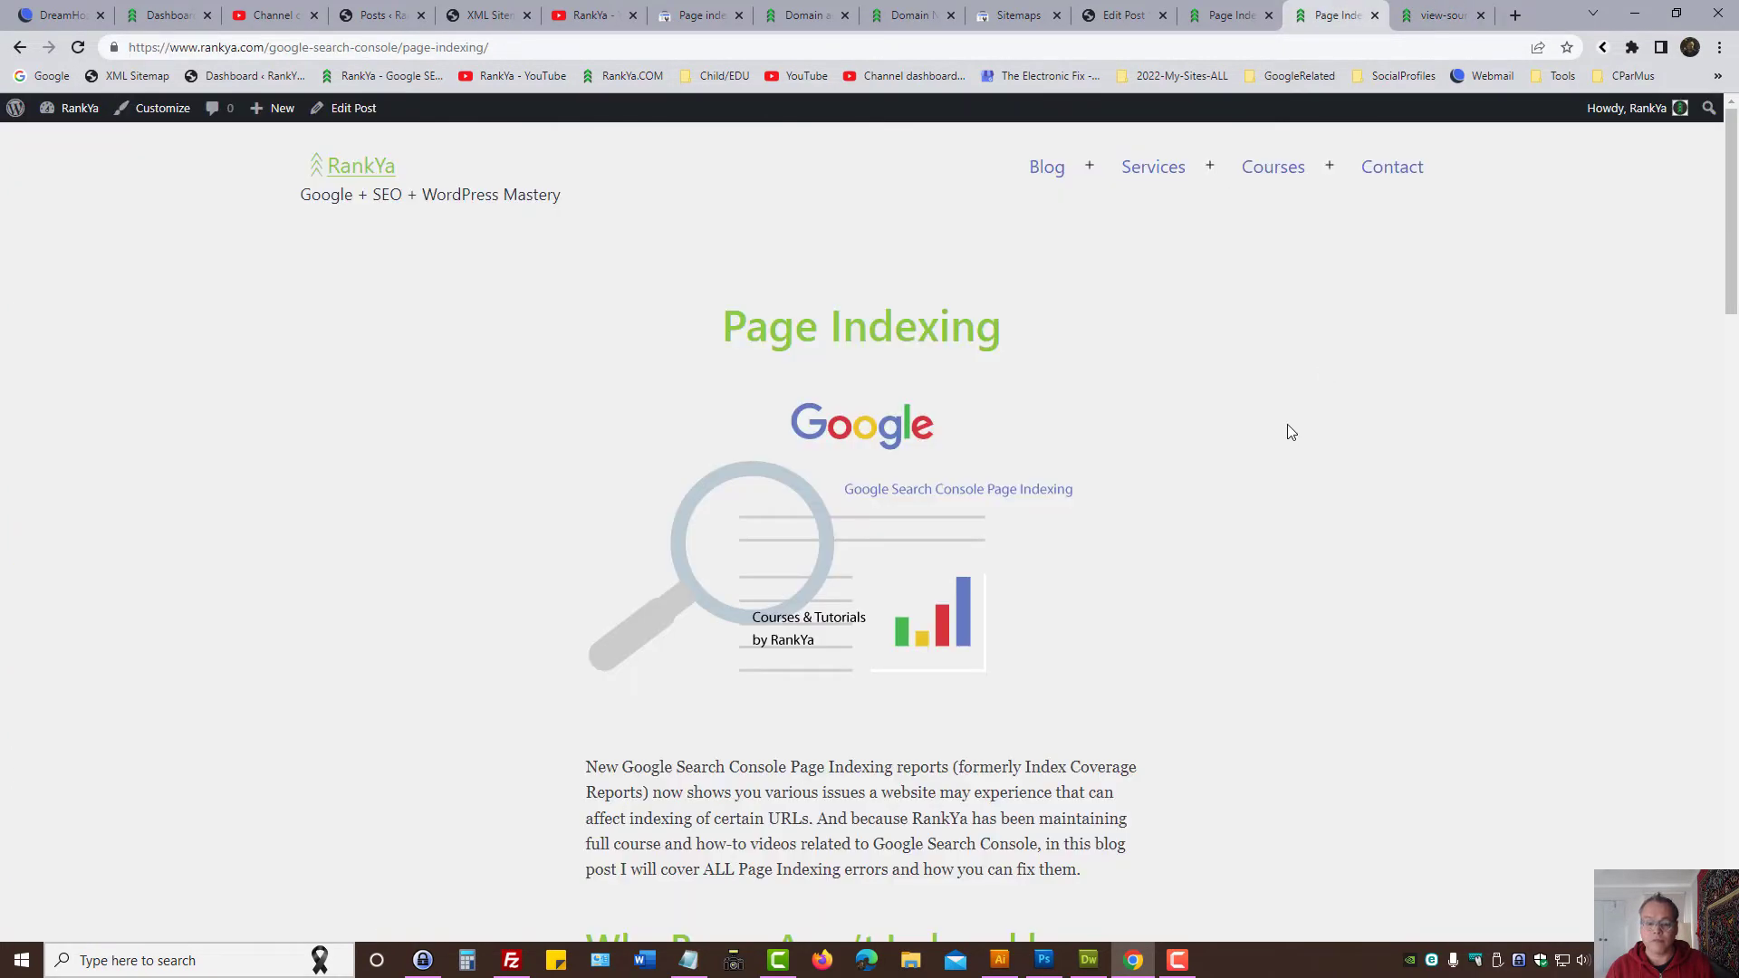
left_click(1152, 166)
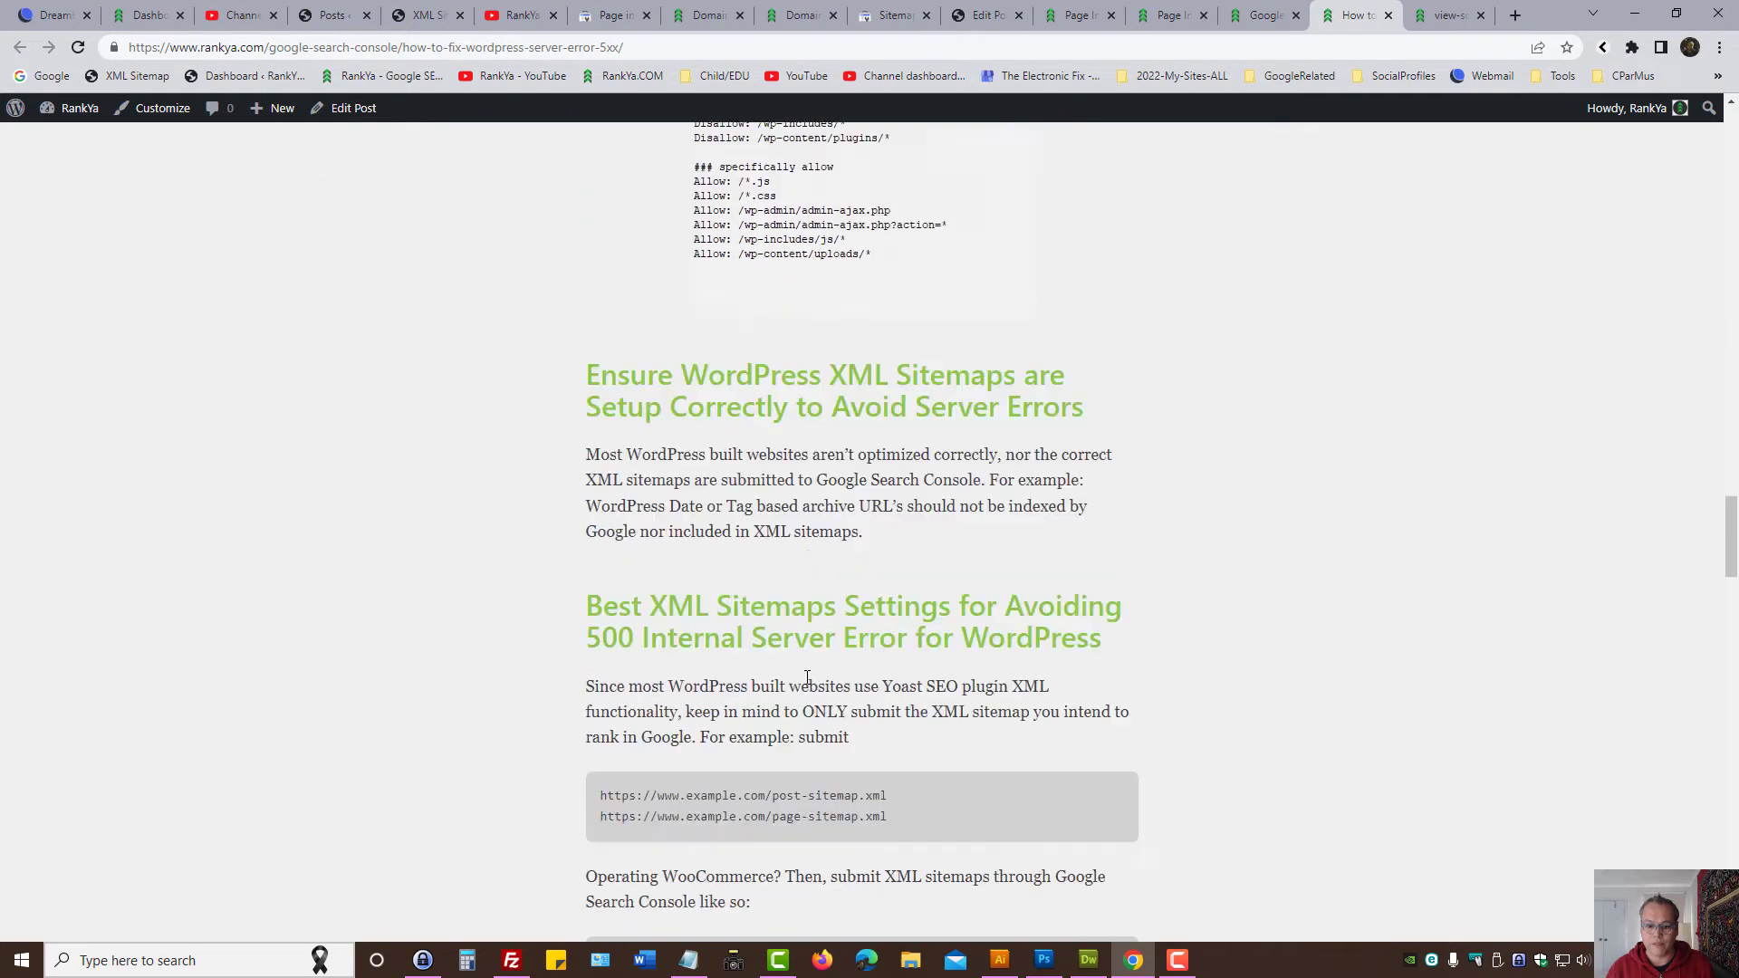
scroll("down", 3)
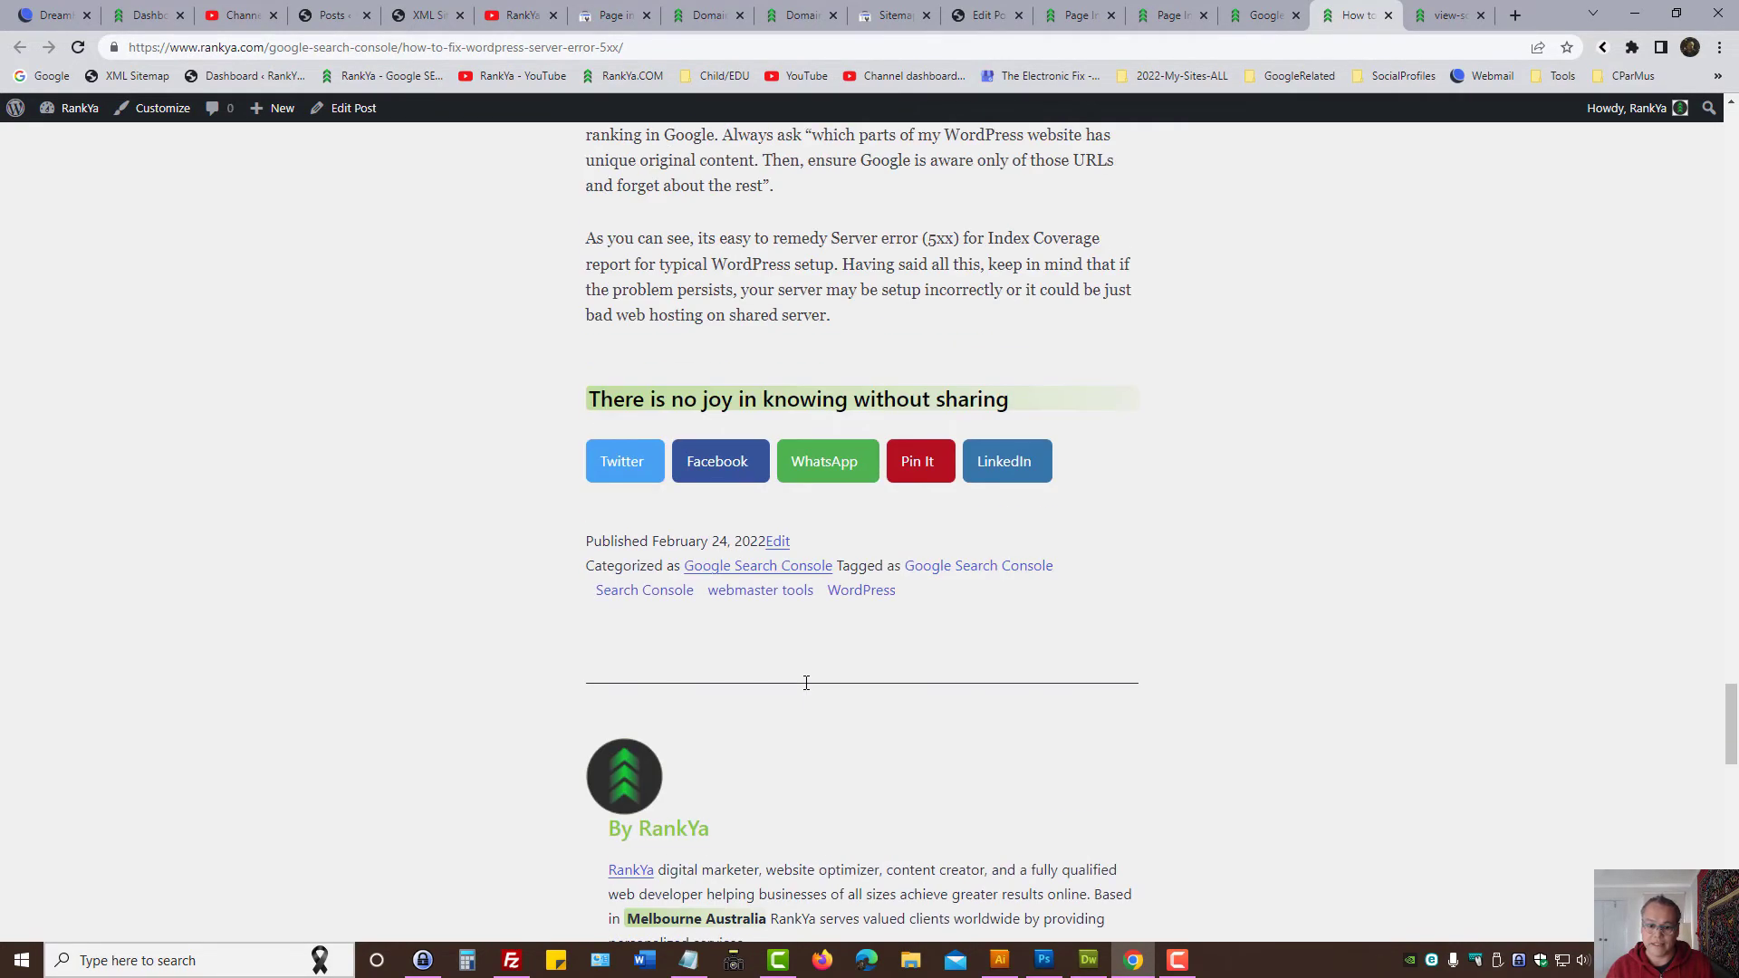
mouse_move(908, 593)
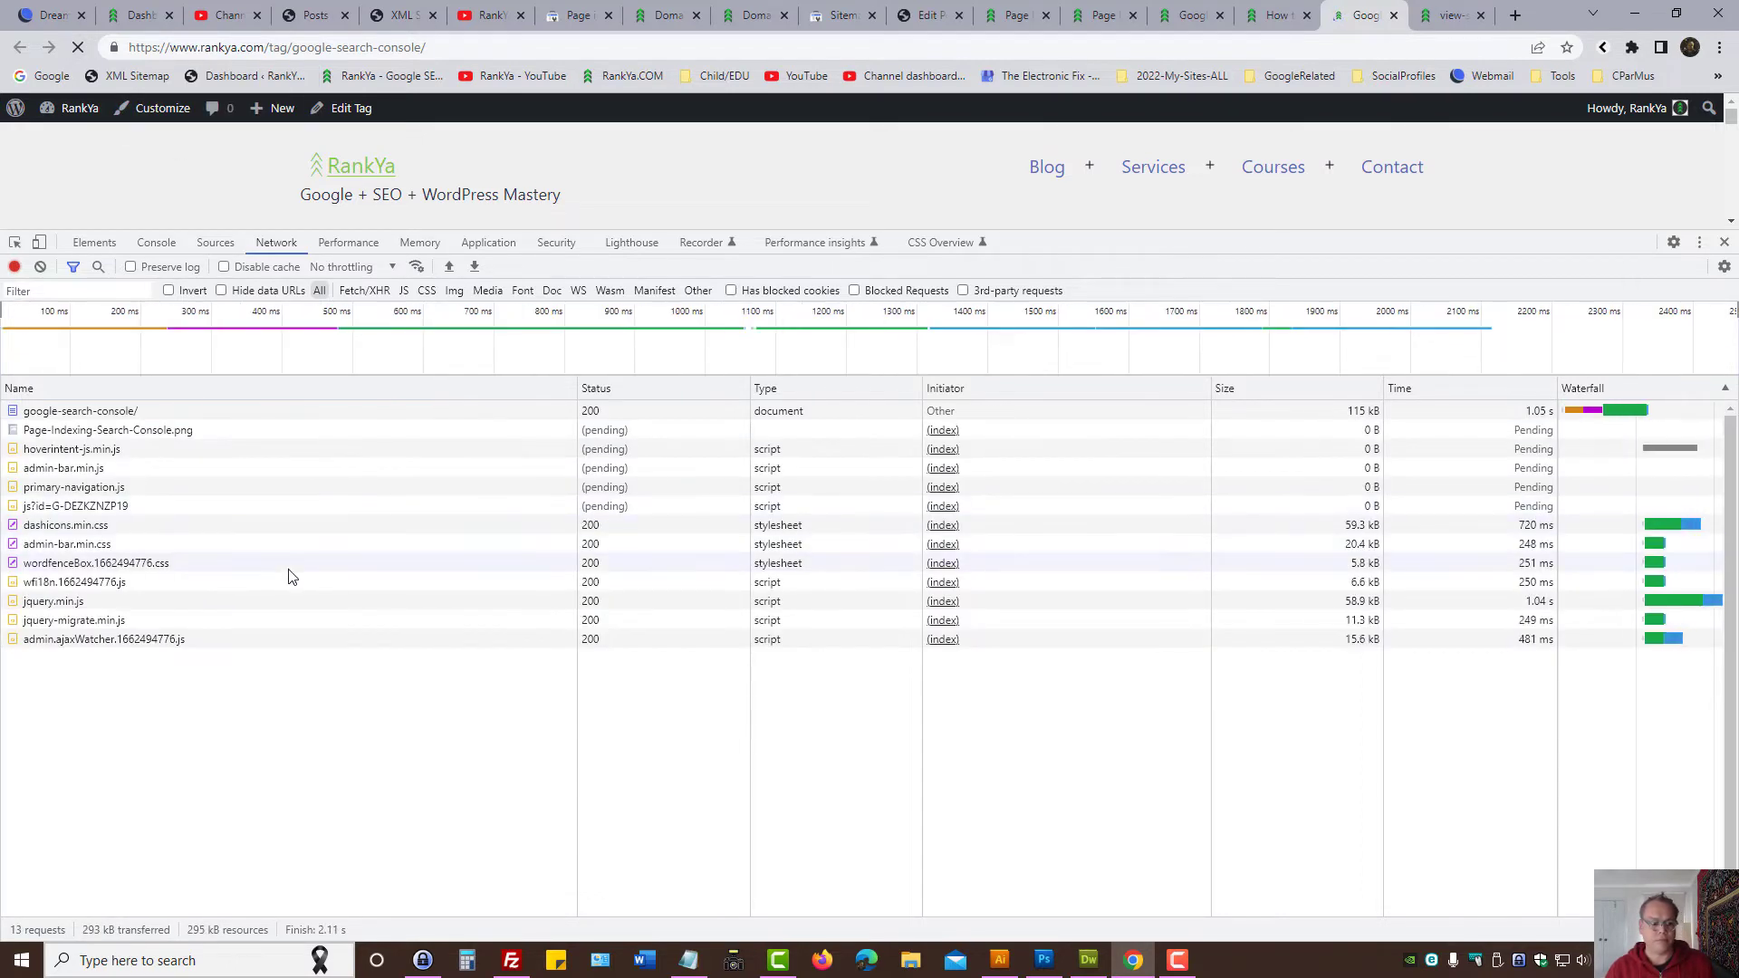
Step: Select the google-search-console document request and scroll its response headers to x-robots-tag: noindex
left_click(79, 411)
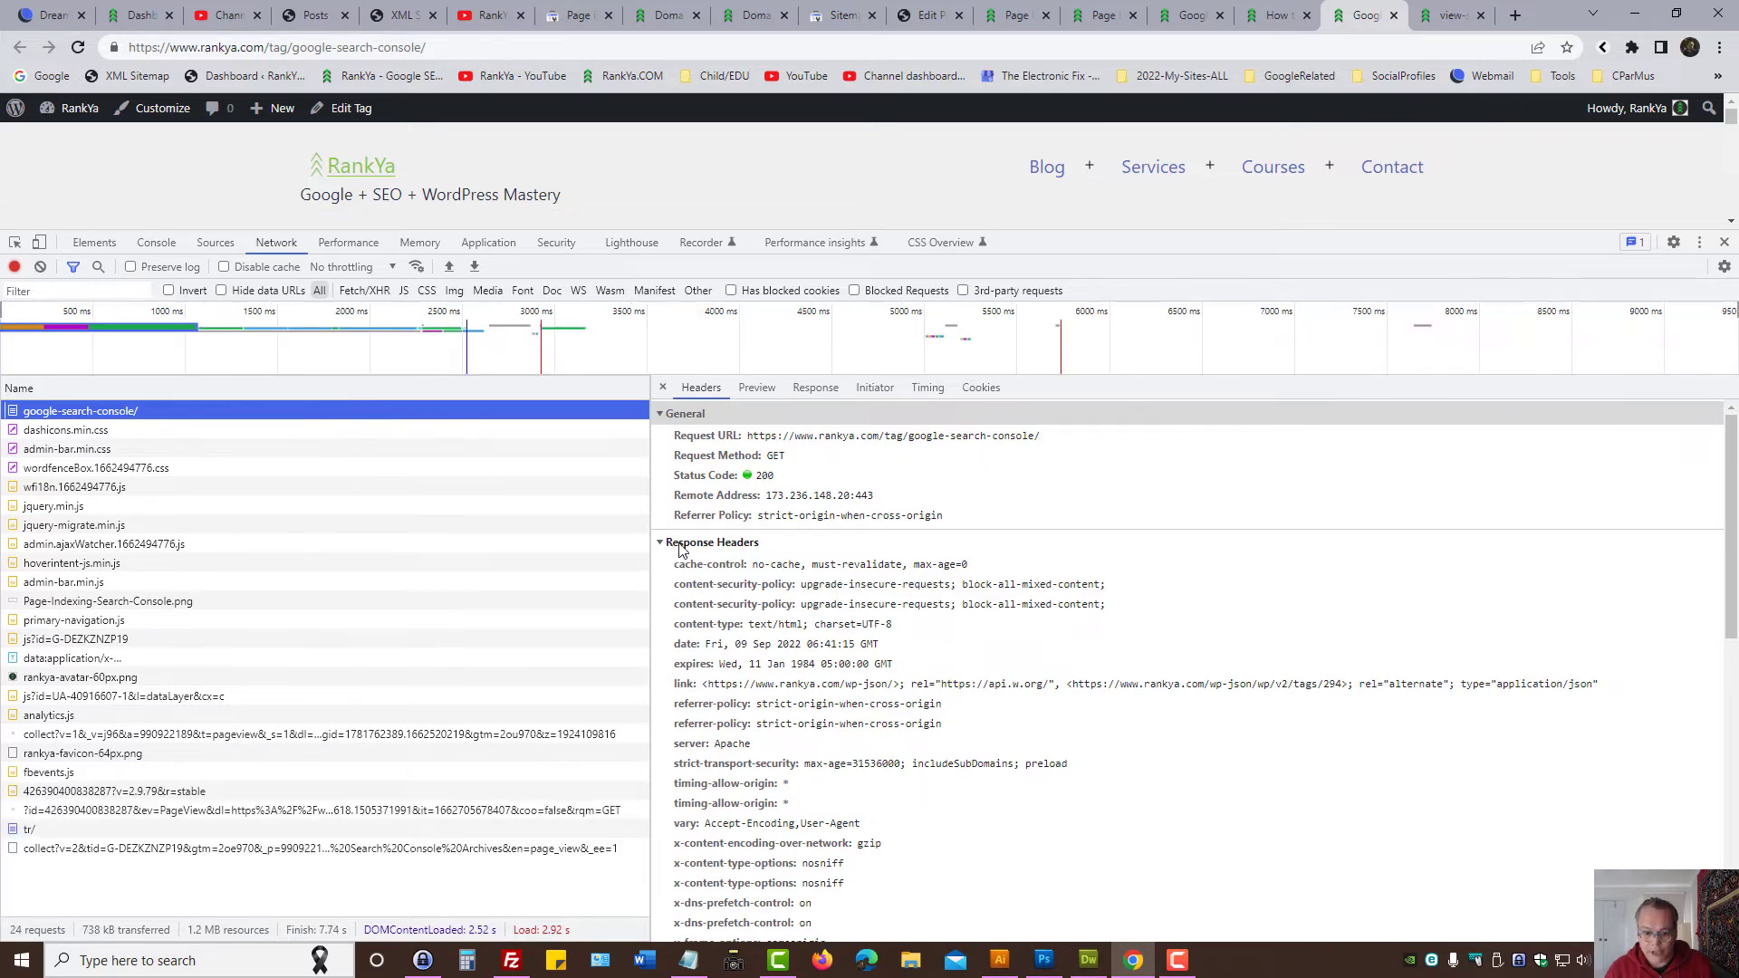
left_click(711, 542)
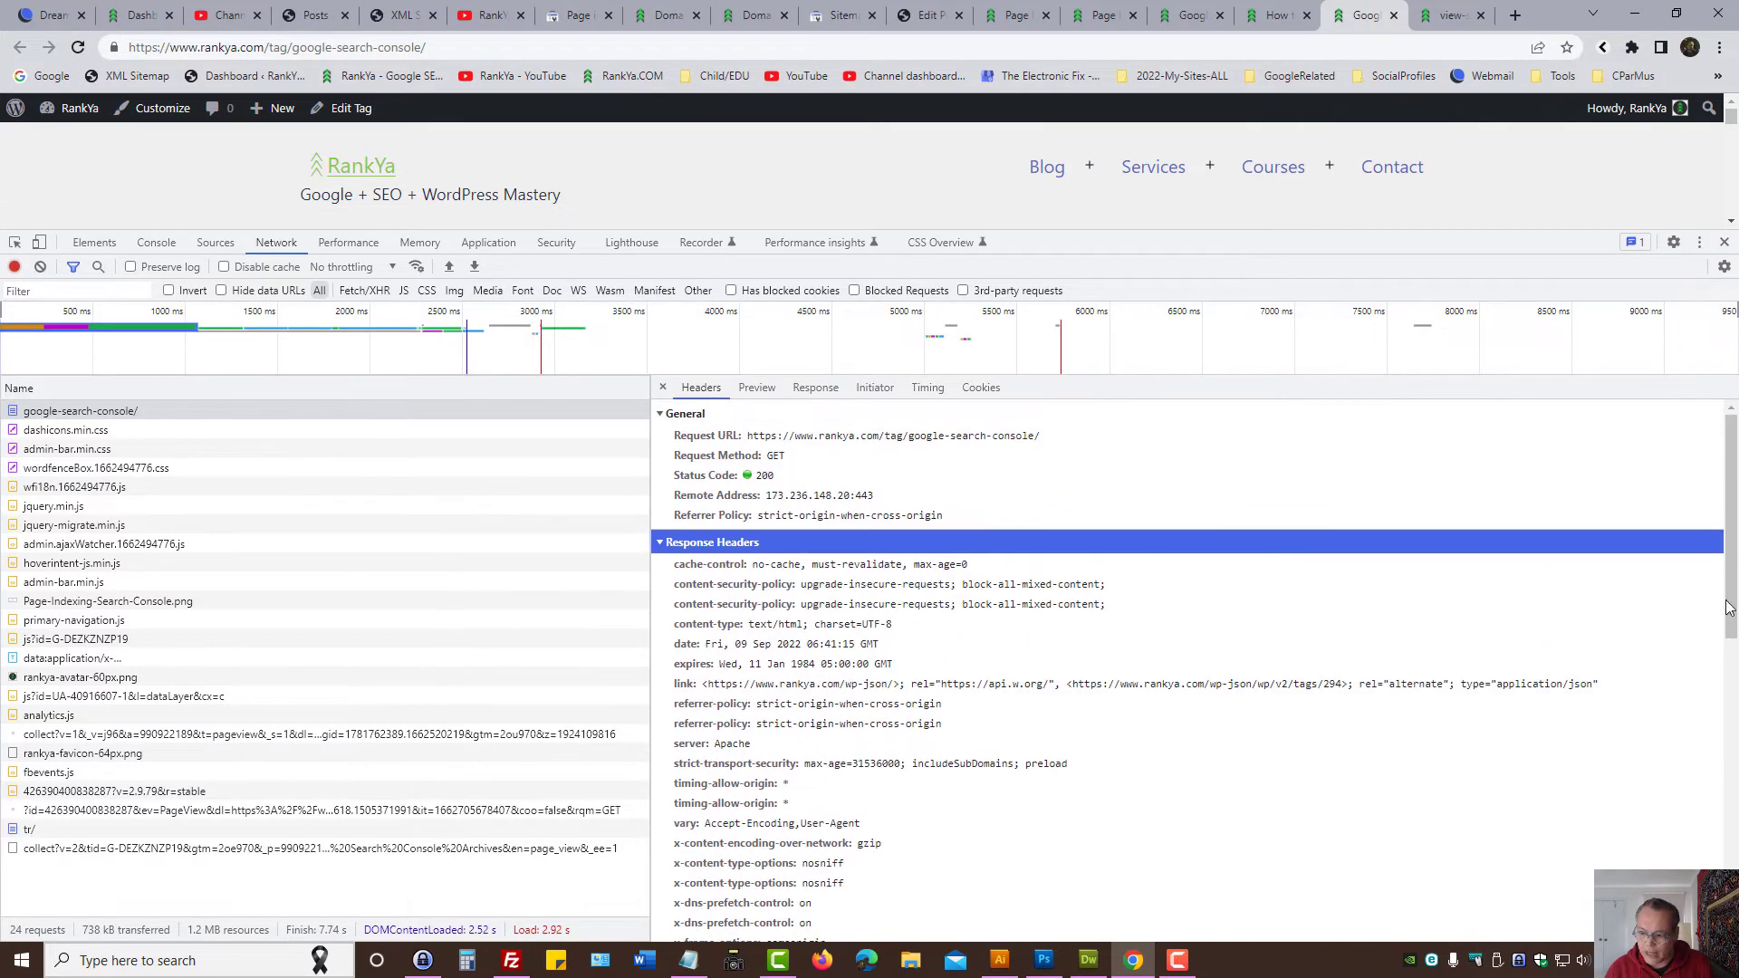
scroll("down", 3)
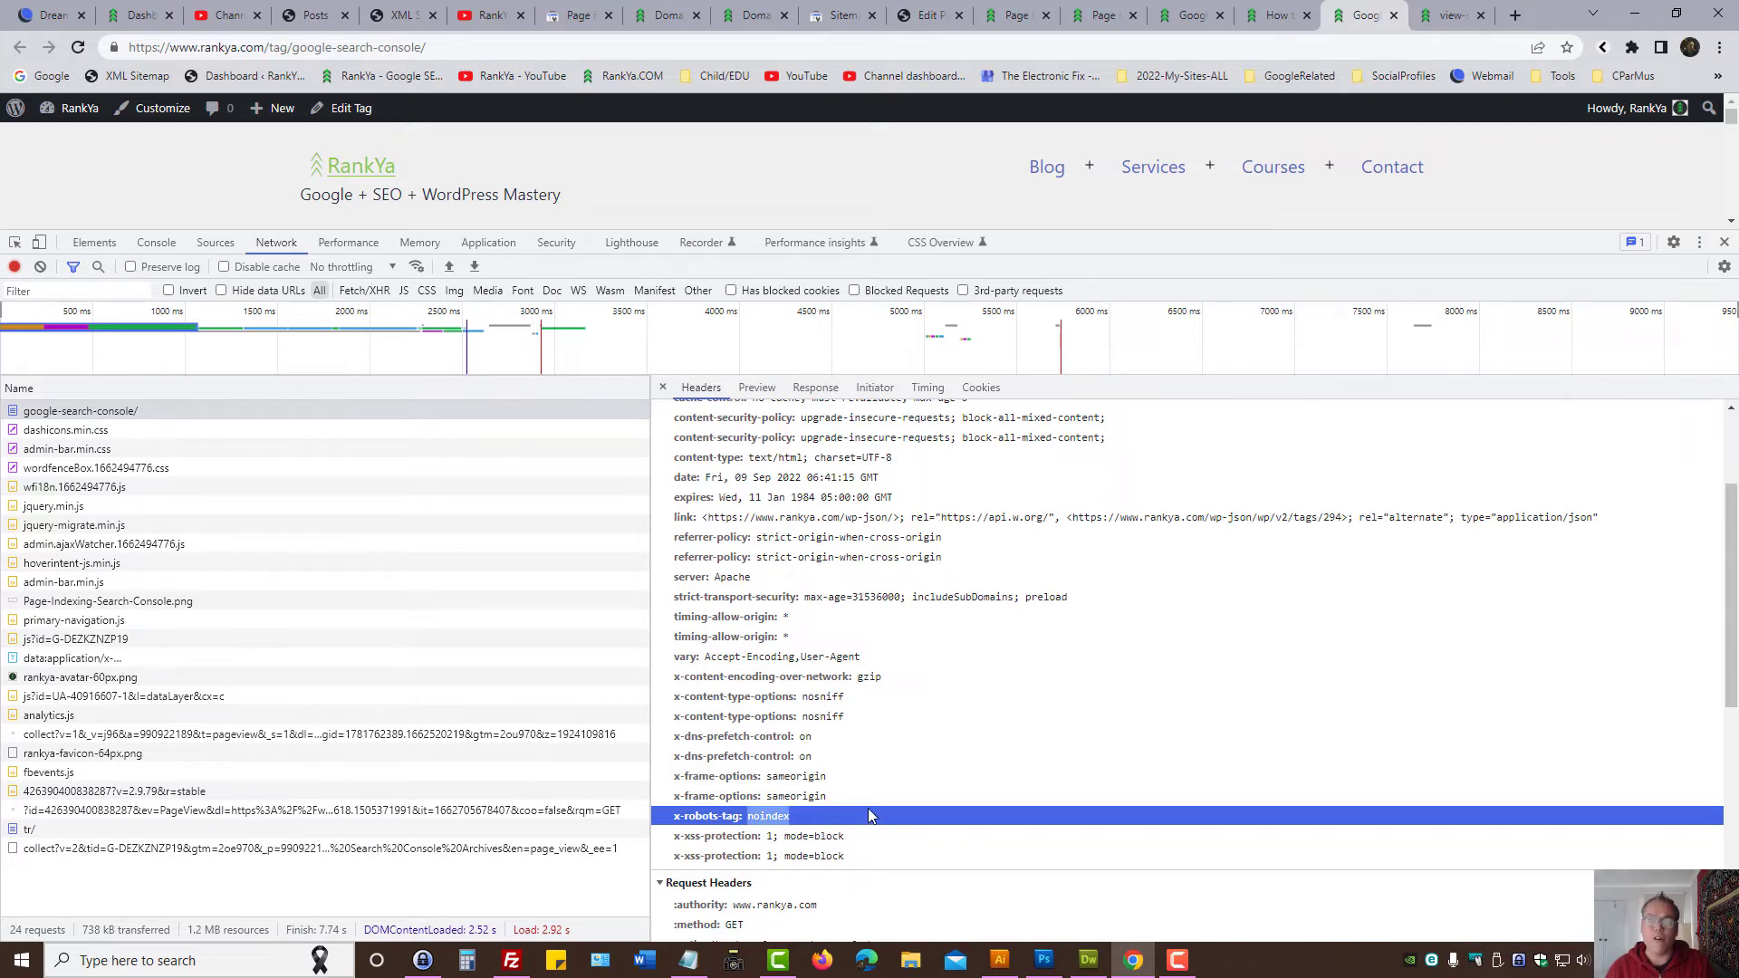
mouse_move(958, 795)
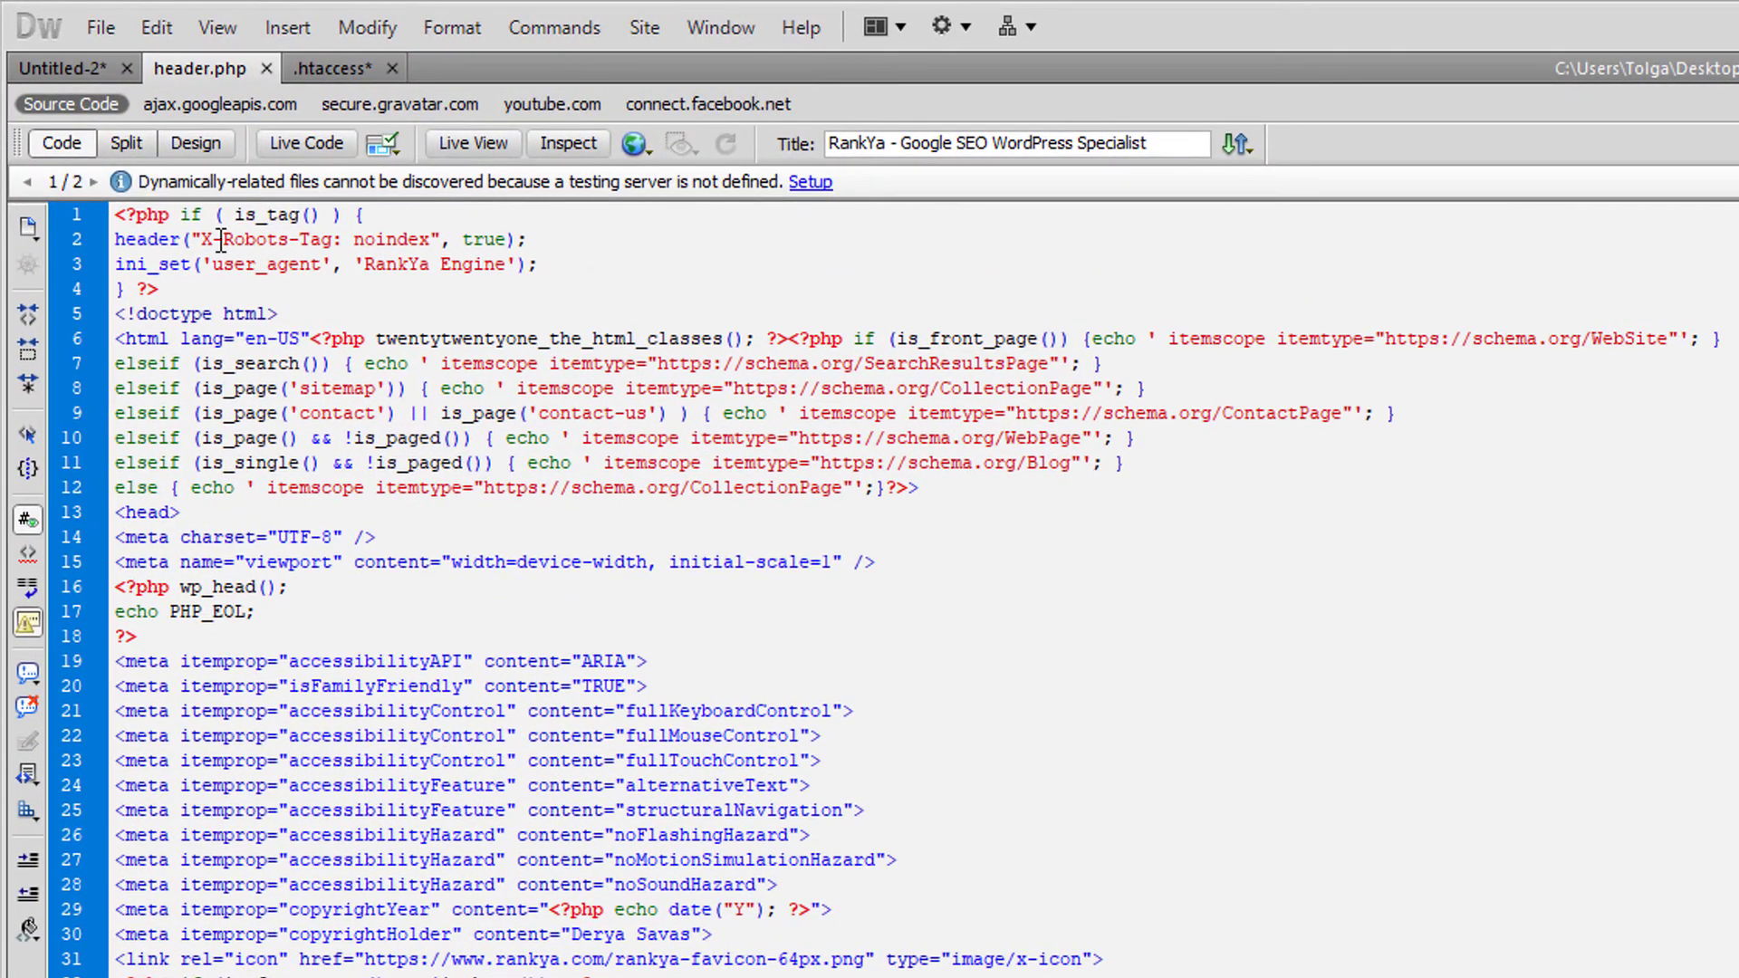
Step: Highlight header.php's is_tag() lines sending X-Robots-Tag: noindex, then clear the highlight
left_click_drag(206, 239, 510, 238)
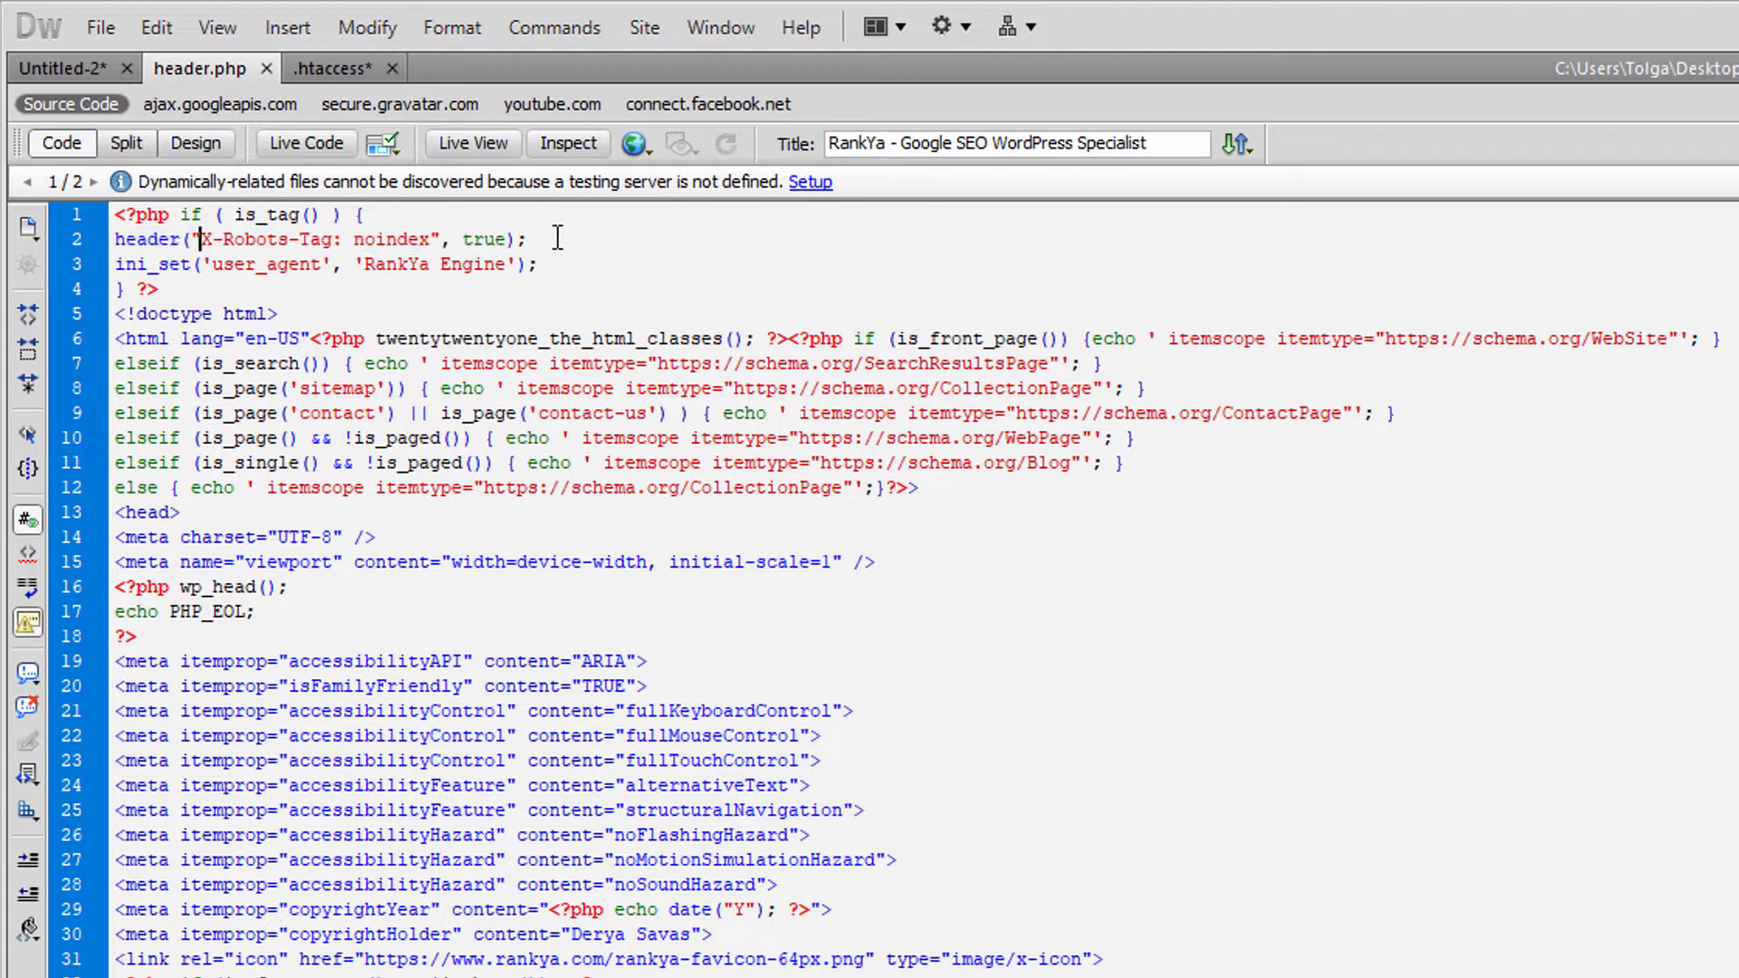
triple_click(322, 239)
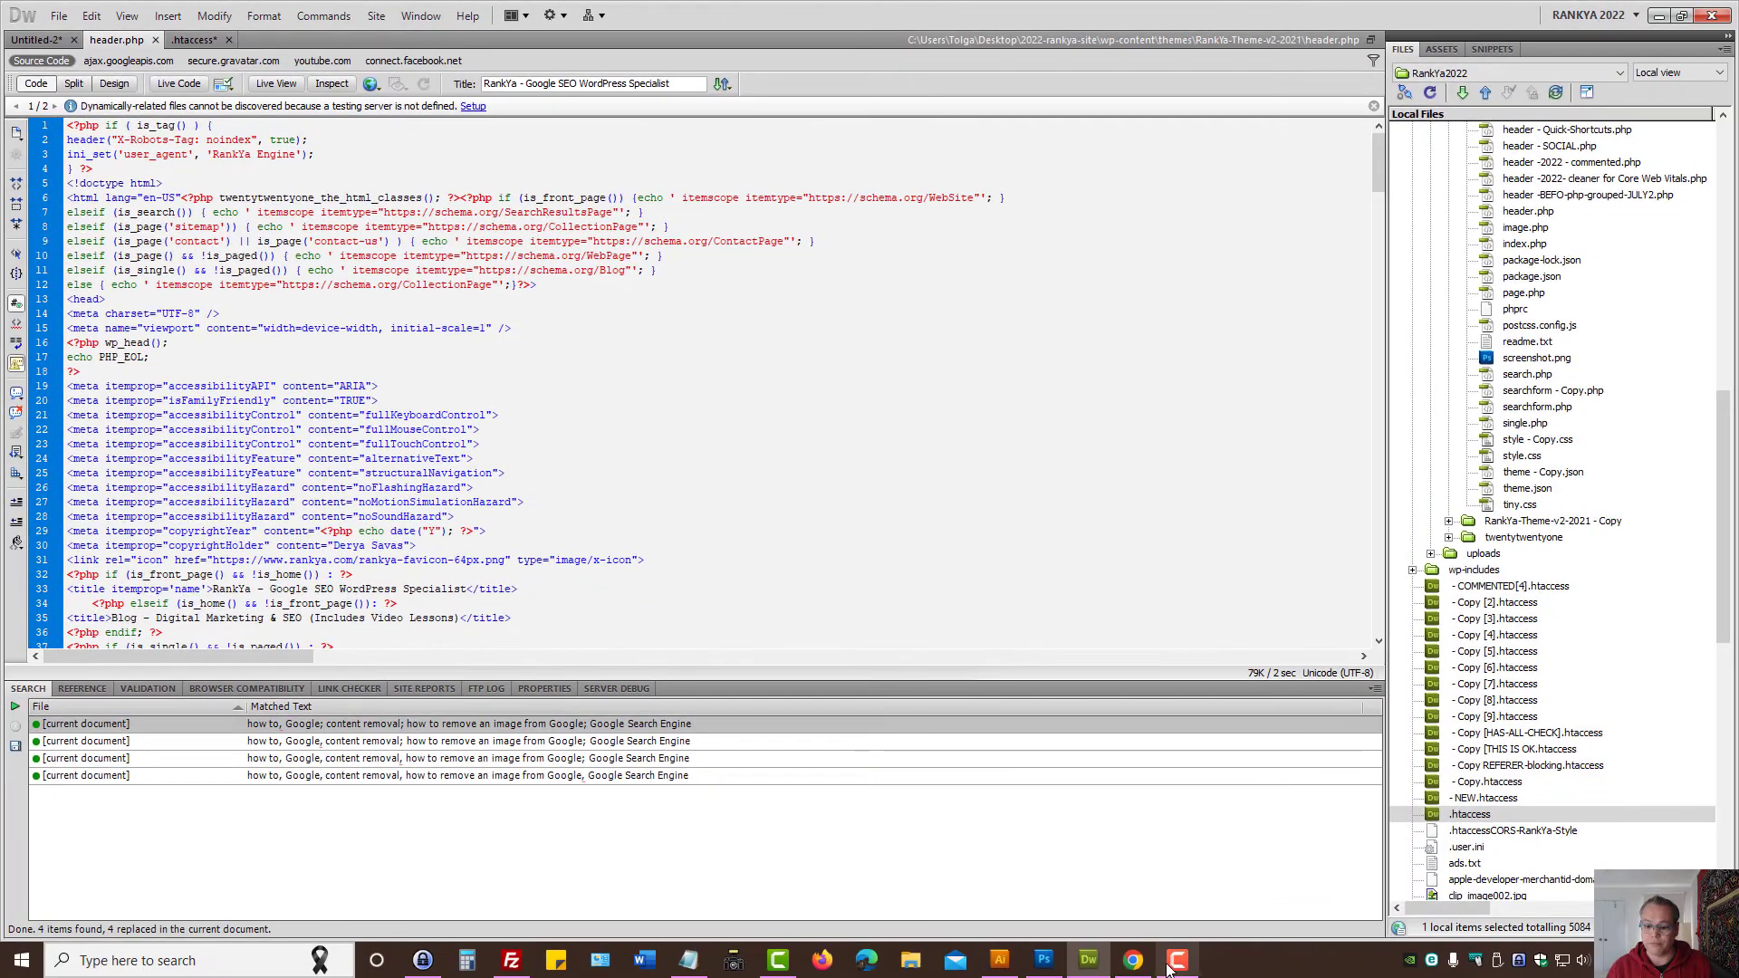
Step: Filter the noindex report to submitted pages (no data), then back to all known pages
left_click(1131, 959)
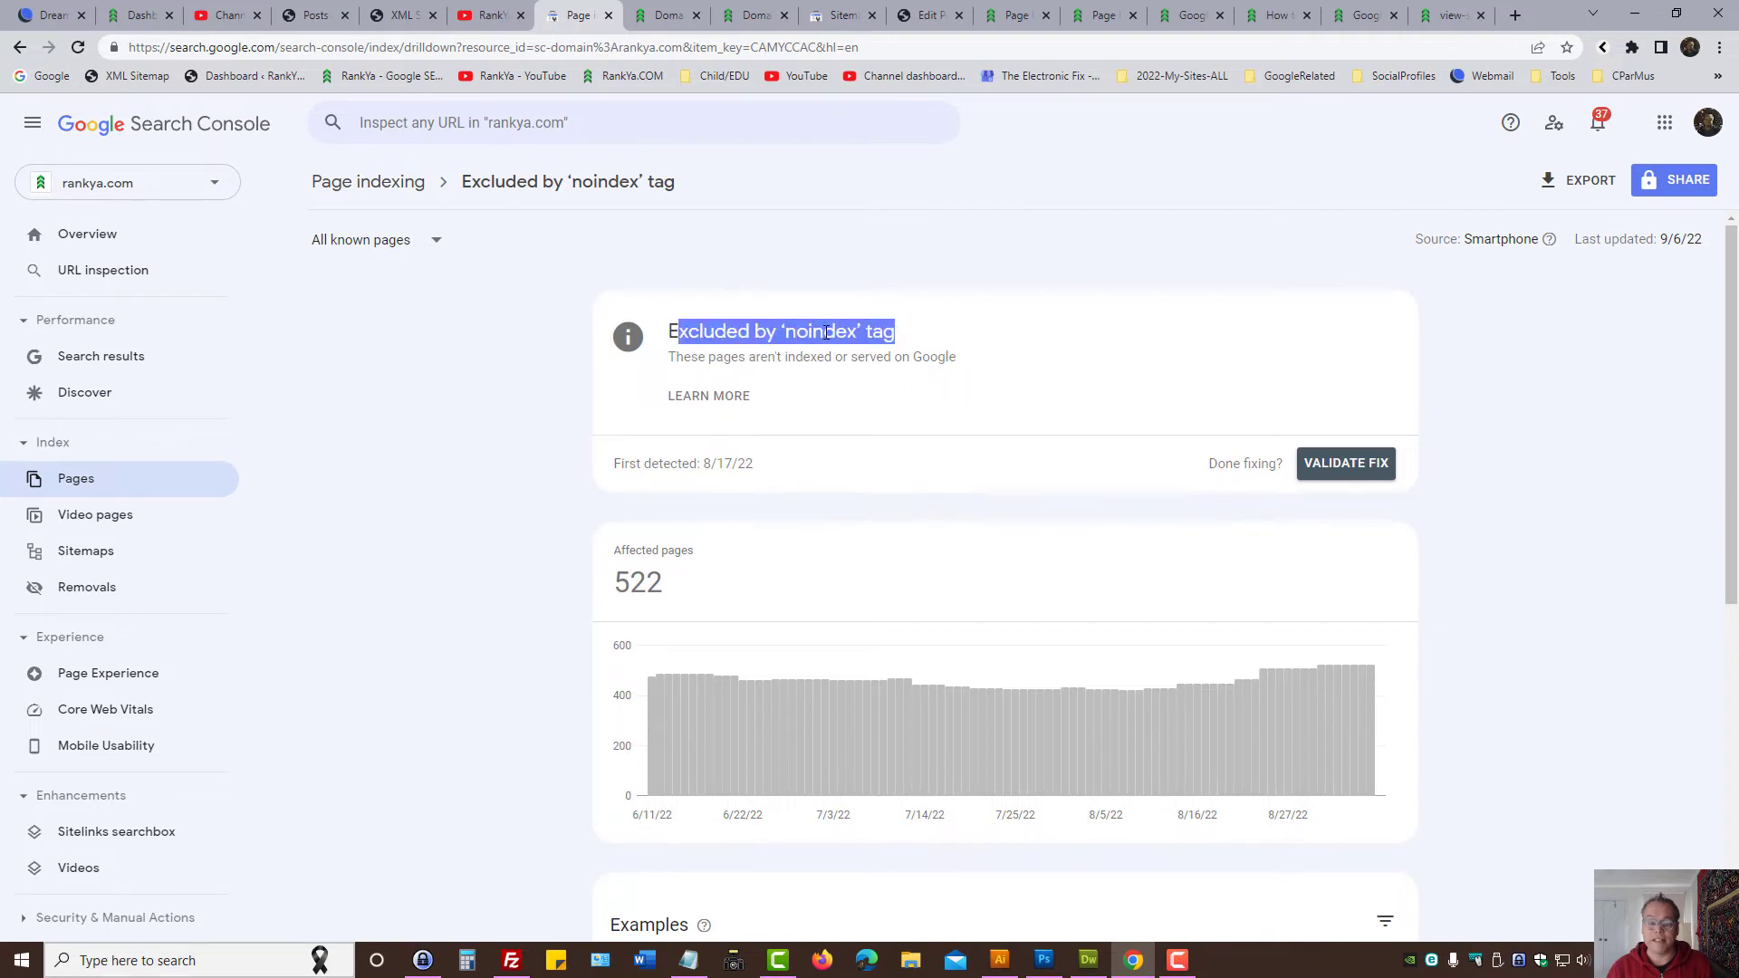
left_click(377, 239)
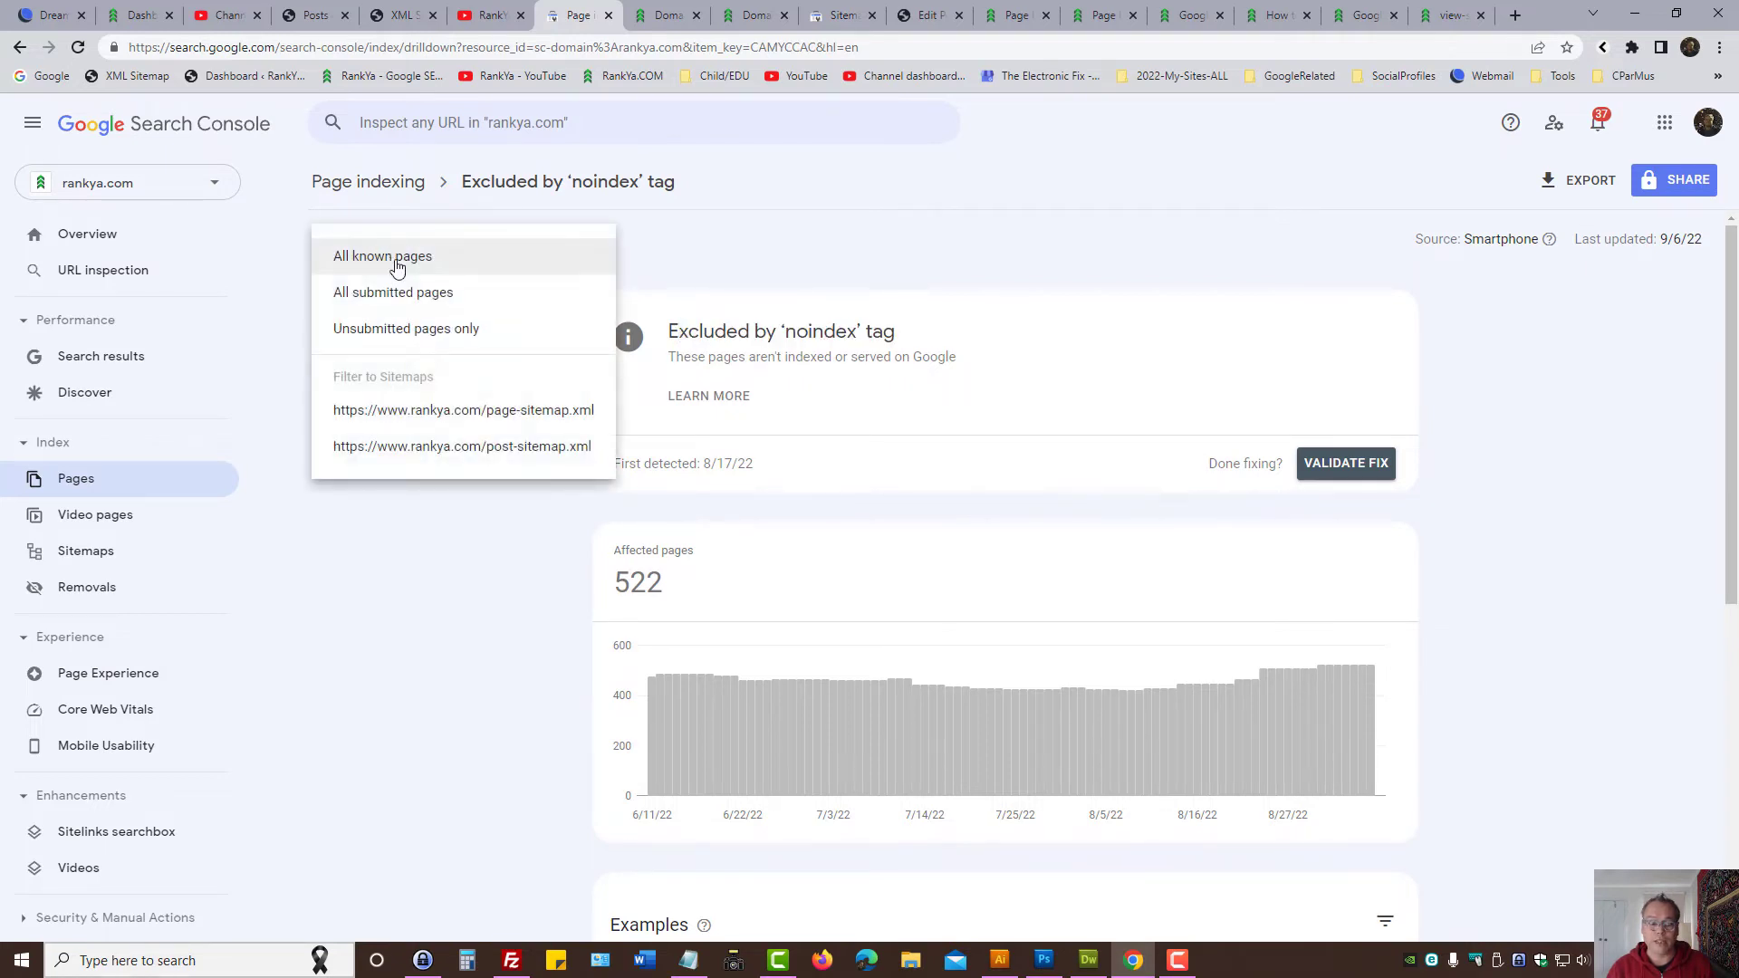
left_click(392, 291)
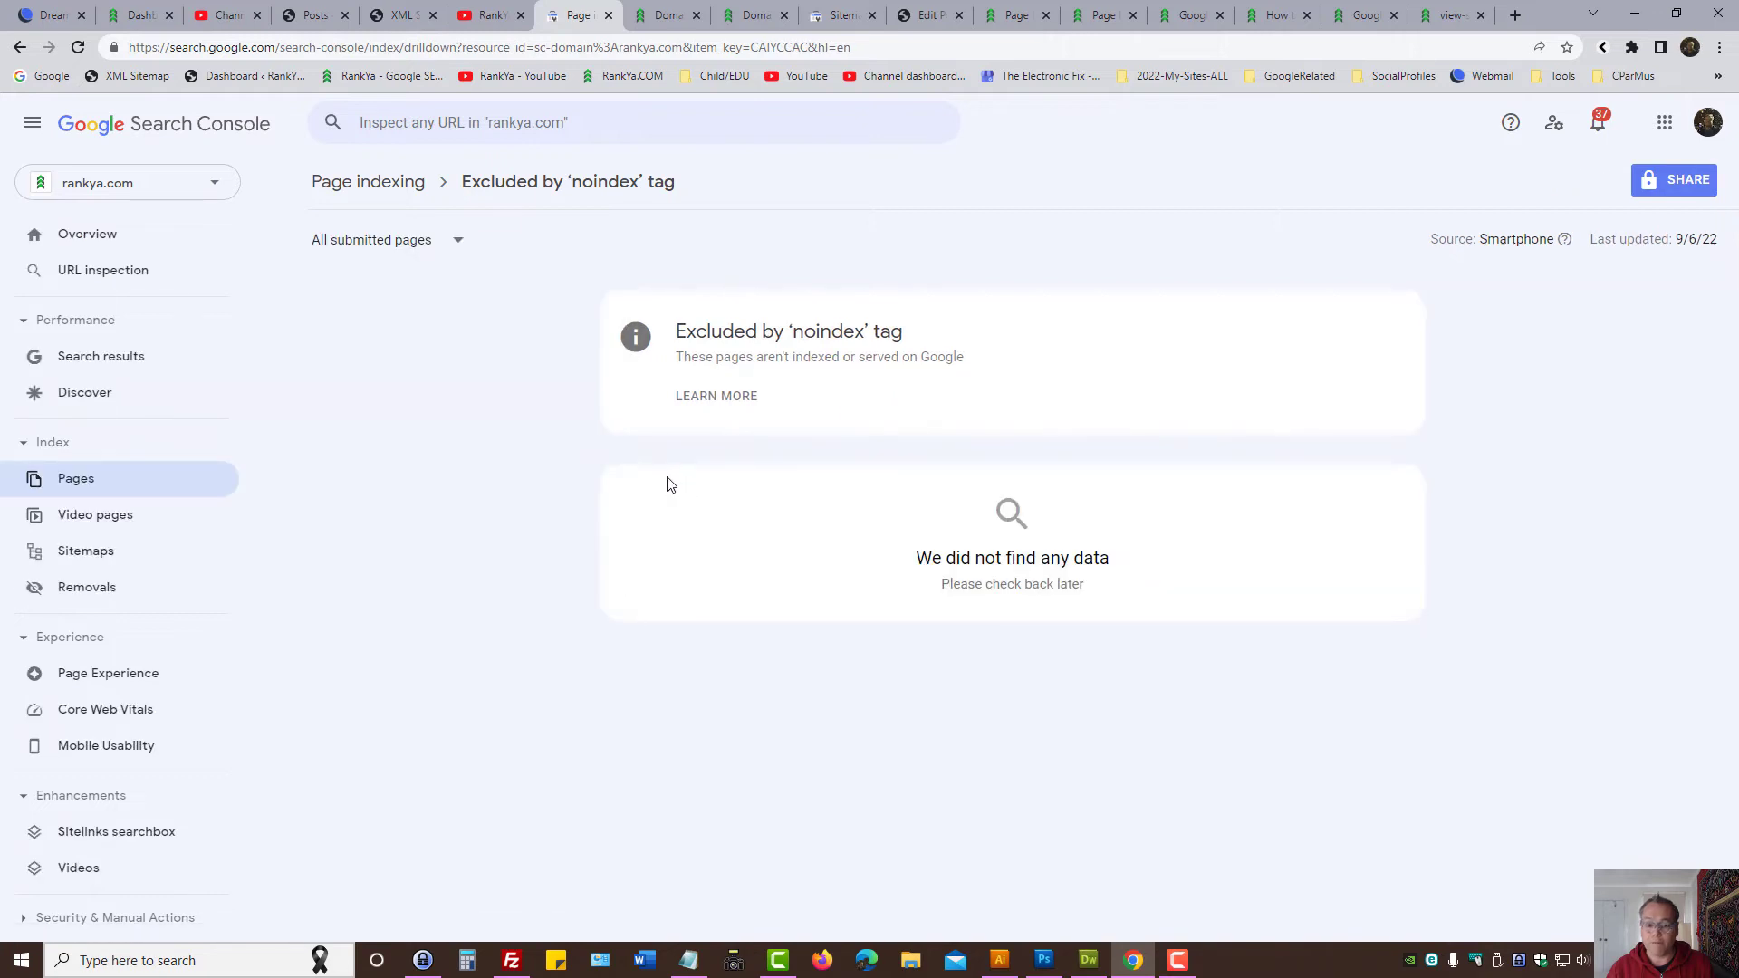
mouse_move(525, 455)
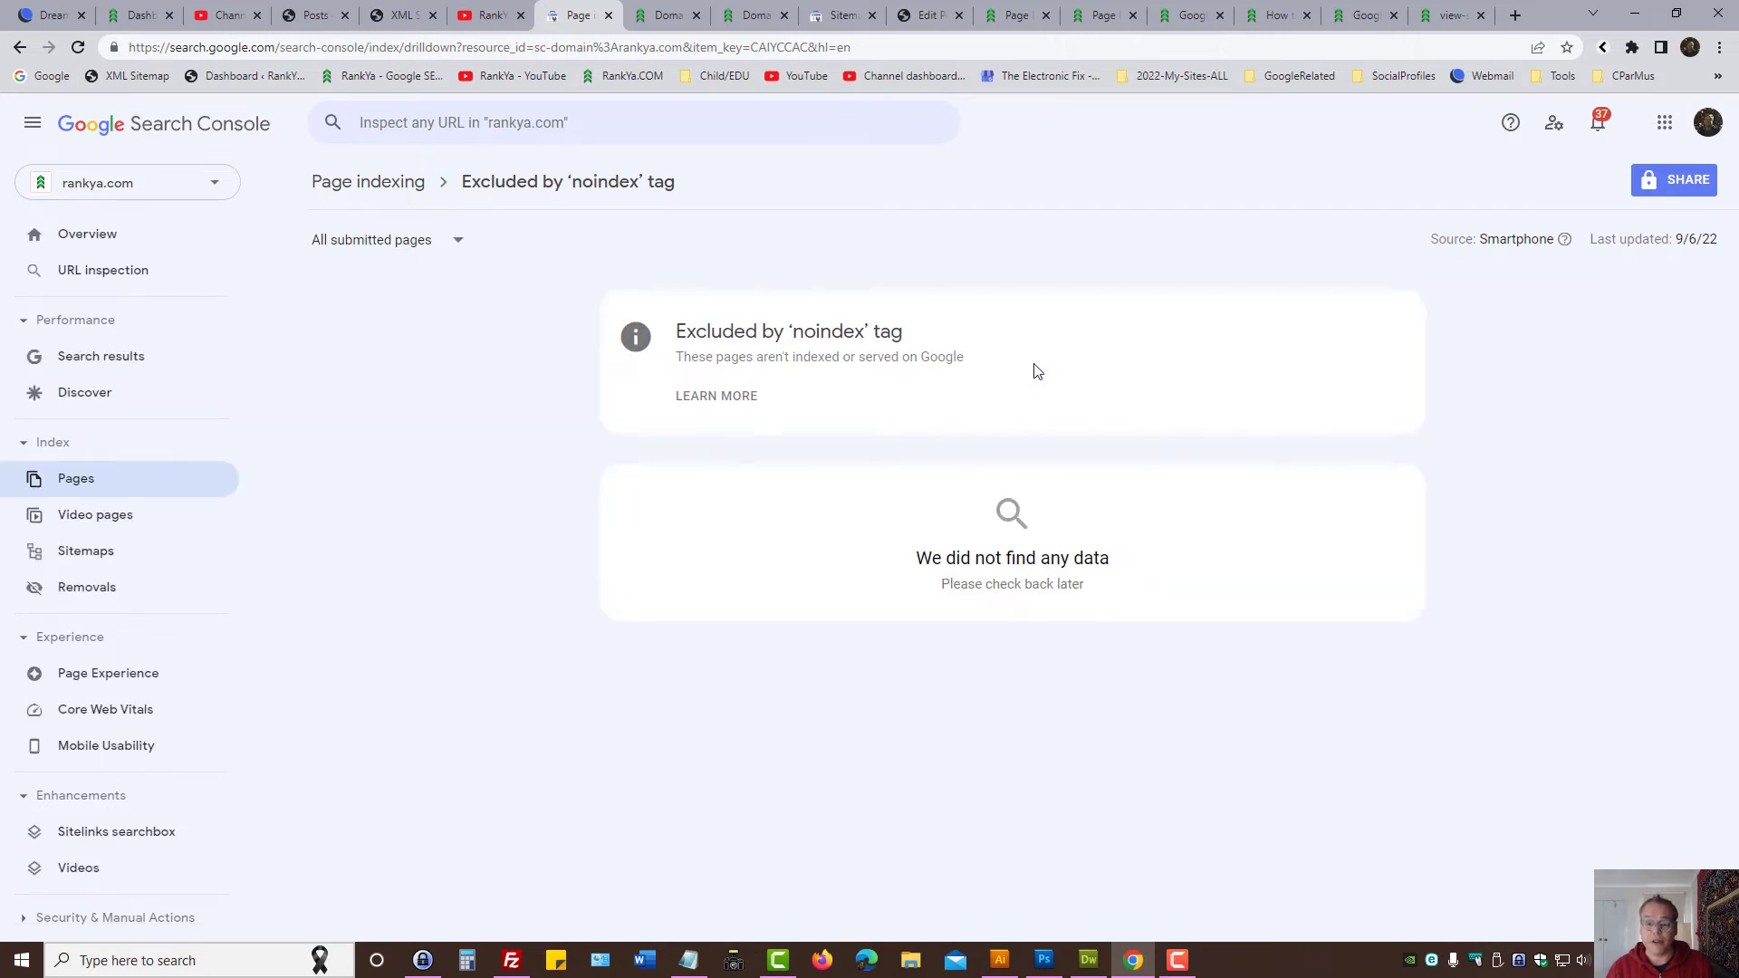
mouse_move(976, 281)
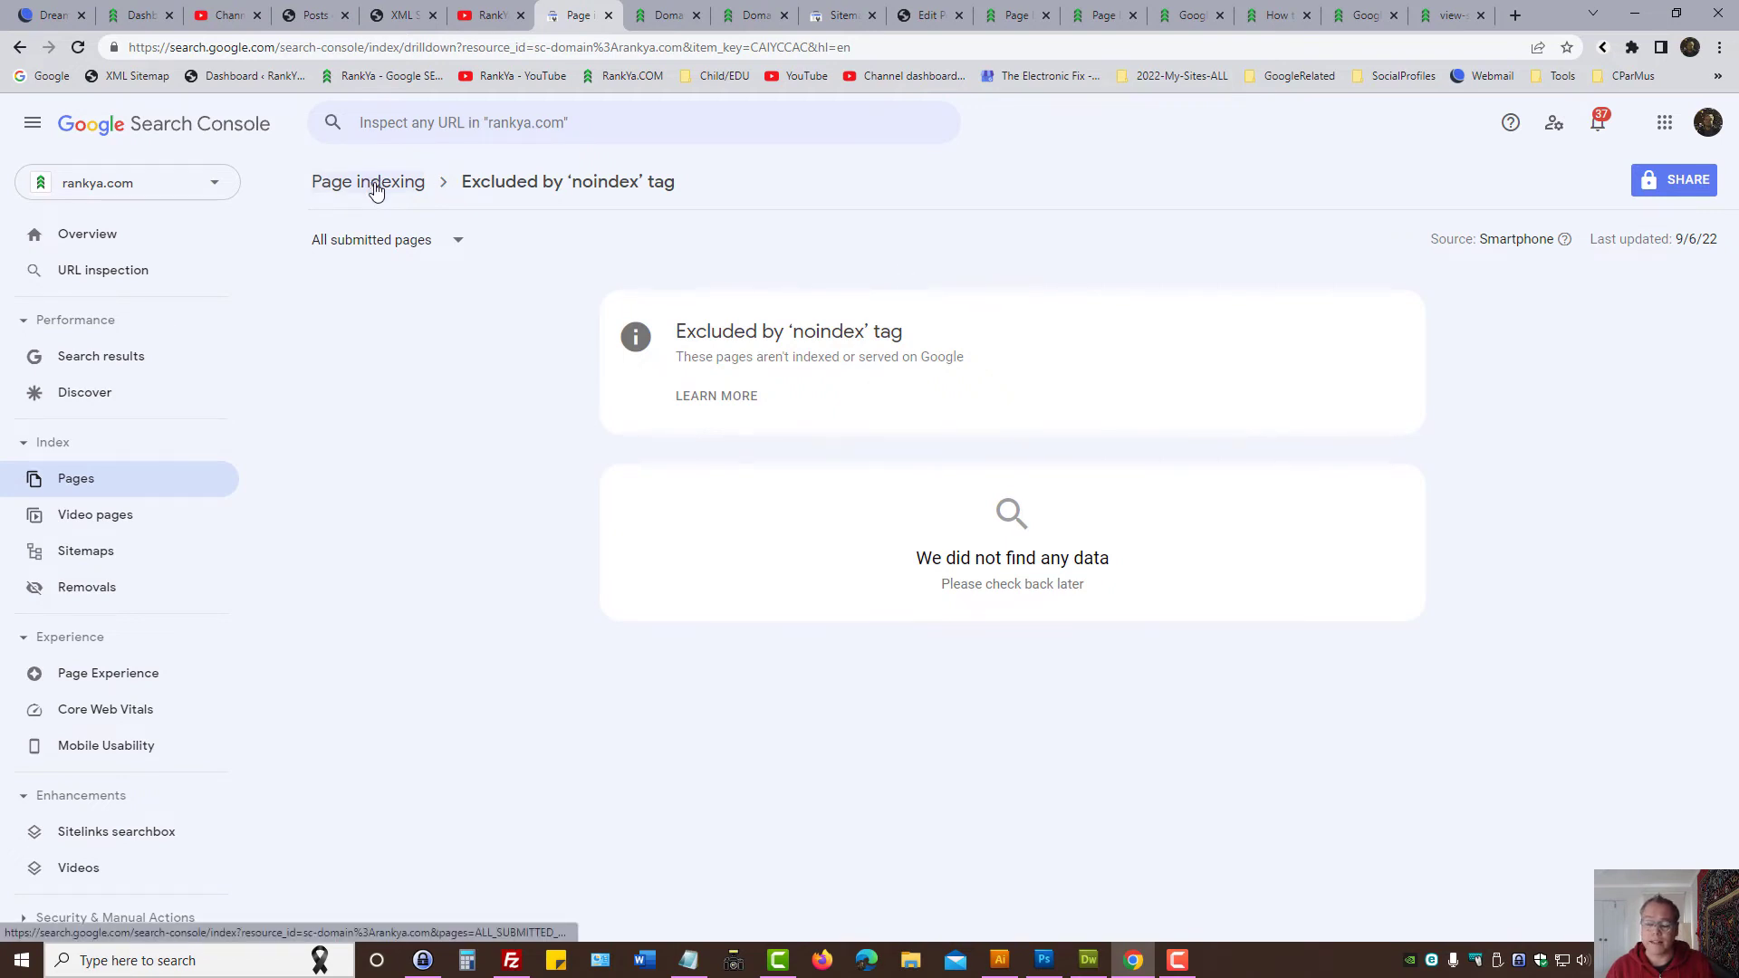
mouse_move(85, 549)
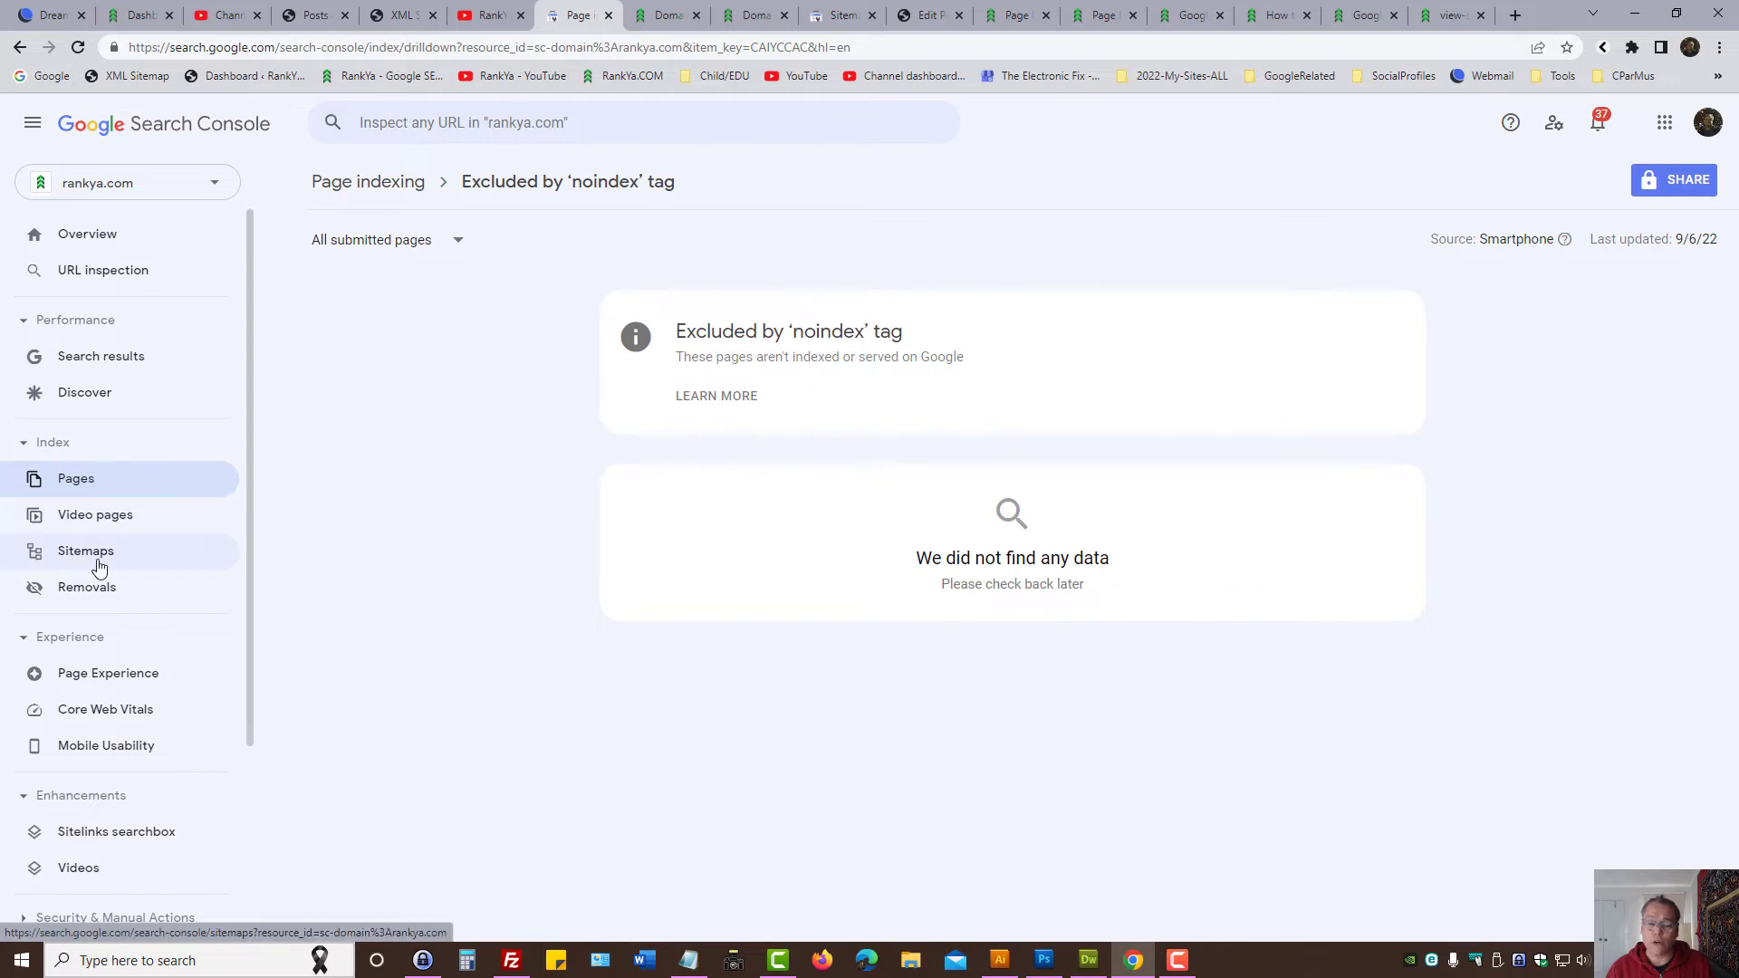
mouse_move(218, 569)
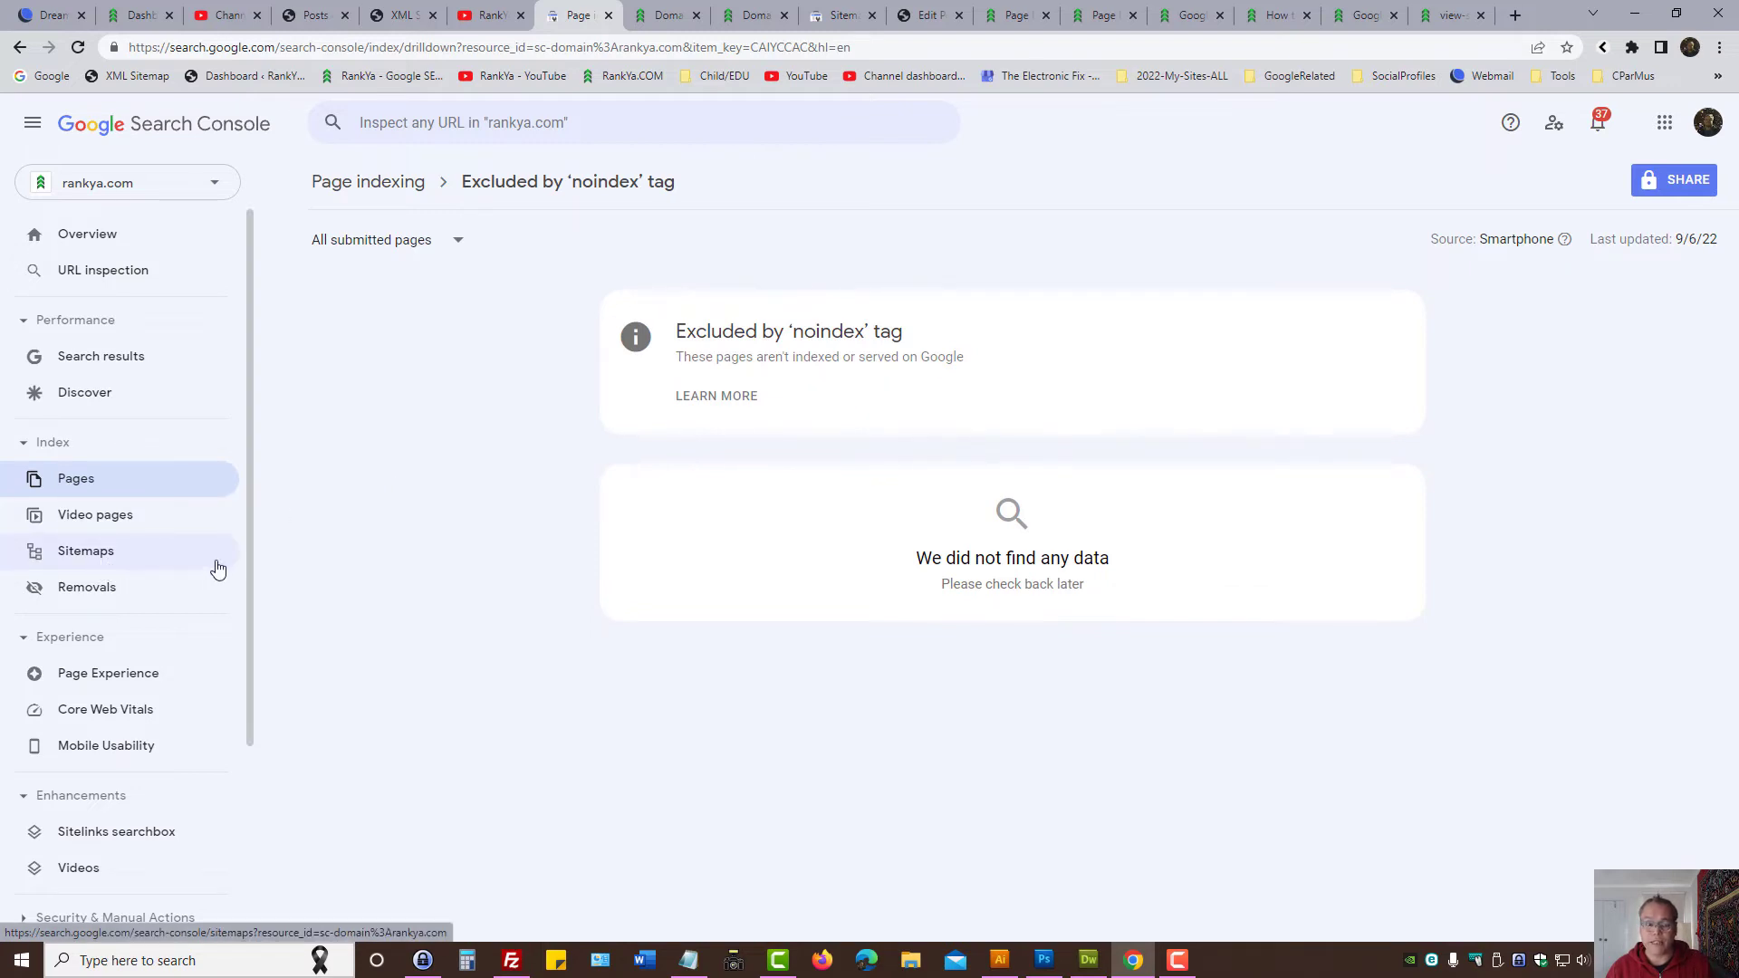
left_click(386, 239)
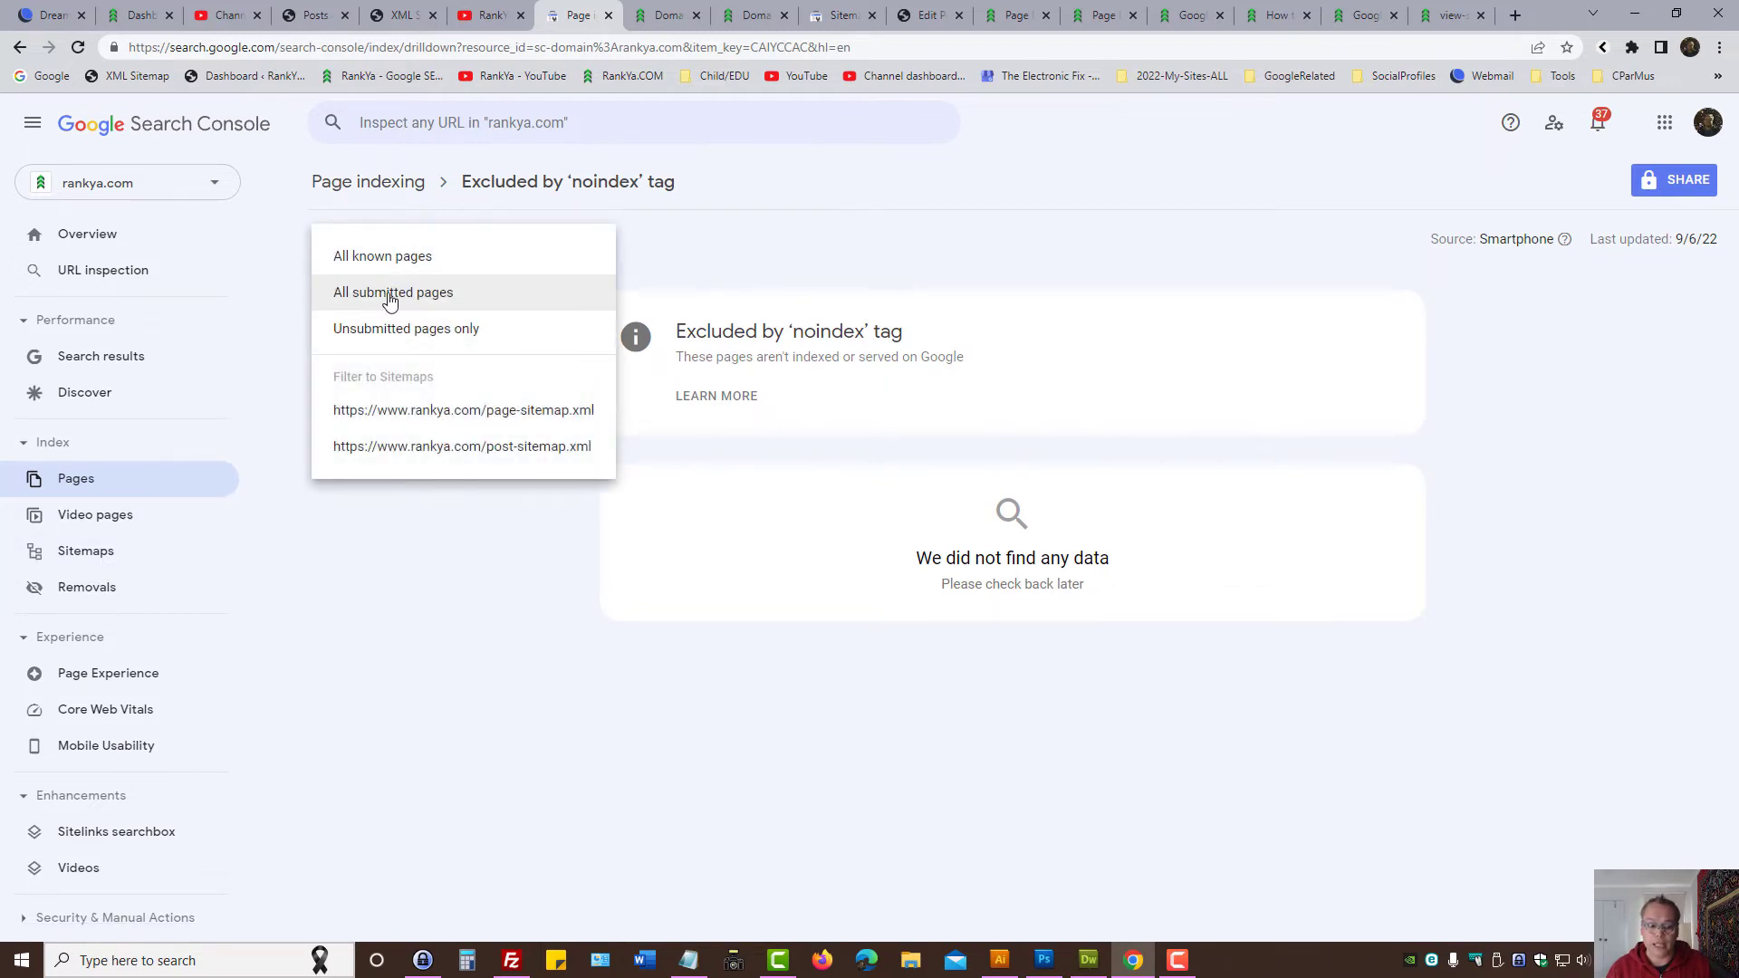
left_click(392, 291)
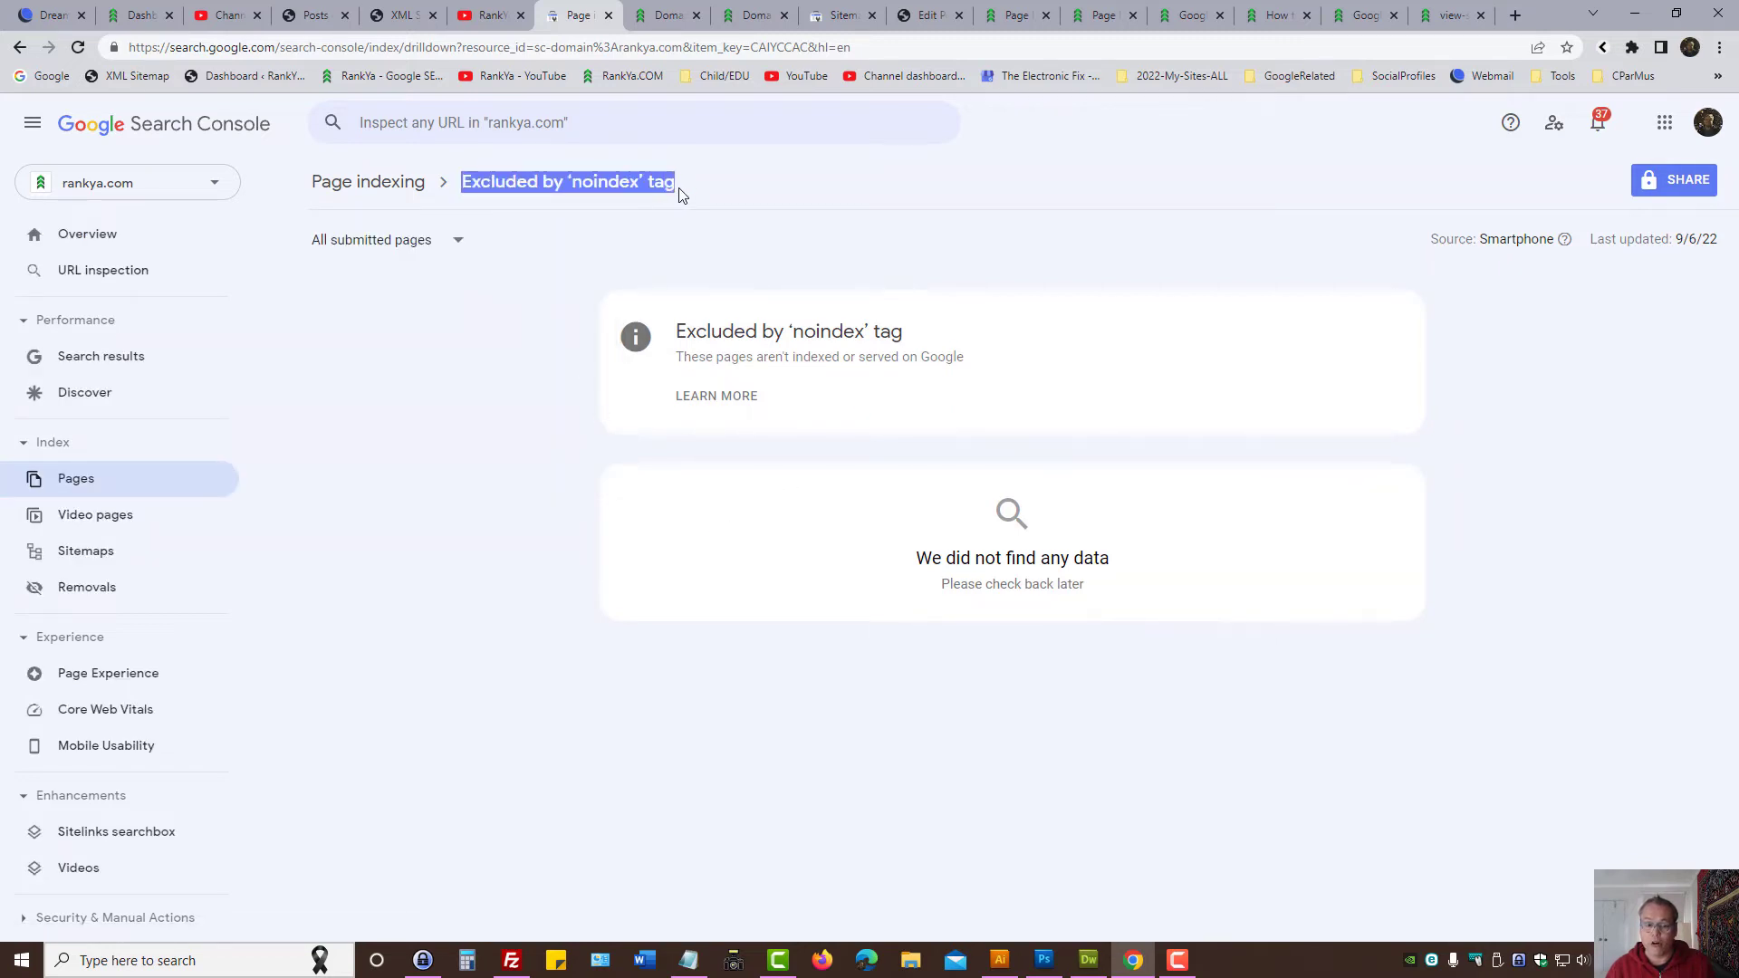
mouse_move(790, 654)
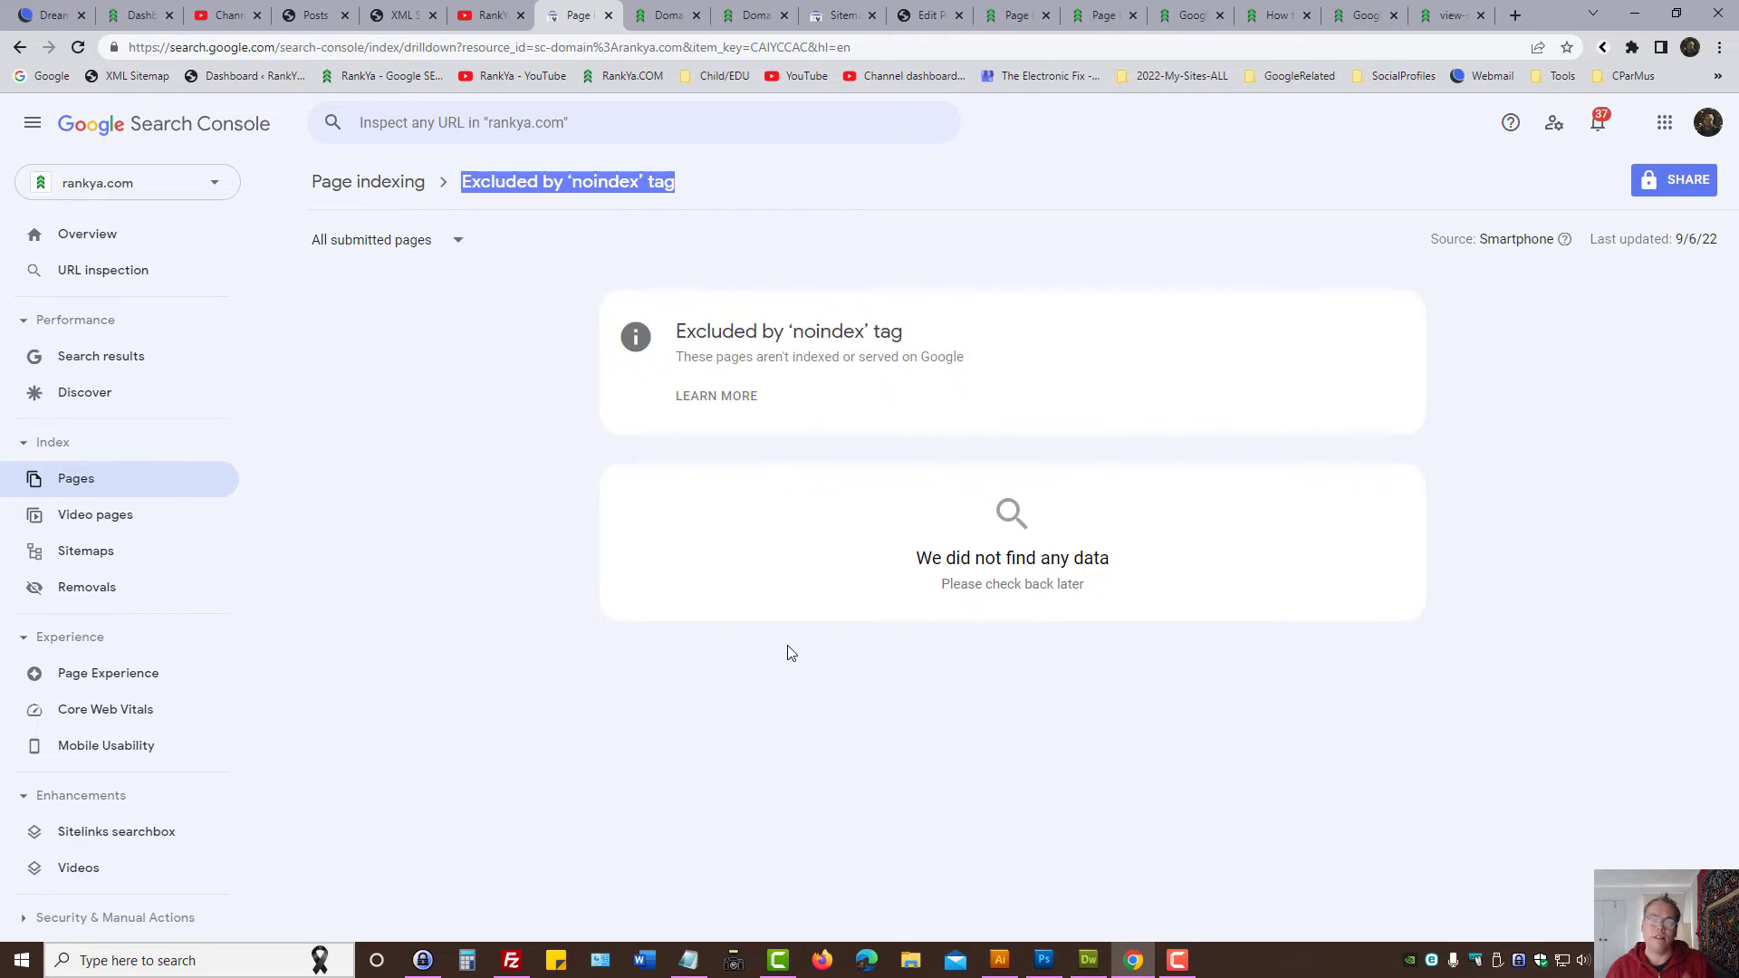
mouse_move(347, 505)
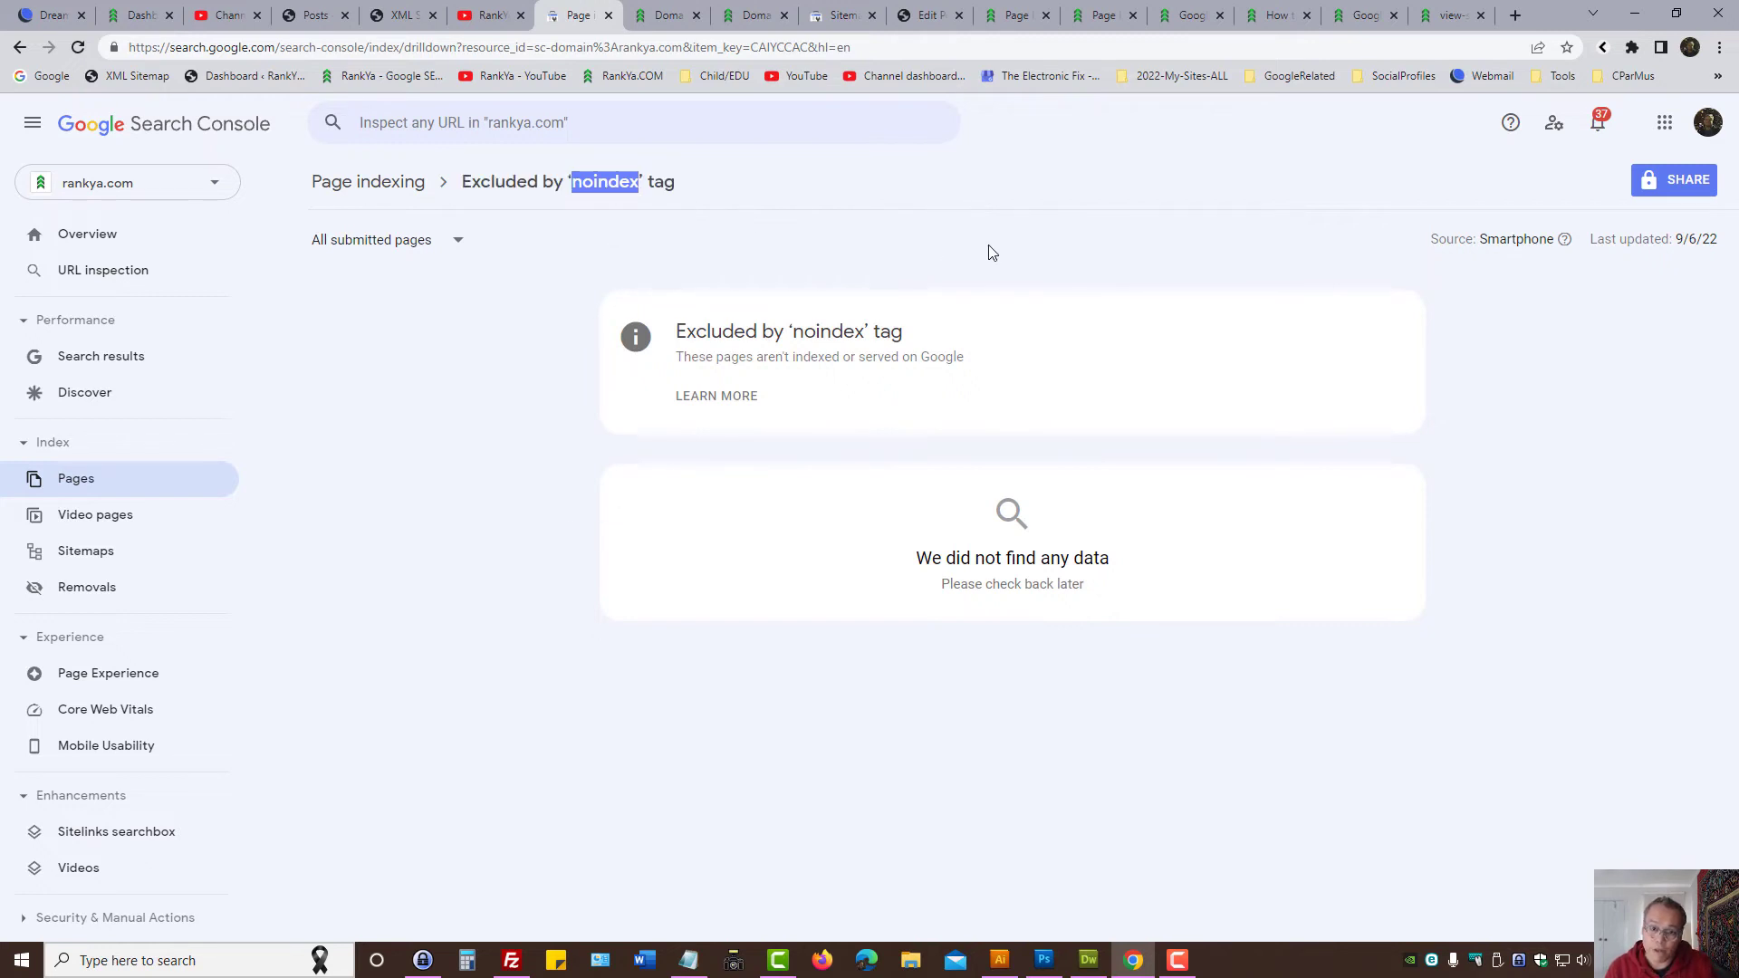
mouse_move(638, 274)
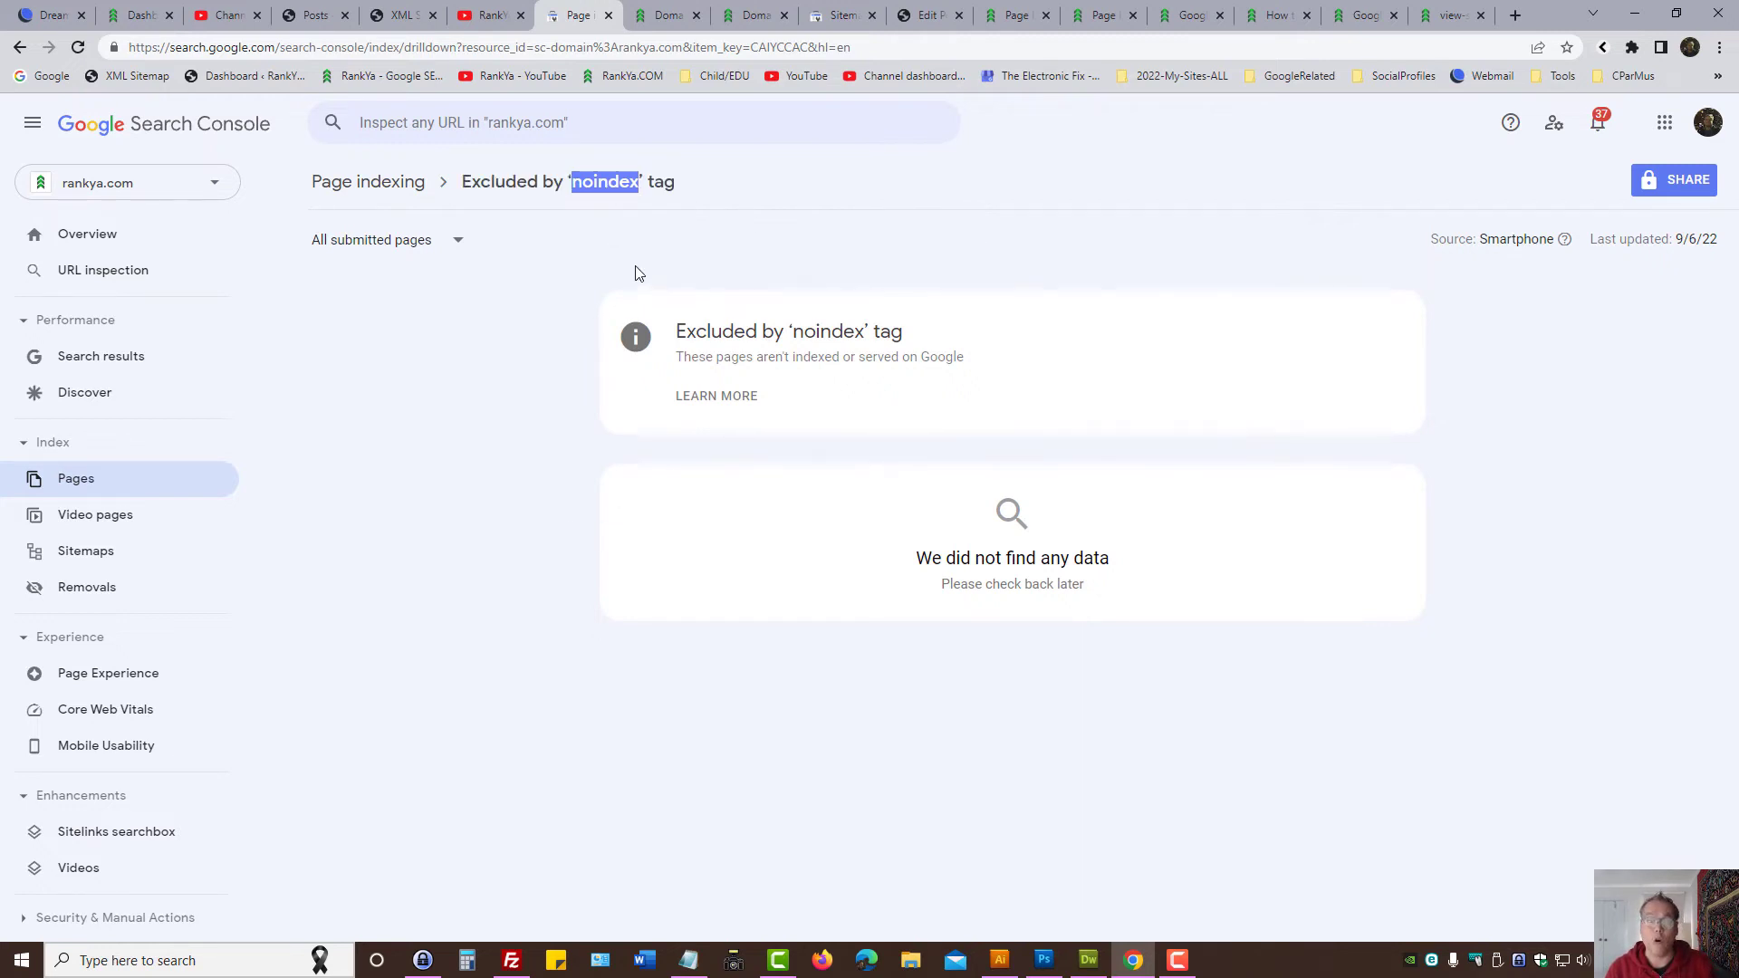
left_click(387, 239)
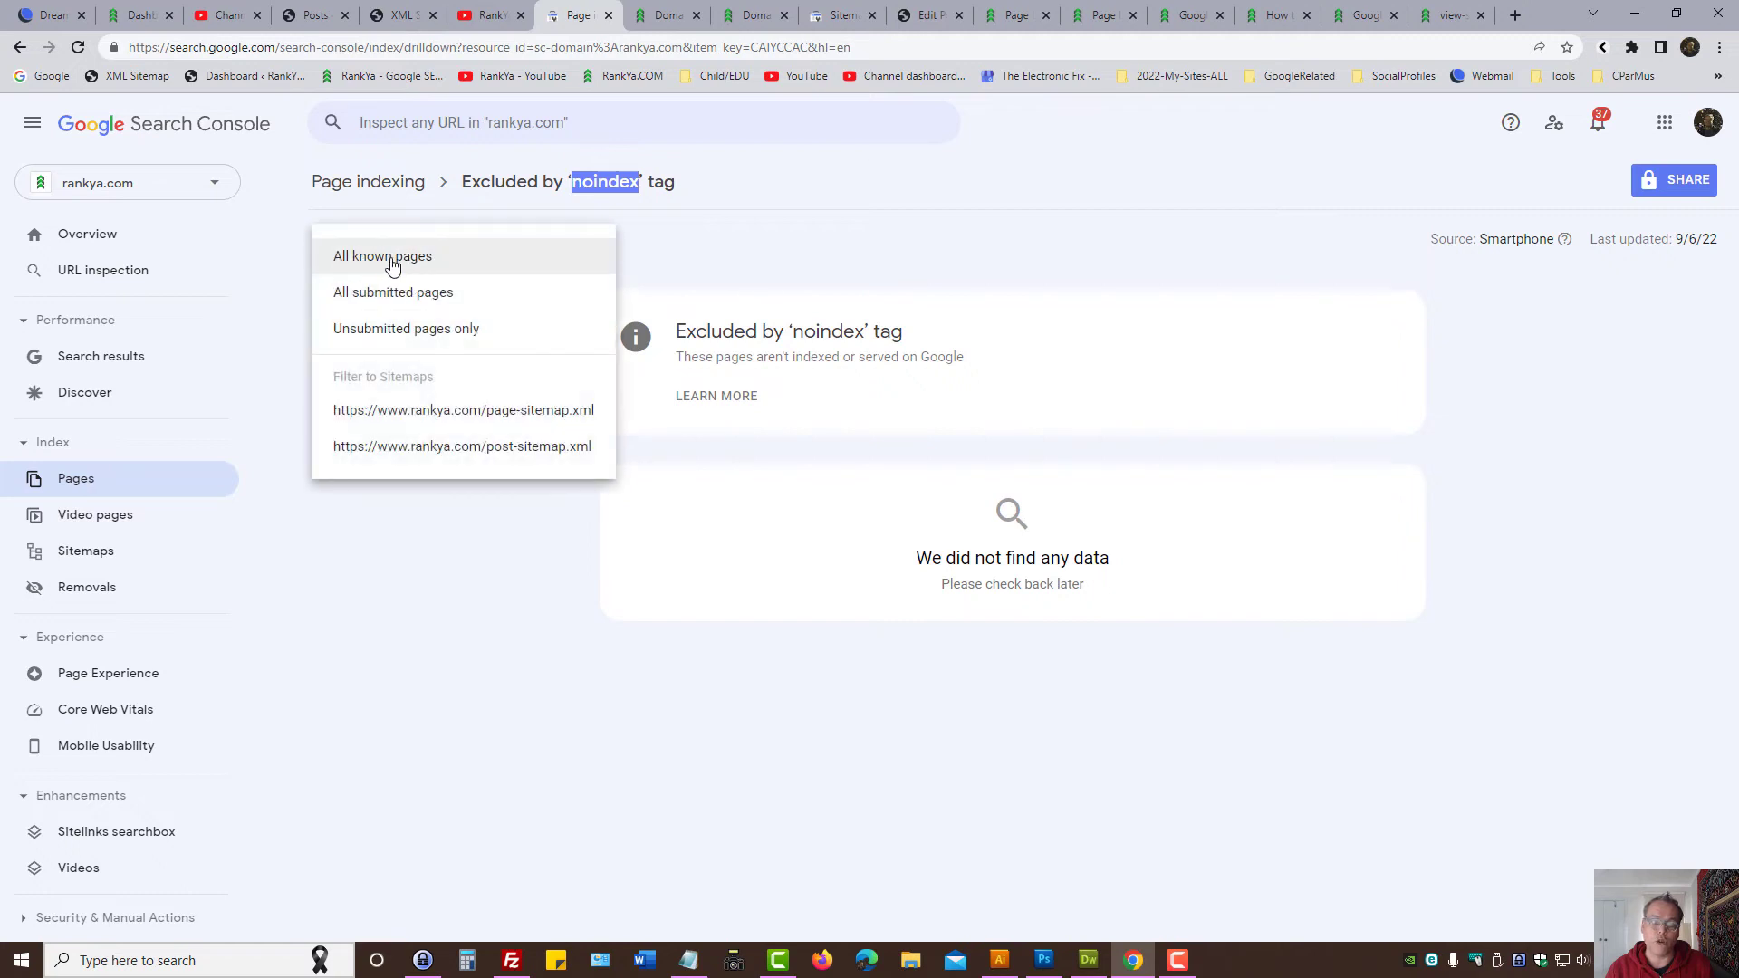
left_click(381, 255)
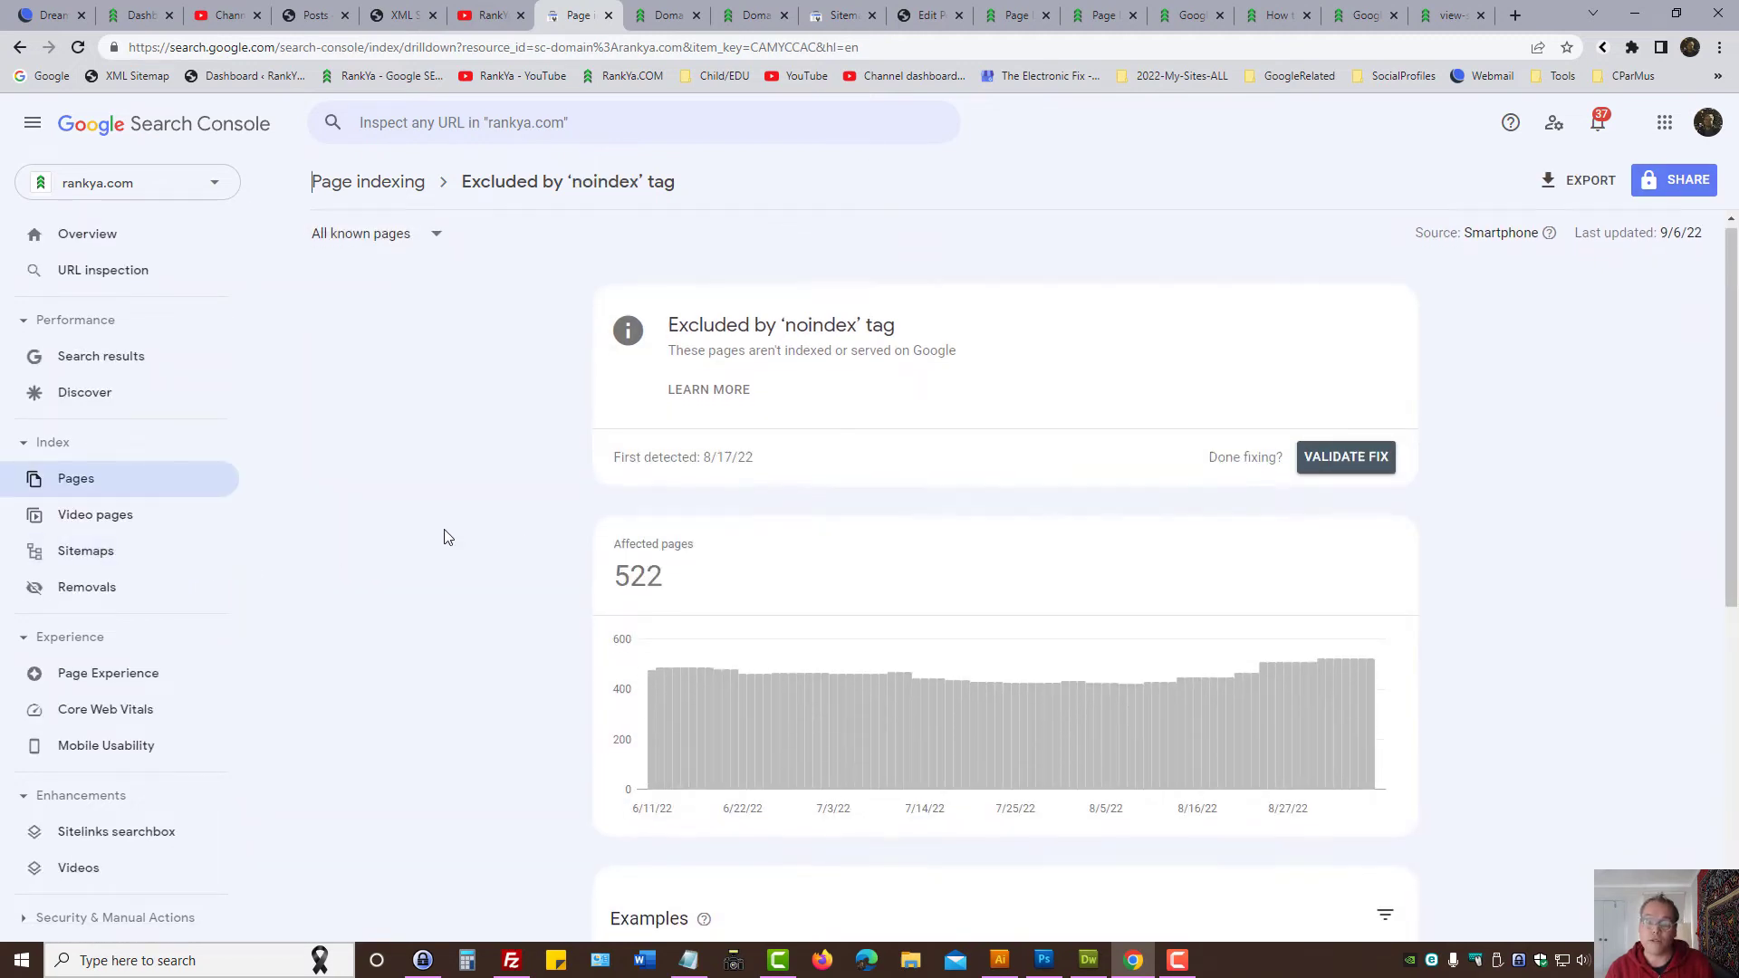
Step: Compare the post sitemap's URLs against the noindex examples list of tag pages
scroll("down", 3)
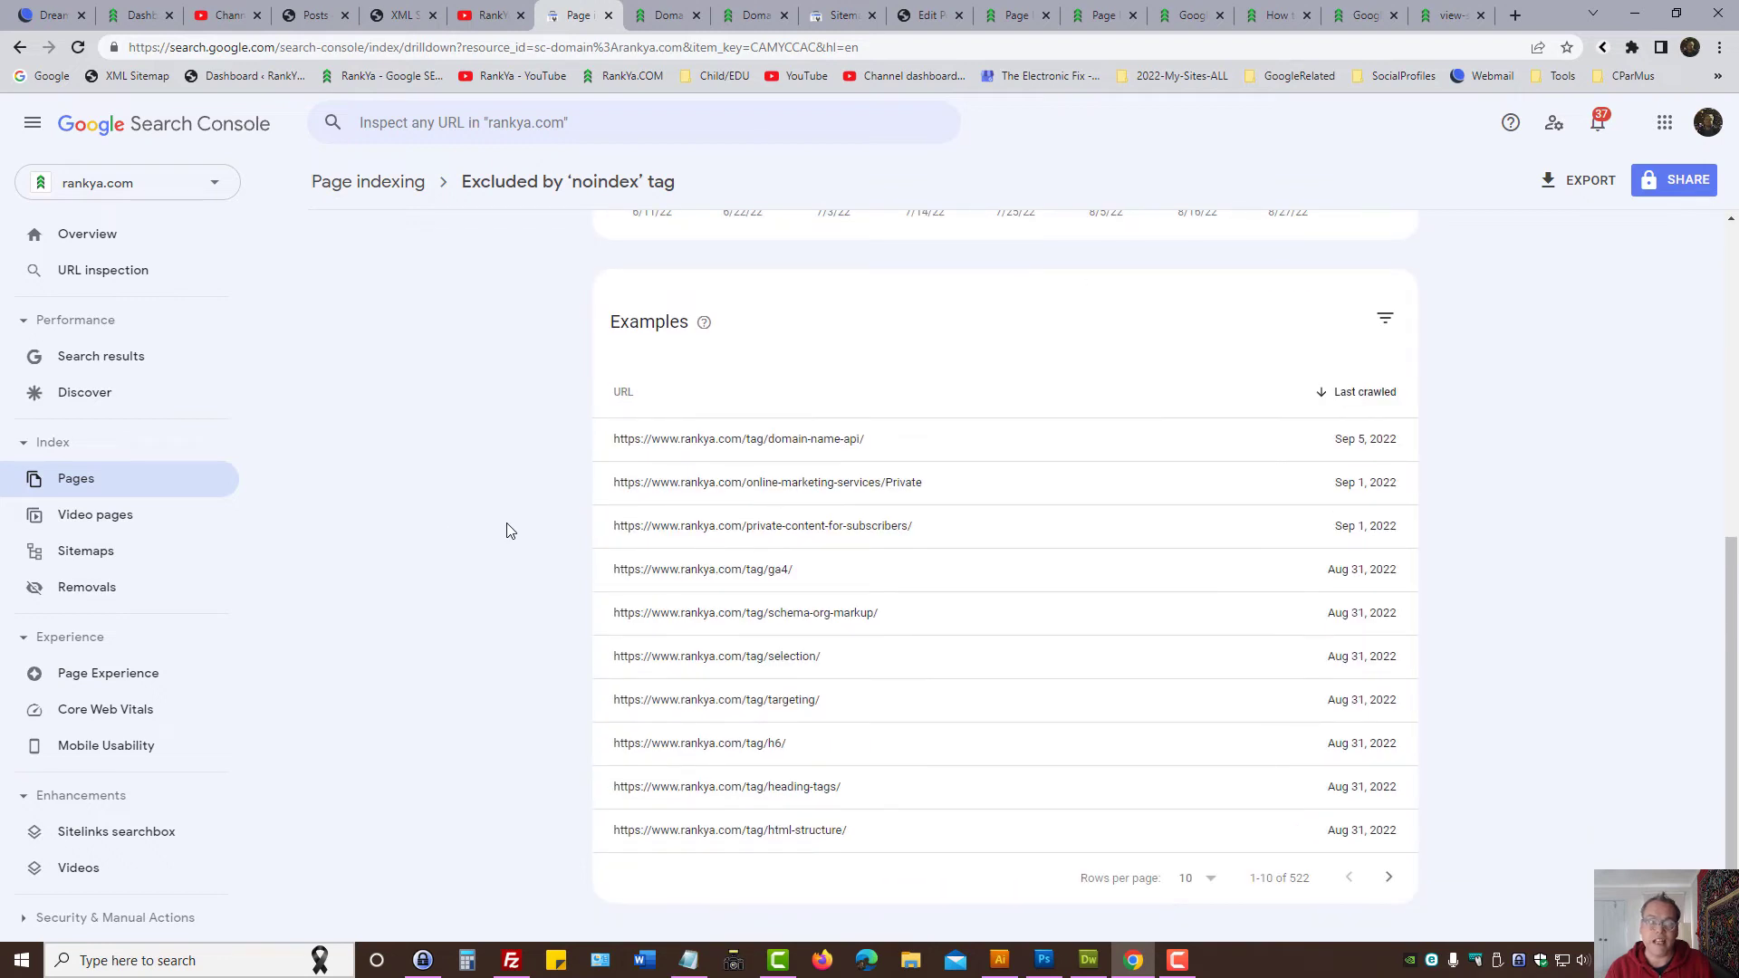
left_click(400, 14)
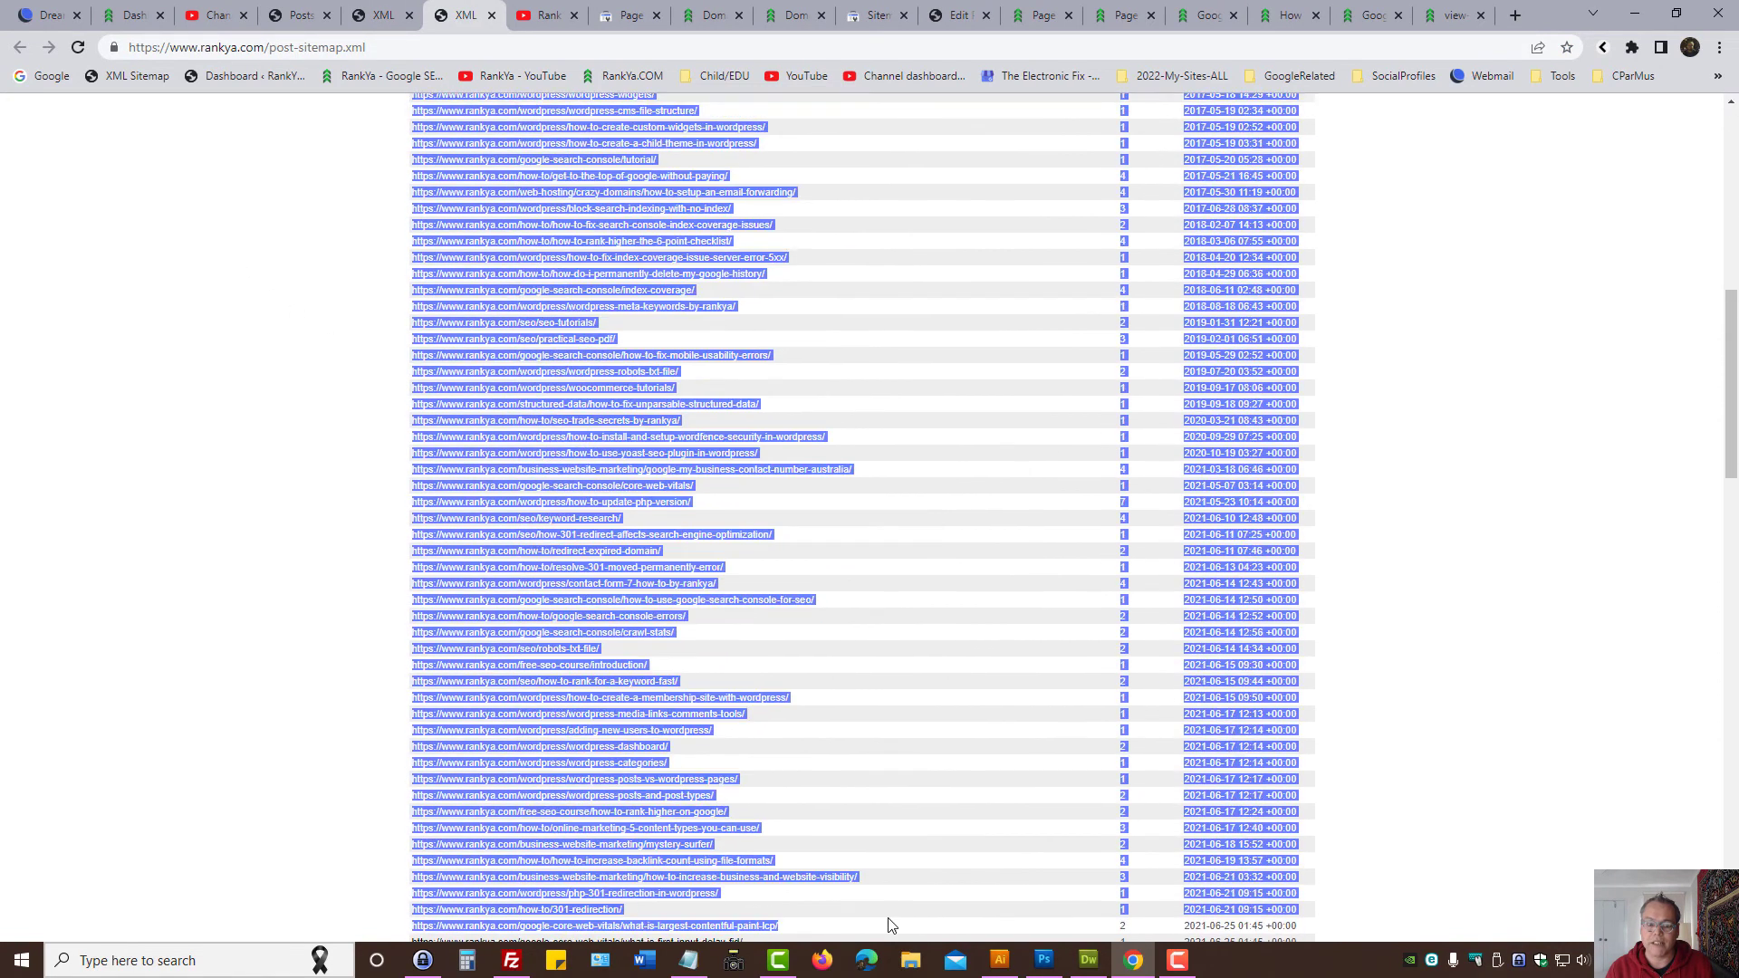
scroll("down", 3)
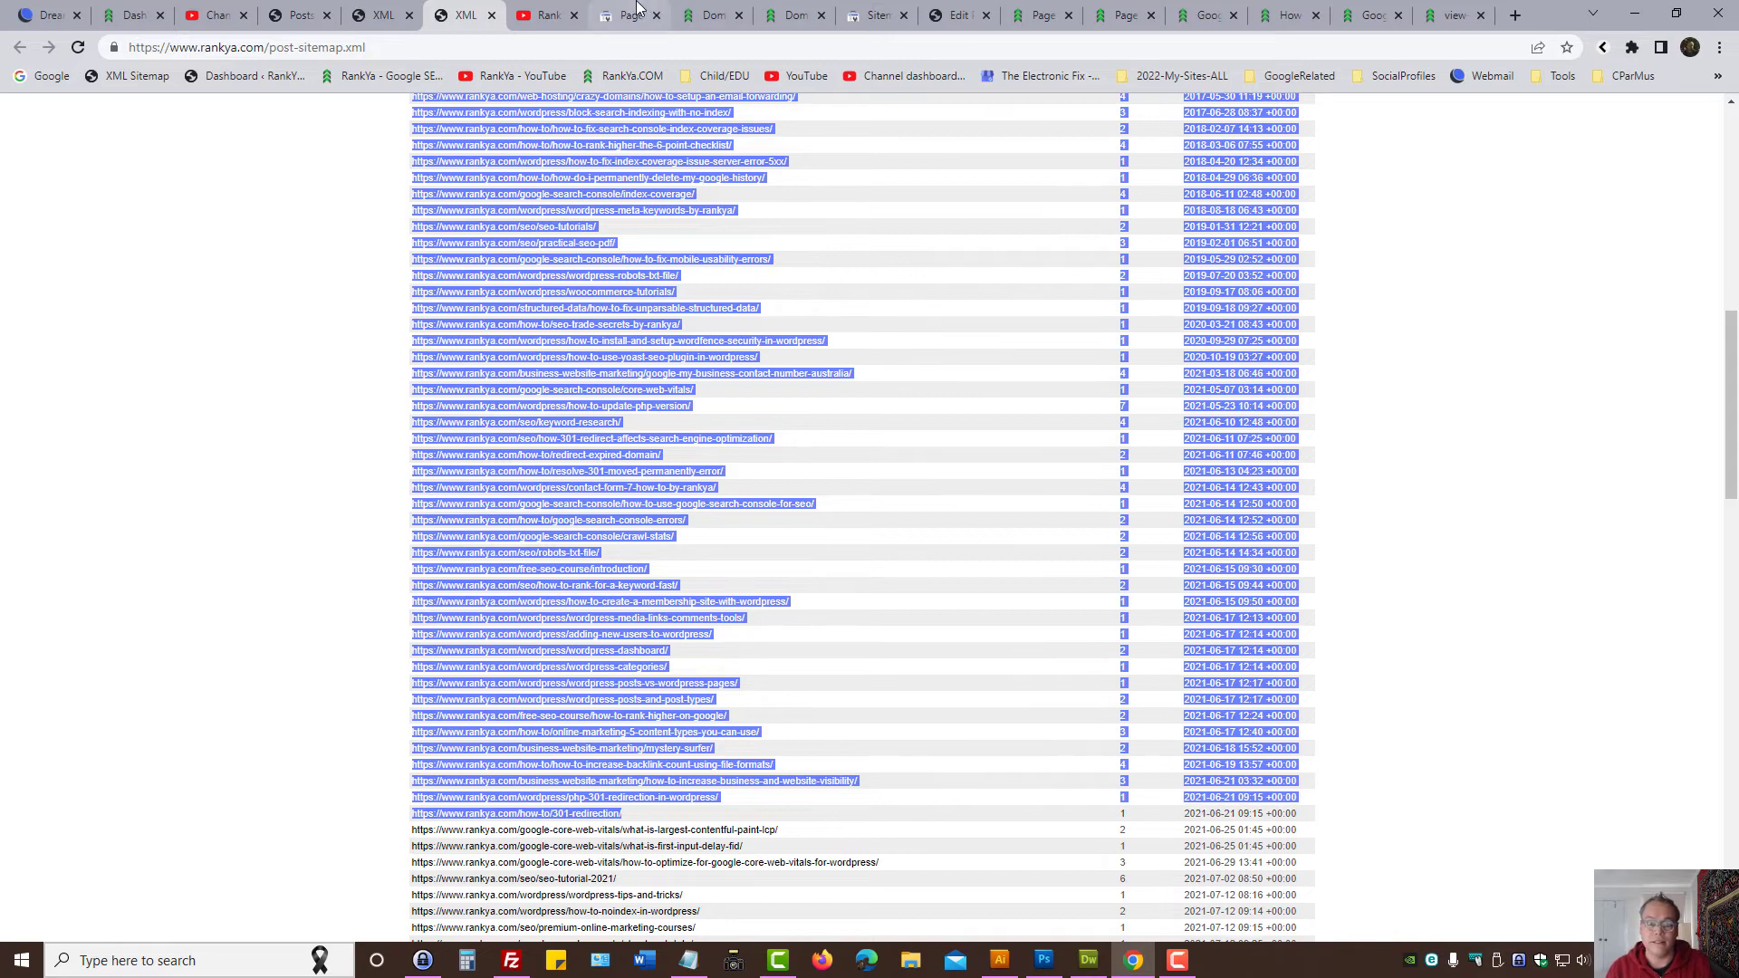
left_click(629, 14)
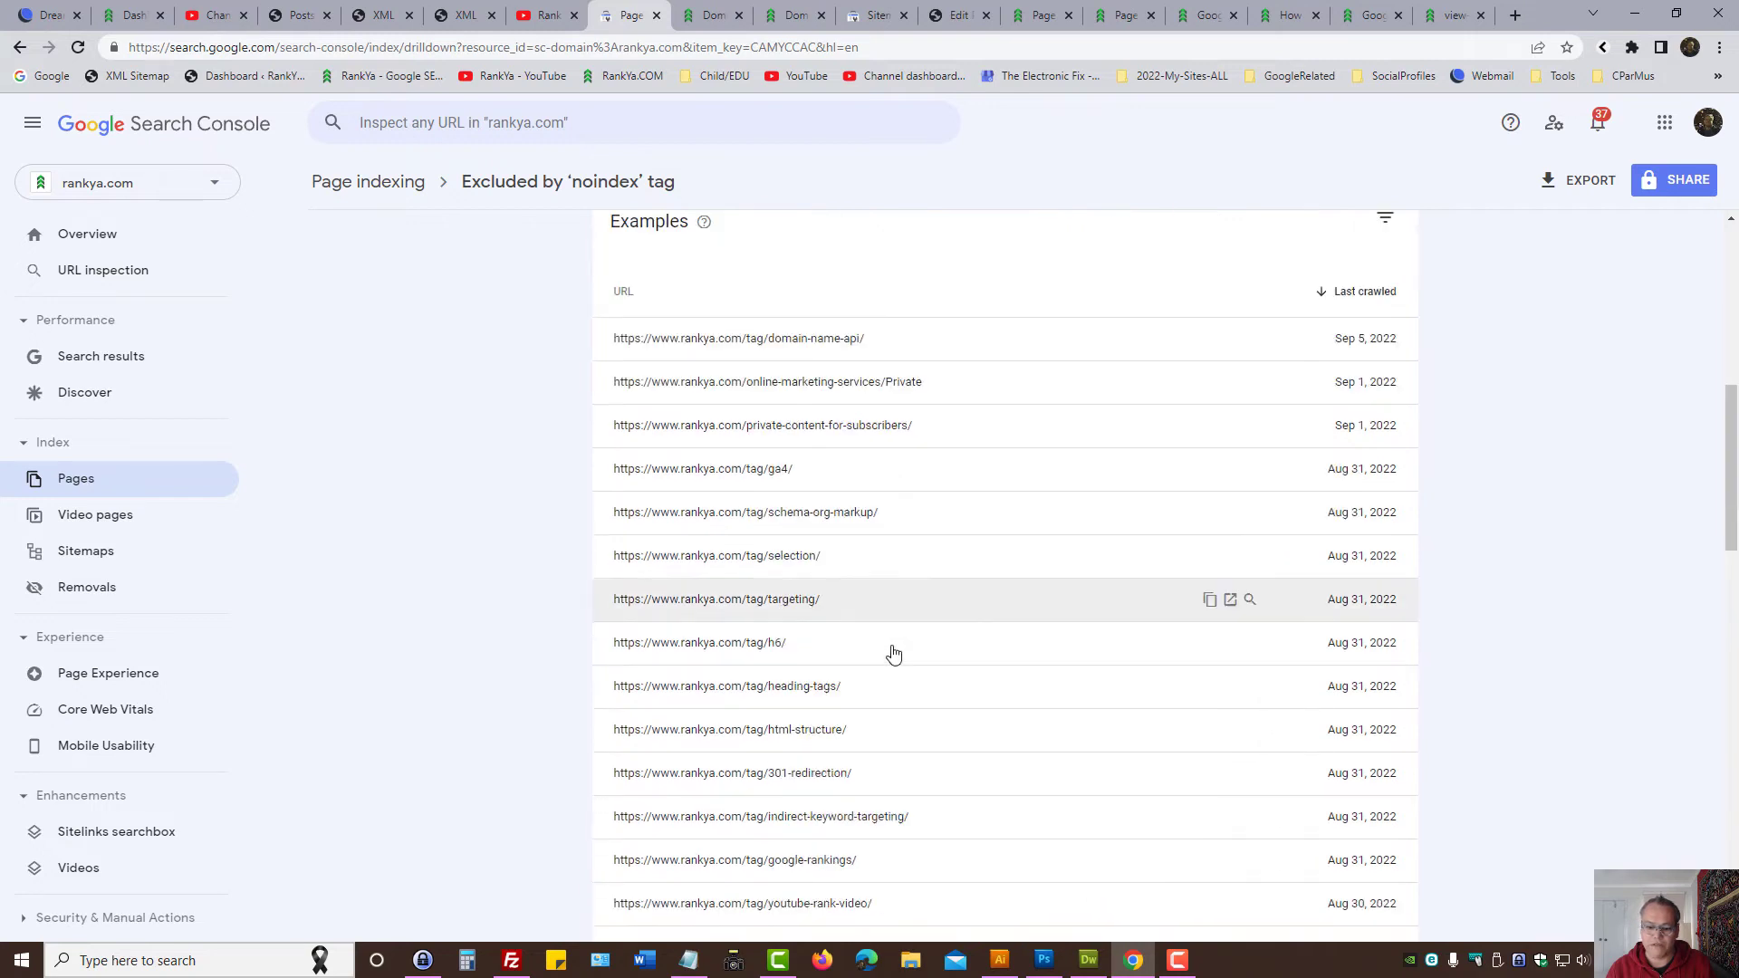
scroll("down", 3)
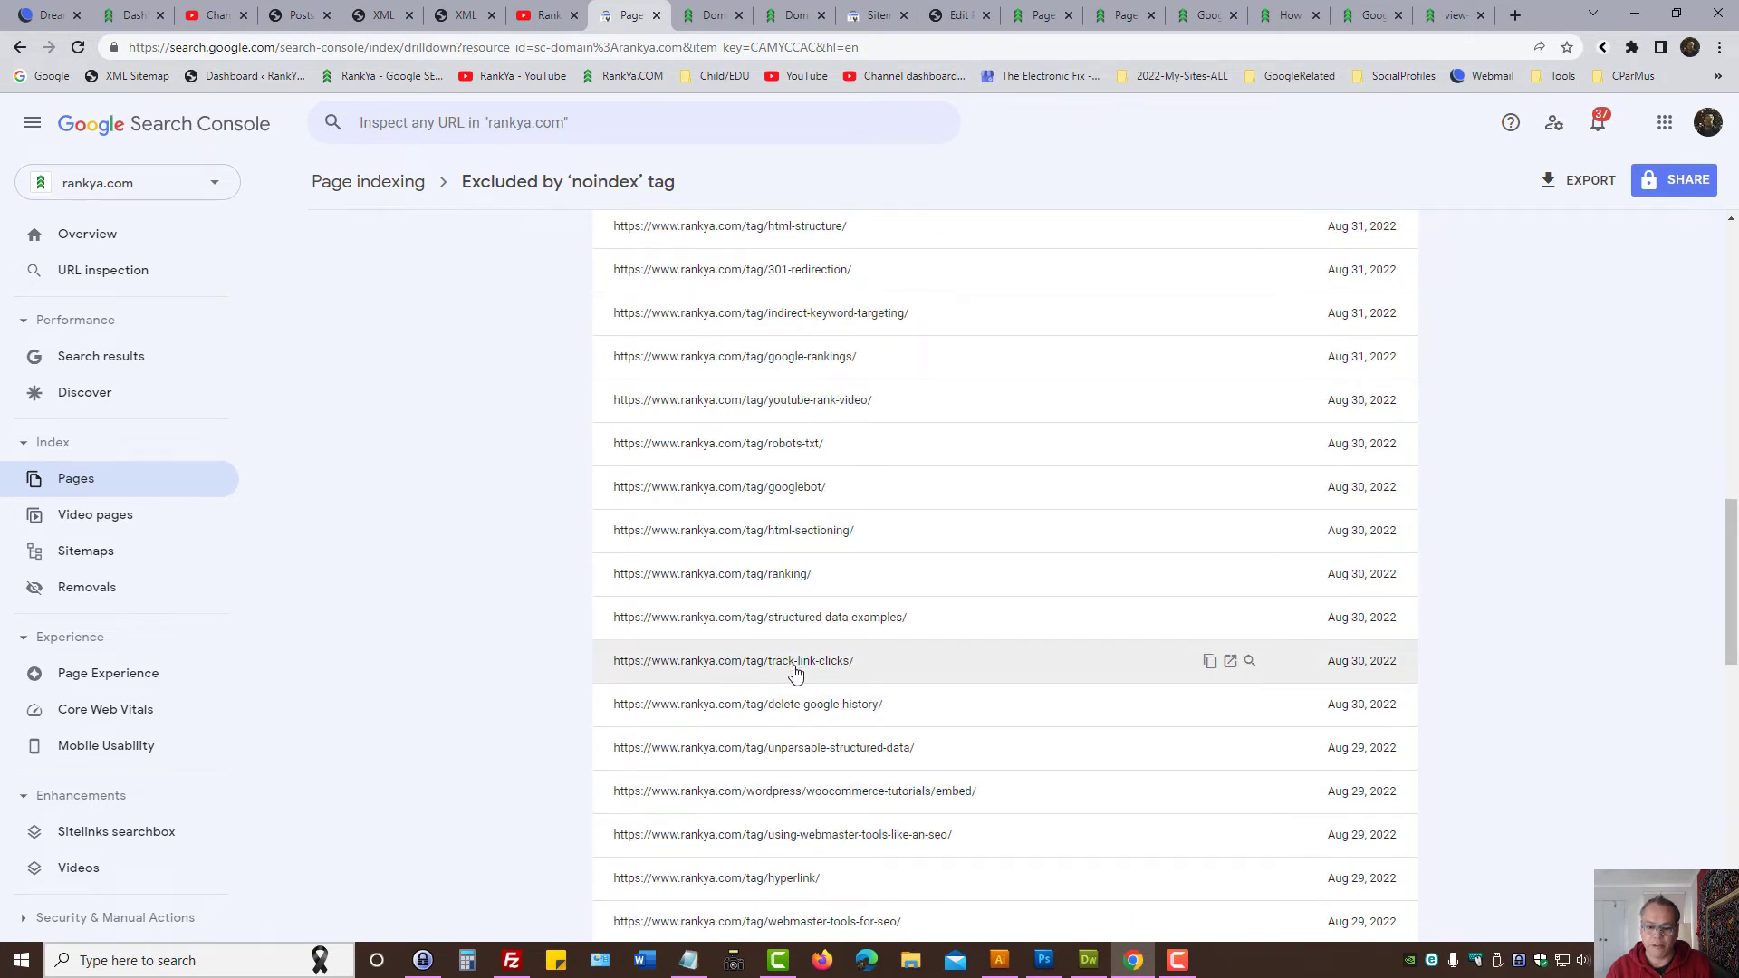
mouse_move(783, 487)
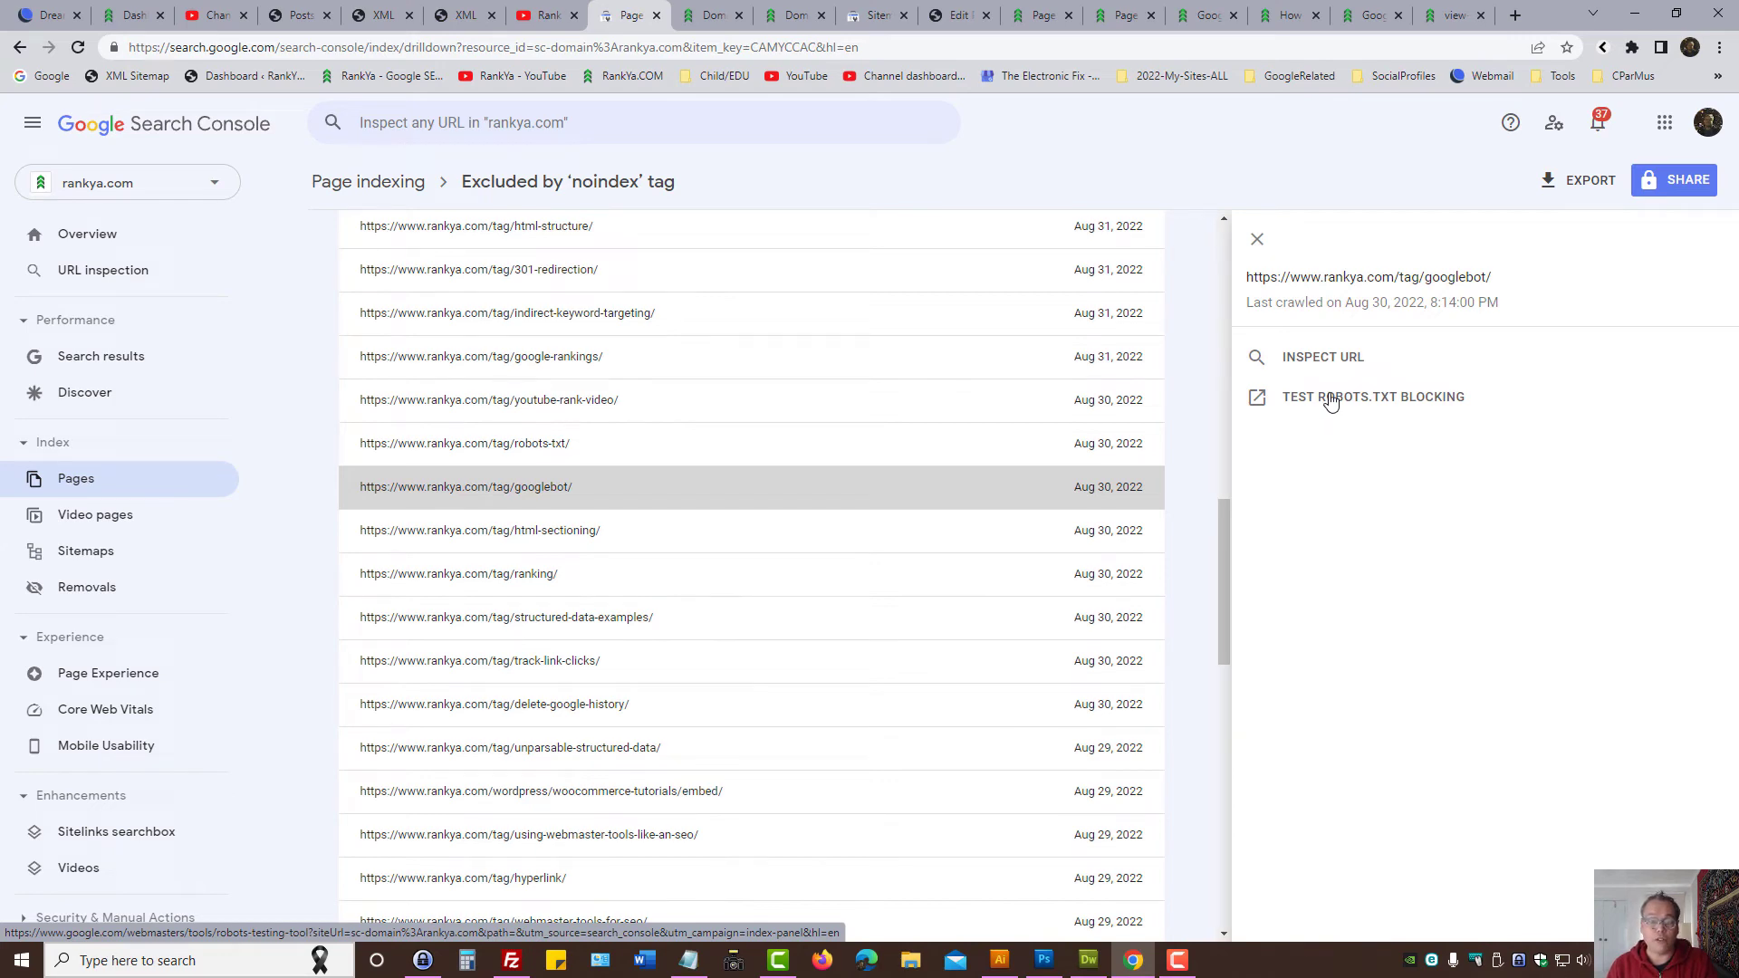
Step: Test robots.txt blocking and load rankya.com/robots.txt, highlighting robots.txt in the address
left_click(1373, 396)
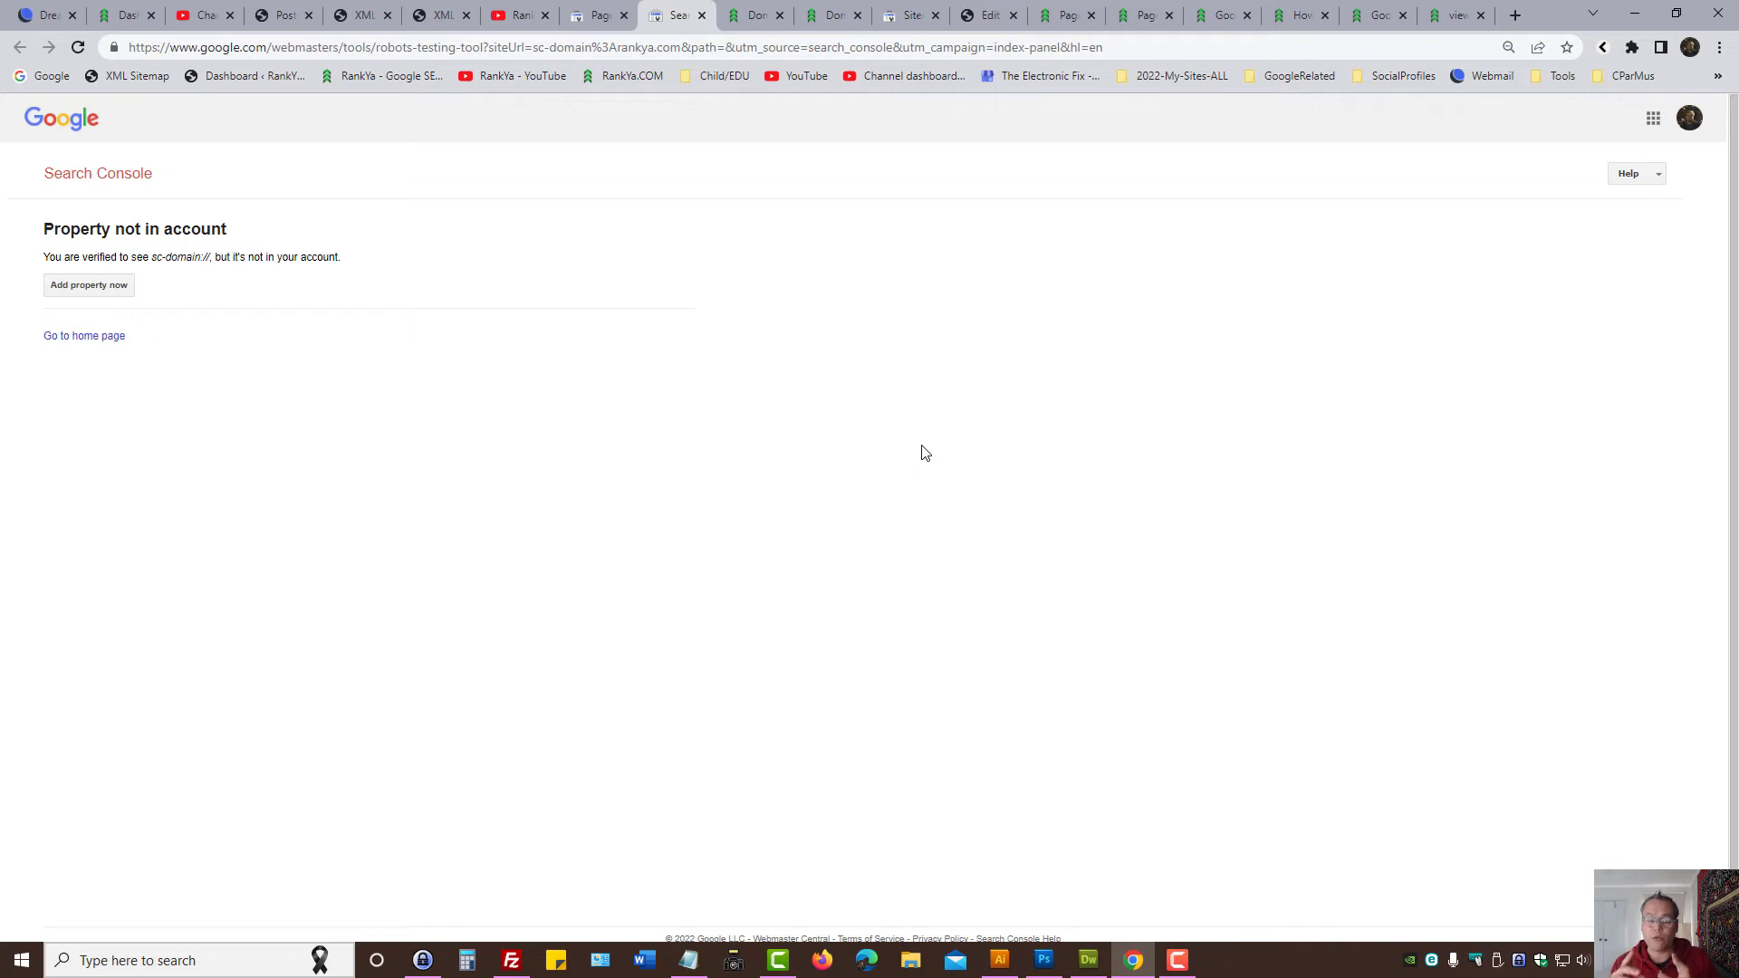
left_click(754, 15)
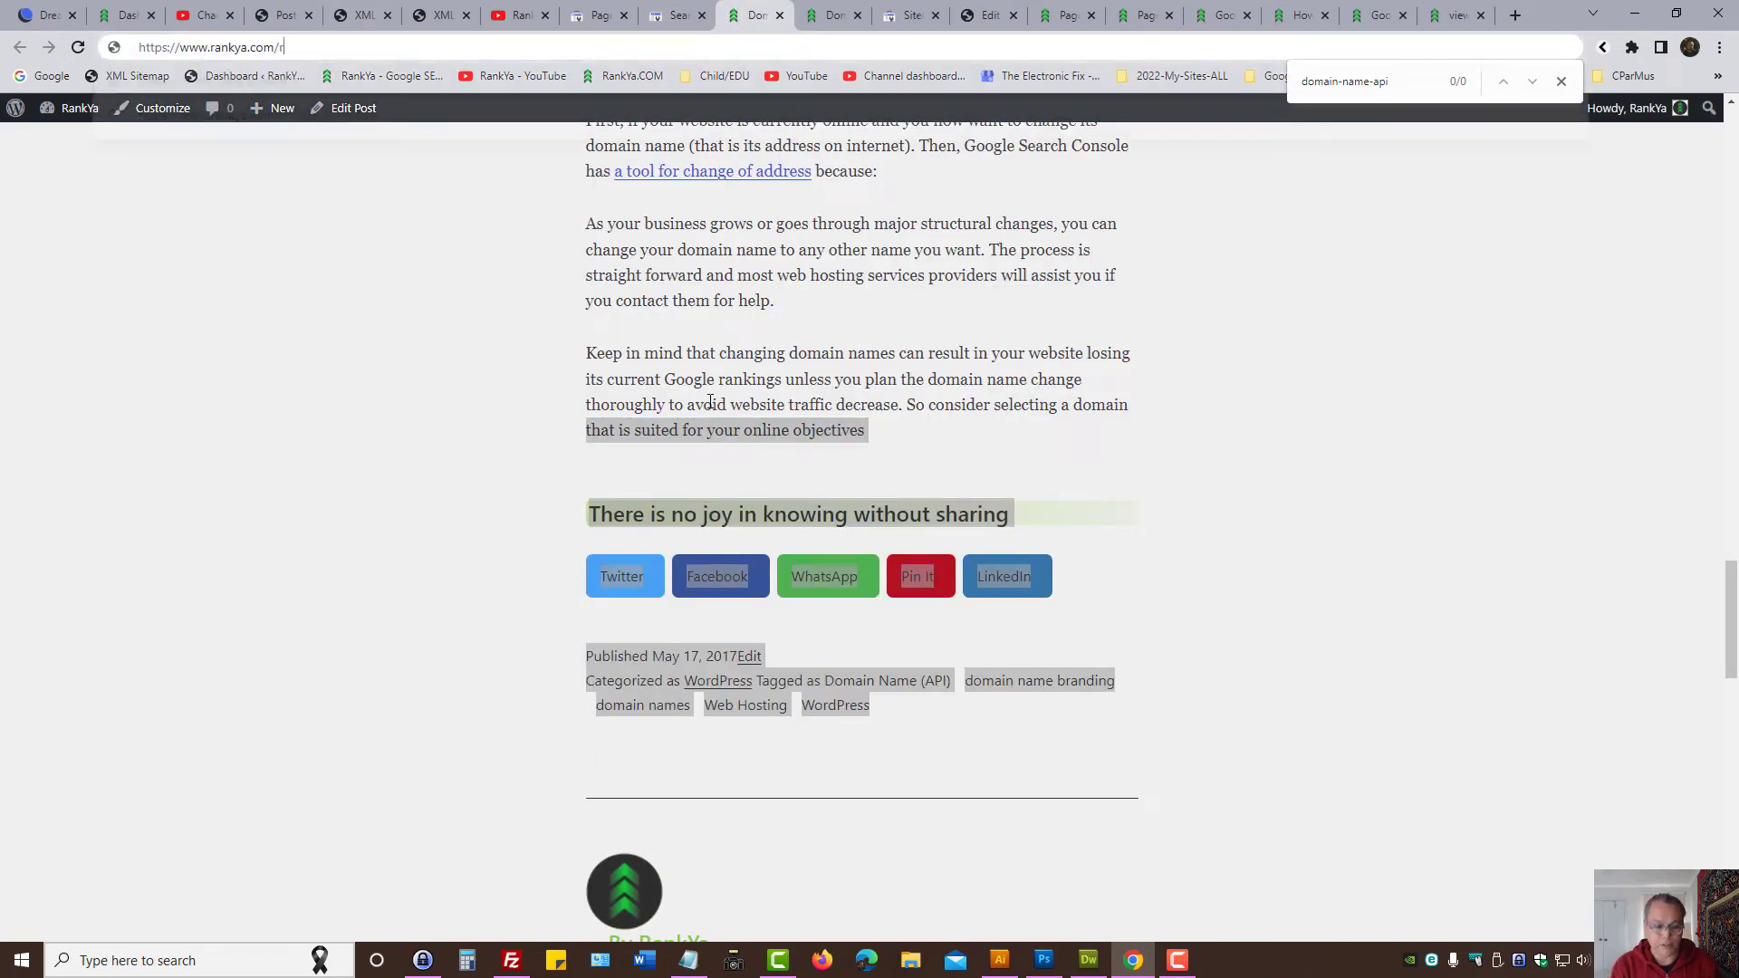
type("robots.txt")
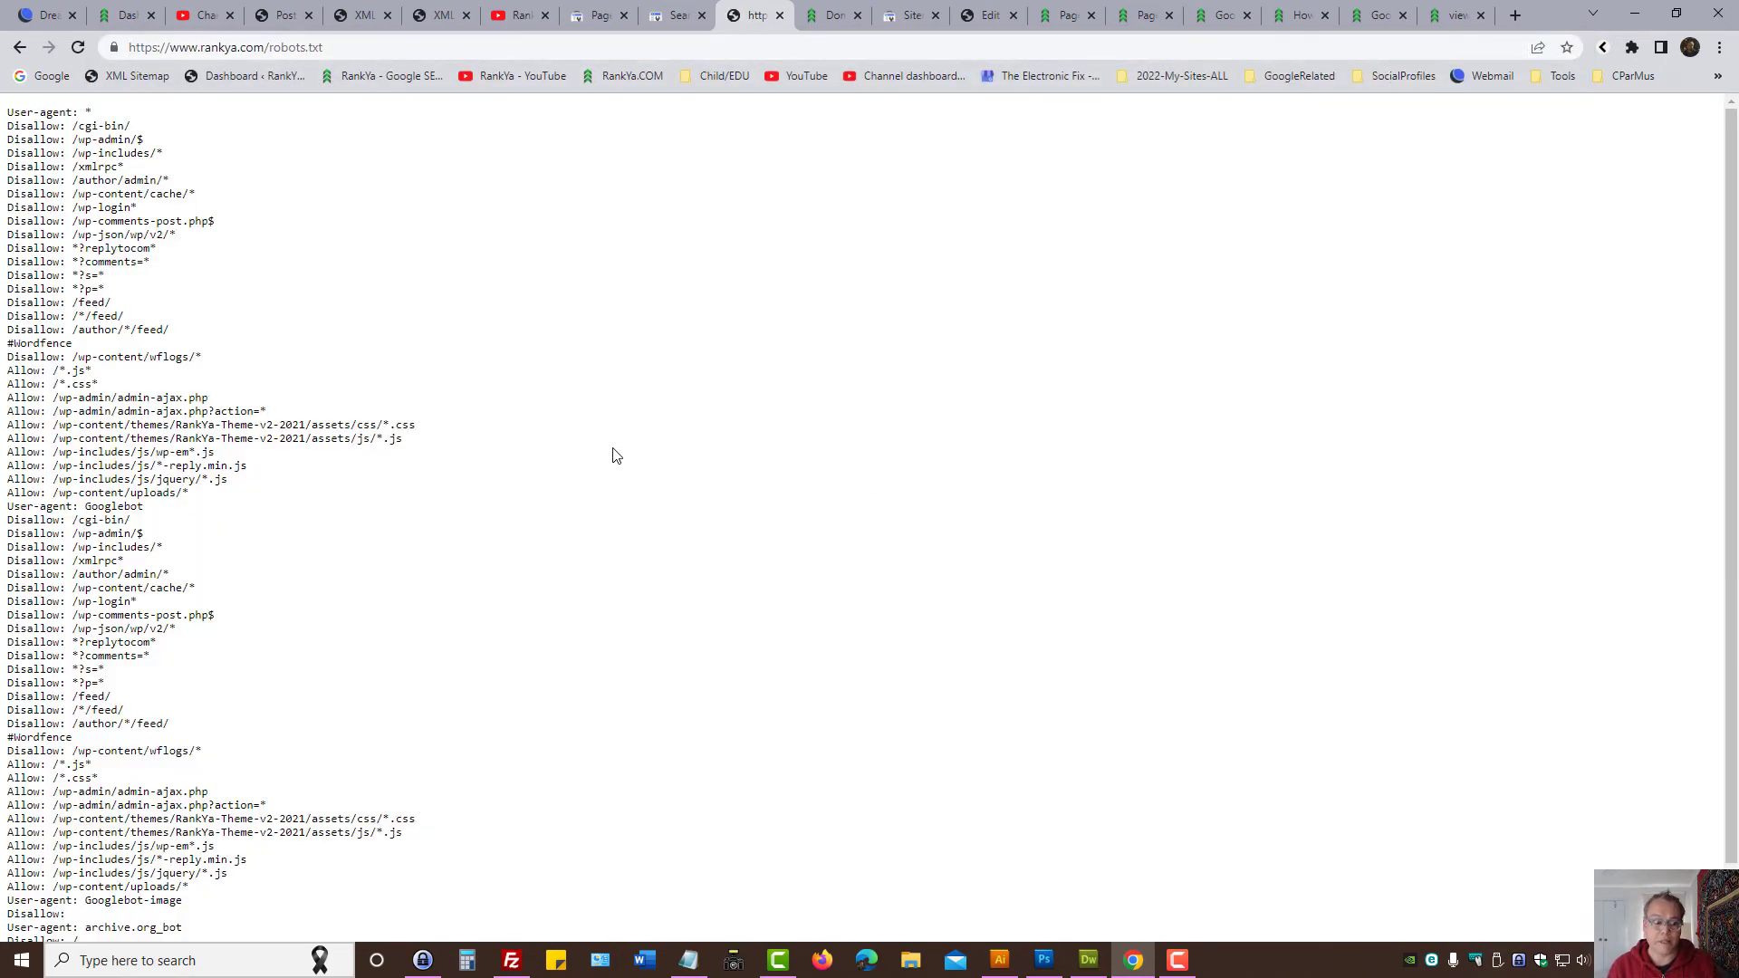
mouse_move(330, 518)
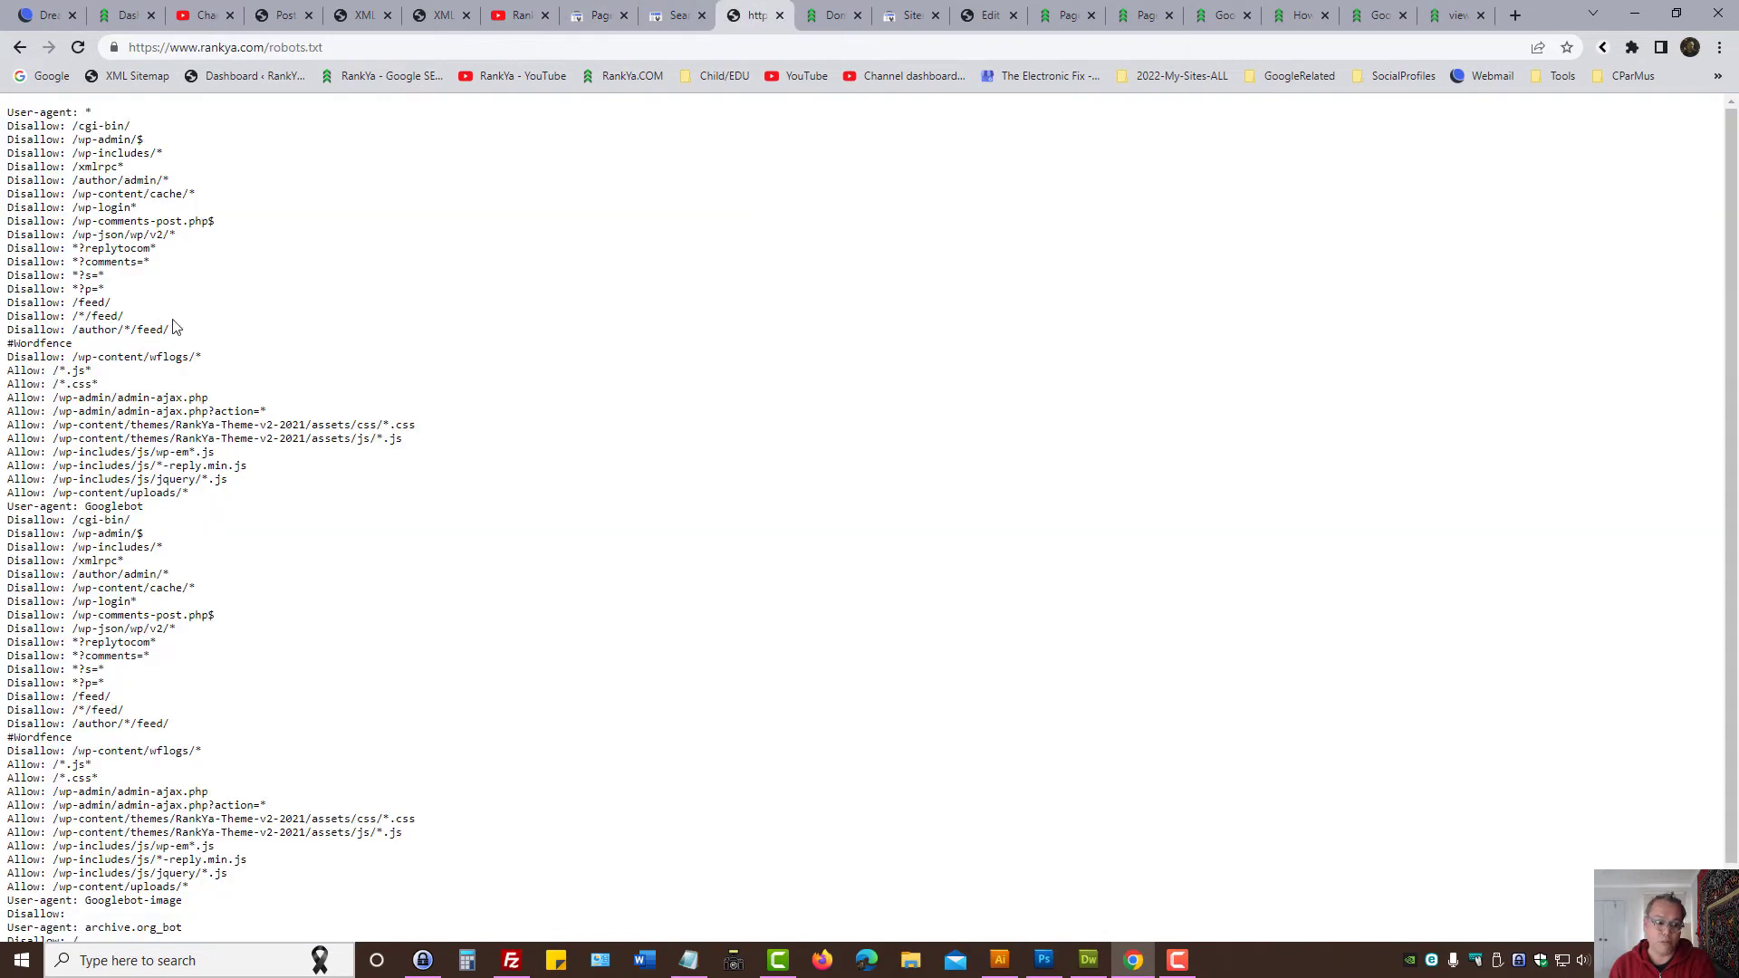
left_click_drag(6, 315, 125, 302)
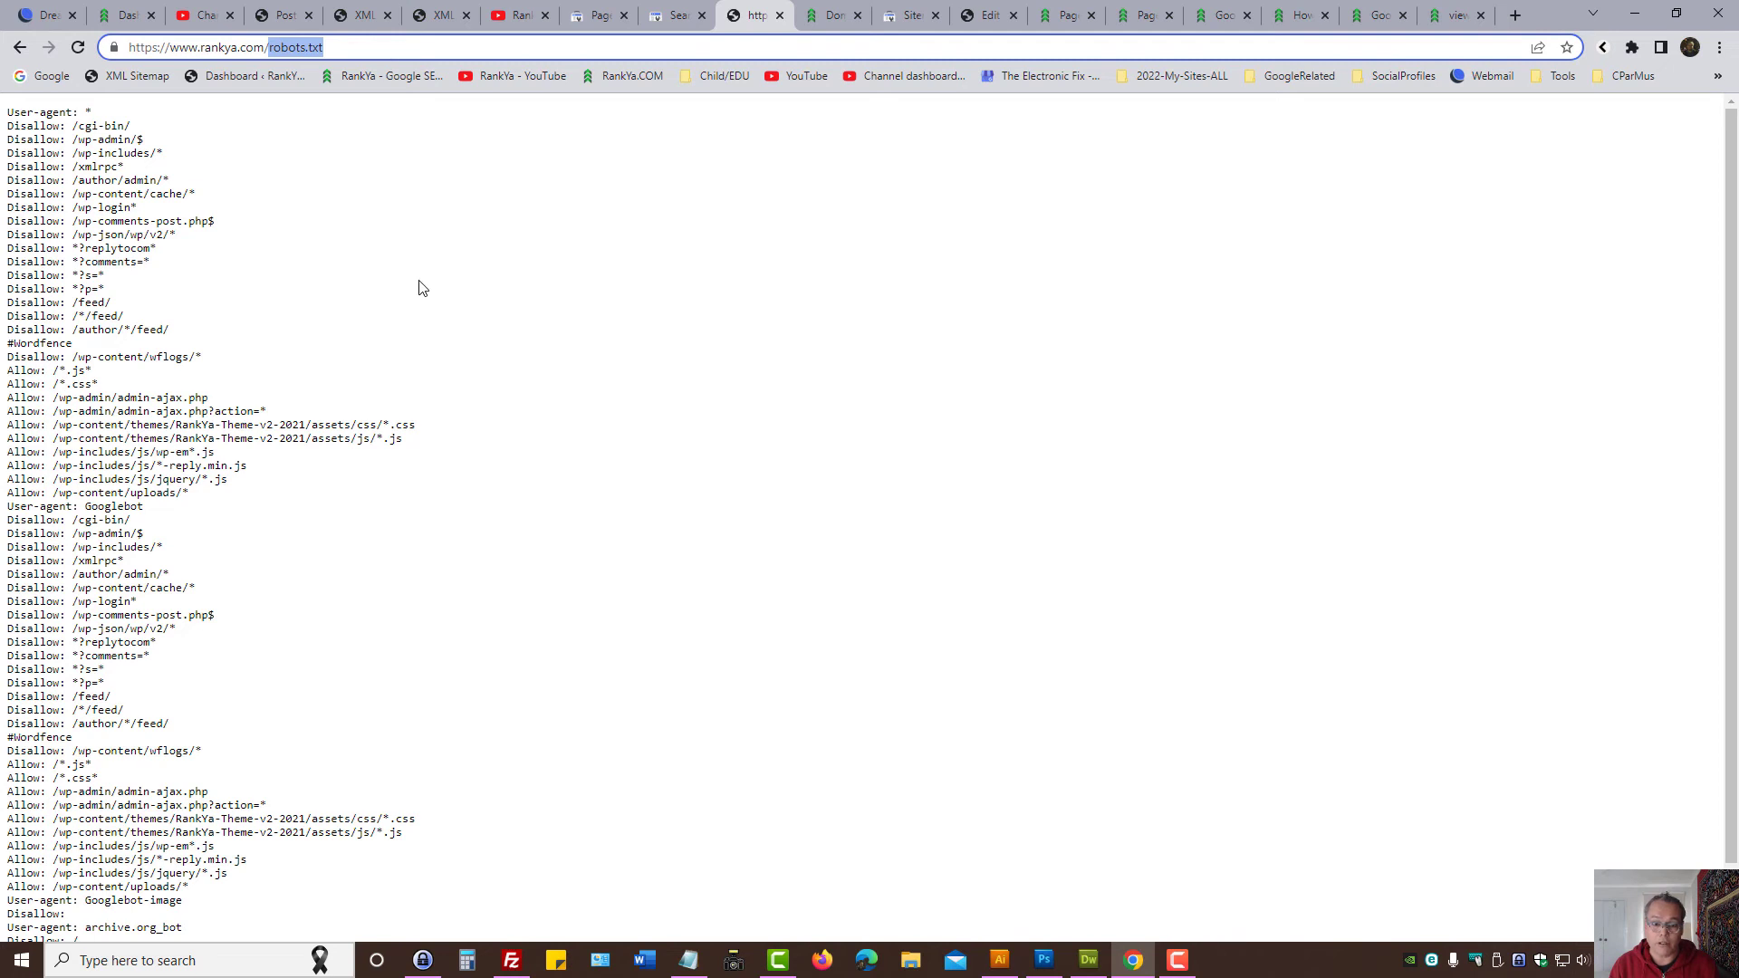
mouse_move(348, 322)
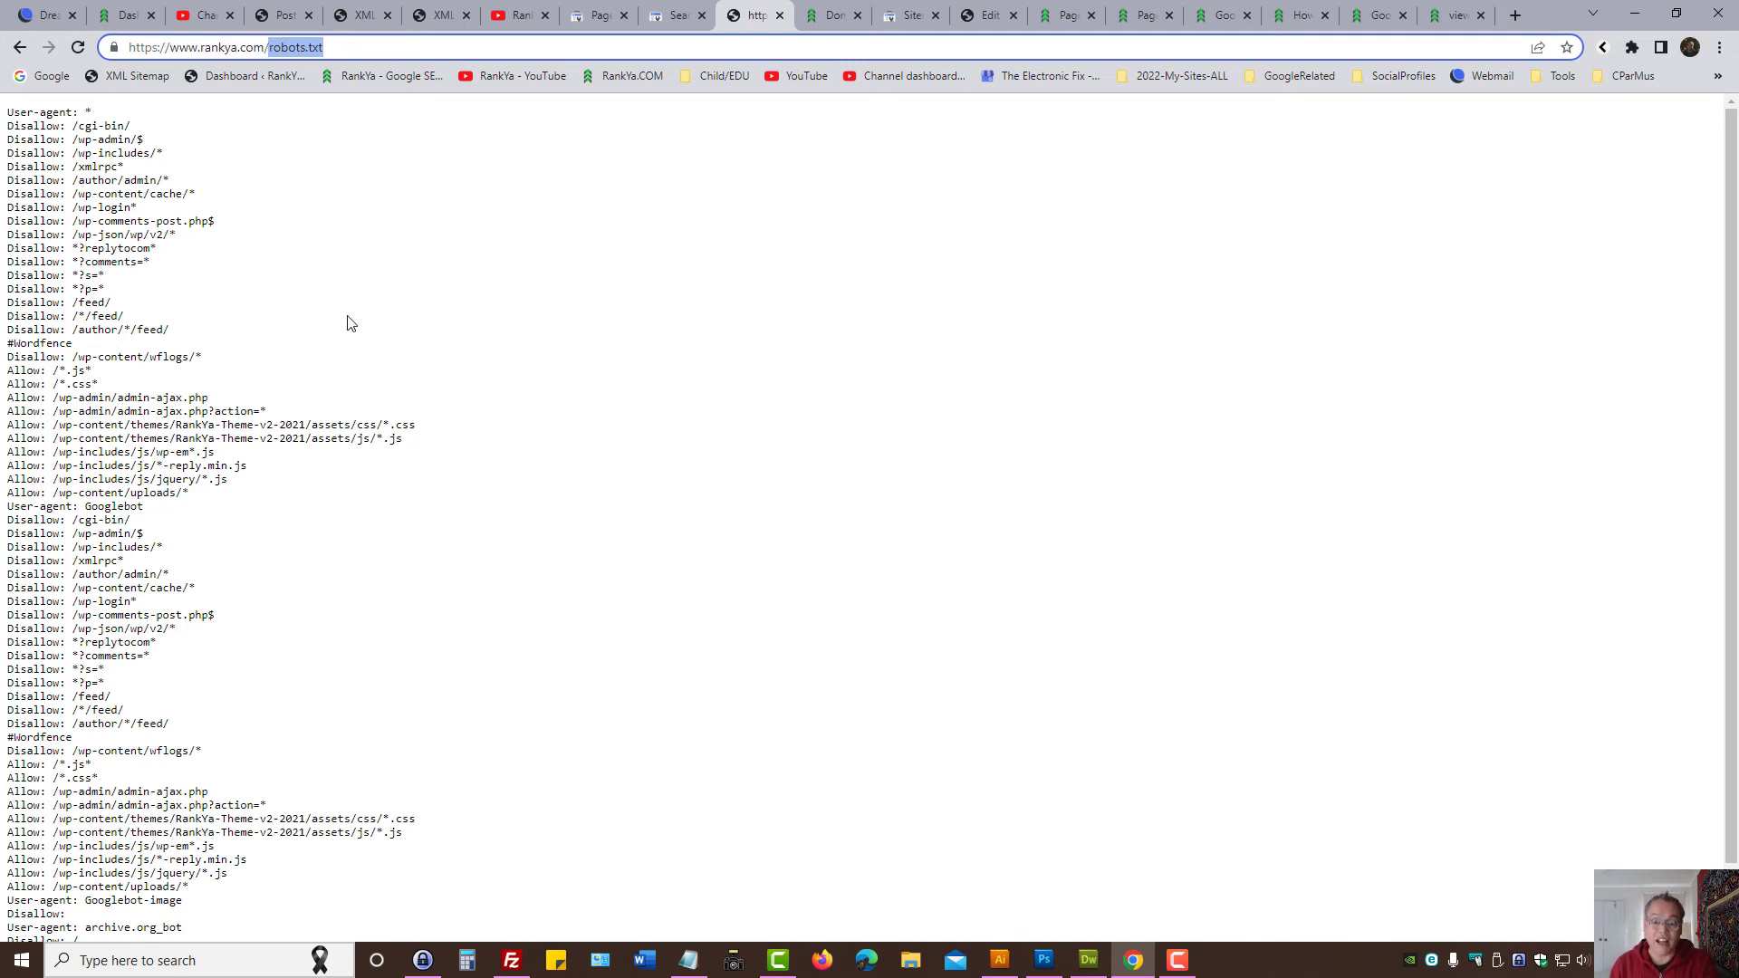
mouse_move(742, 293)
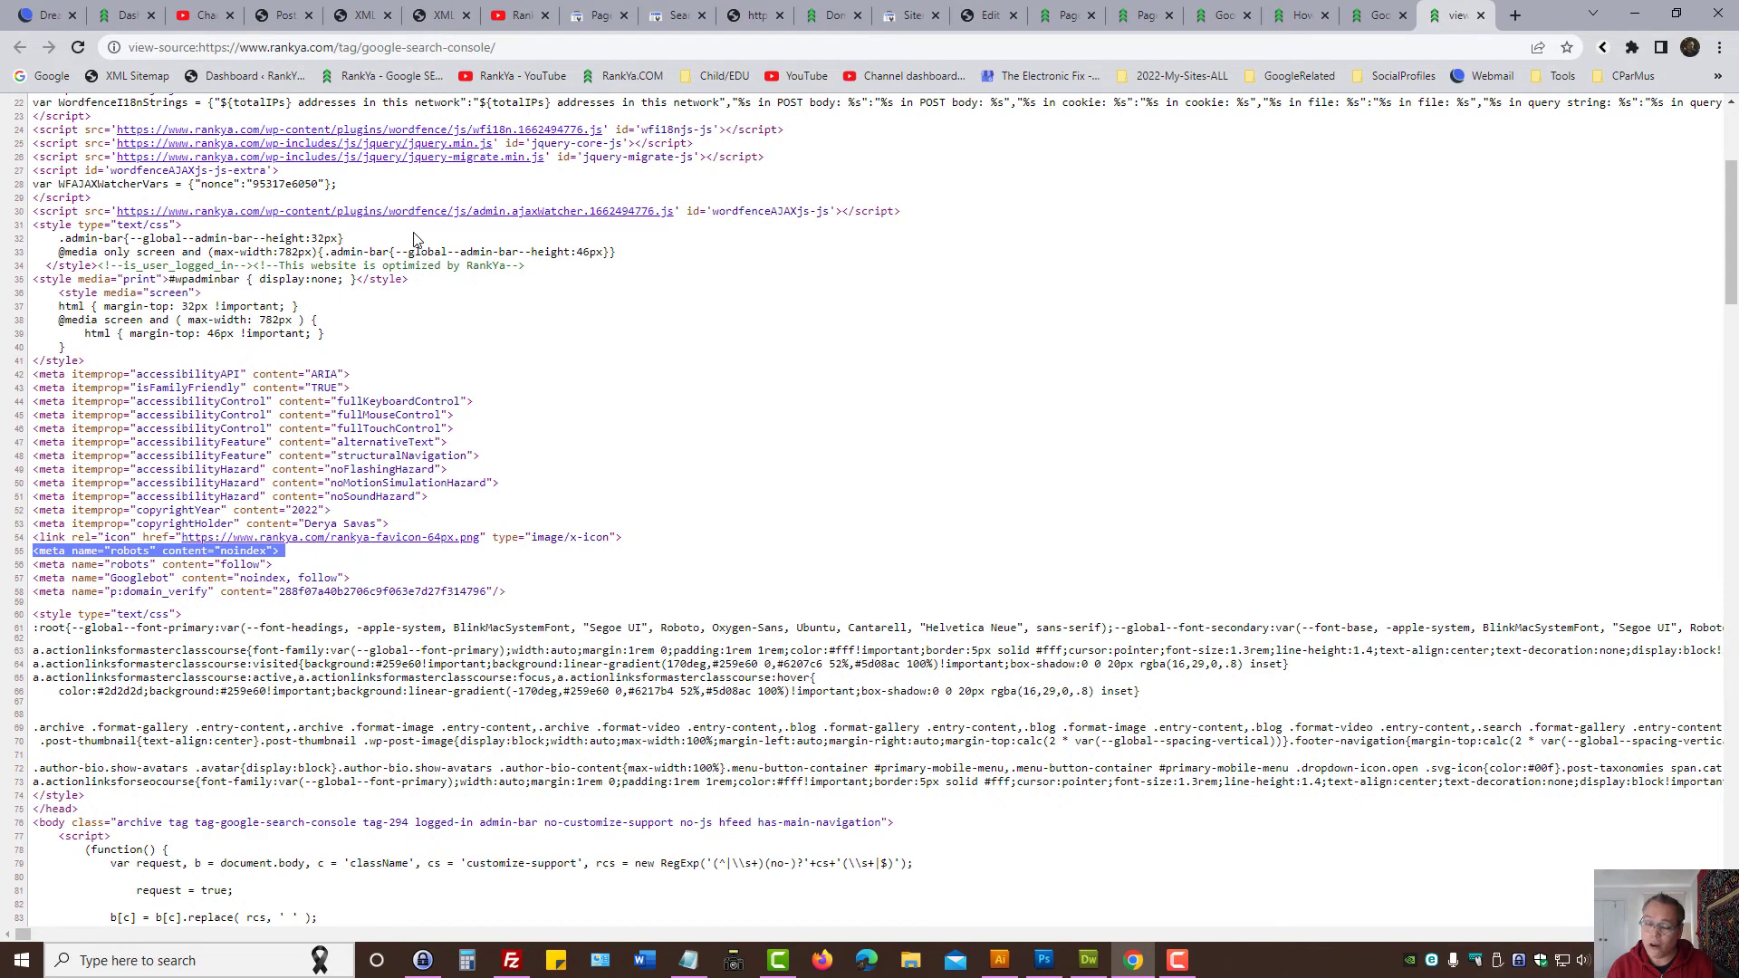
mouse_move(446, 539)
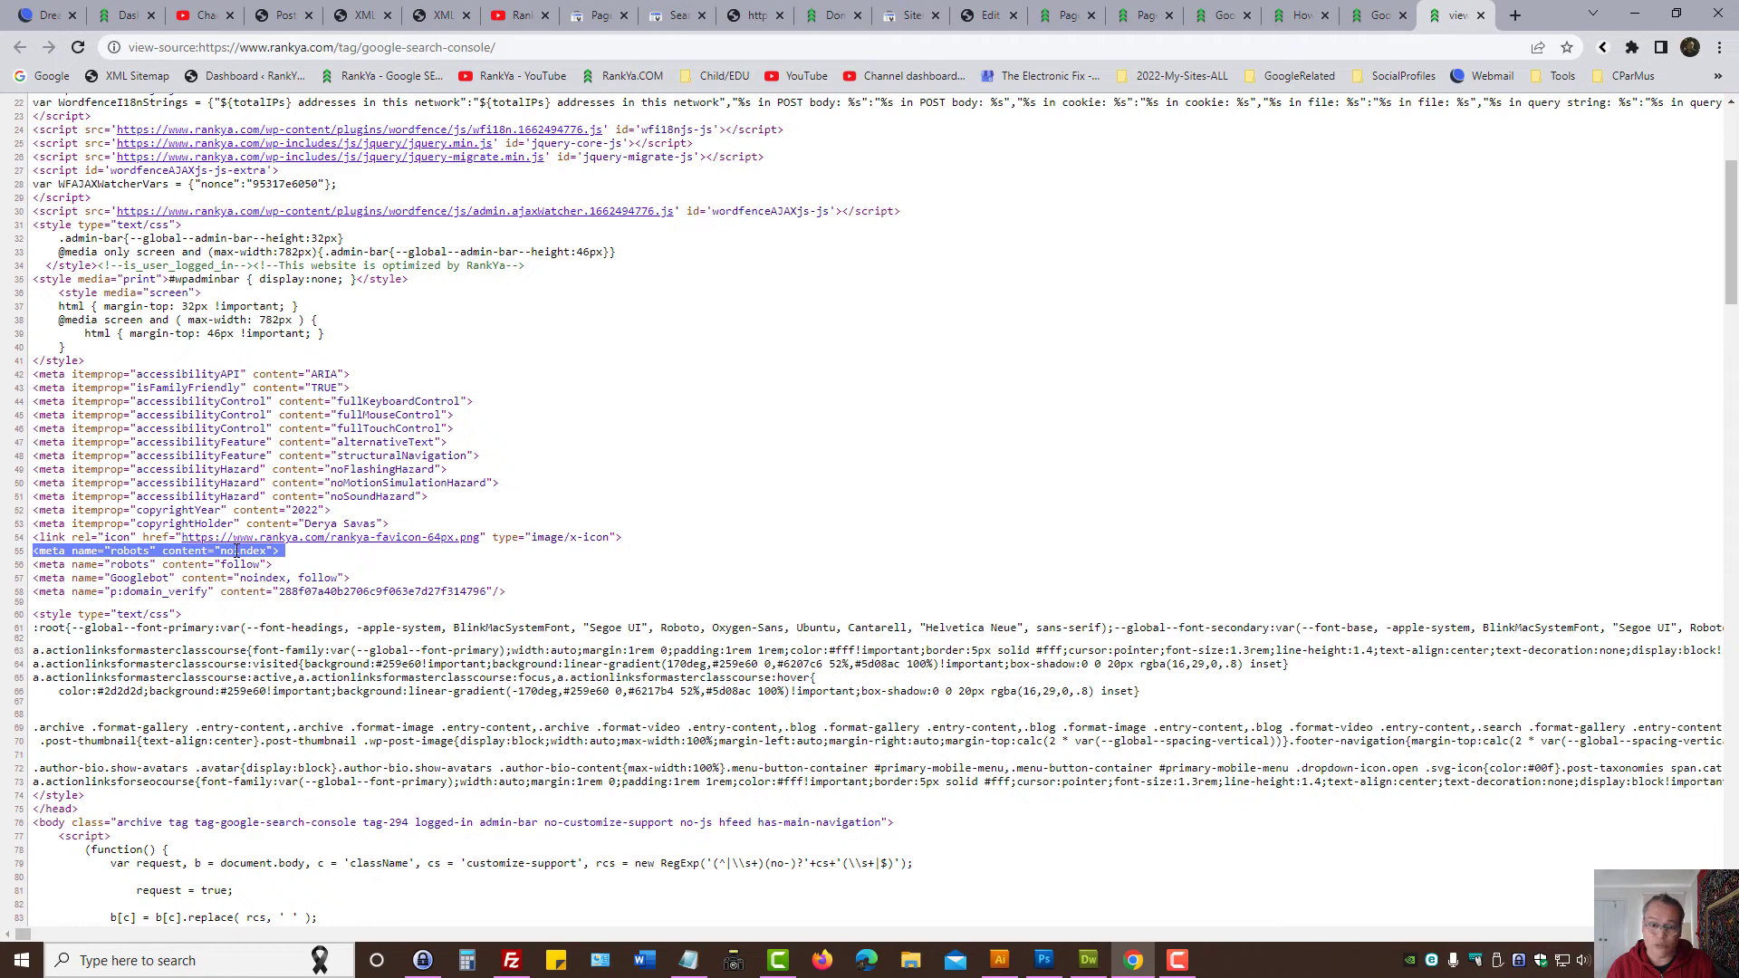
mouse_move(1279, 366)
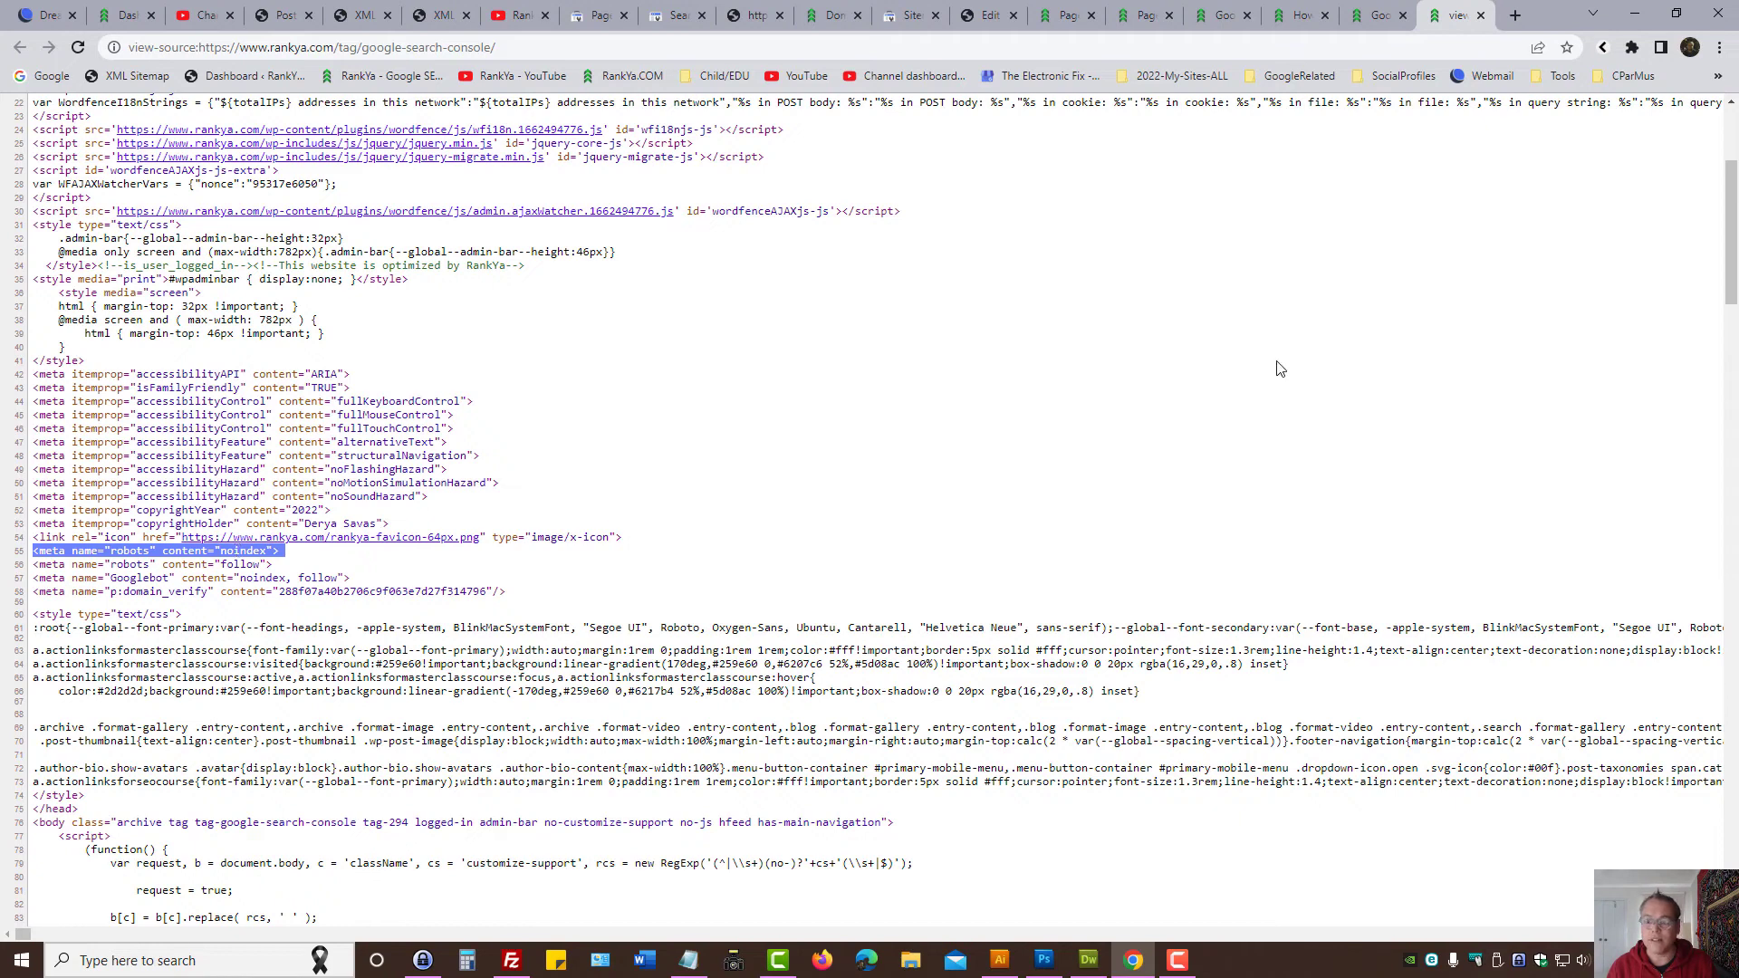
Step: Bring up Dreamweaver's .htaccess with its Header set X-Robots-Tag "noindex" rule
left_click(1379, 15)
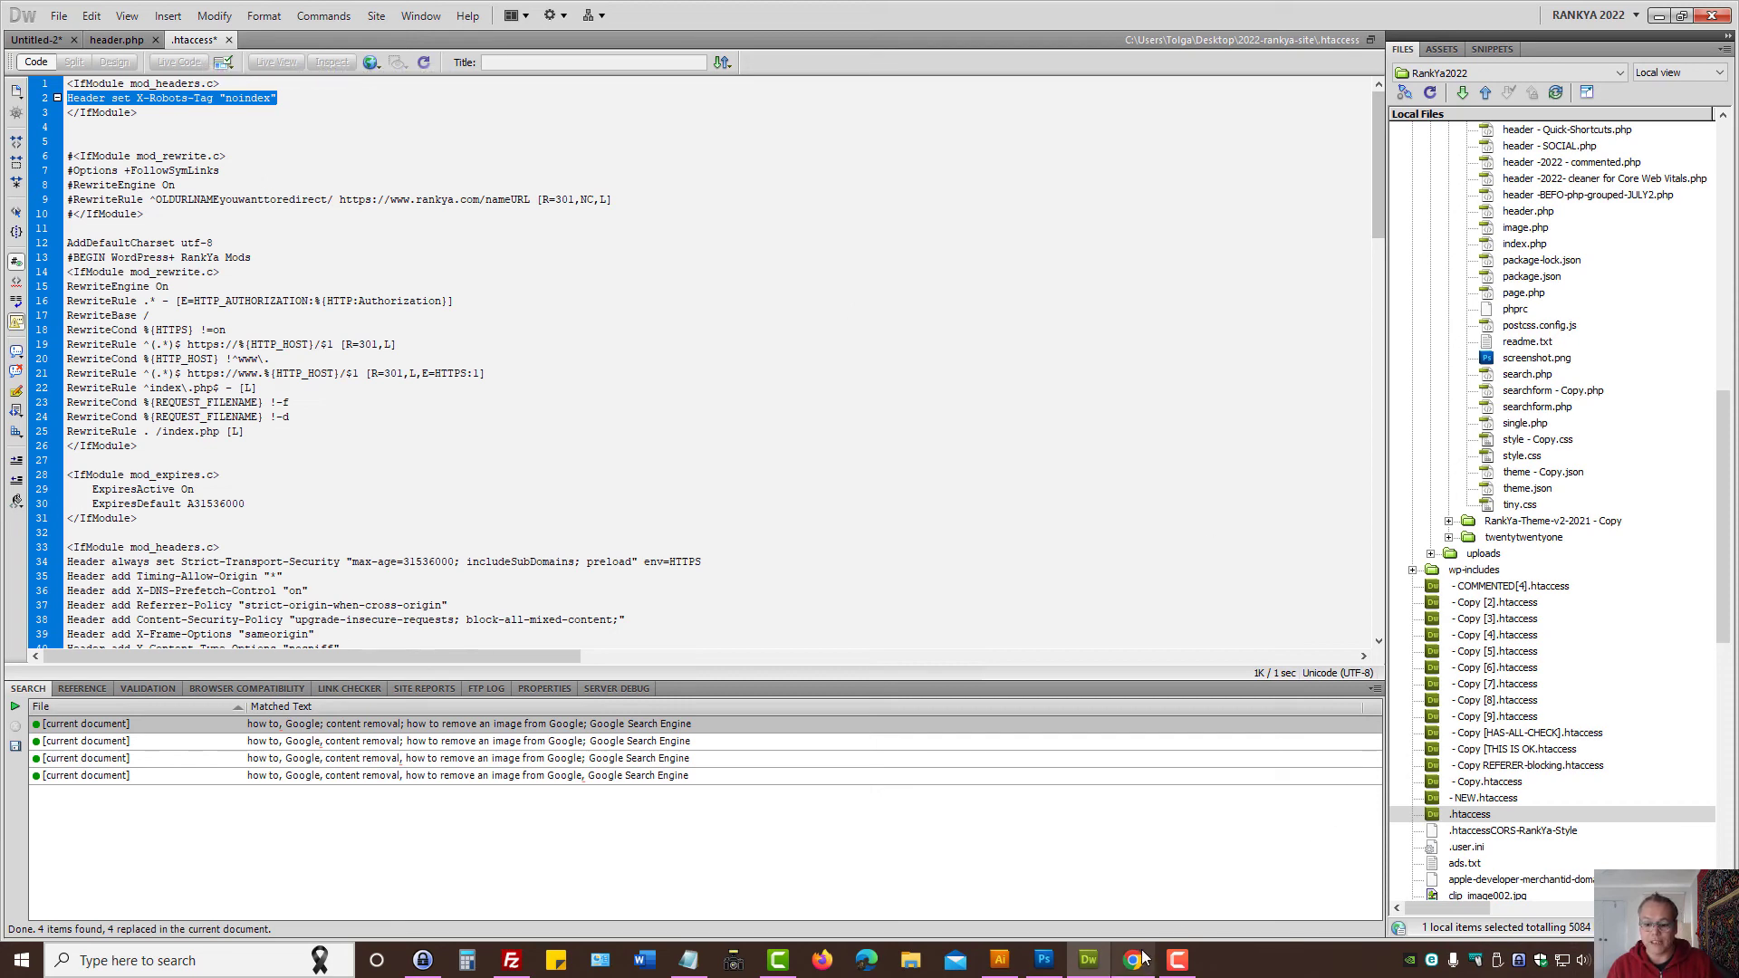
Step: Check the noindex x-robots-tag header in Chrome DevTools, then return to the Page indexing report
left_click(1131, 959)
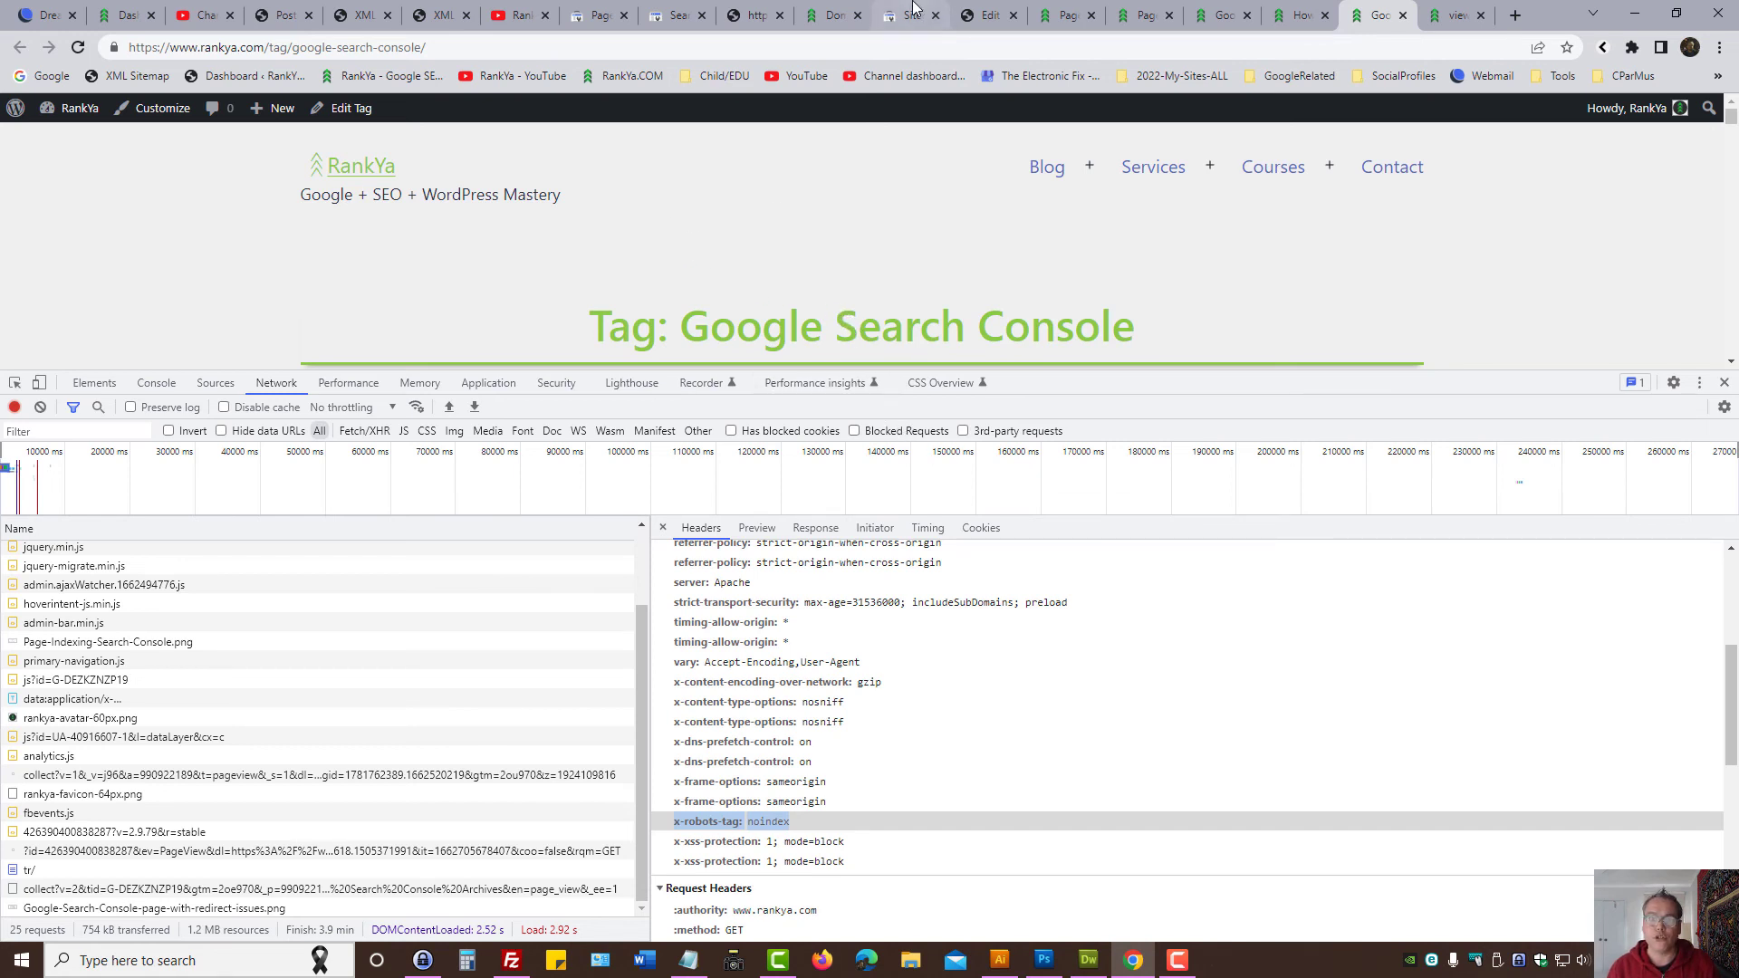
left_click(901, 14)
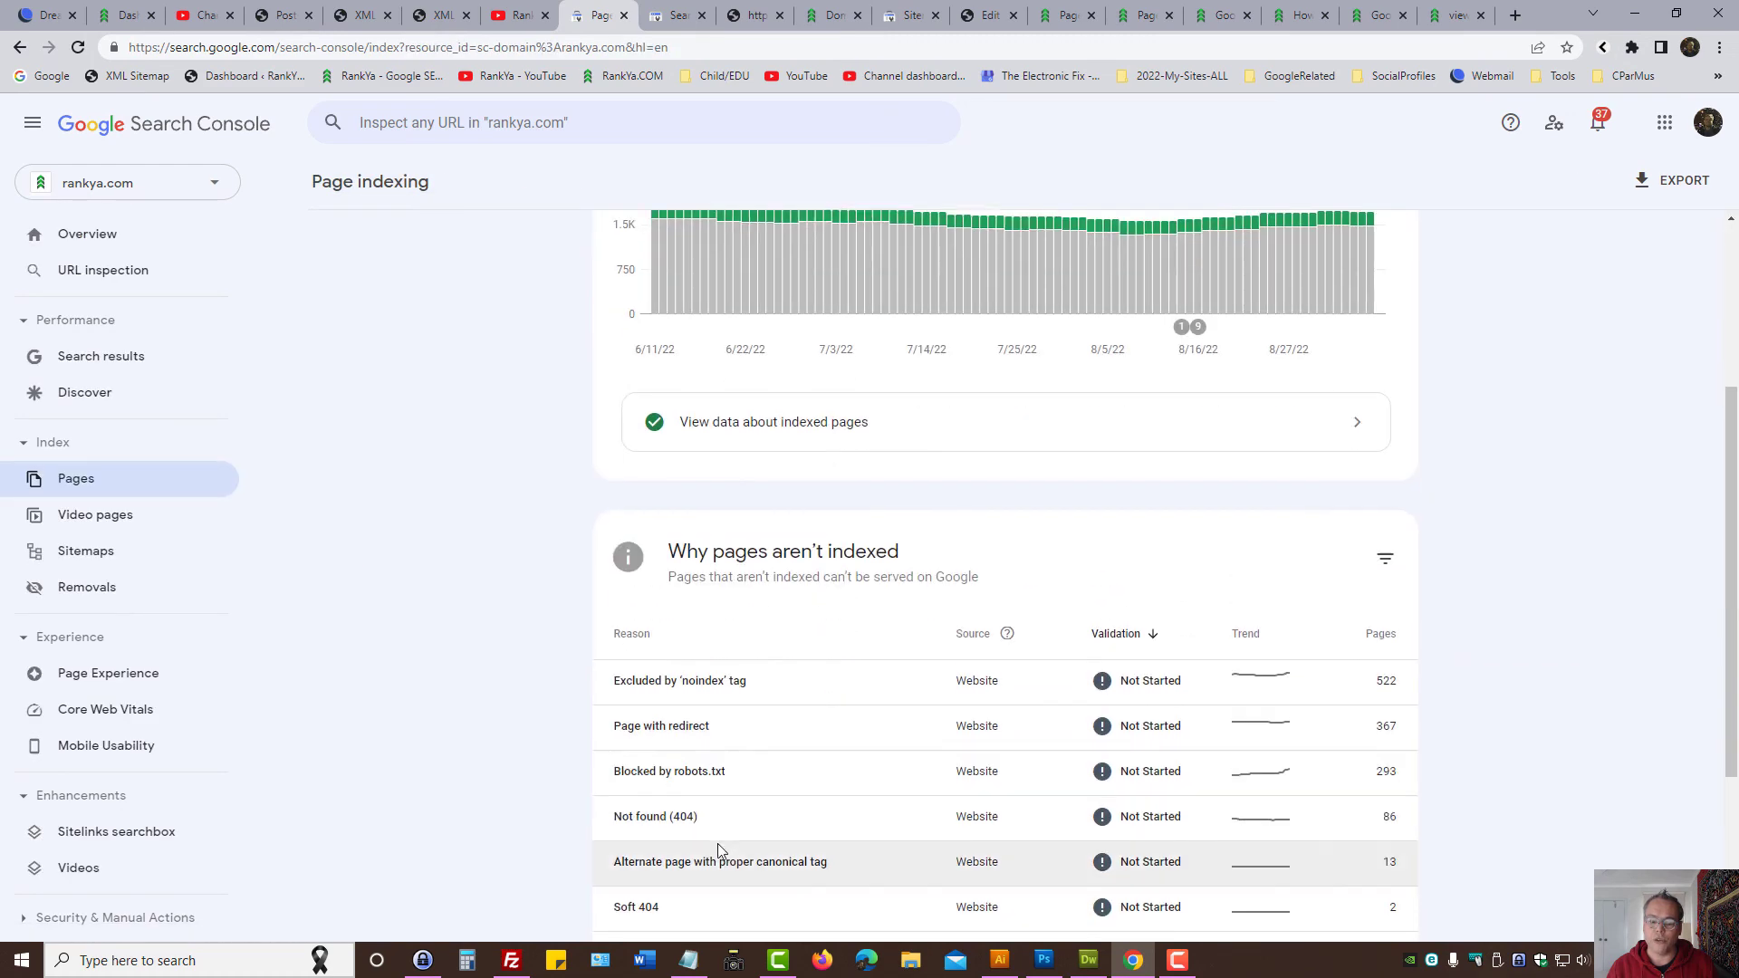
mouse_move(681, 680)
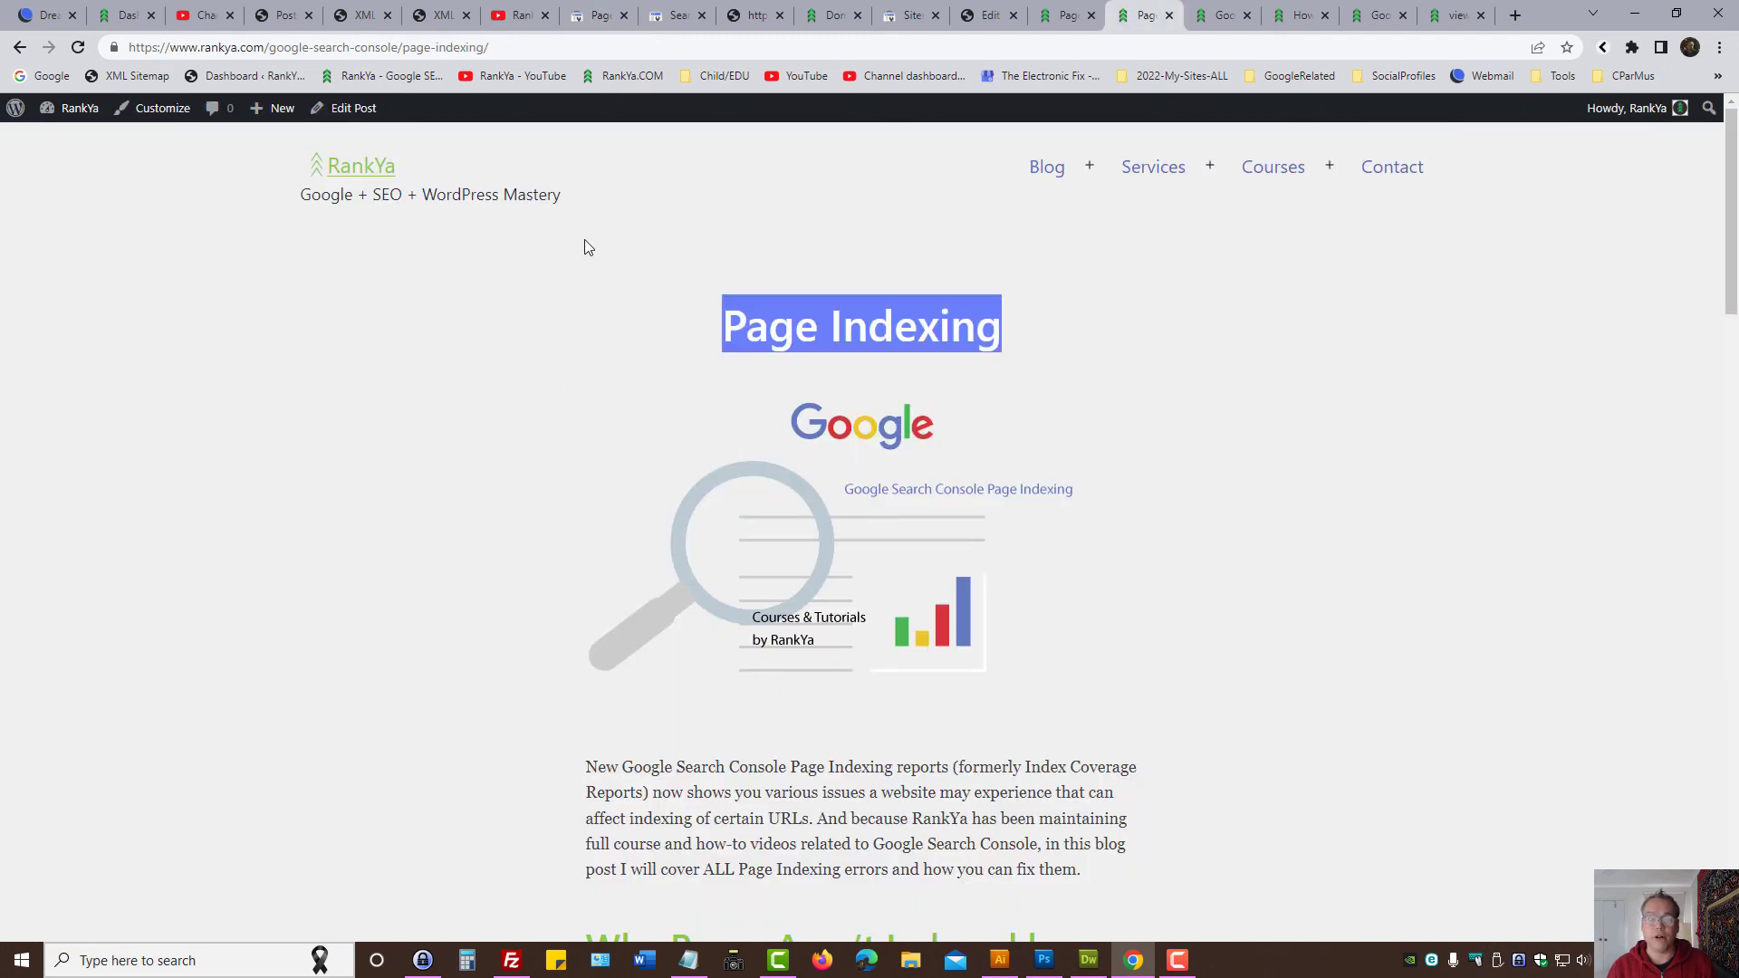
Step: Switch between RankYa's YouTube channel and the Page indexing report, ending on YouTube
left_click(520, 14)
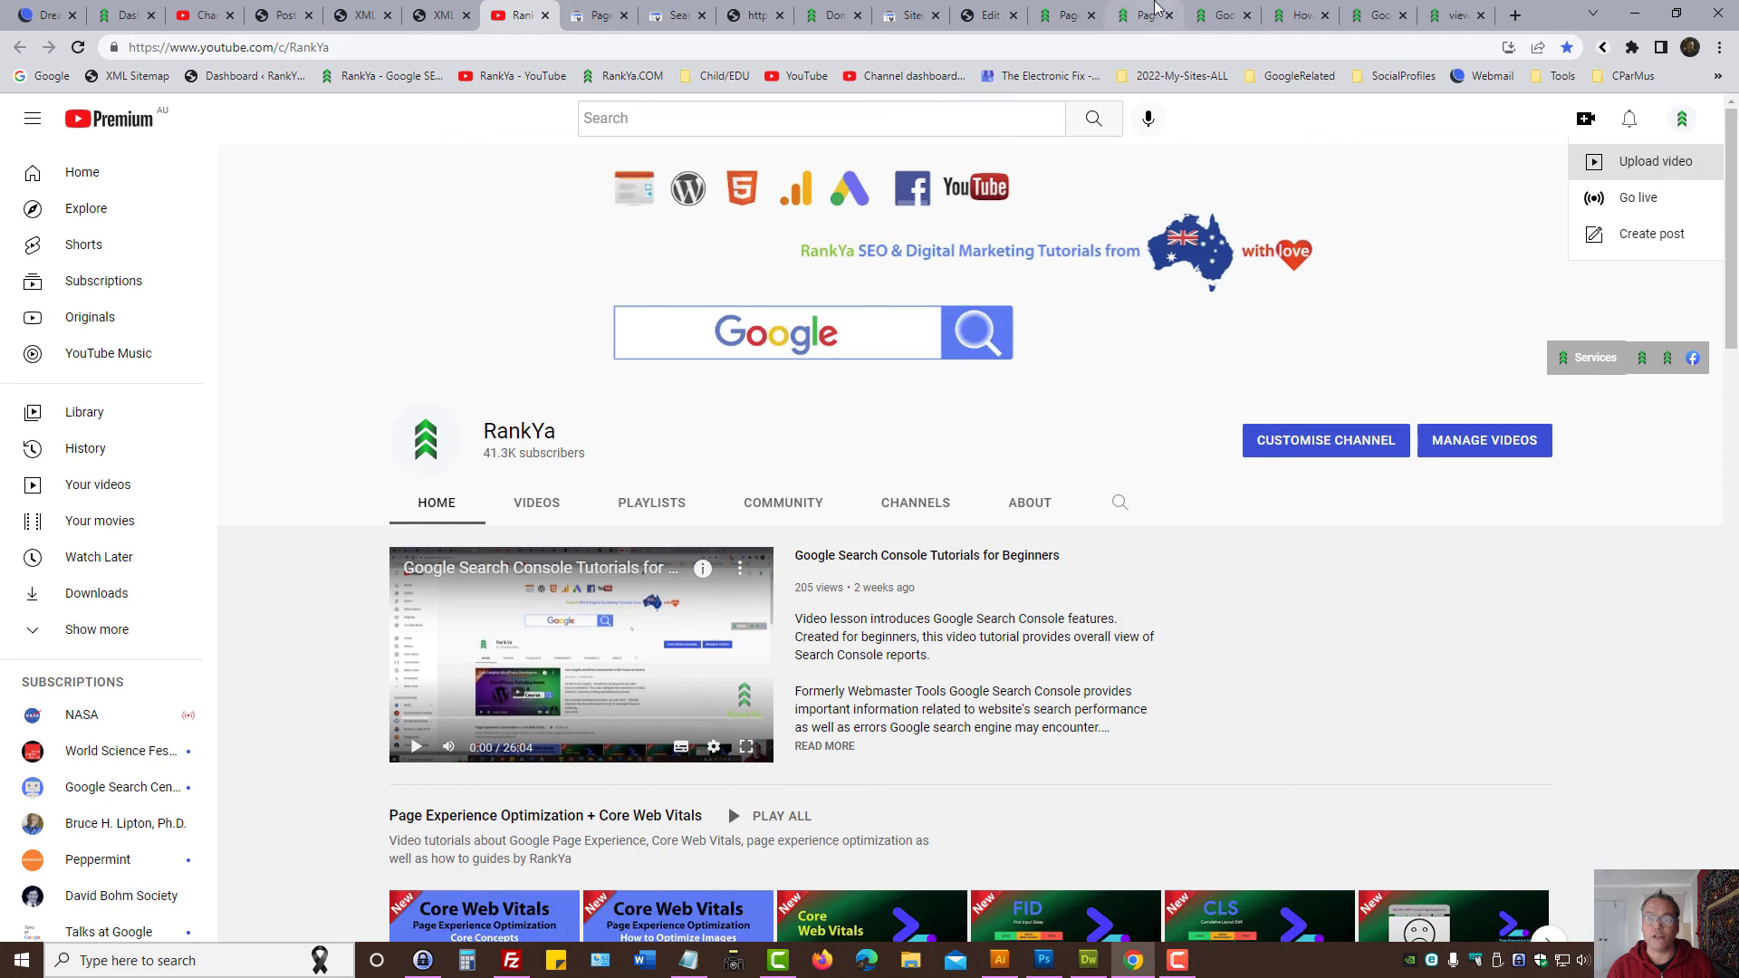
left_click(1142, 14)
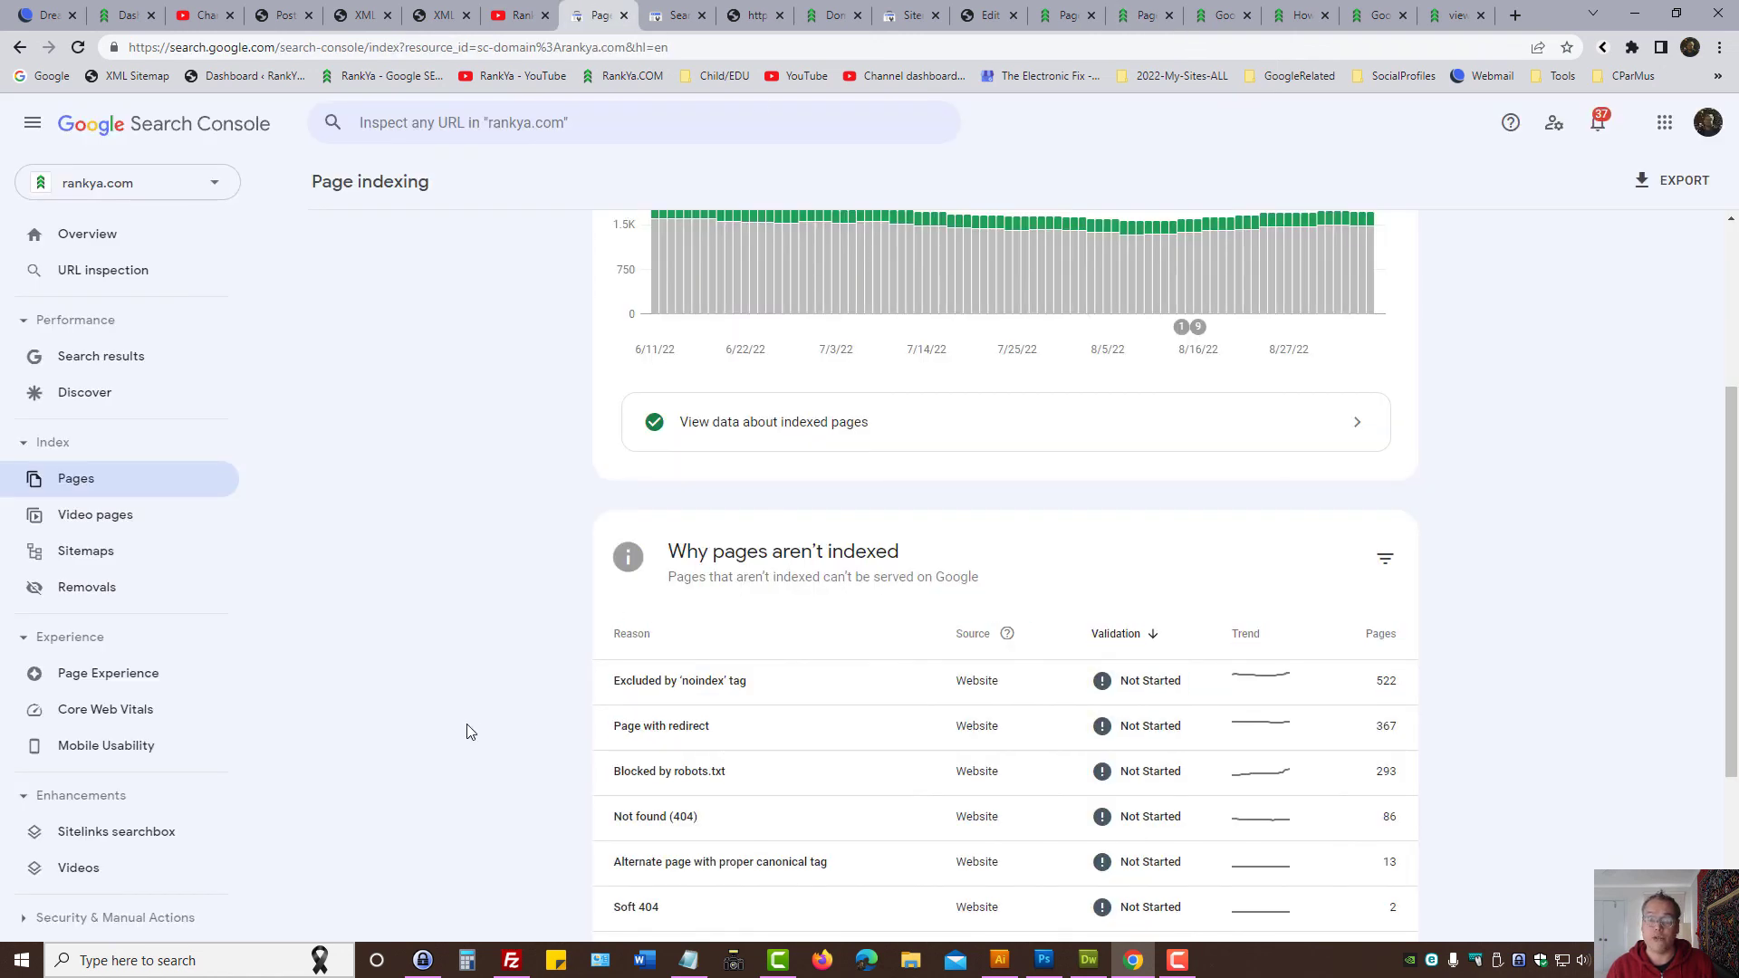
mouse_move(563, 489)
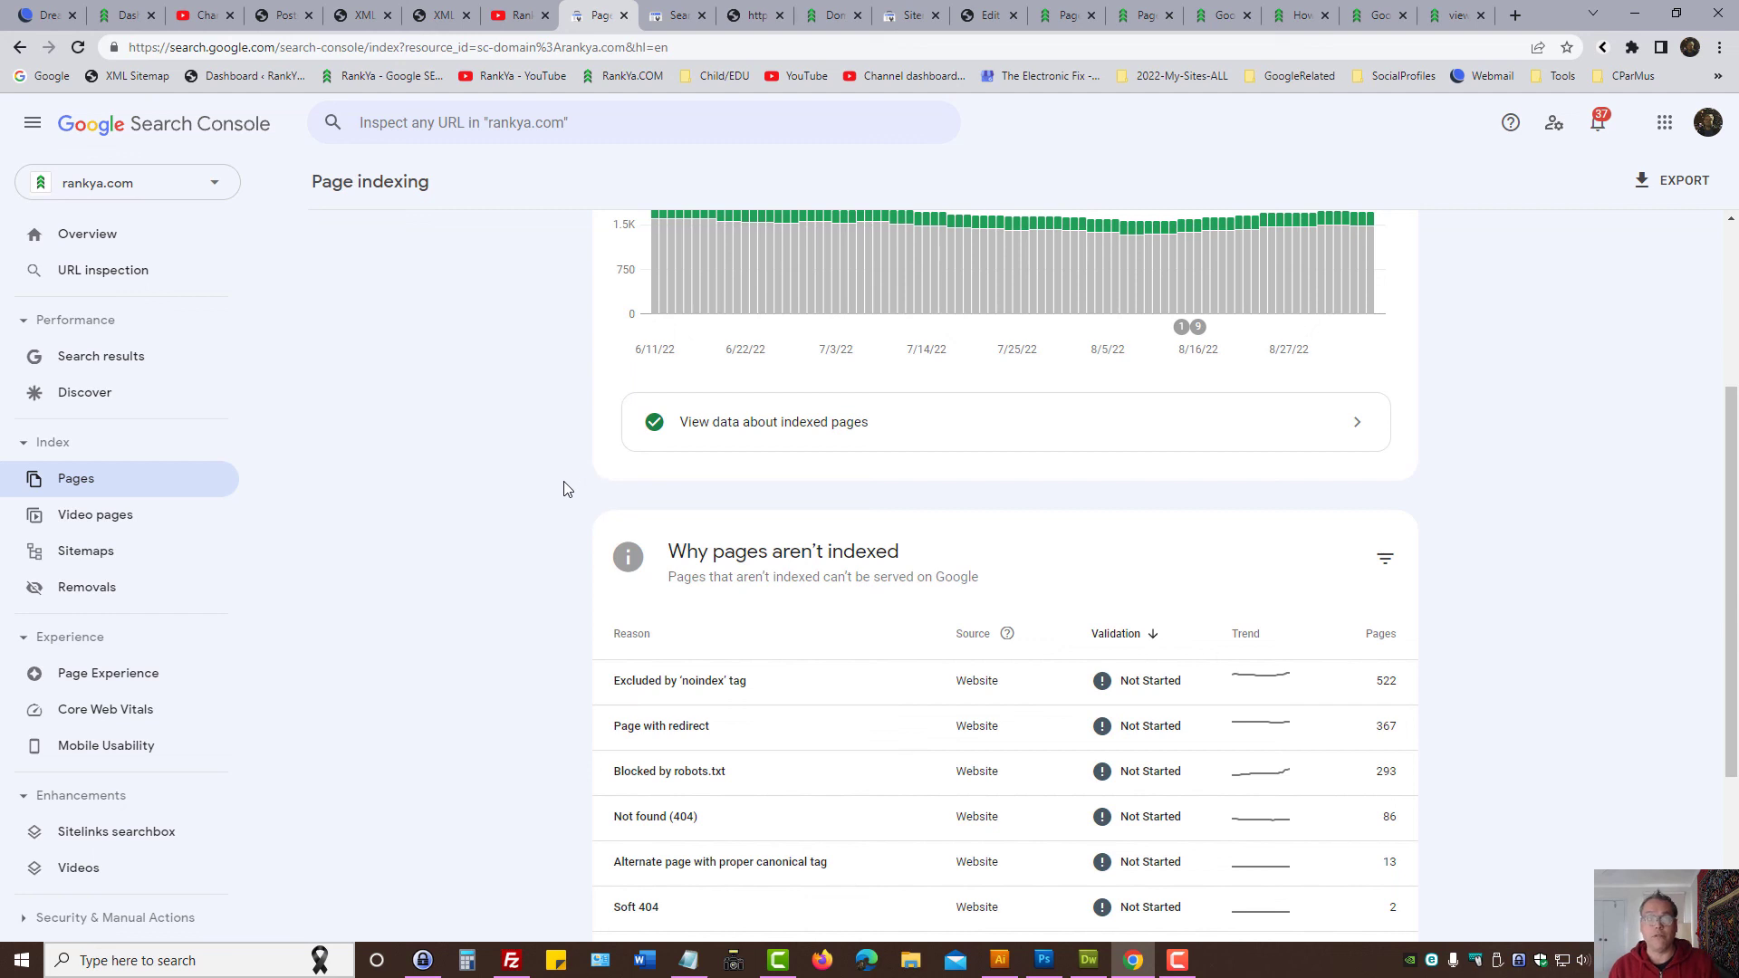
mouse_move(517, 14)
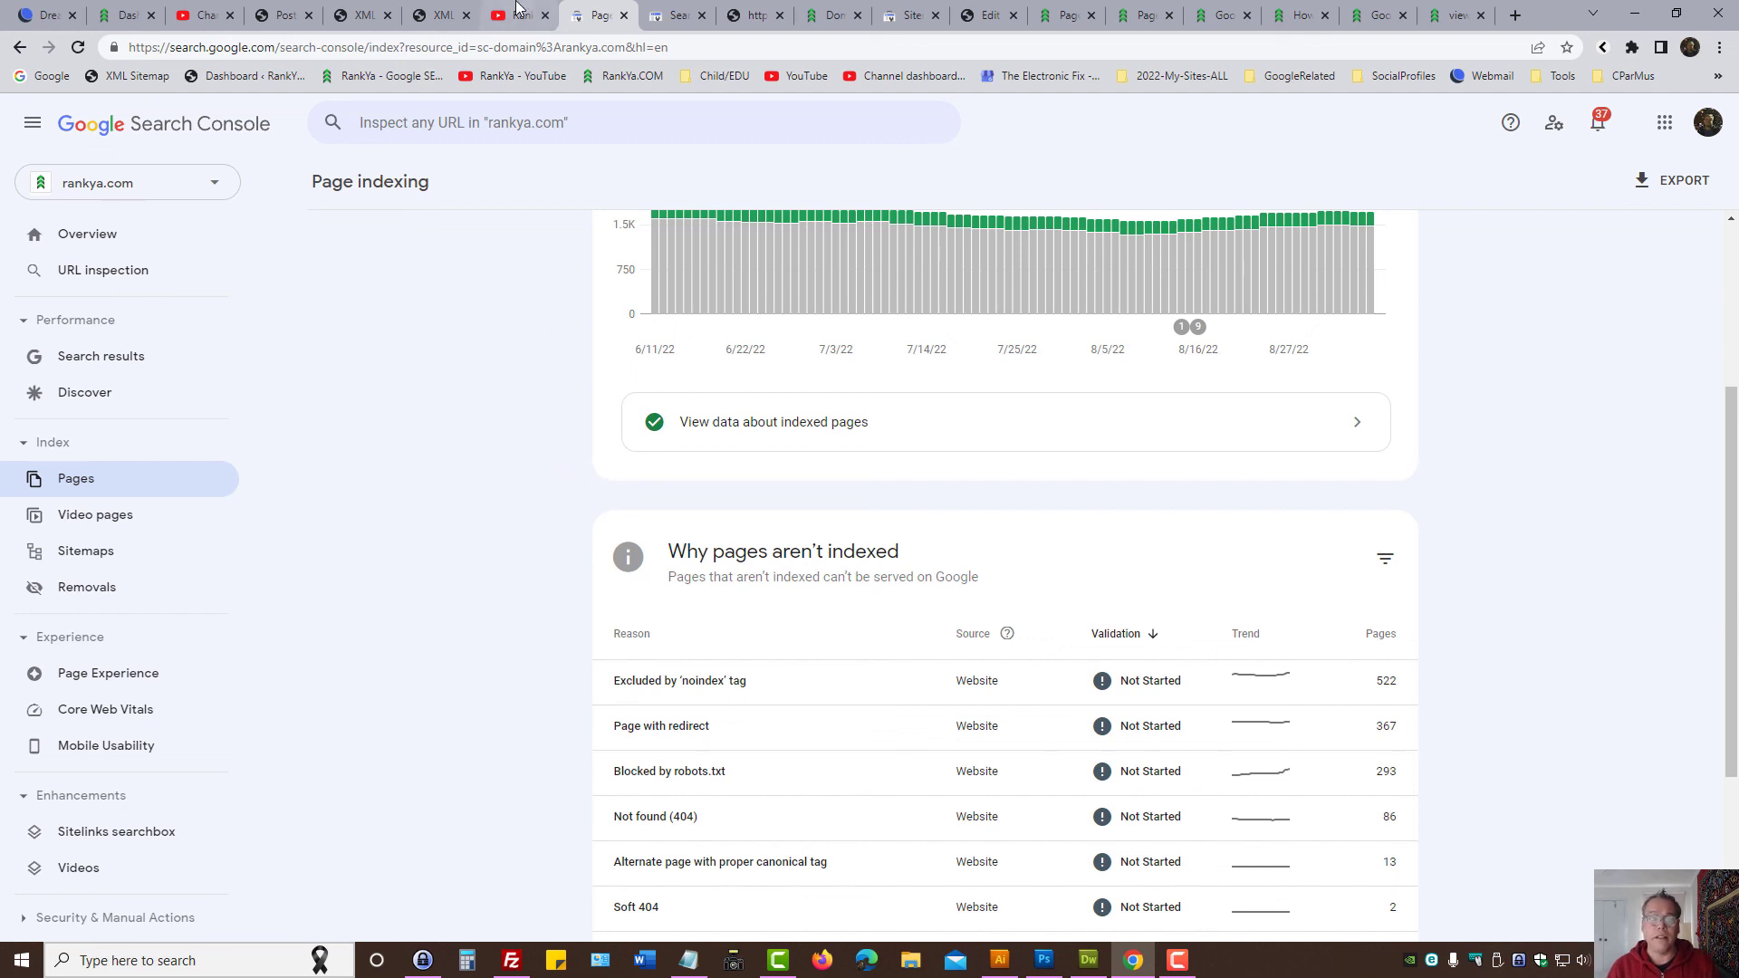
left_click(513, 15)
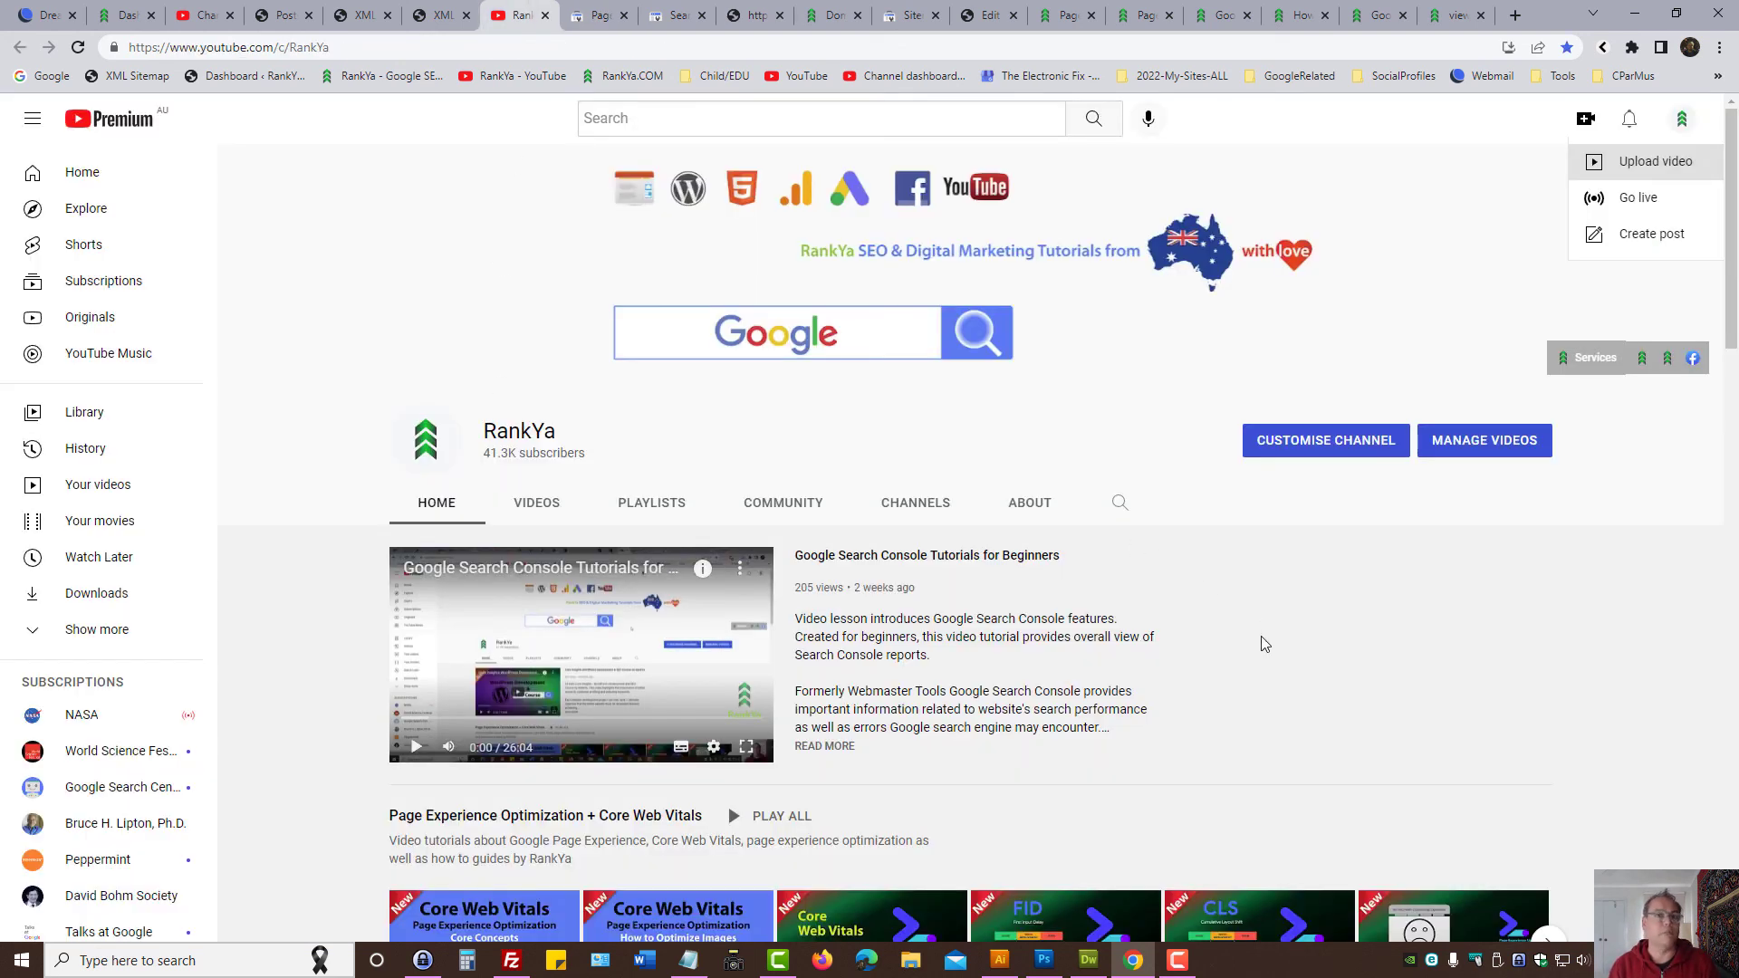